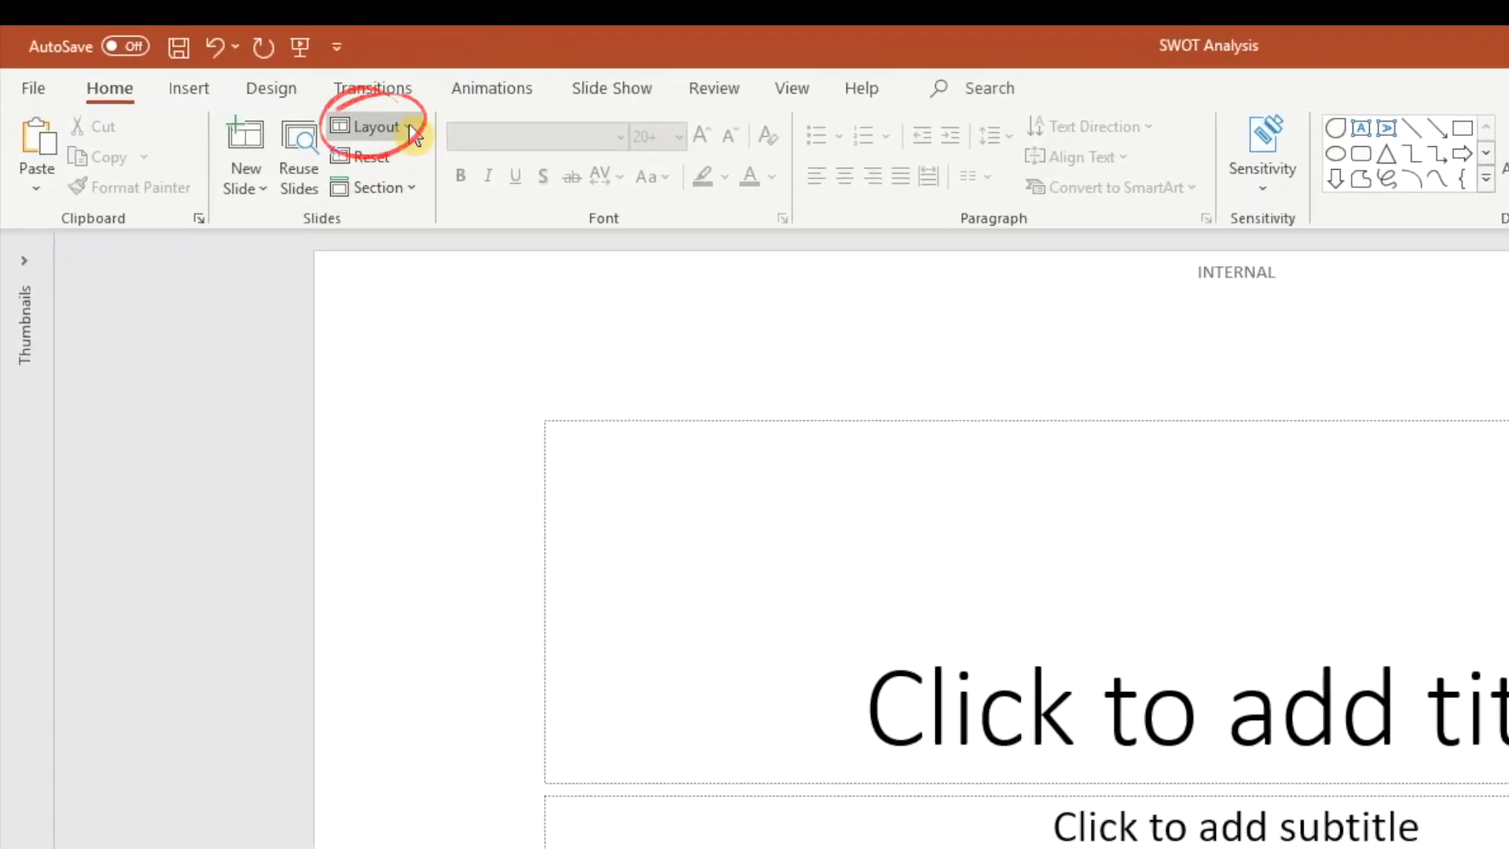
Switch the title slide to the Blank layout, removing its placeholders.
left_click(374, 126)
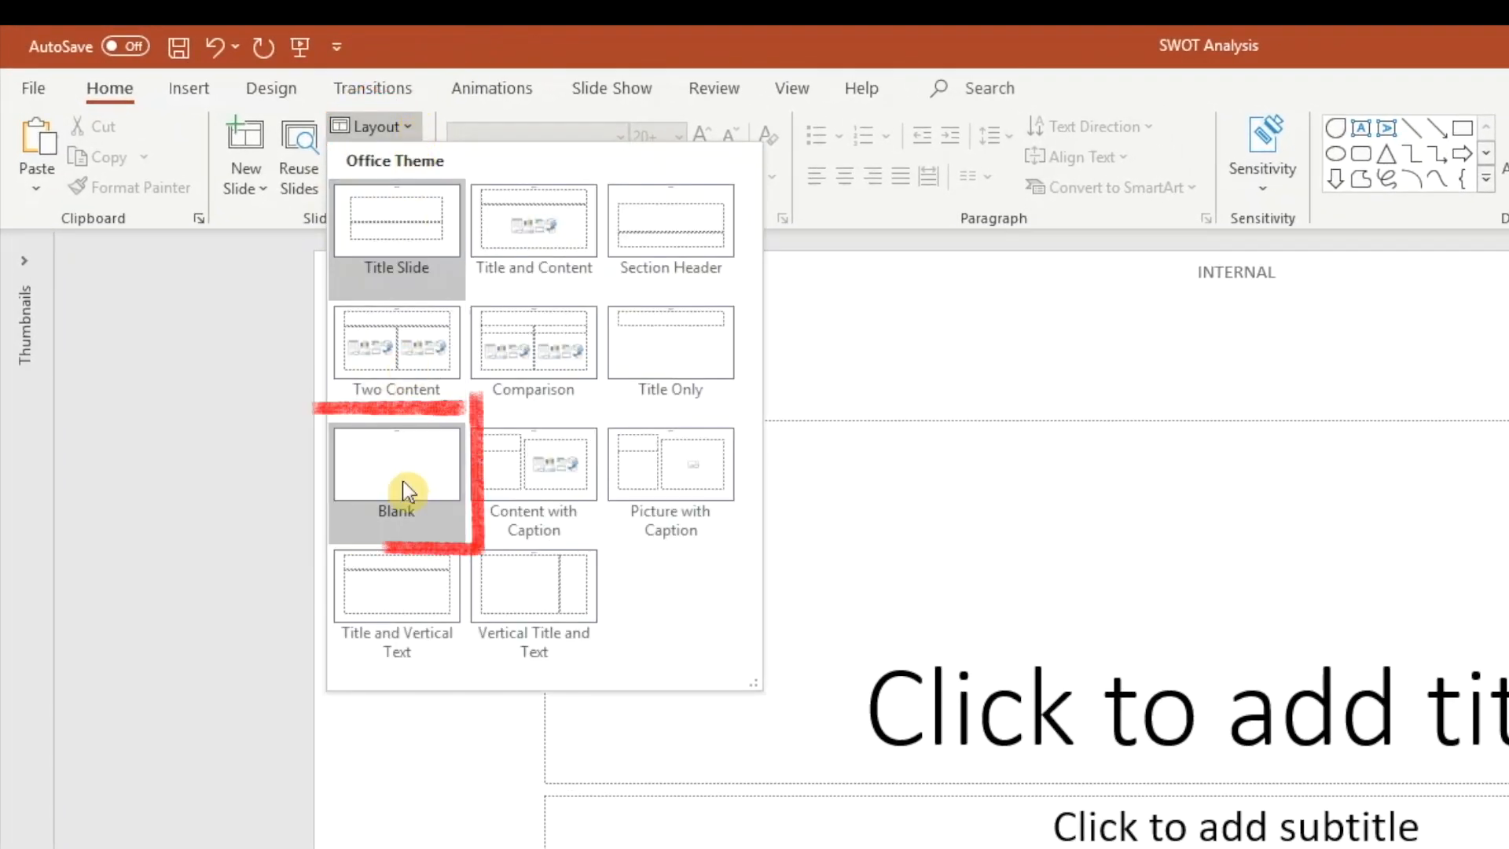
left_click(396, 478)
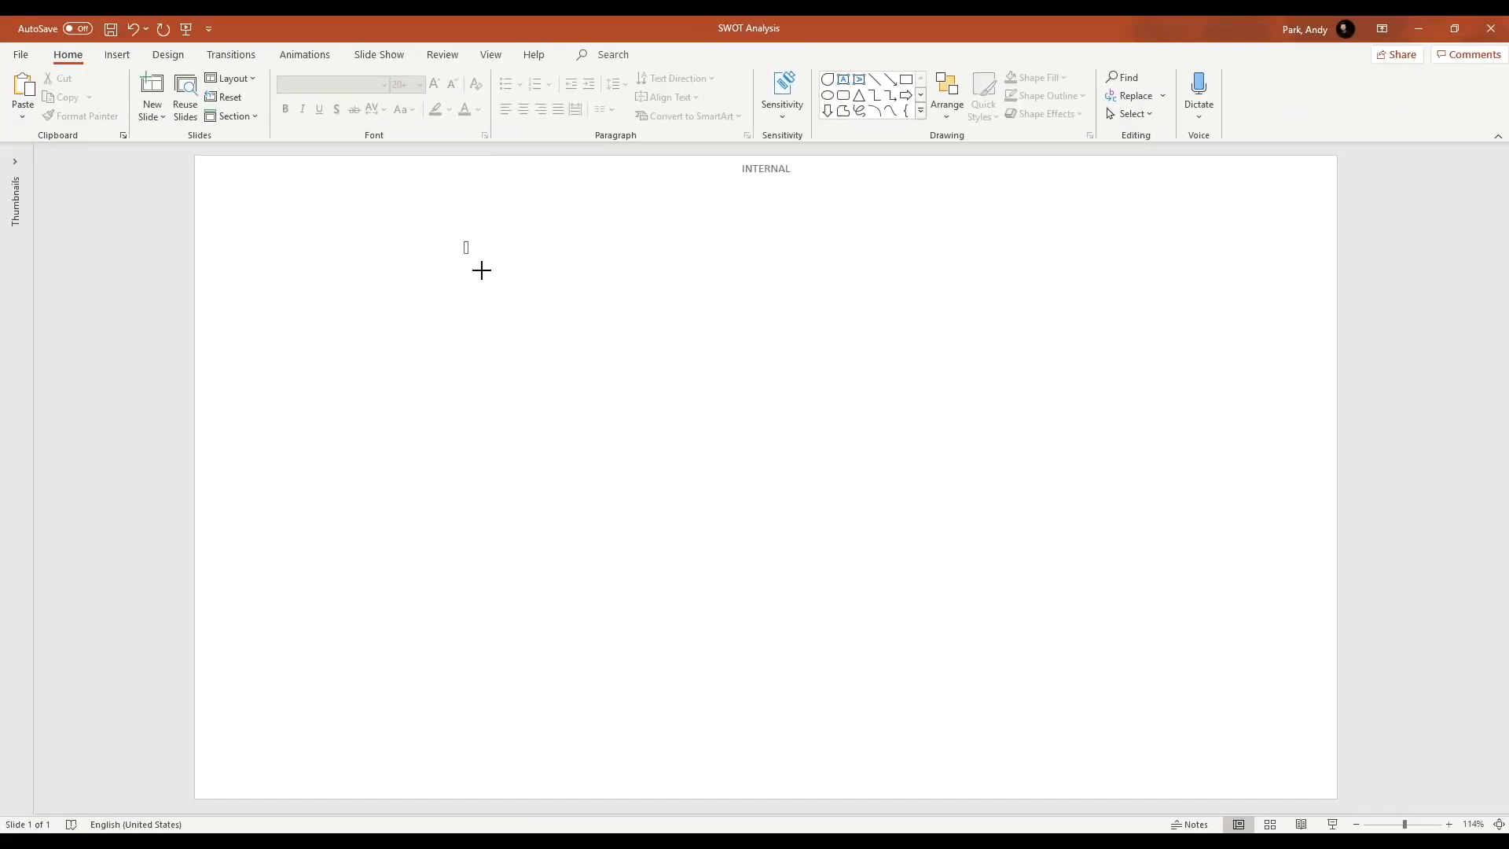
Draw a top text box reading 'SWOT Analysis' with second line 'Insert your sub header here'.
left_click_drag(465, 247, 1091, 311)
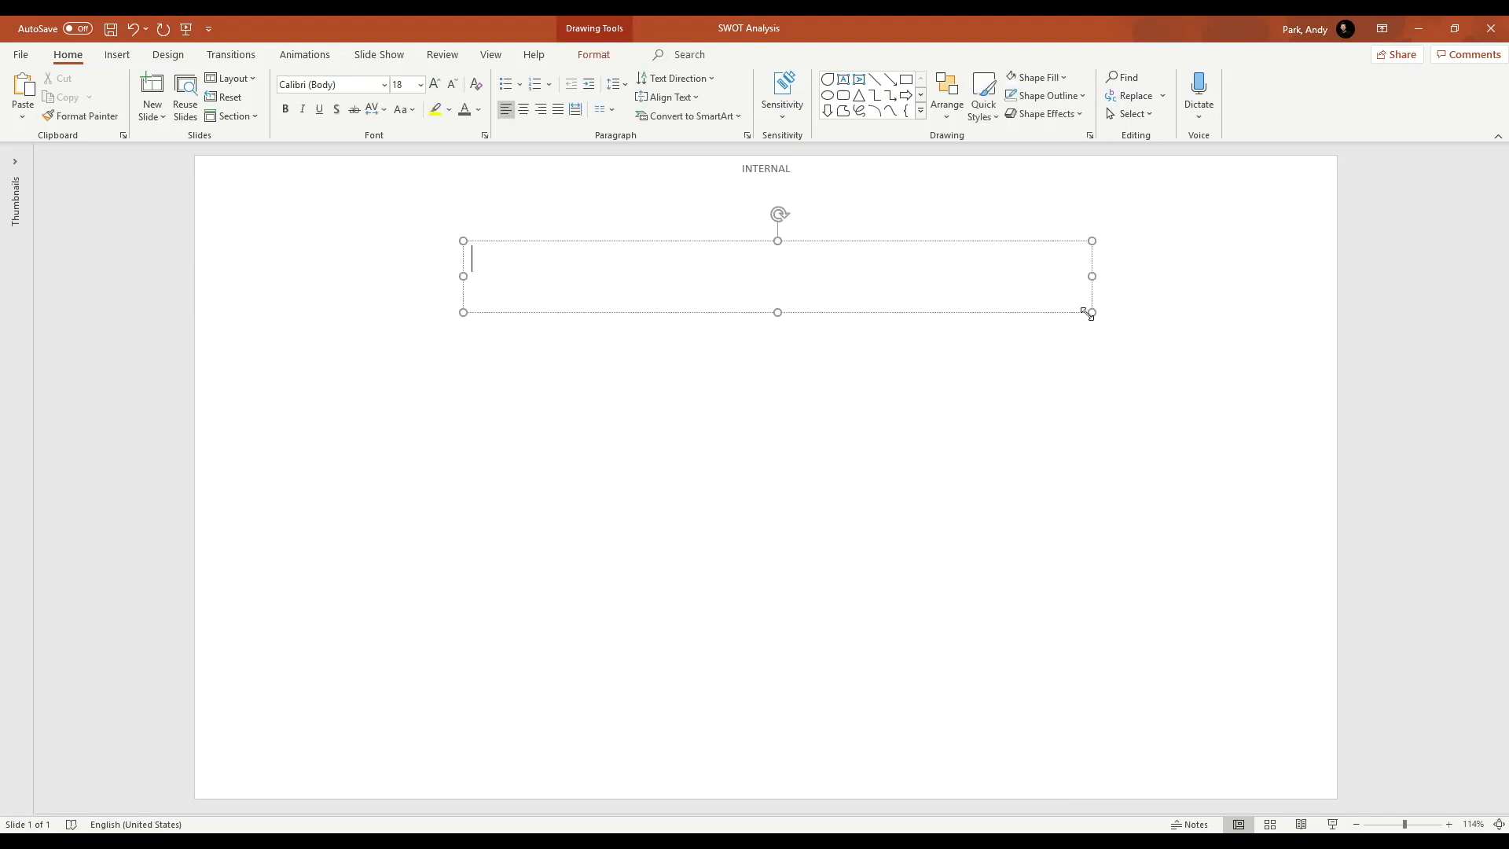
type("SWOT")
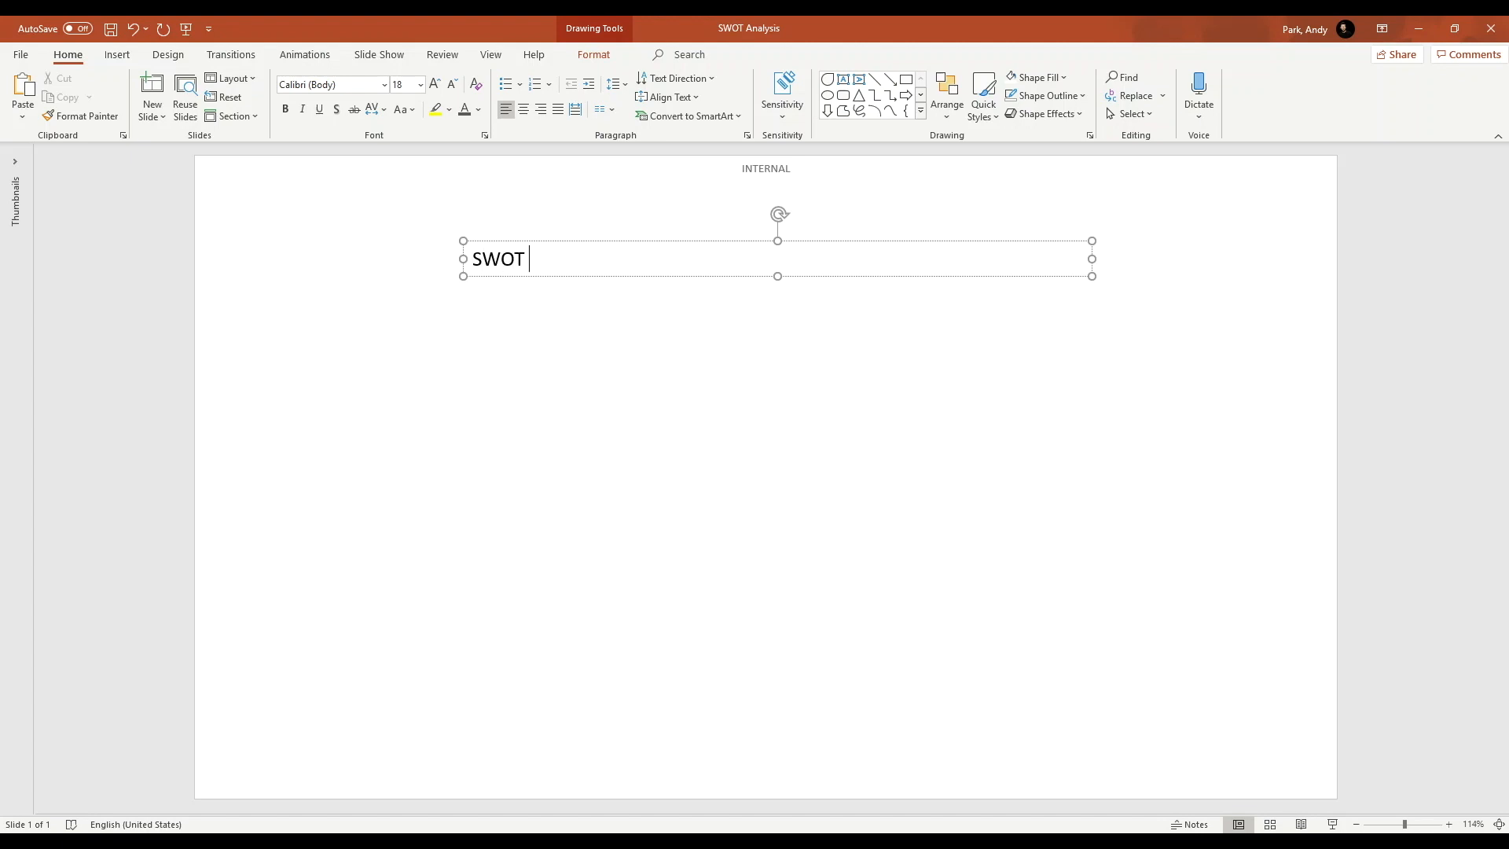
type("Analysis")
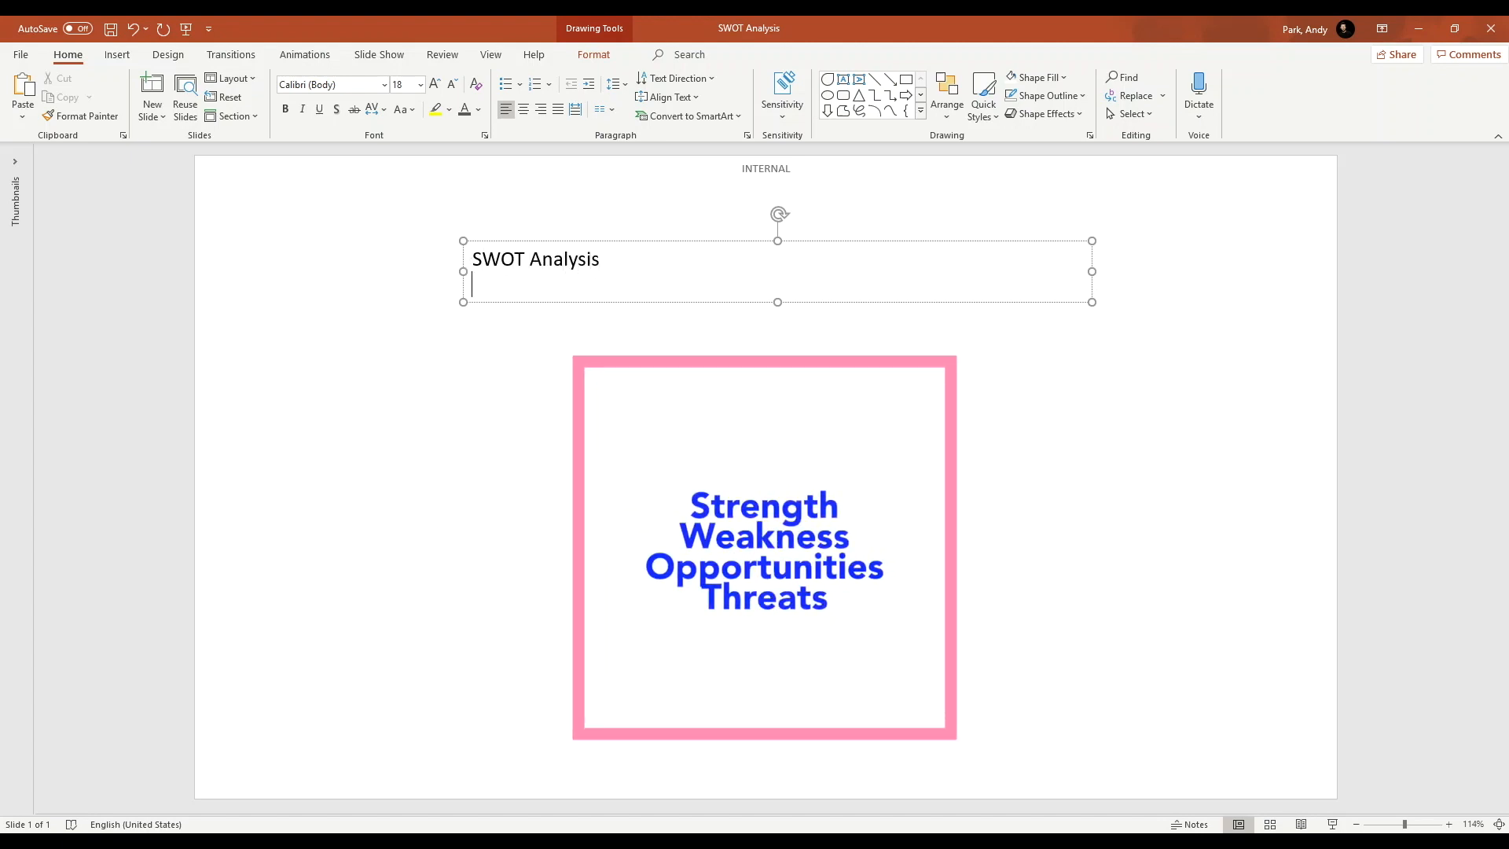
type("Insert")
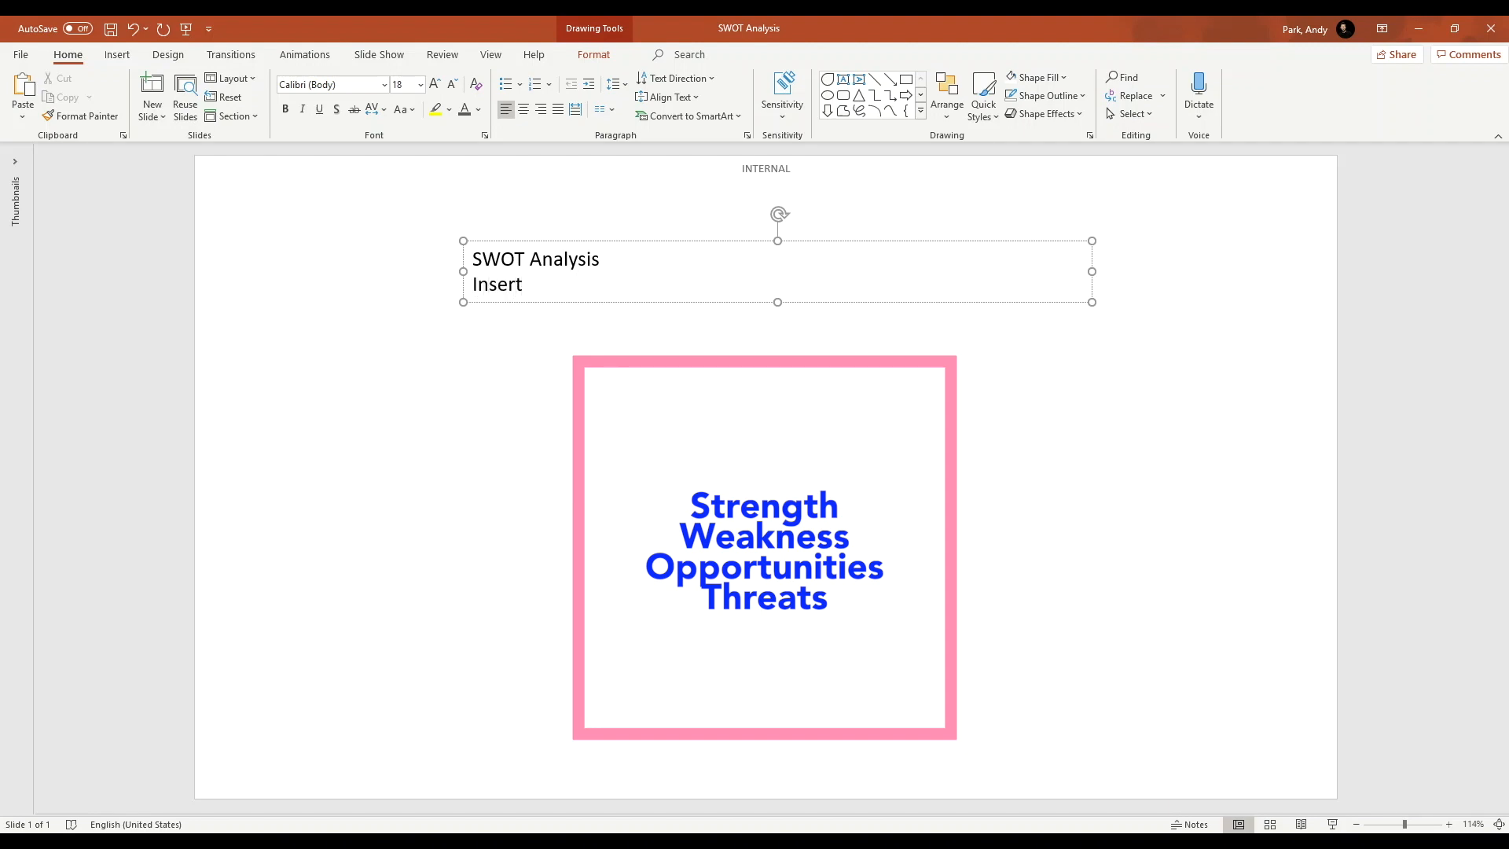
type("your sub header here")
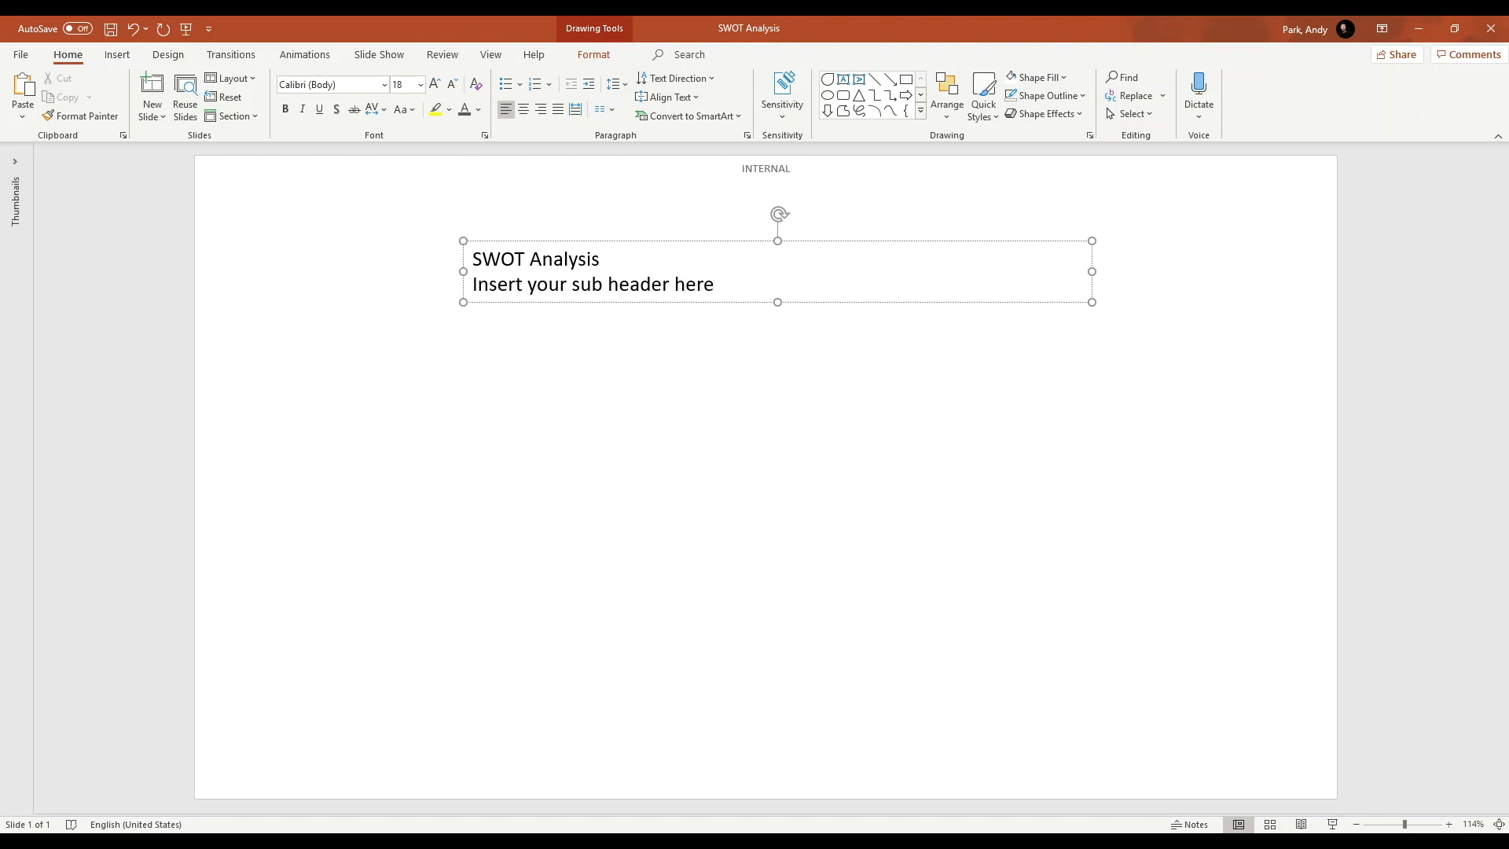
left_click(597, 258)
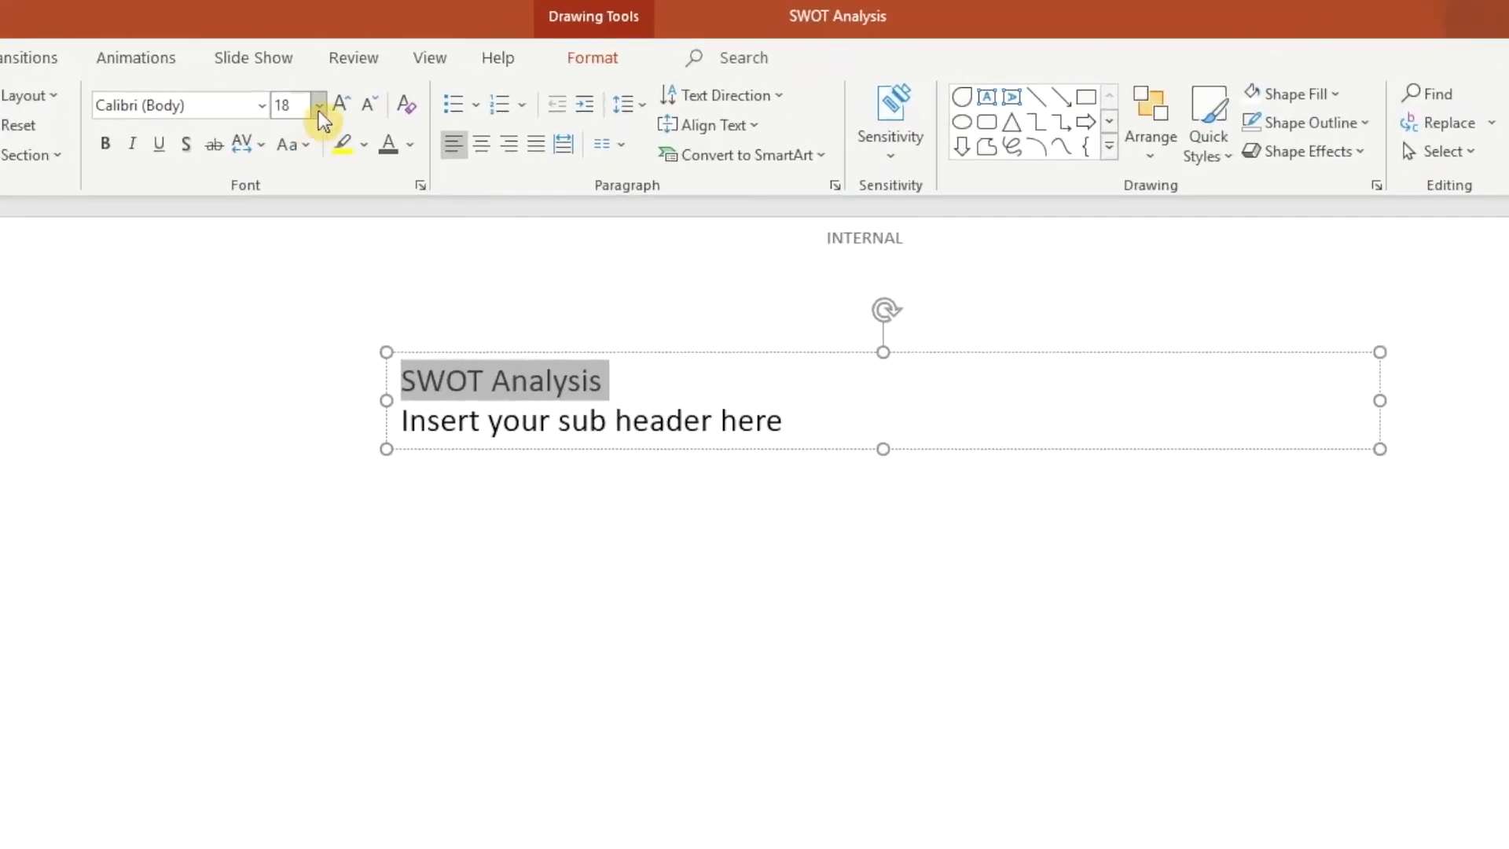
Make the 'SWOT Analysis' heading 36-point bold Verdana and start choosing a dark grey colour.
left_click(321, 105)
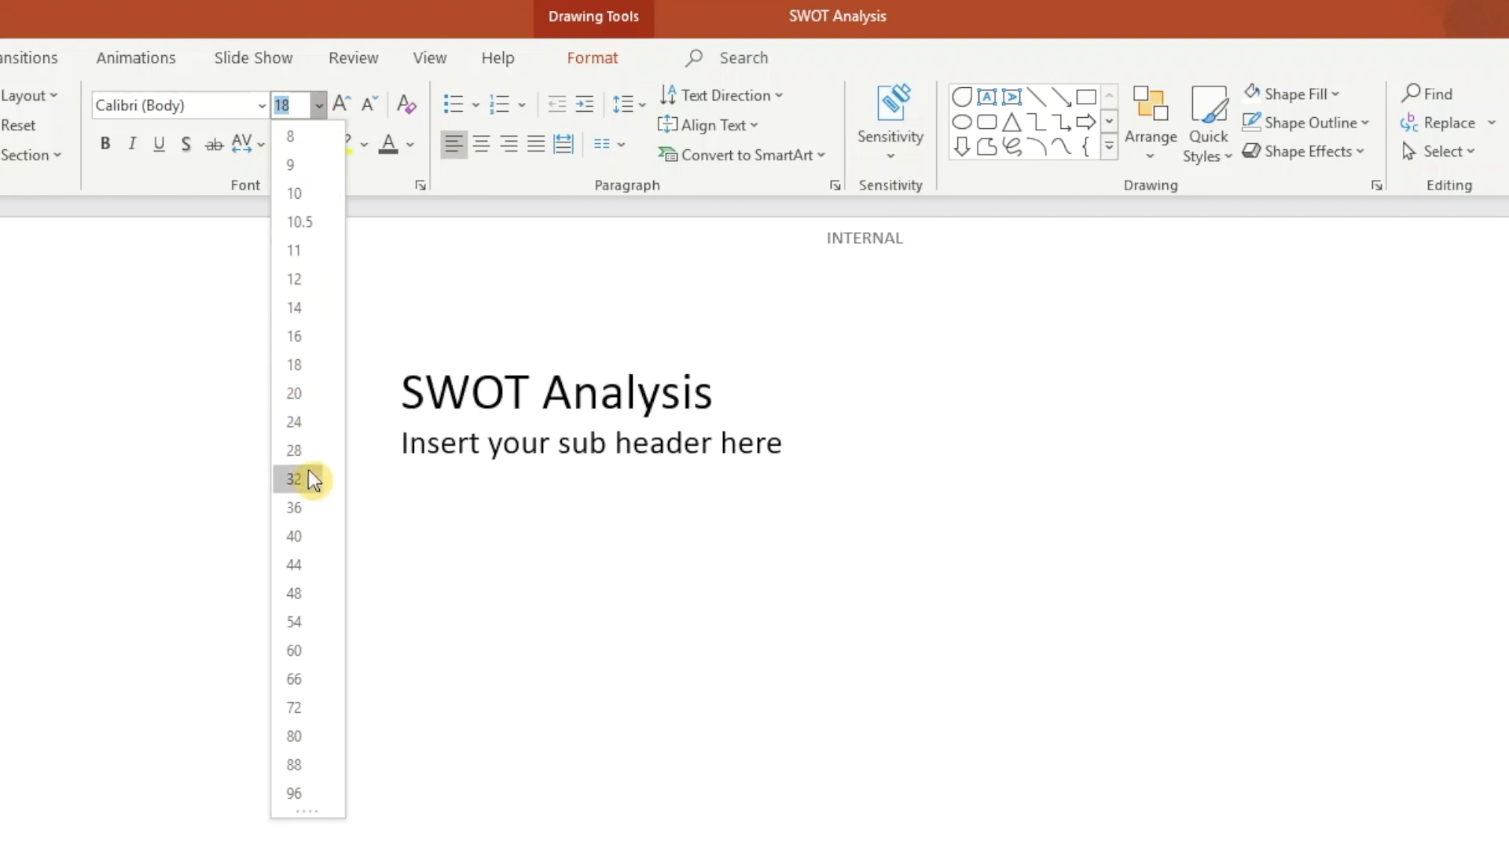
left_click(295, 478)
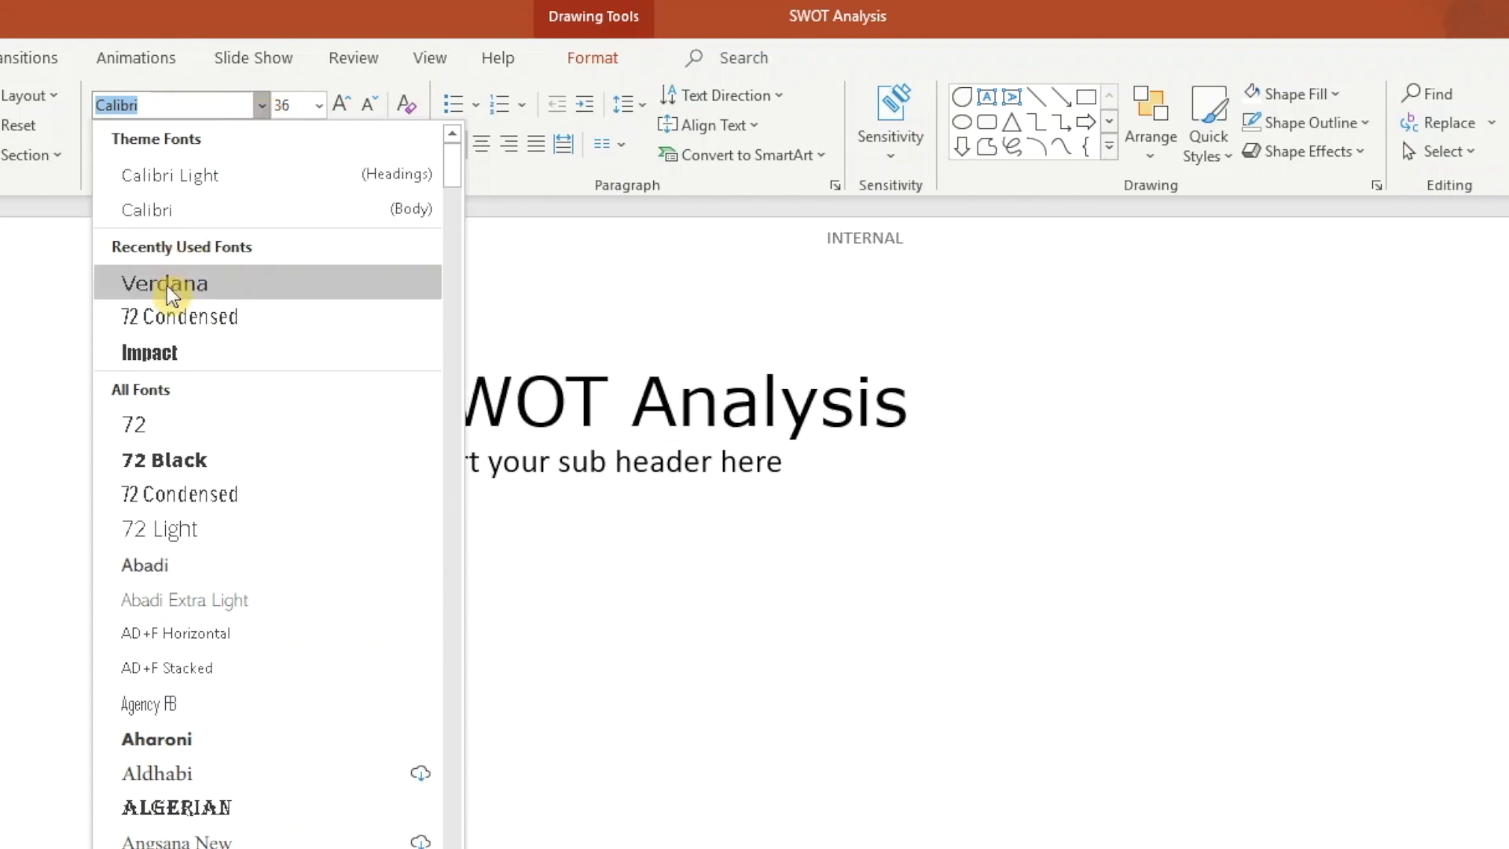
left_click(165, 282)
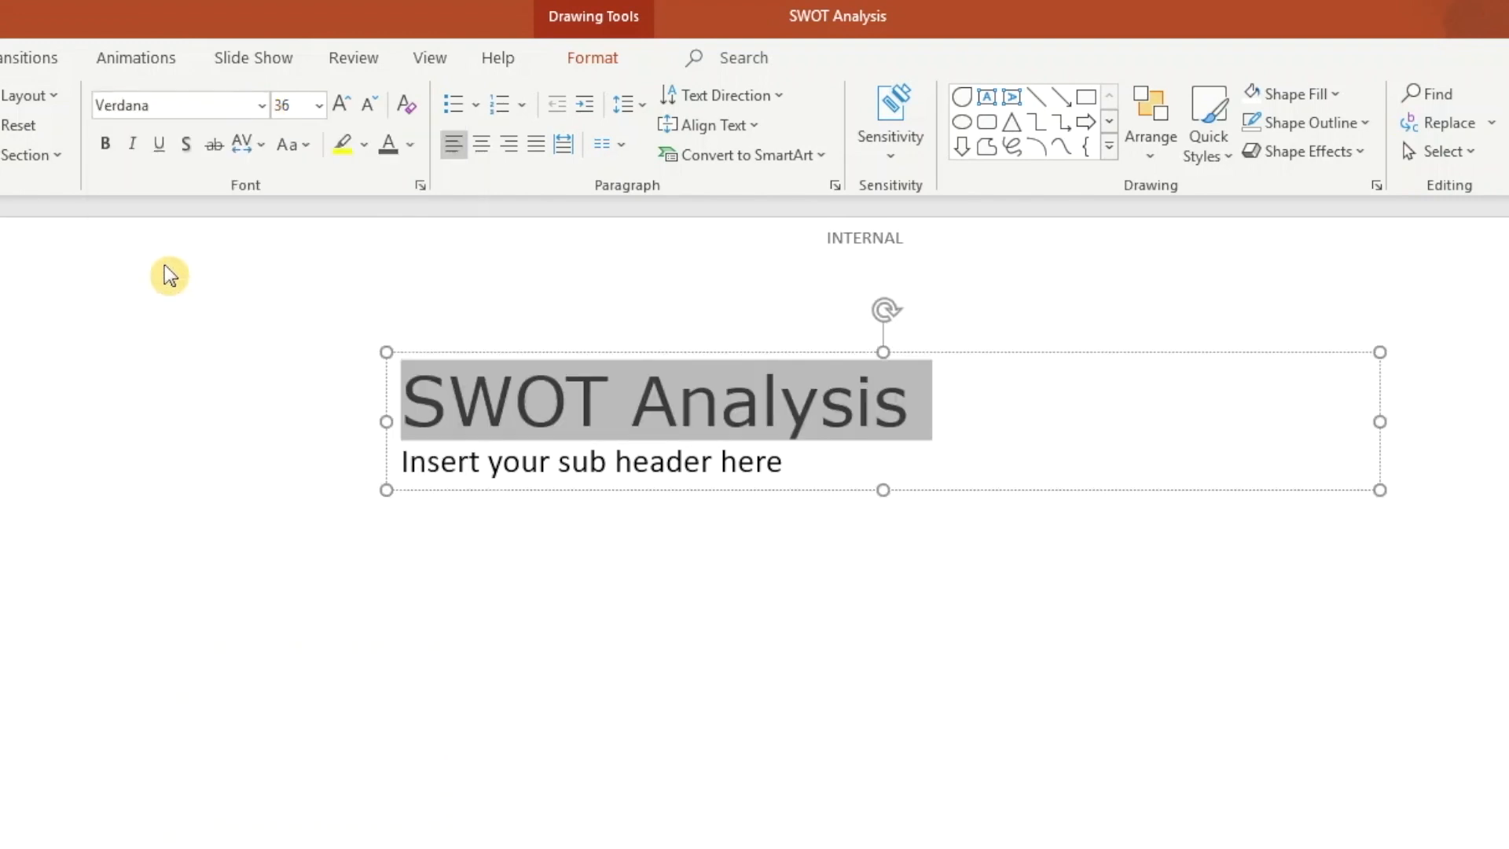
left_click(105, 143)
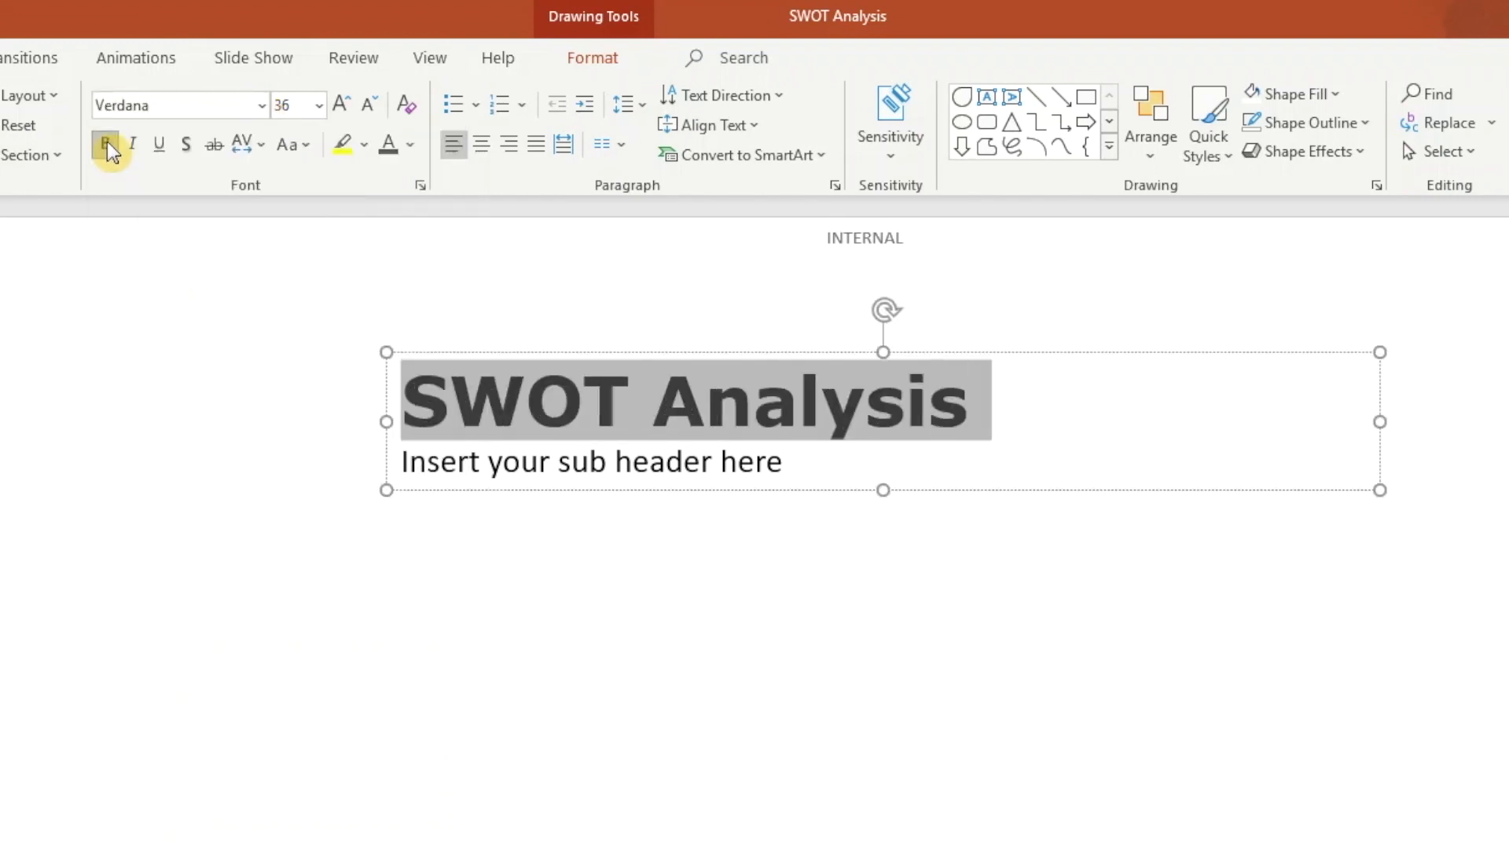
left_click(107, 145)
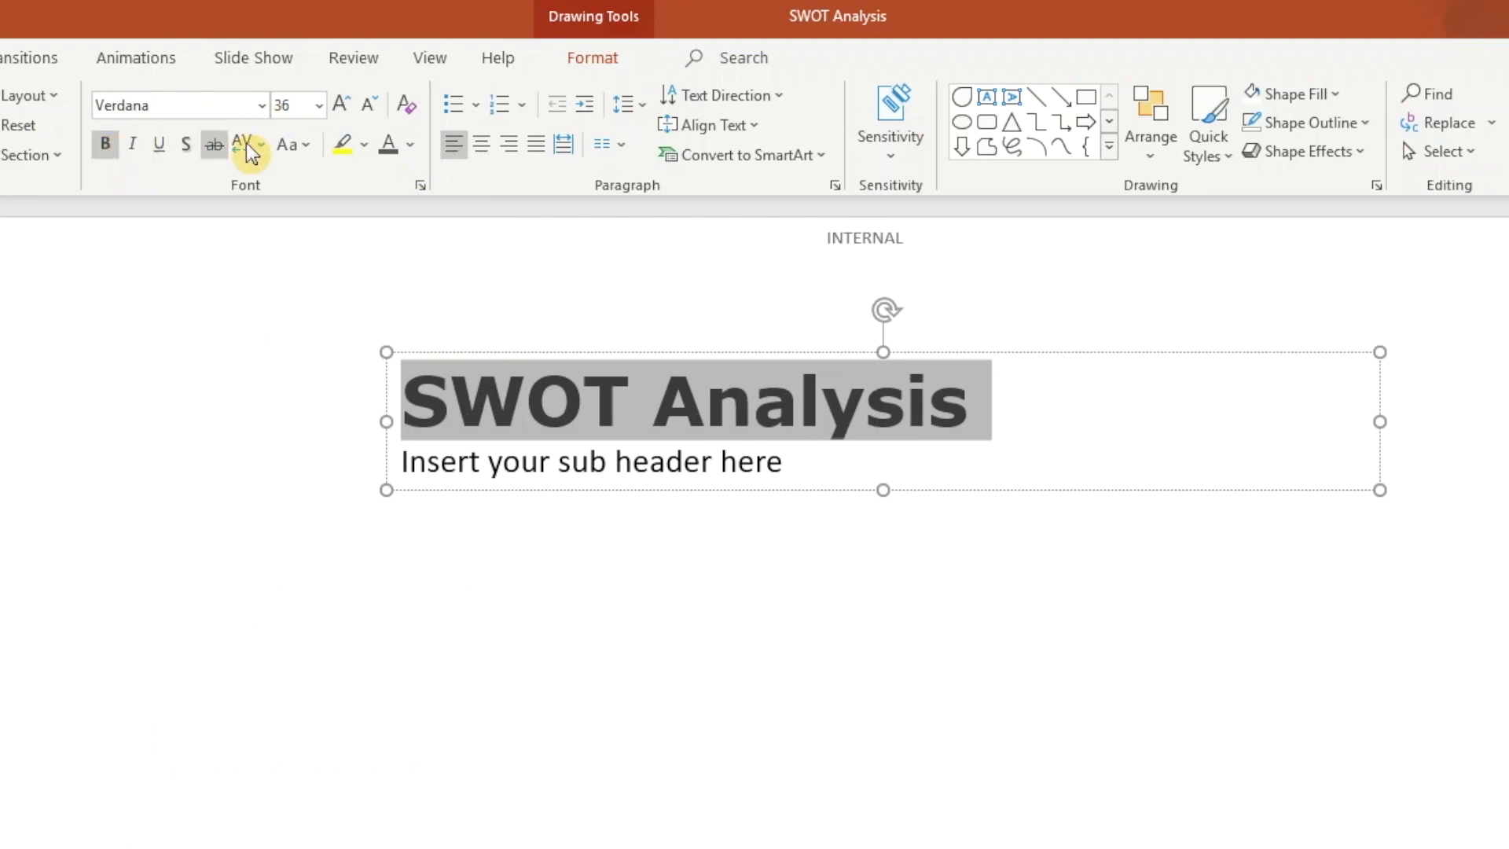
mouse_move(415, 158)
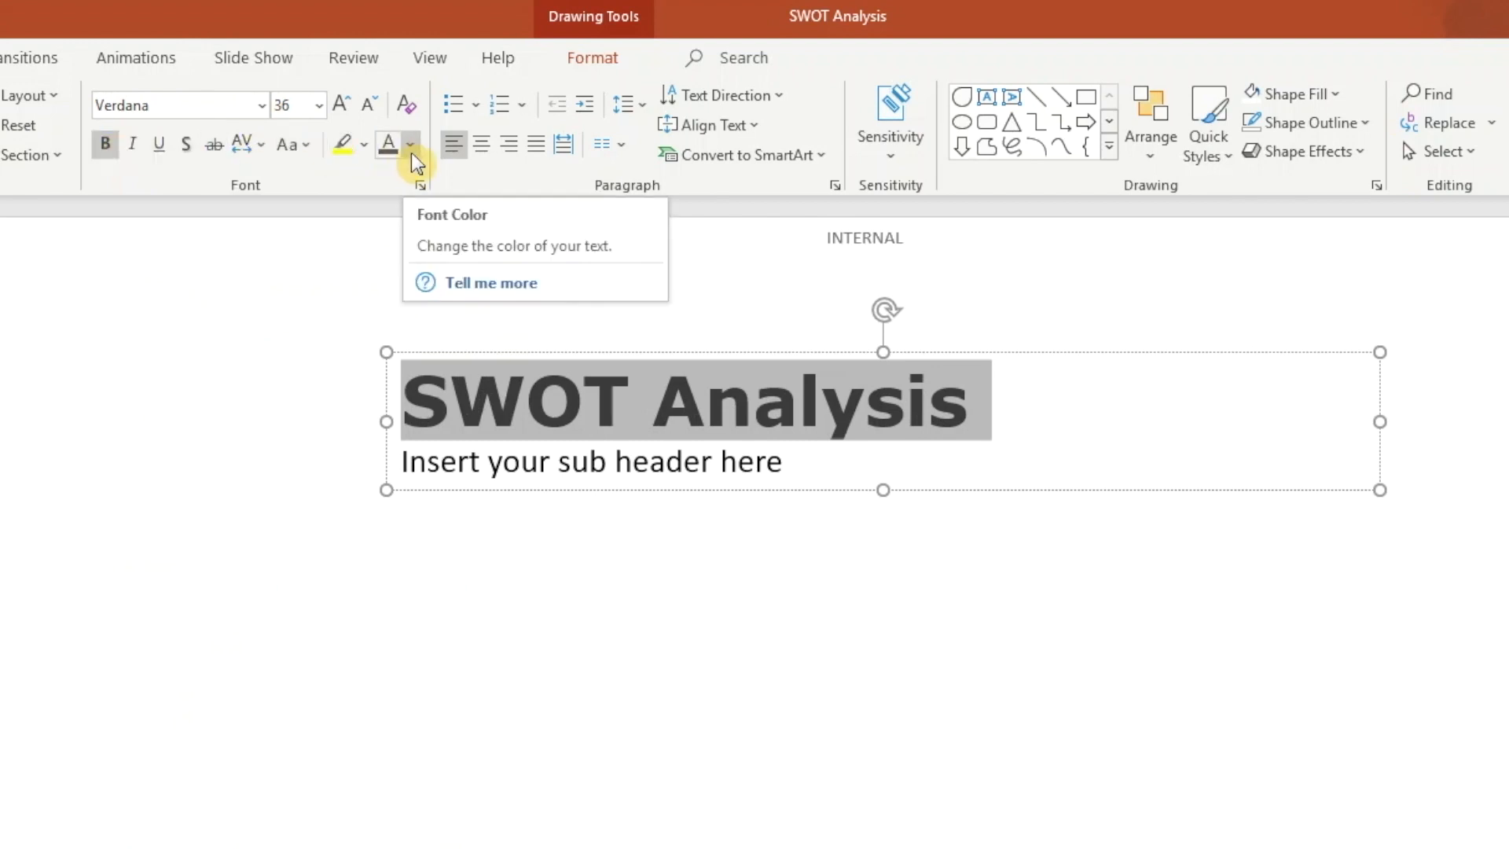
left_click(411, 143)
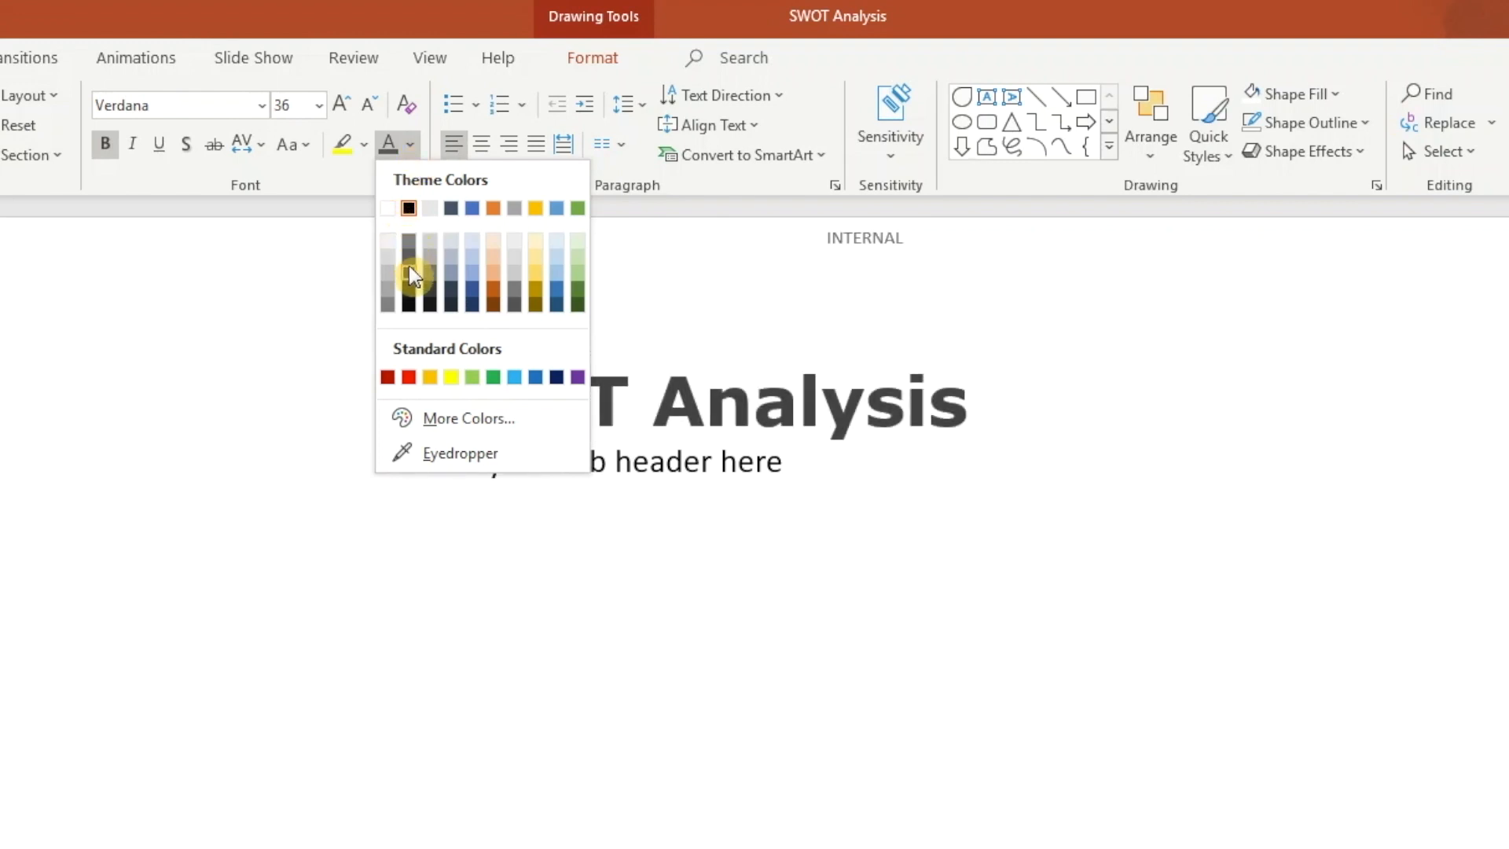
mouse_move(410, 270)
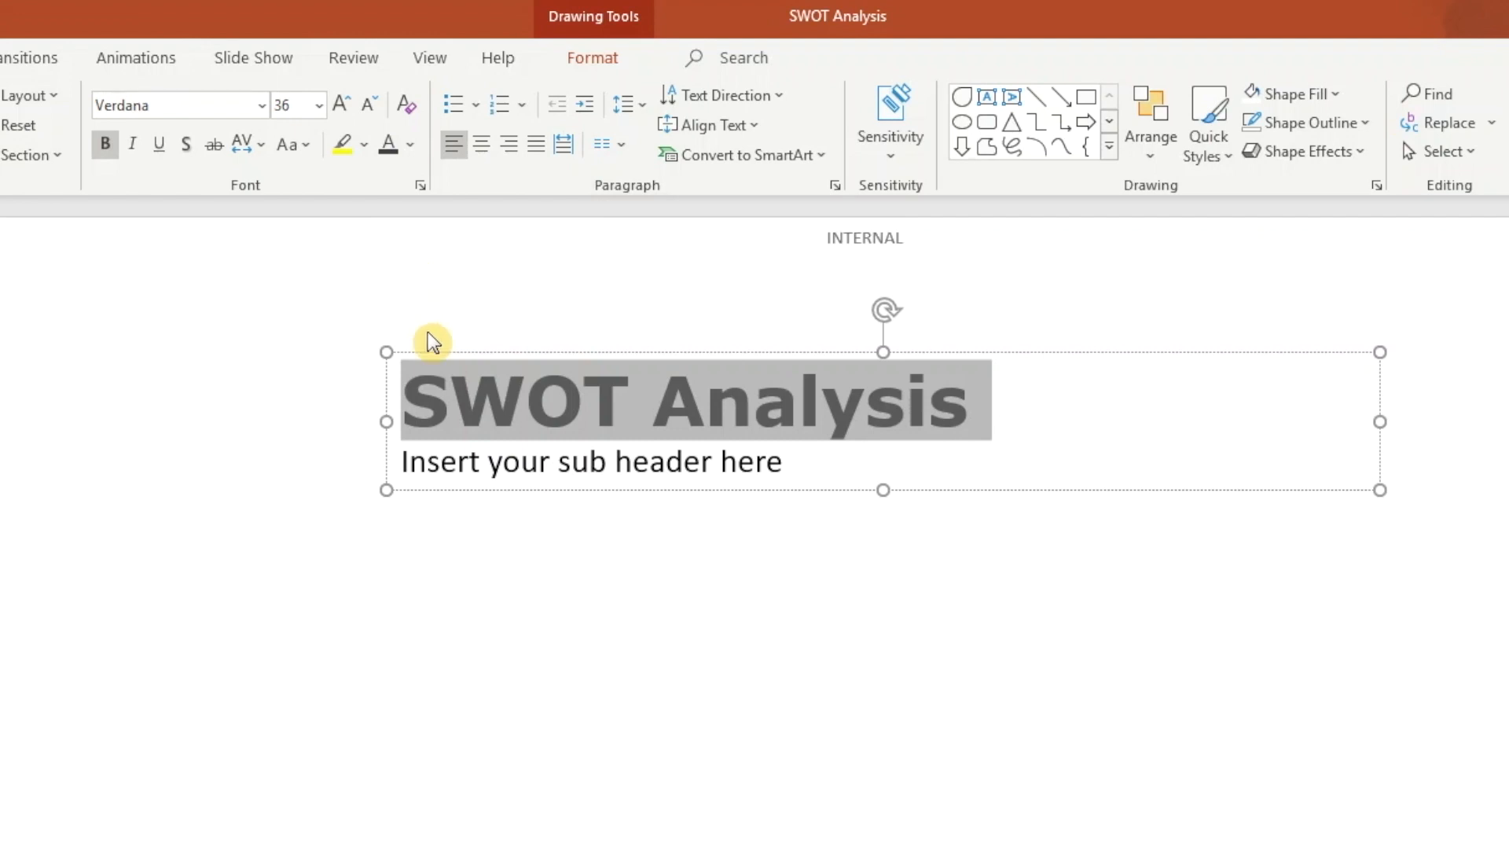
Make the sub header line 20-point Verdana in a lighter grey.
left_click(792, 460)
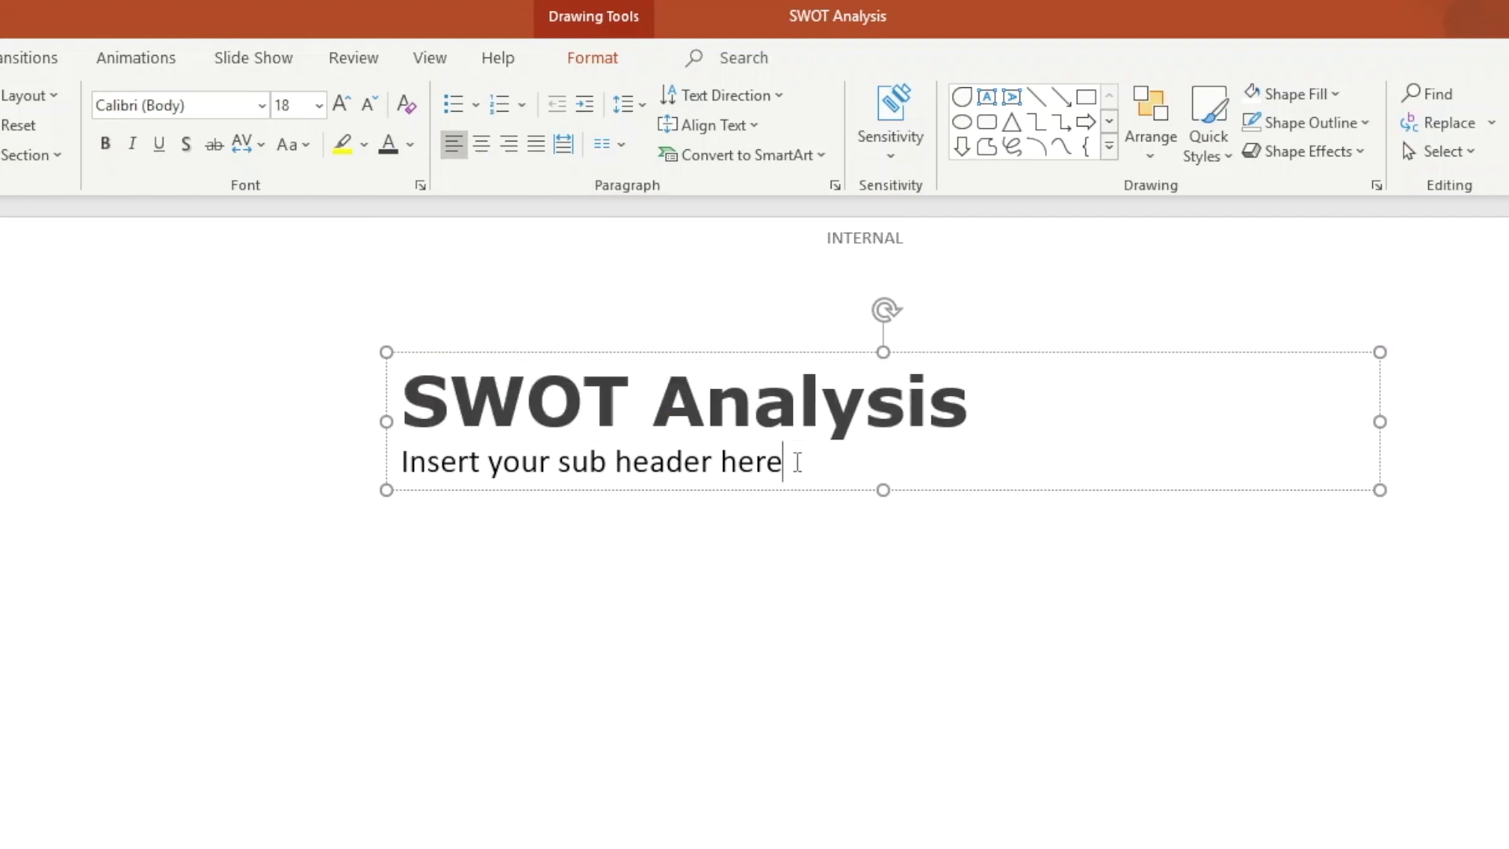
triple_click(589, 462)
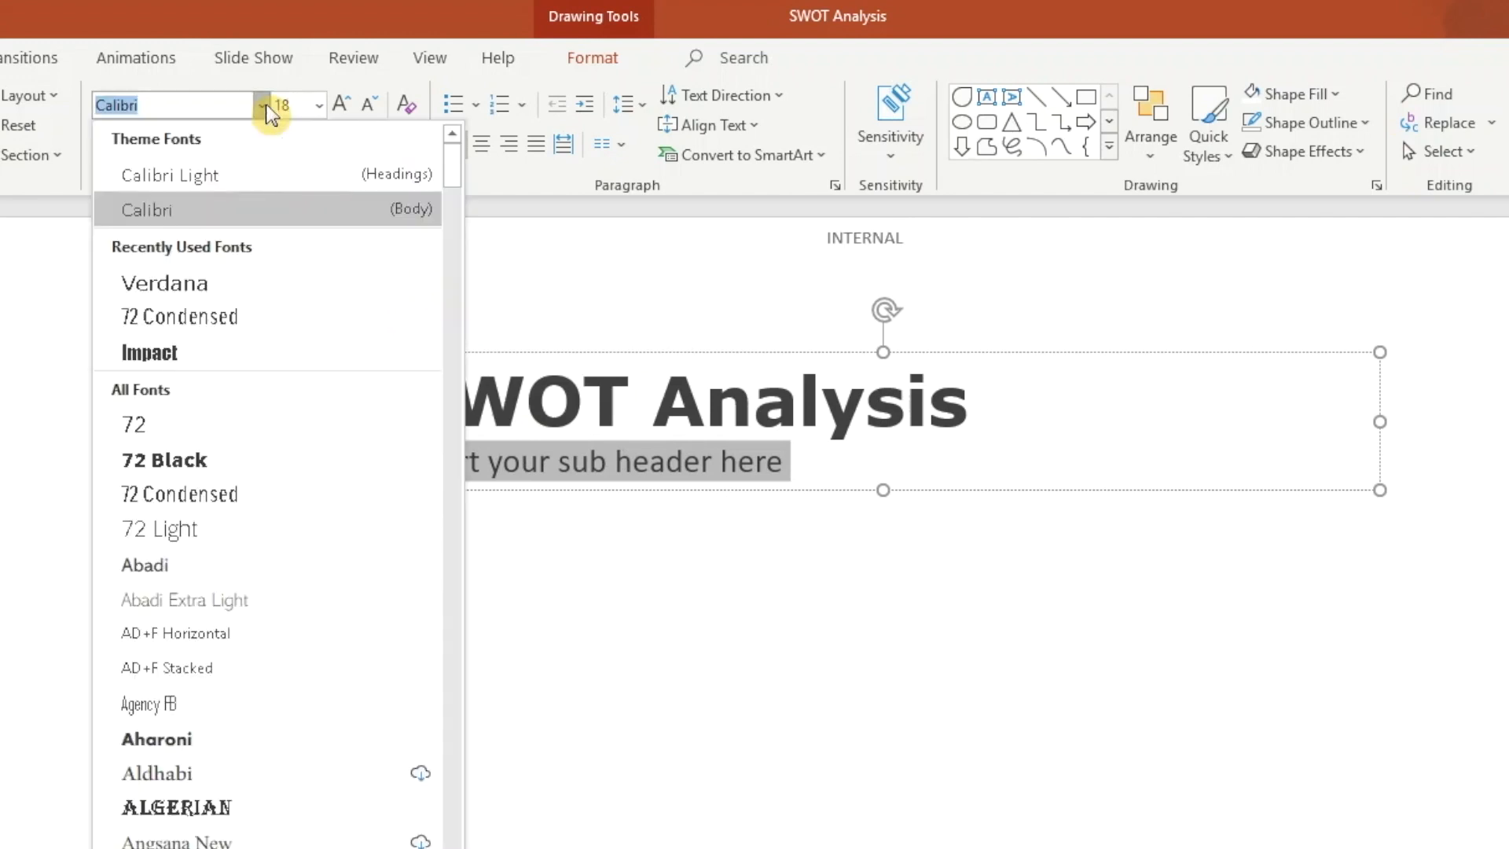
left_click(165, 283)
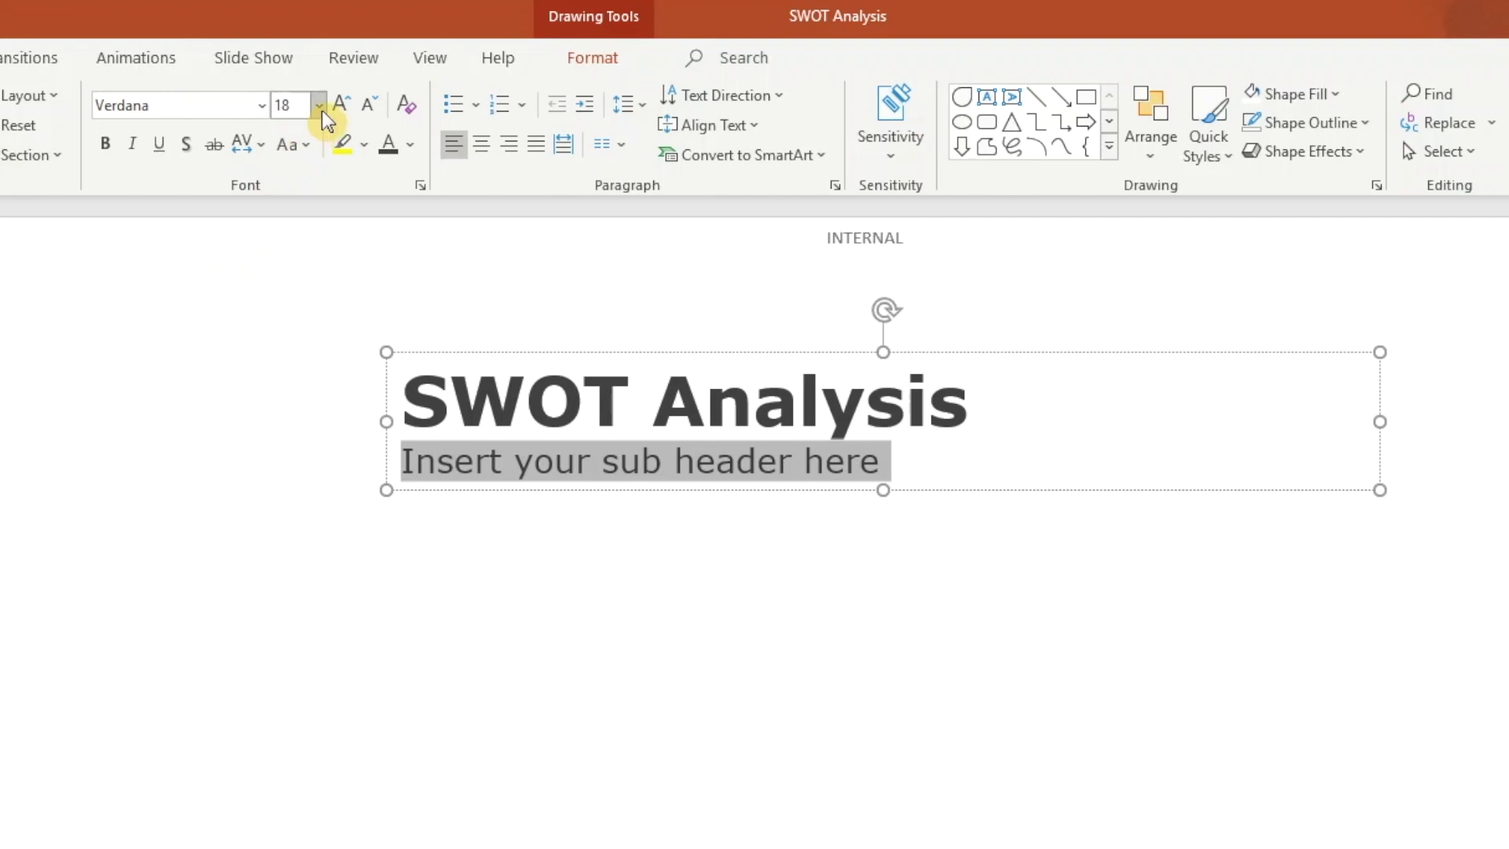
left_click(318, 106)
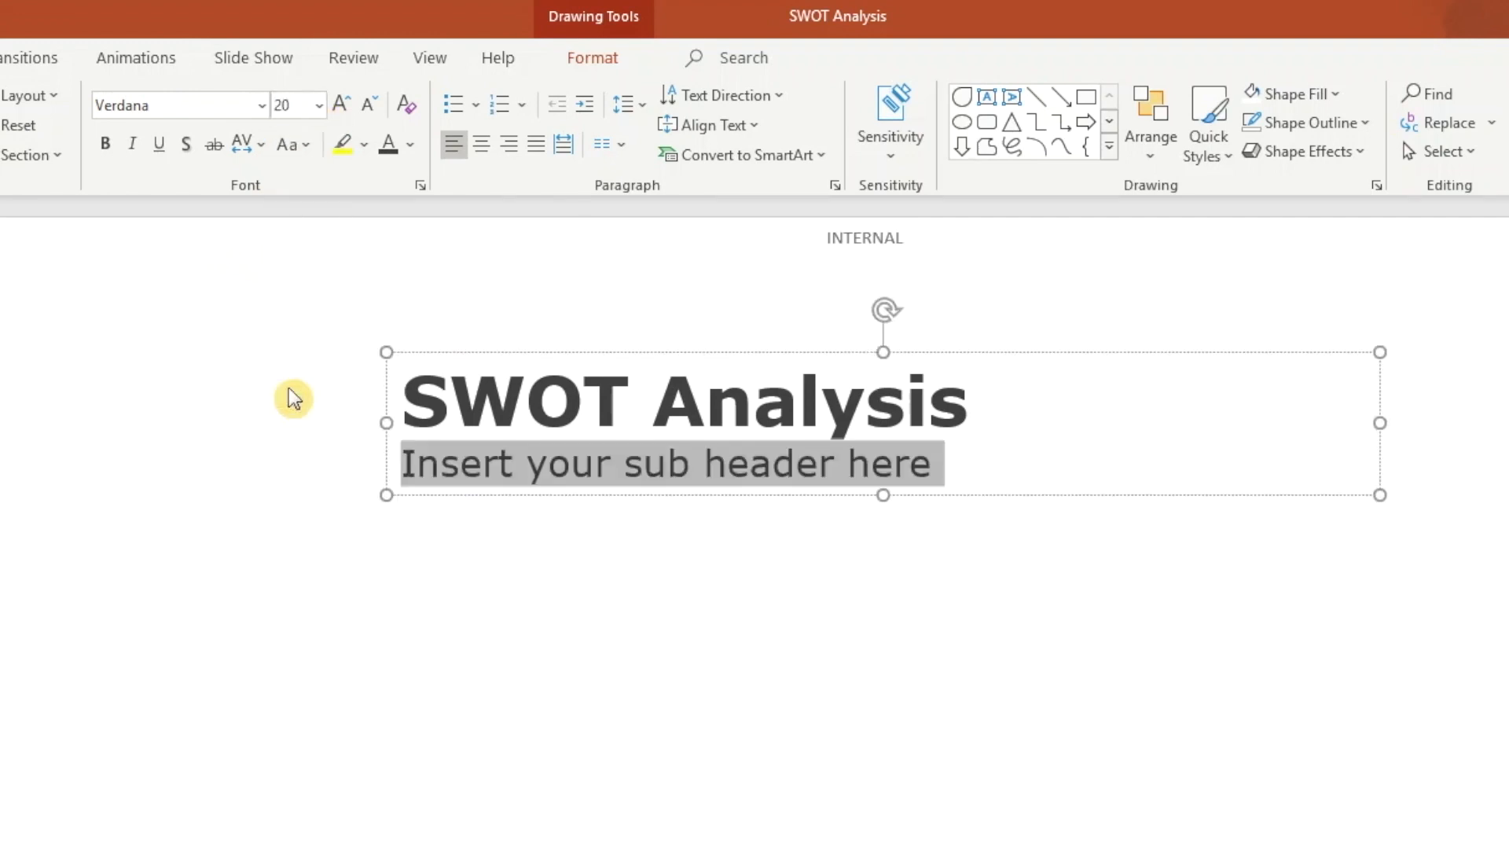
left_click(410, 145)
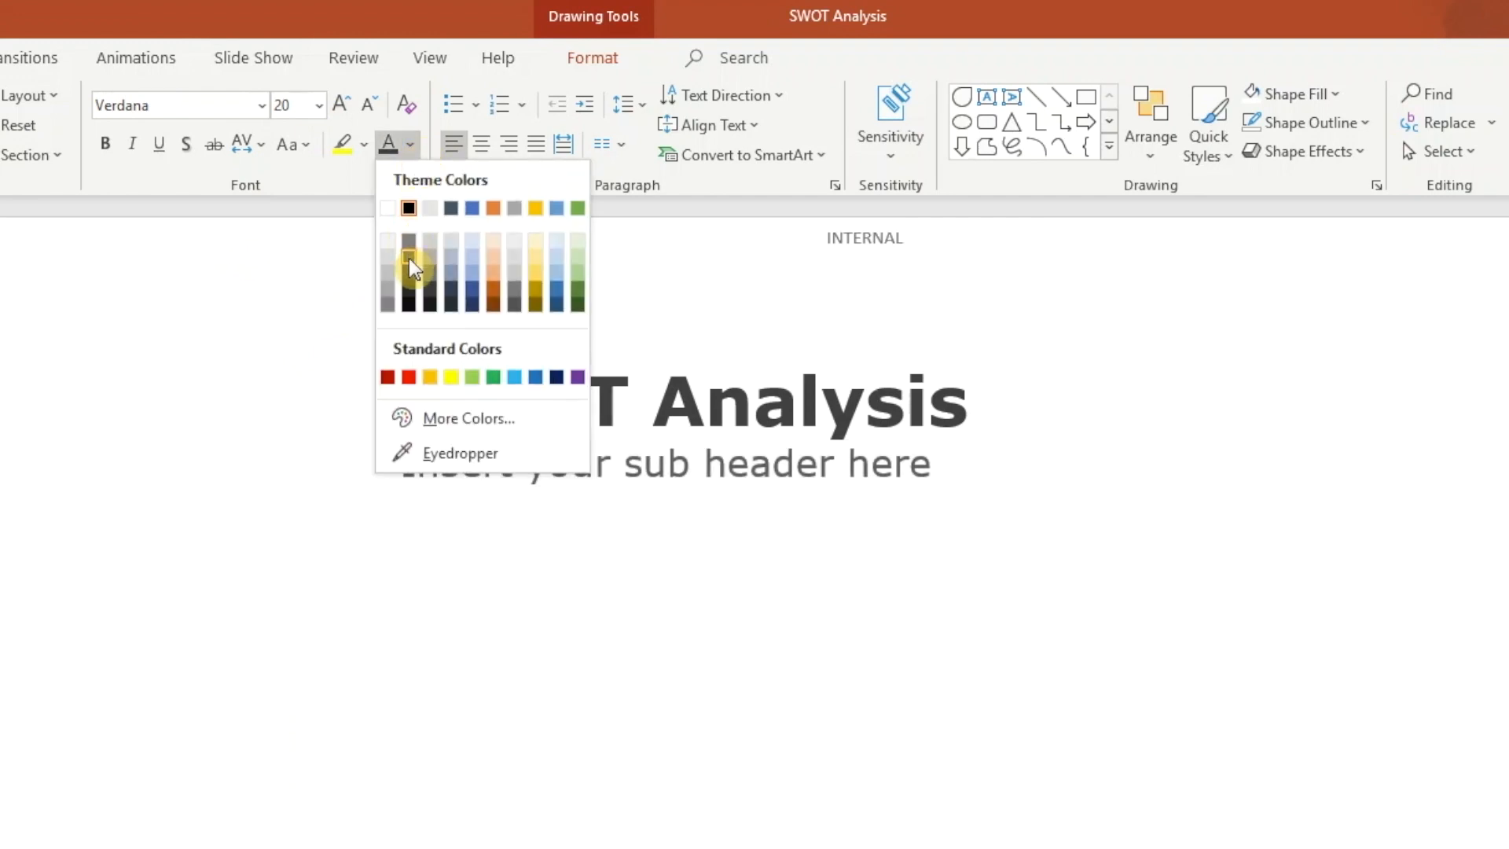
left_click(411, 268)
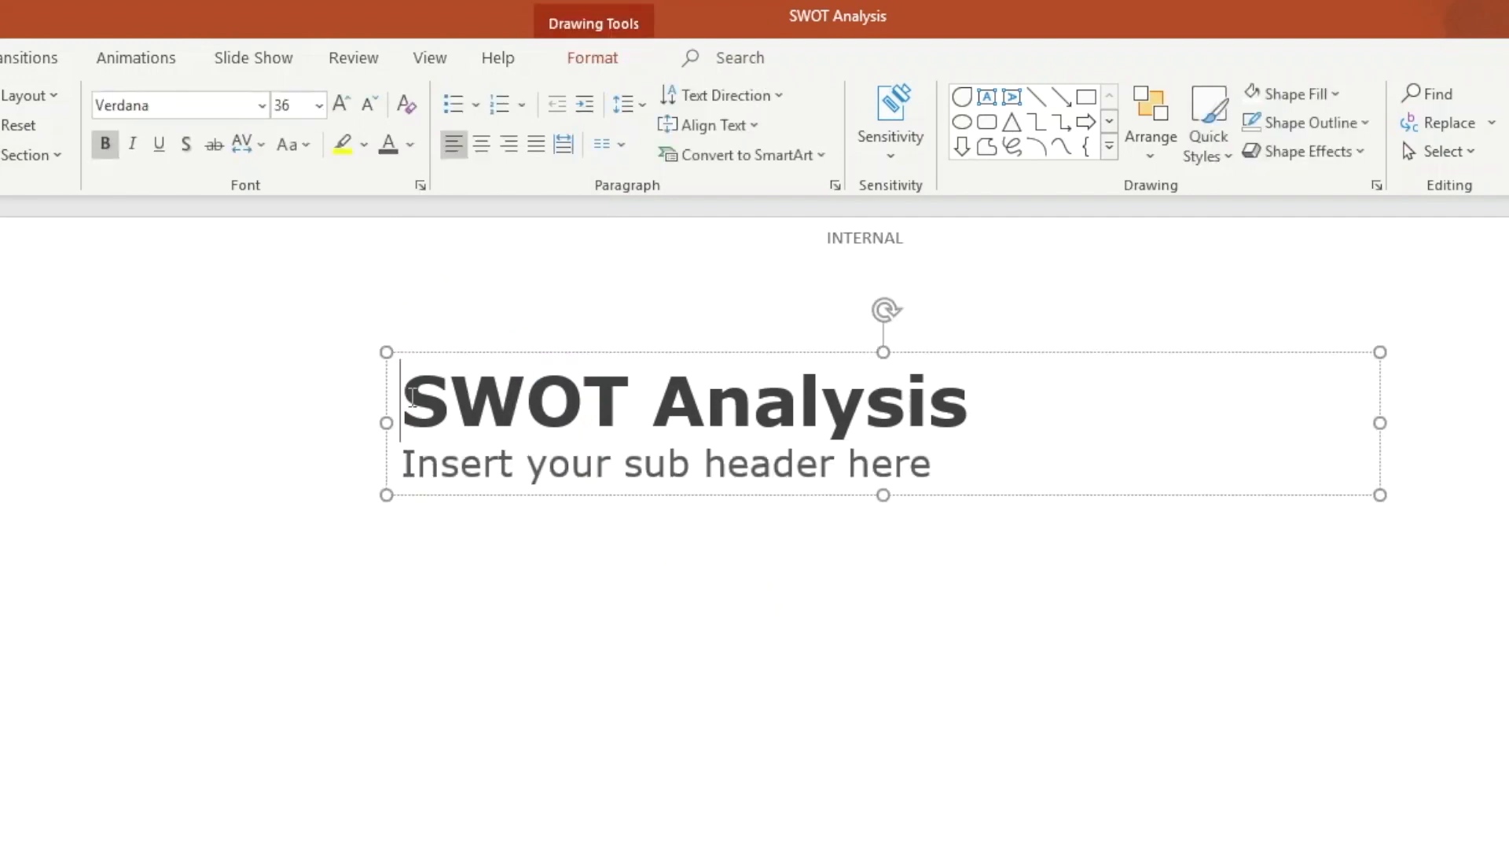
Centre both title lines and align the text box to the slide's horizontal centre at the top.
left_click_drag(404, 400, 929, 472)
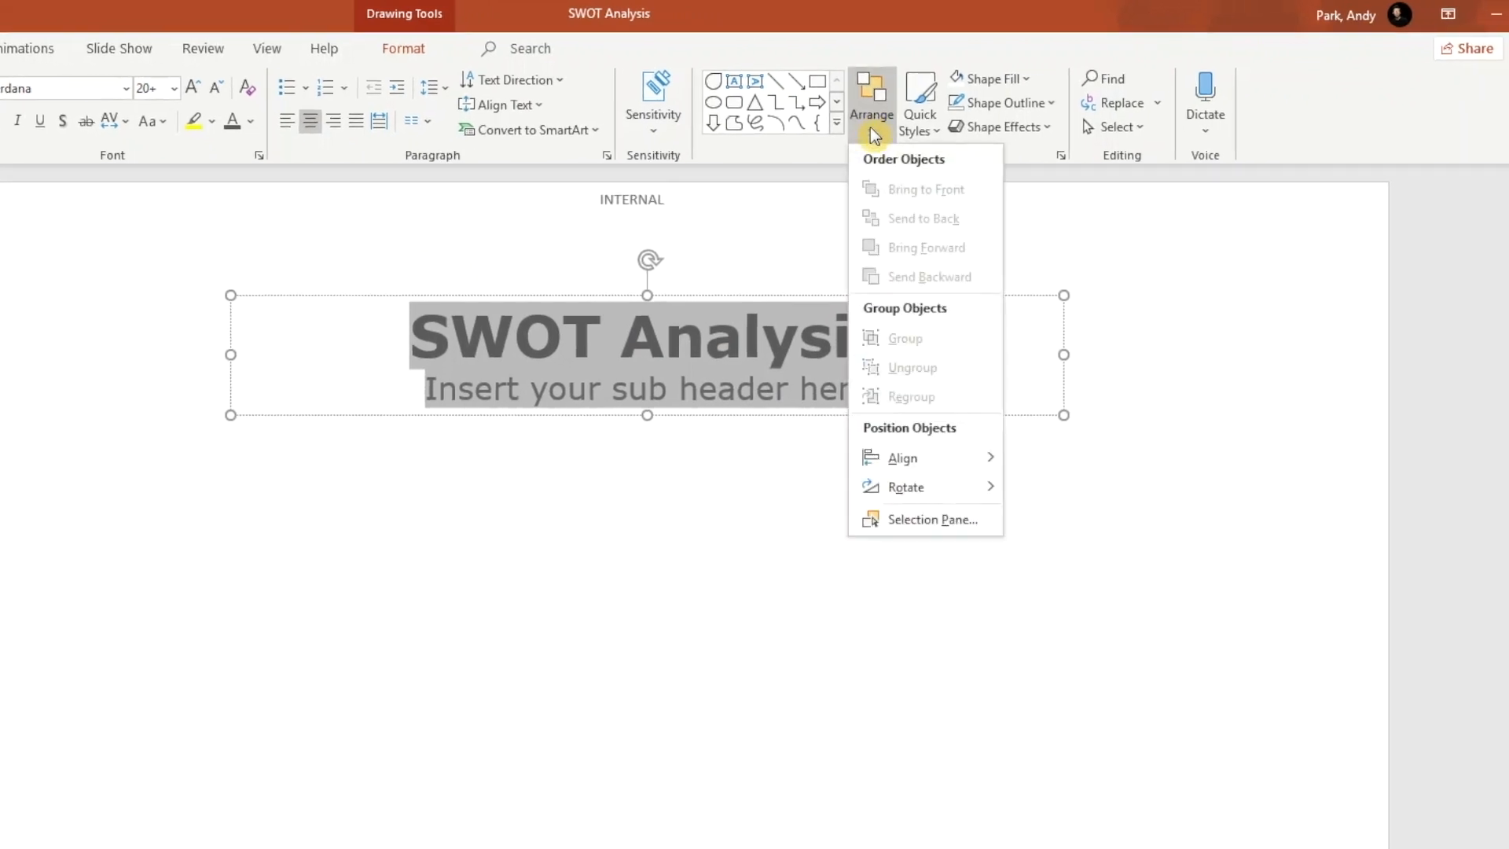
left_click(902, 457)
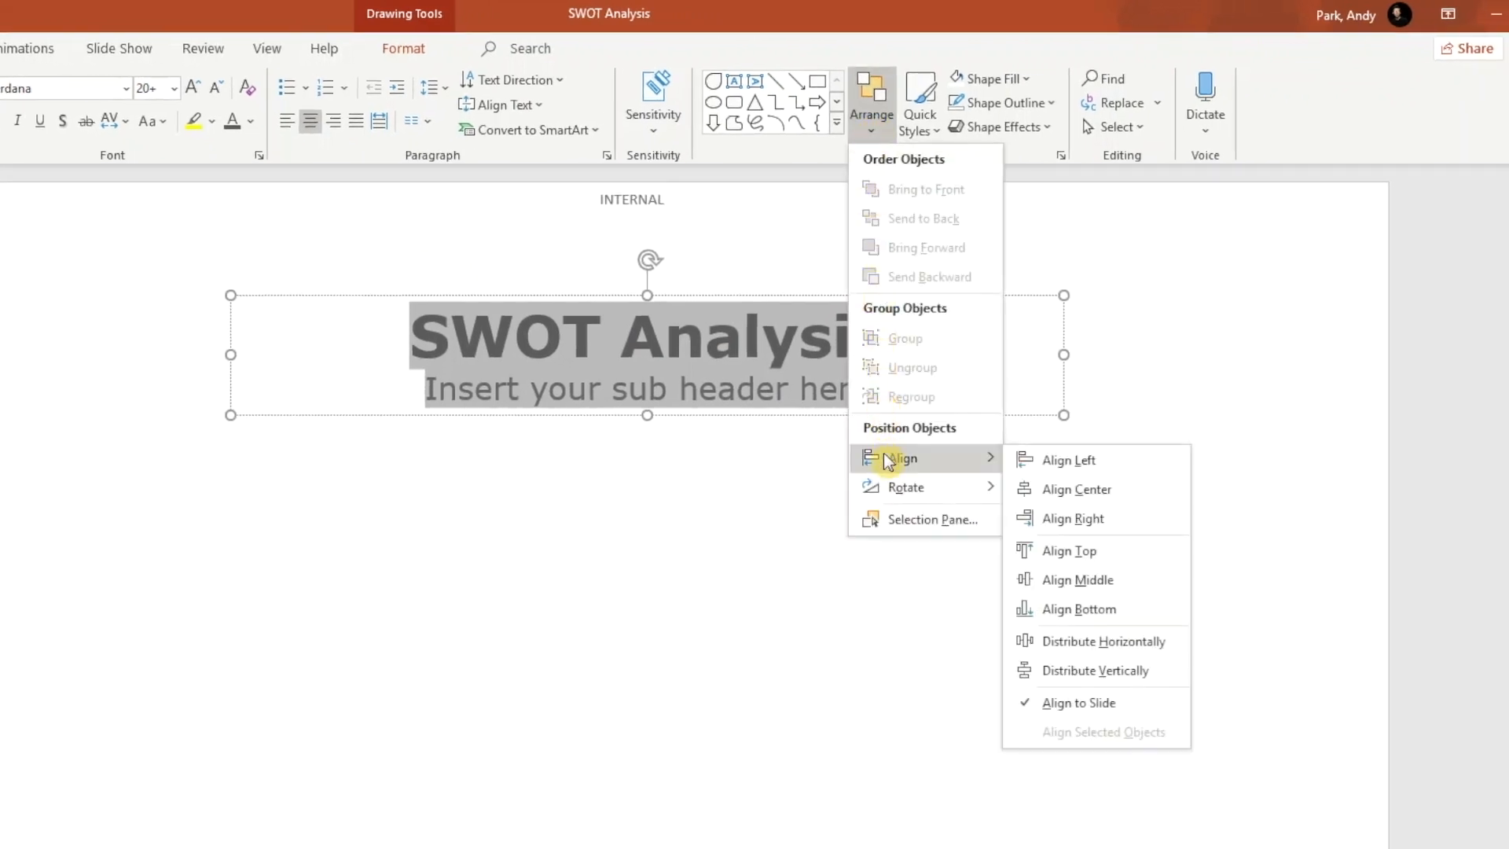
mouse_move(1088, 730)
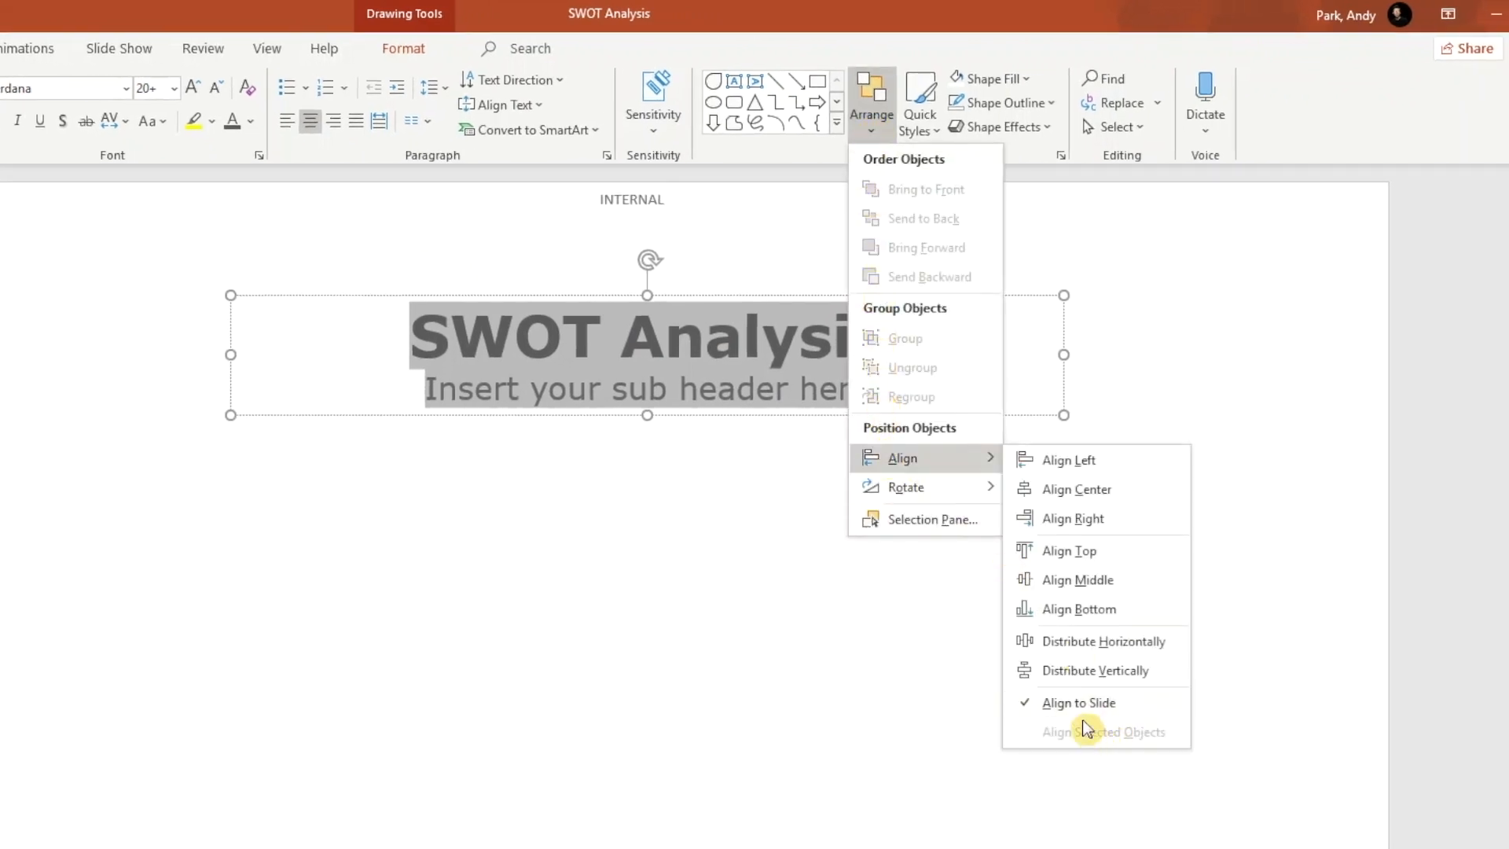
left_click(1057, 497)
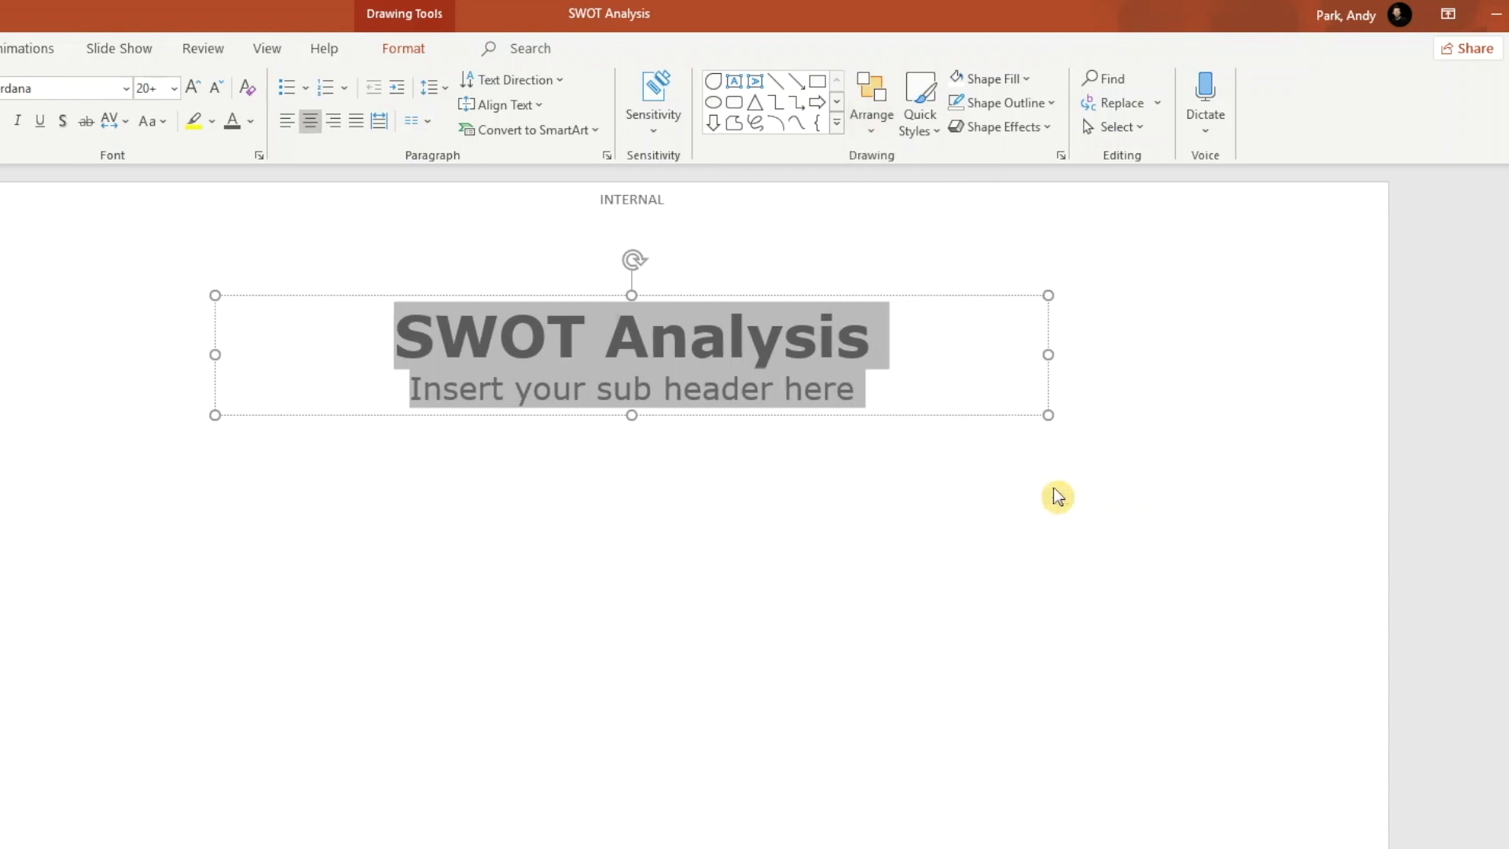
mouse_move(695, 292)
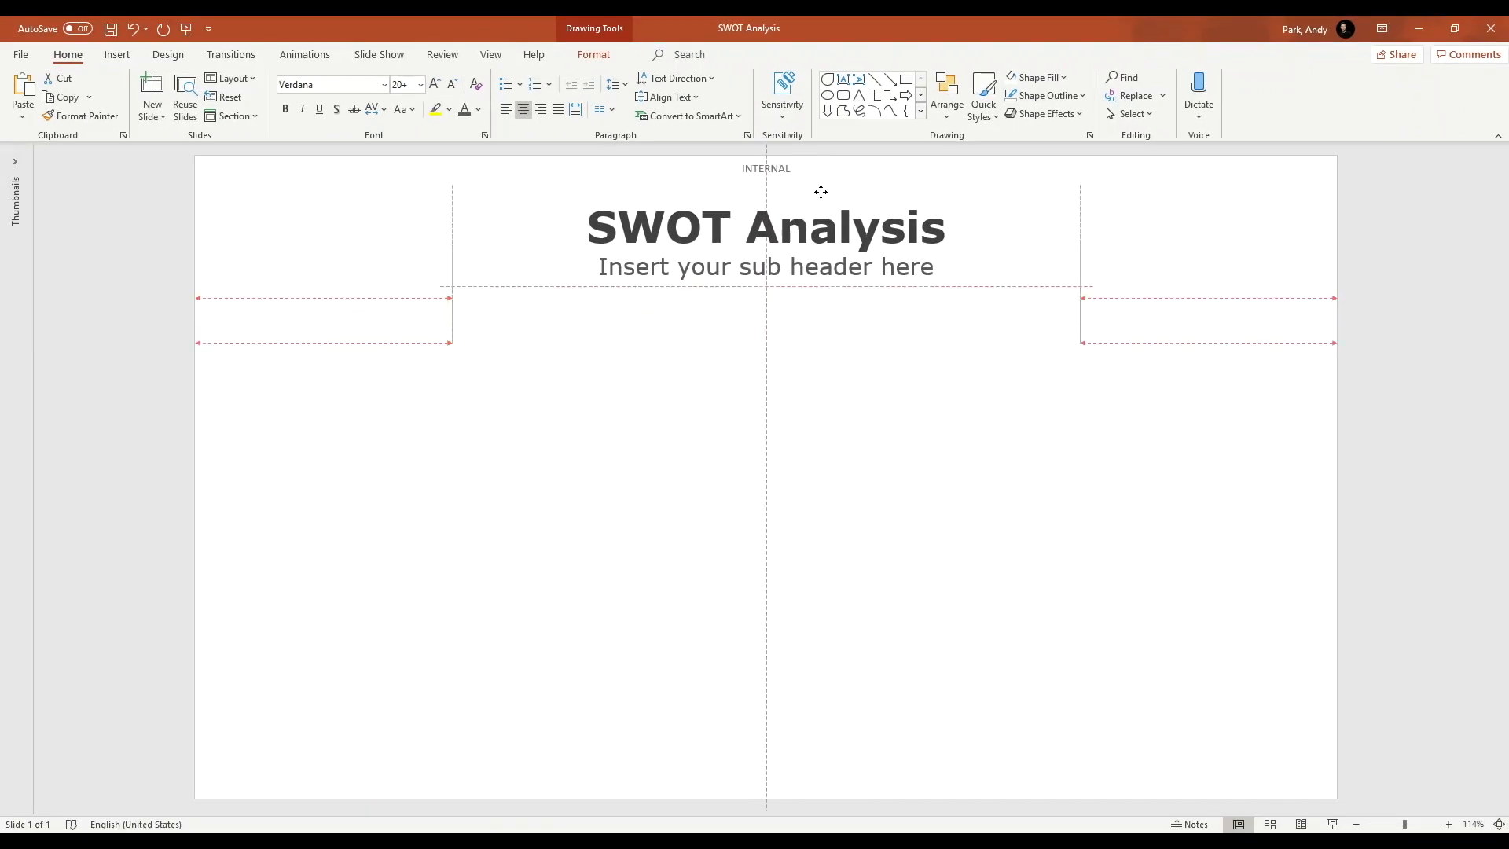
left_click(765, 228)
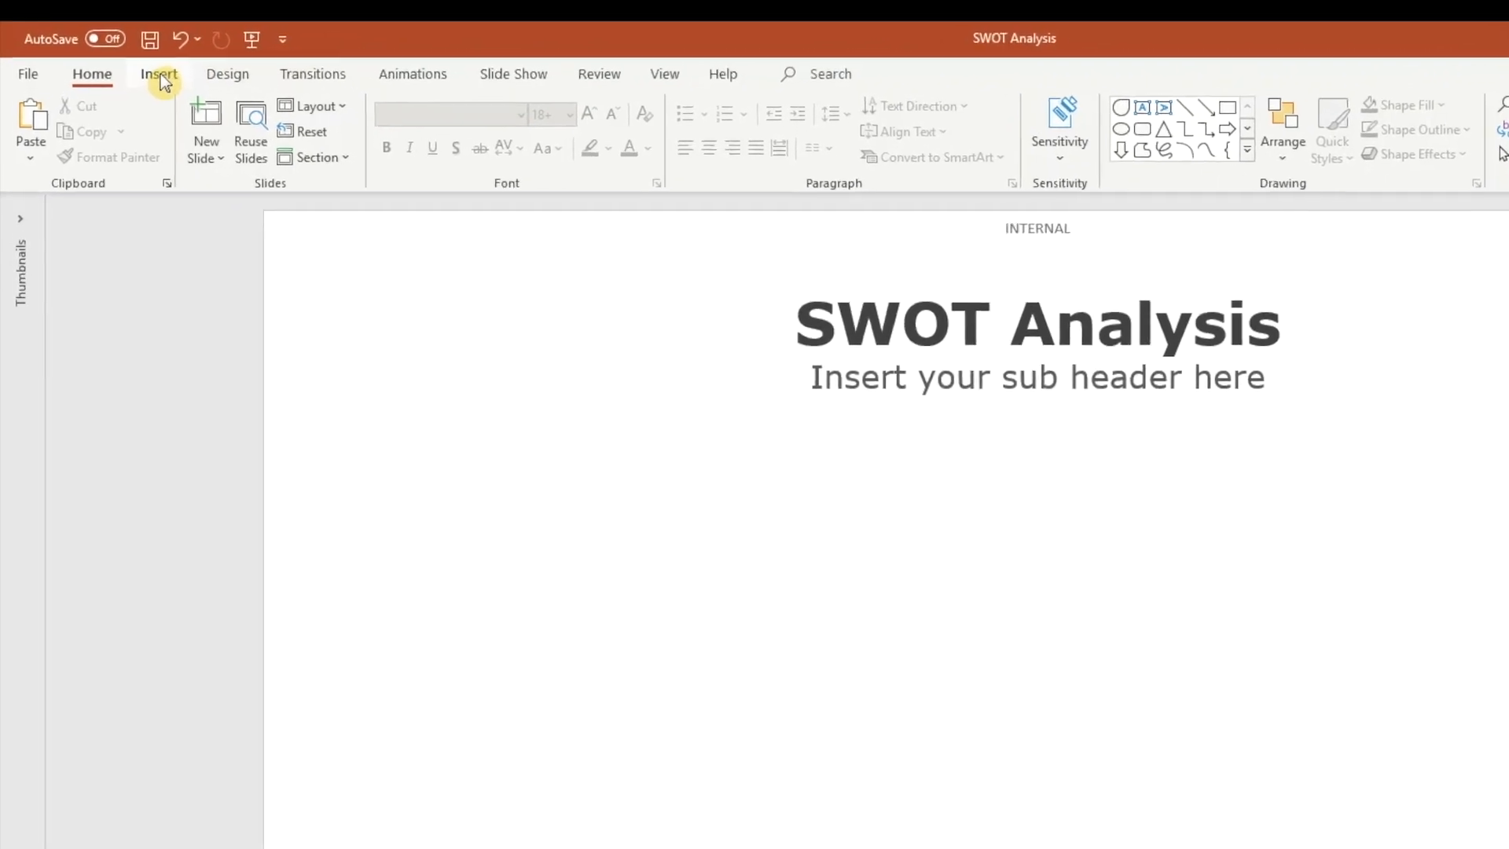
Draw a blue Teardrop shape on the left side below the heading.
left_click(157, 74)
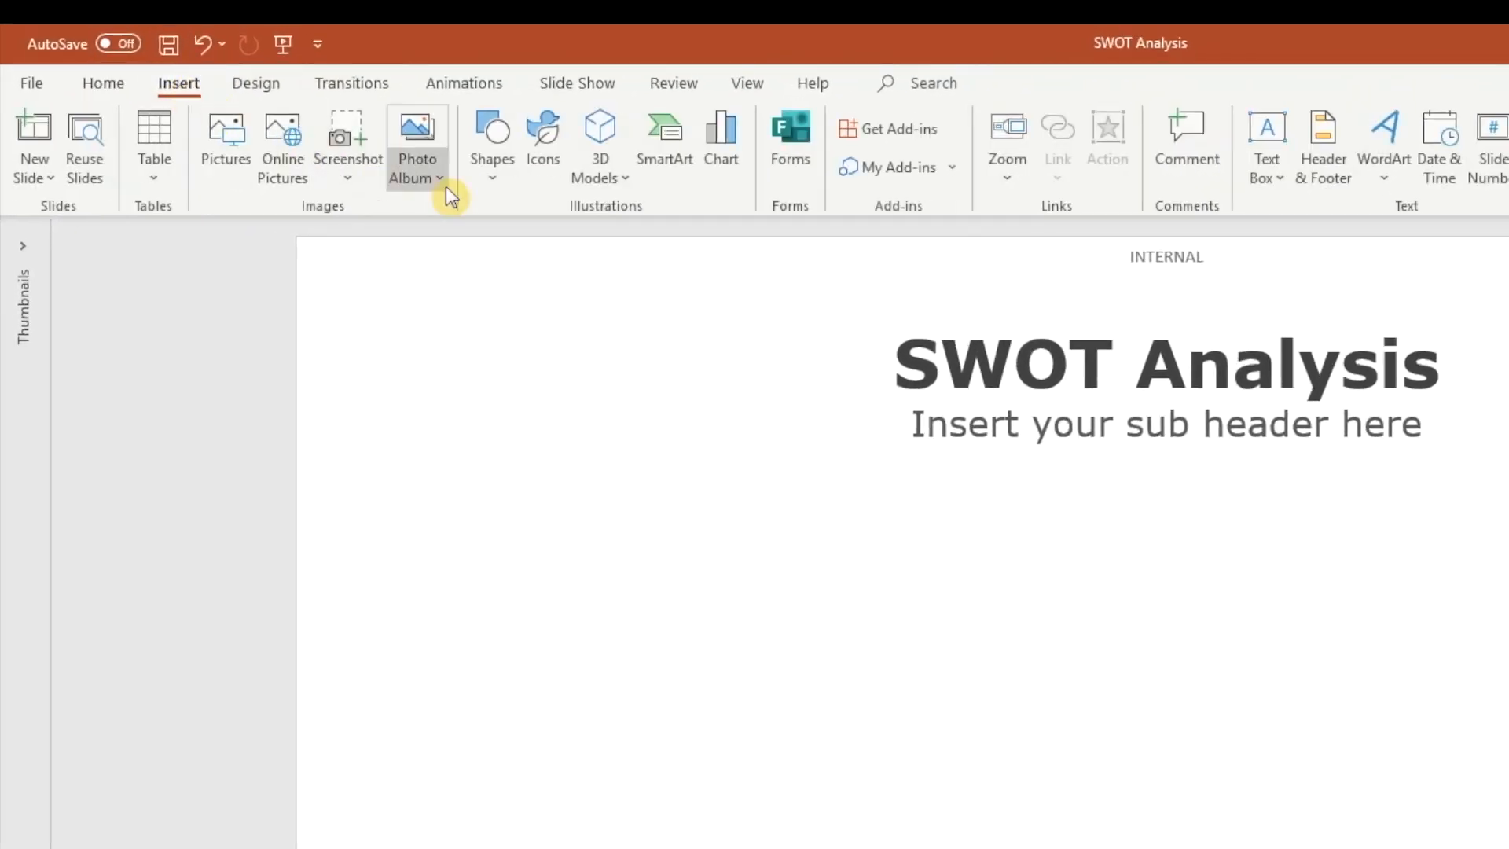
left_click(490, 134)
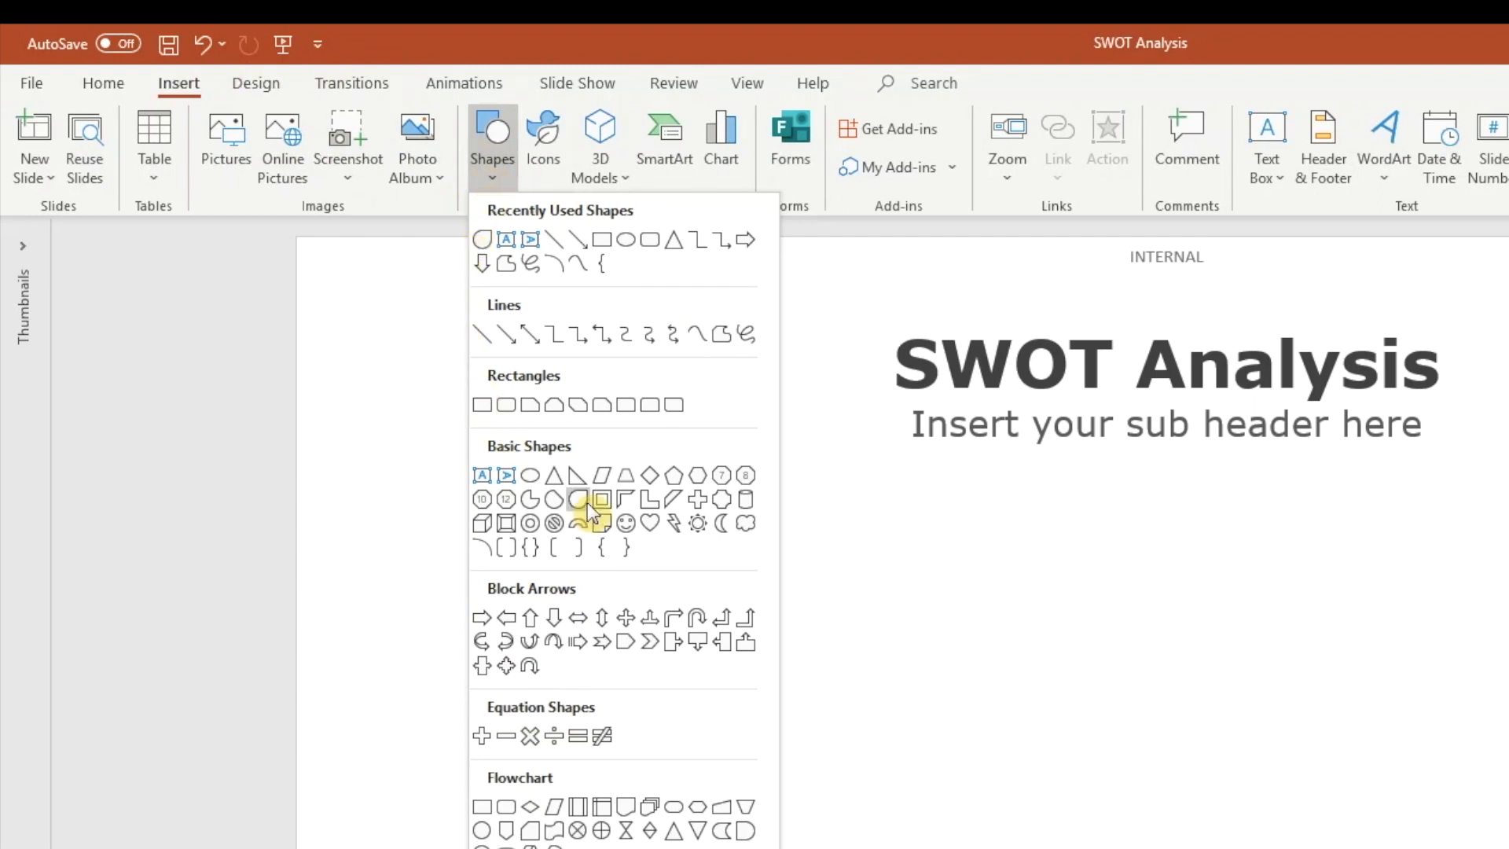
mouse_move(578, 498)
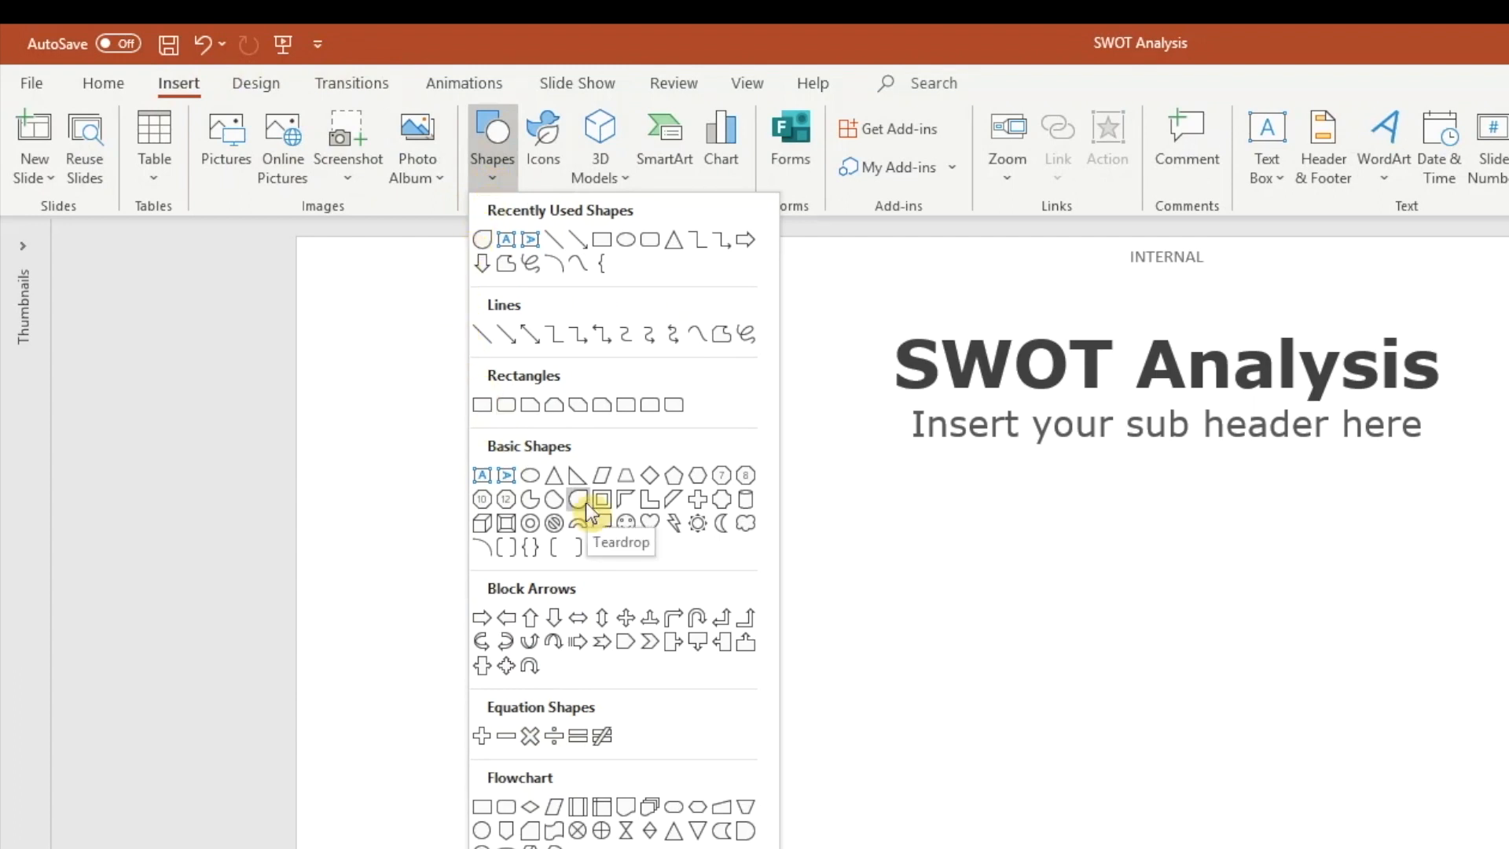
left_click(578, 499)
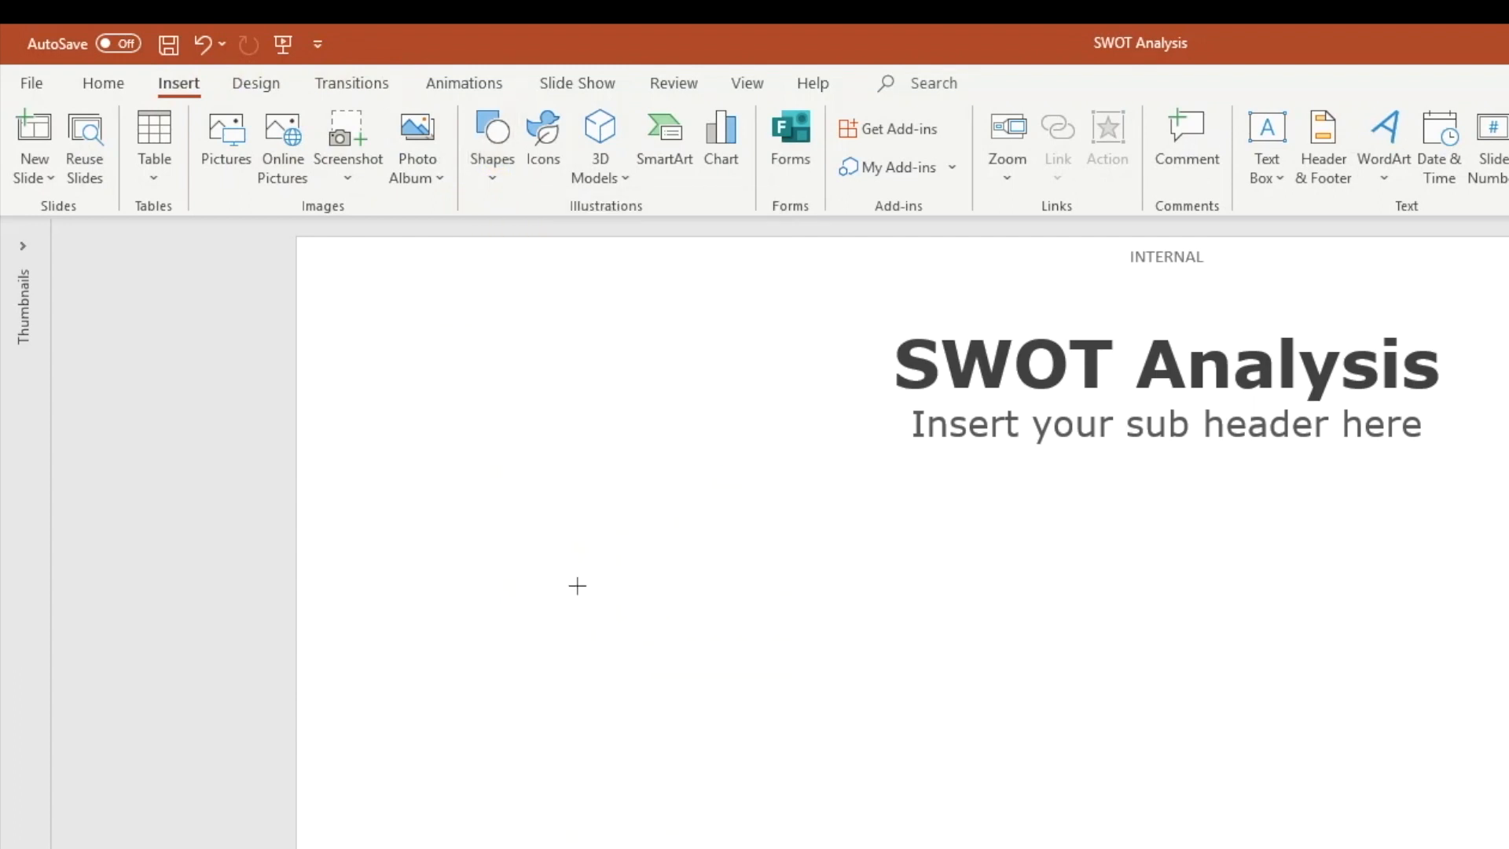
left_click_drag(520, 544, 625, 626)
type("1.5")
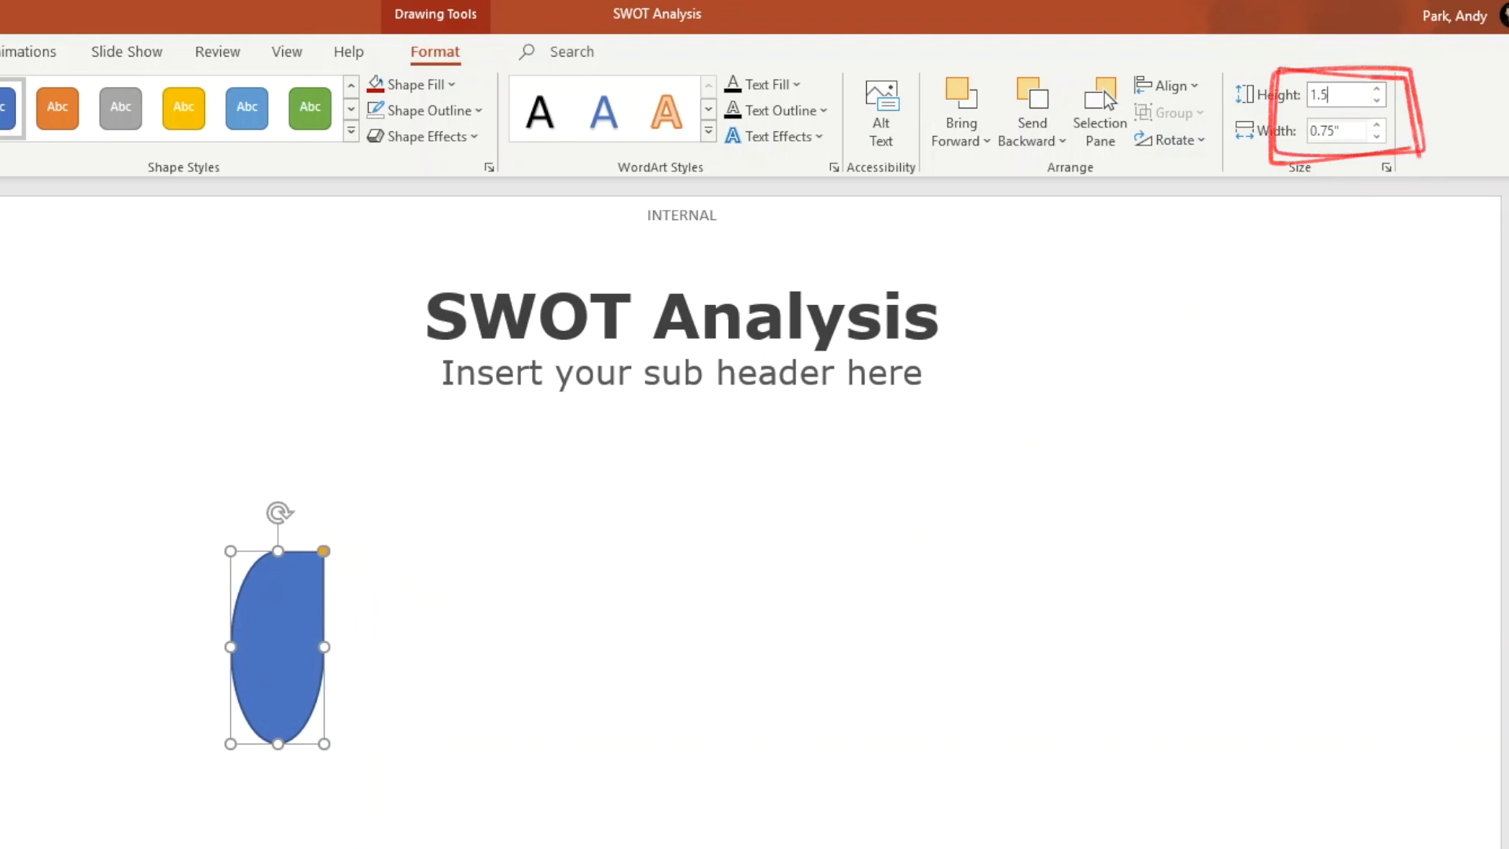
Size the teardrop to 1.5 inches and duplicate it directly beneath.
type("1")
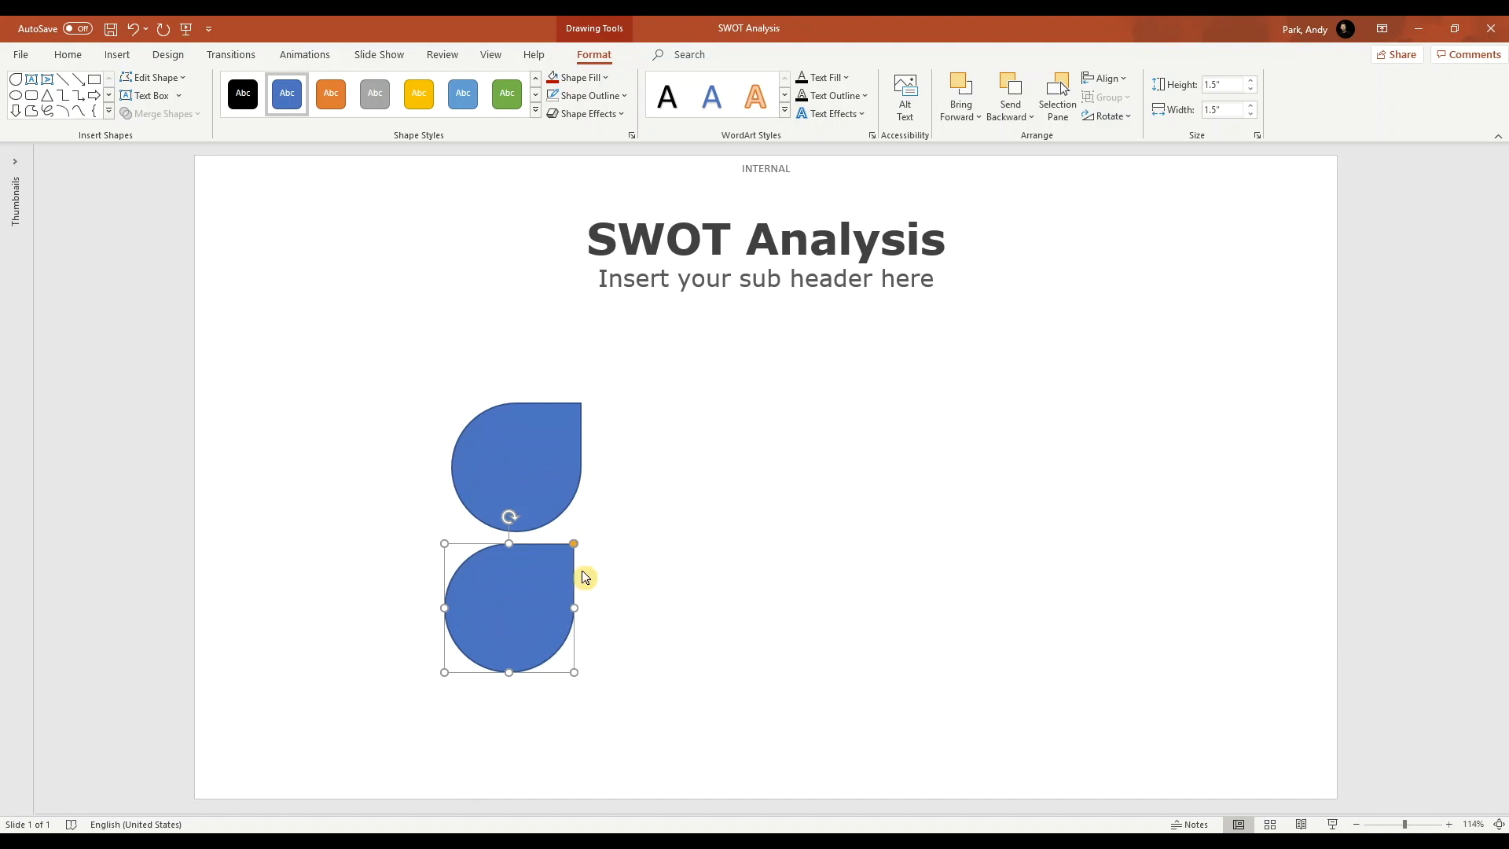
mouse_move(1114, 233)
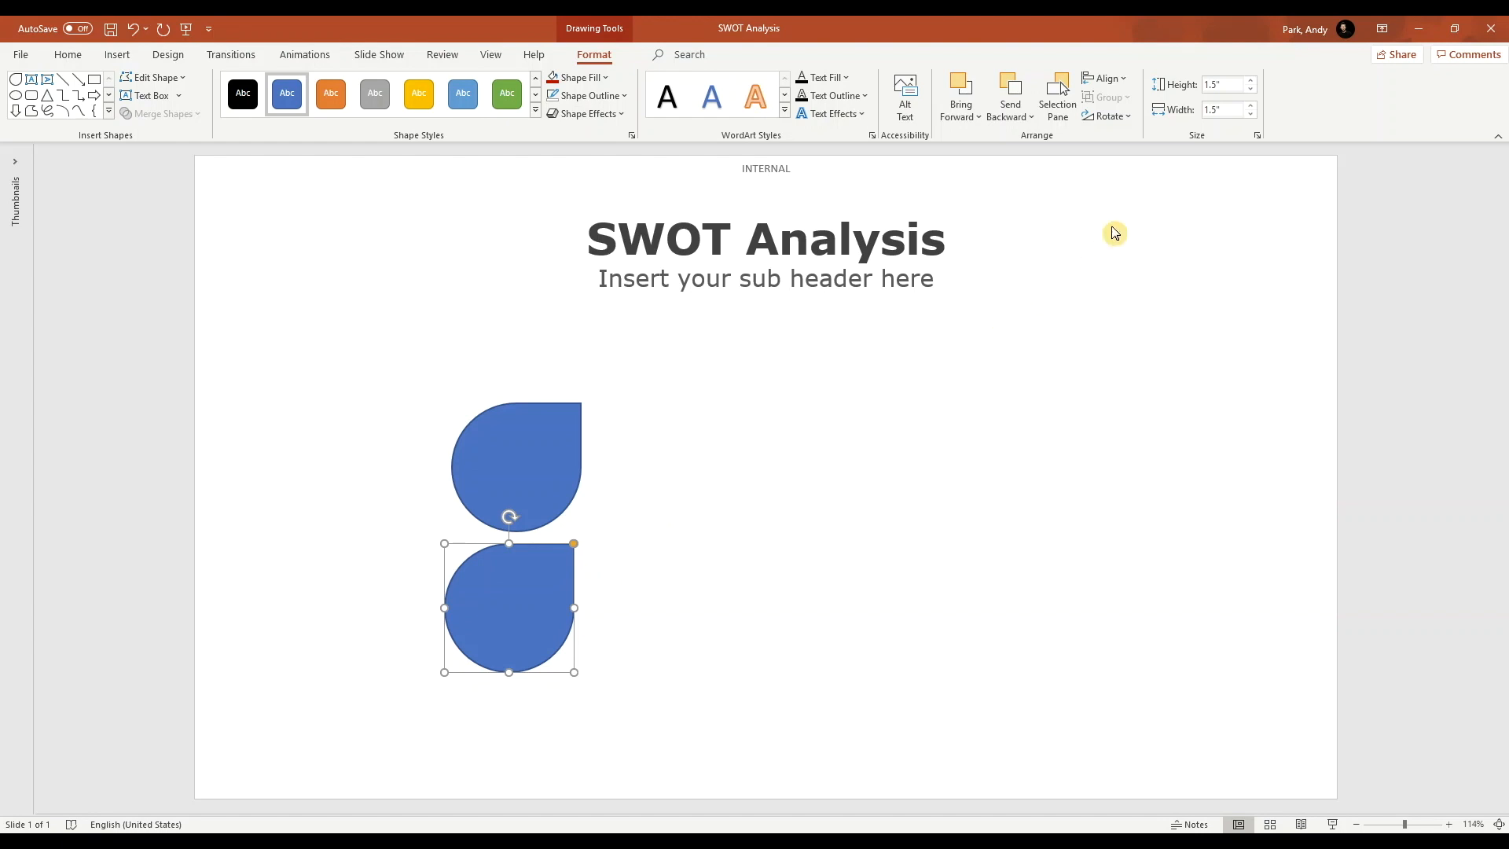
Rotate the lower teardrop 180° so its point faces bottom-left.
left_click(1108, 117)
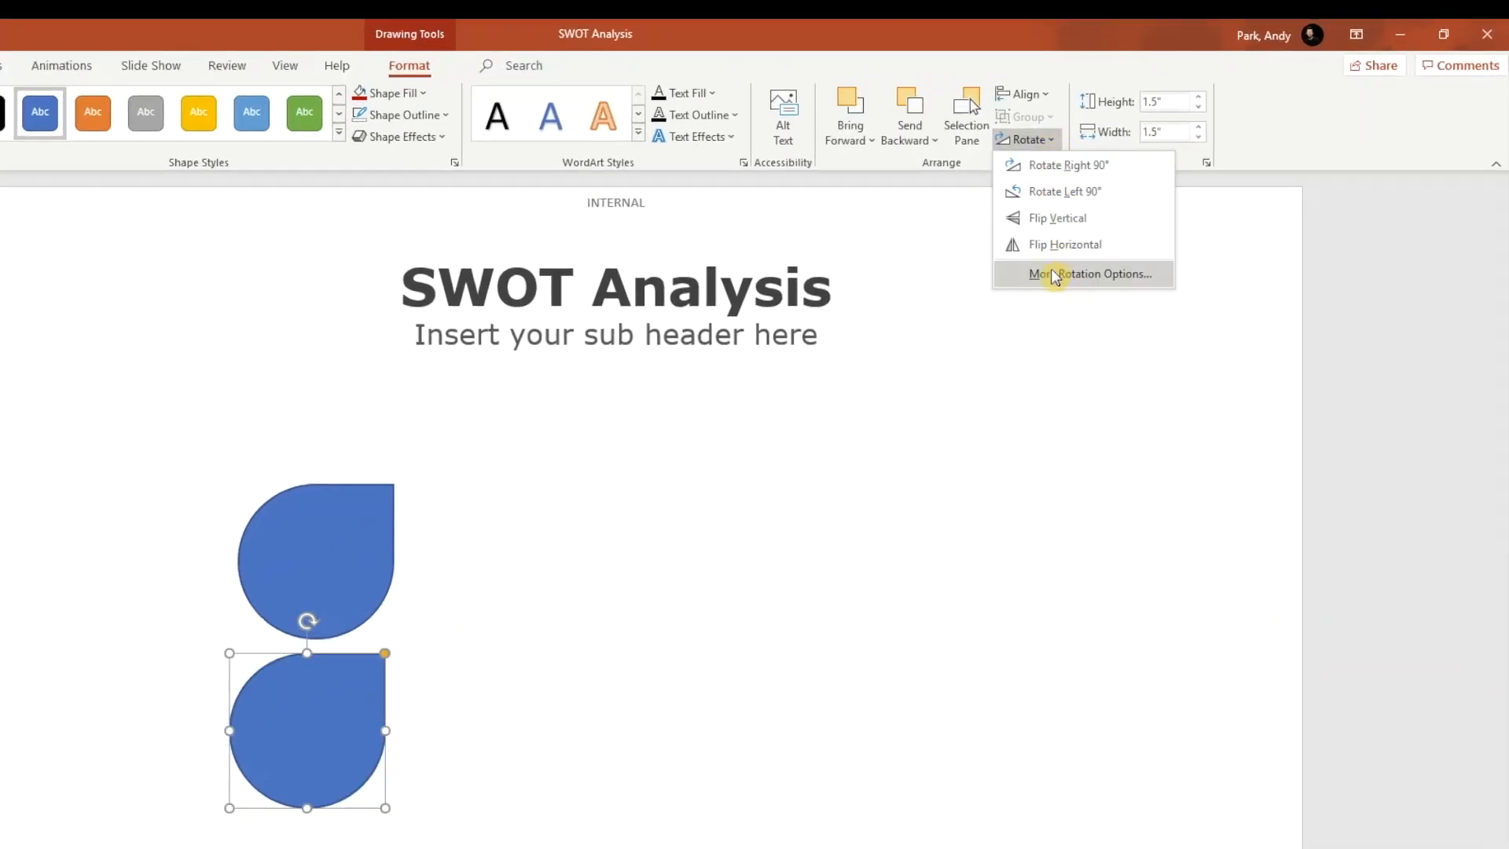
left_click(1089, 273)
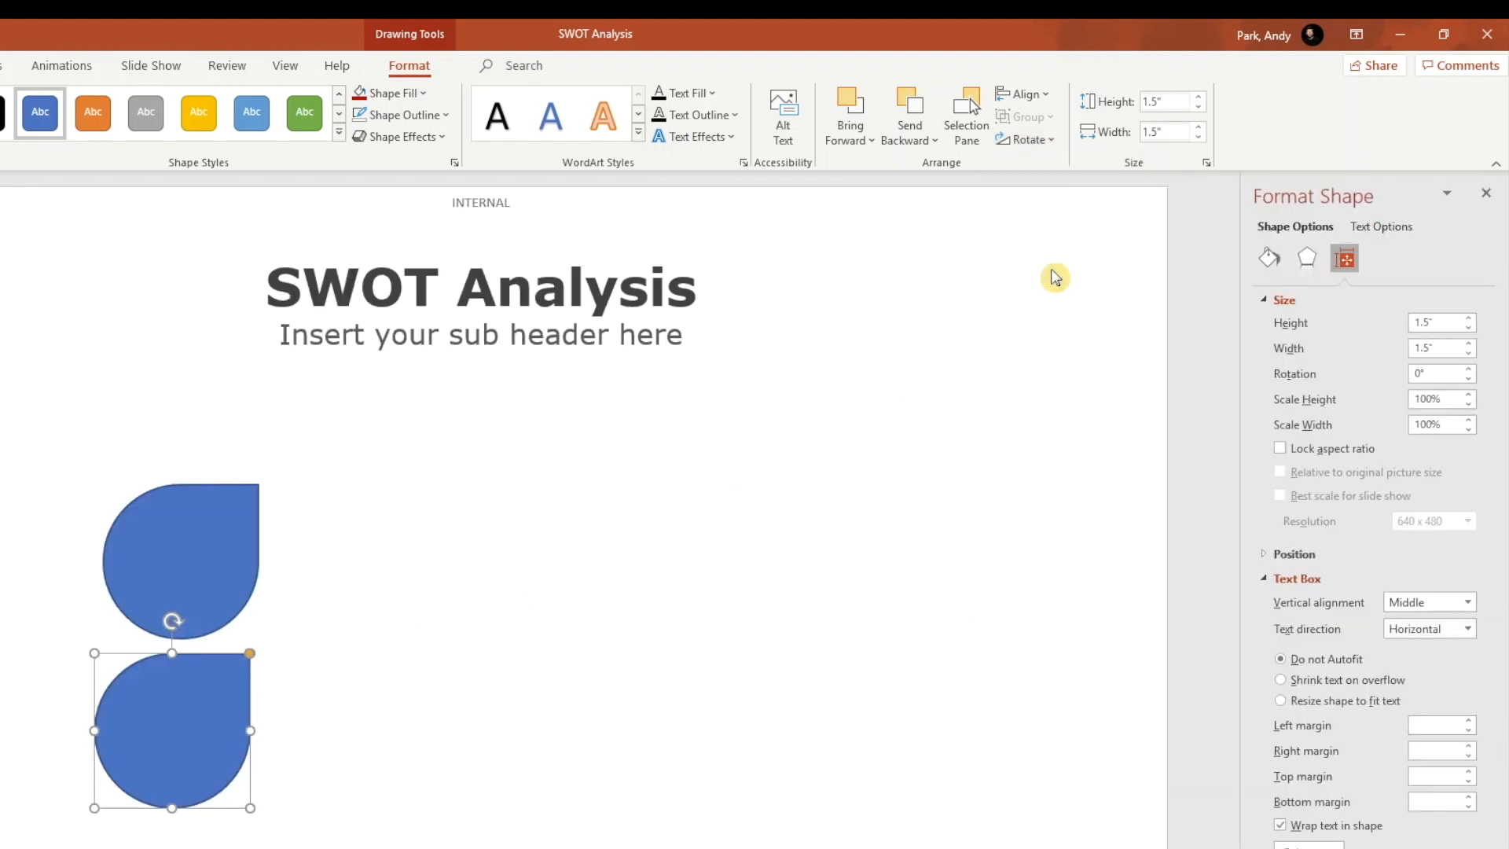
left_click(1435, 375)
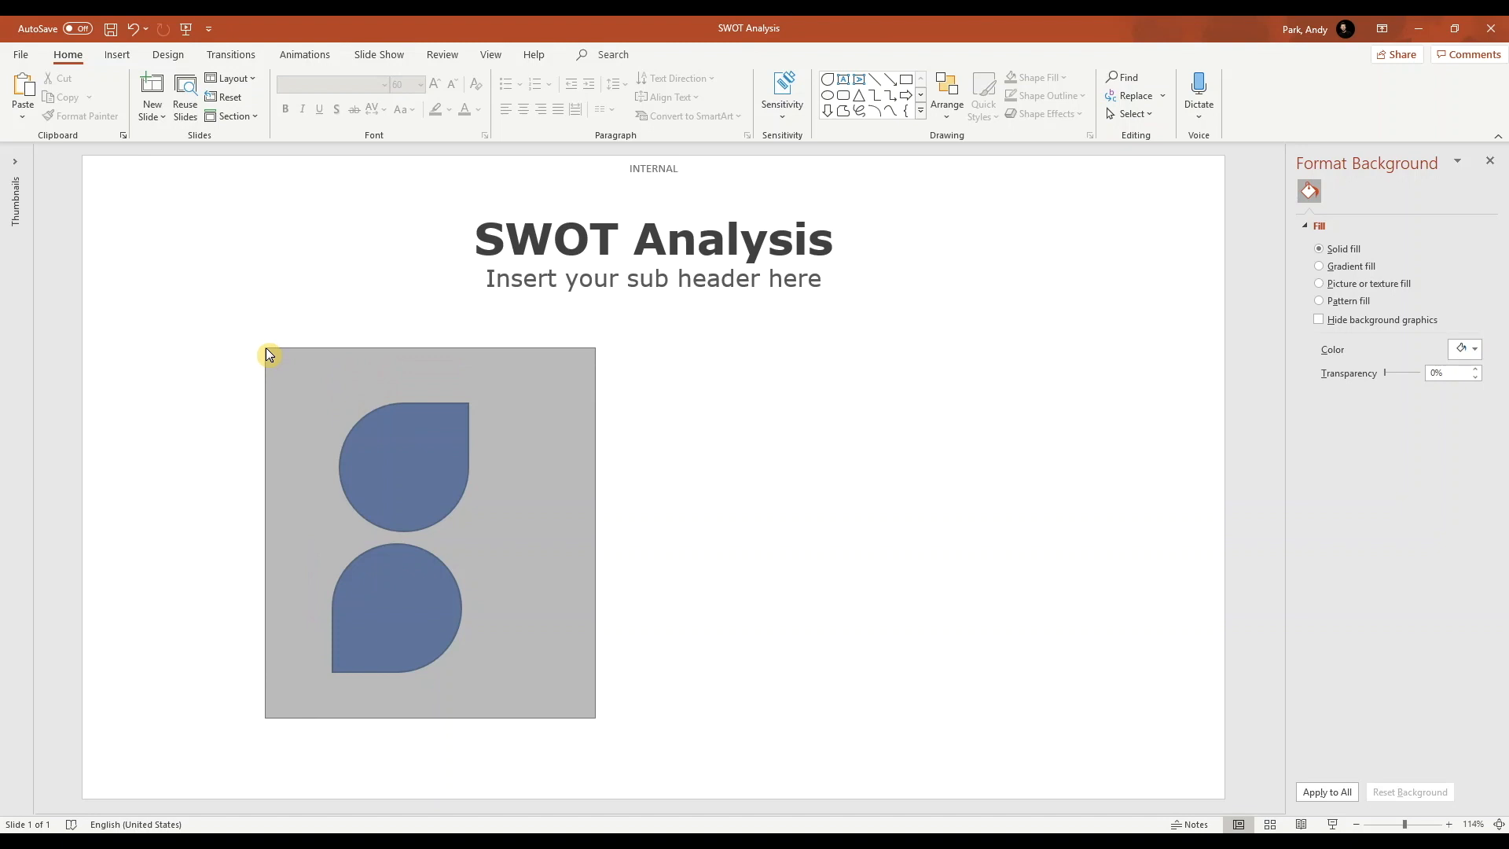
Align the two teardrops centre and middle on each other to form a leaf shape.
left_click(402, 465)
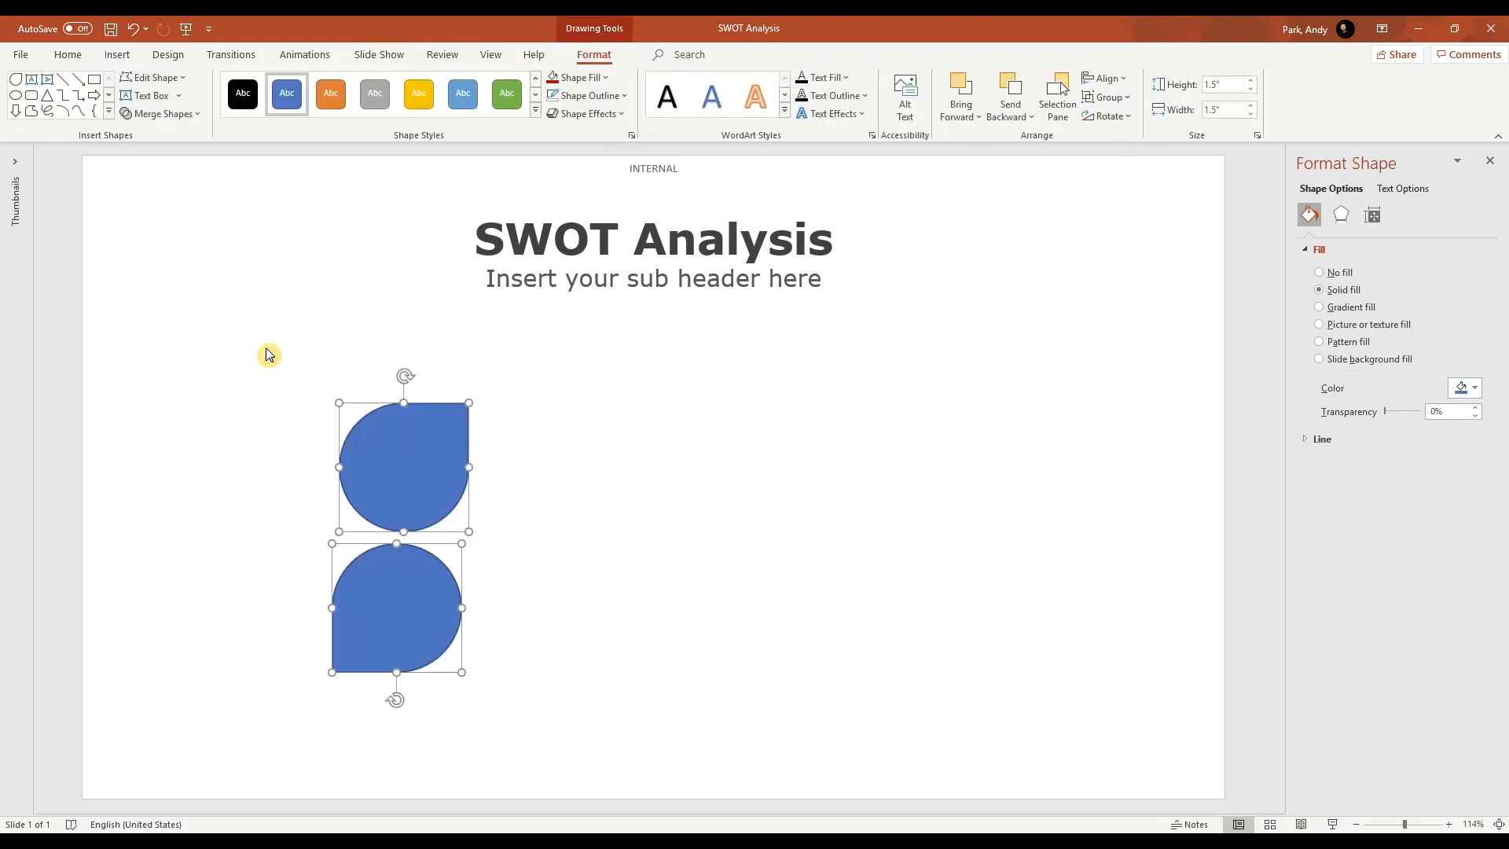
mouse_move(927, 183)
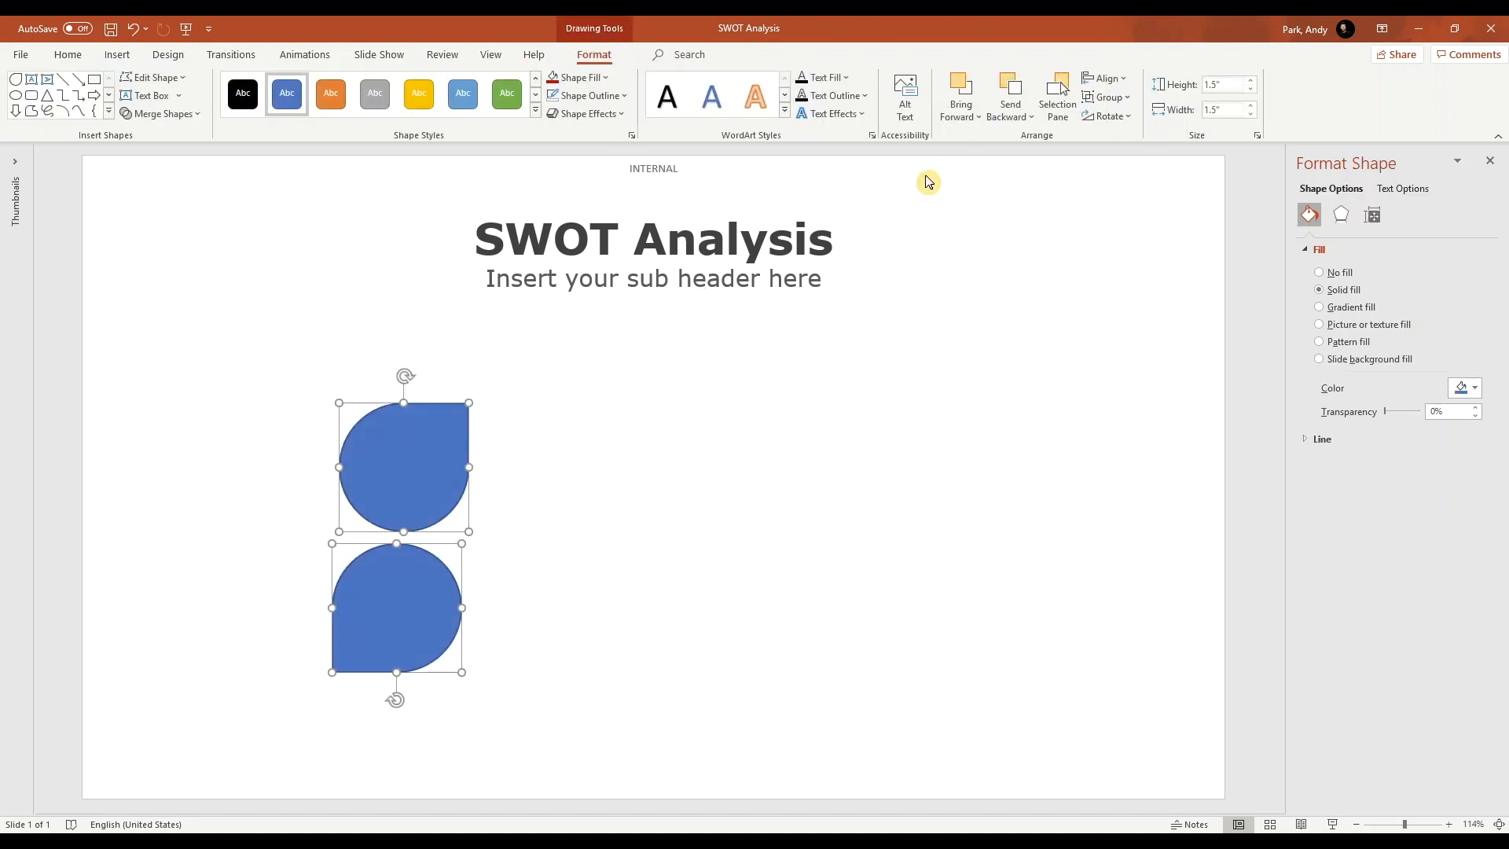
mouse_move(984, 173)
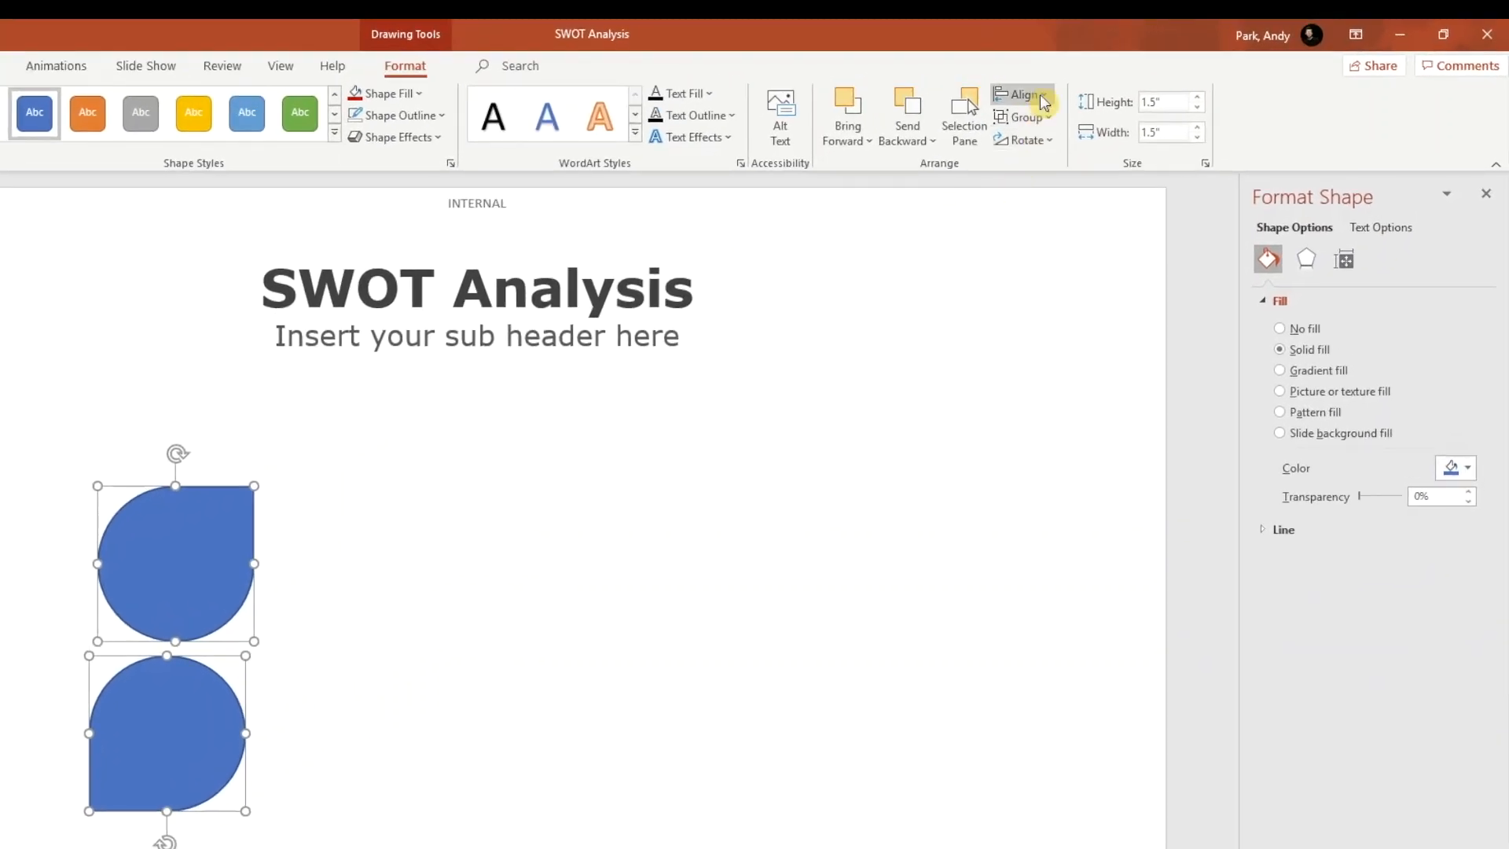
left_click(1025, 94)
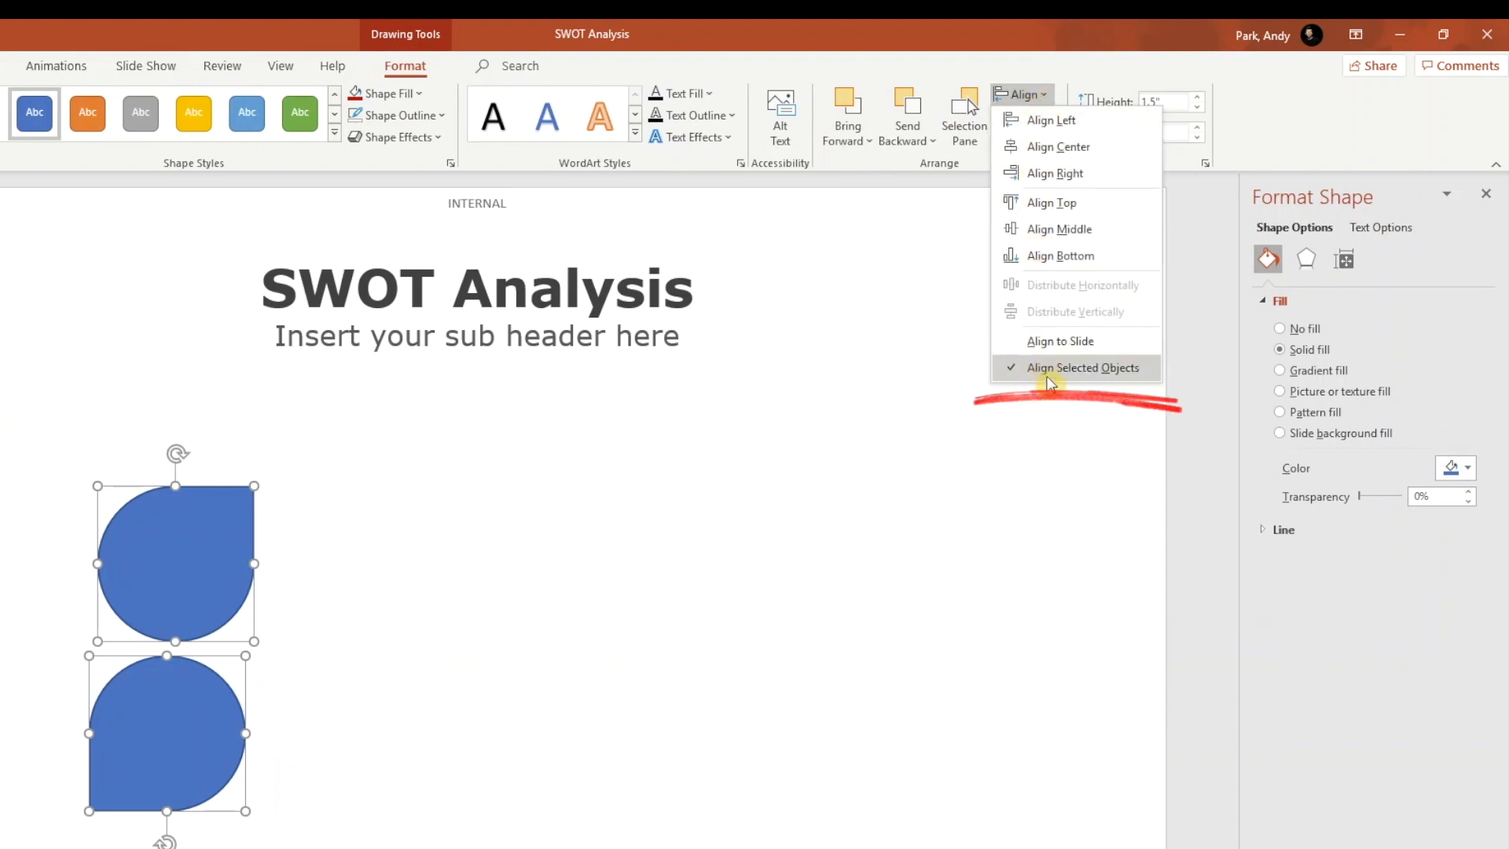
mouse_move(1045, 150)
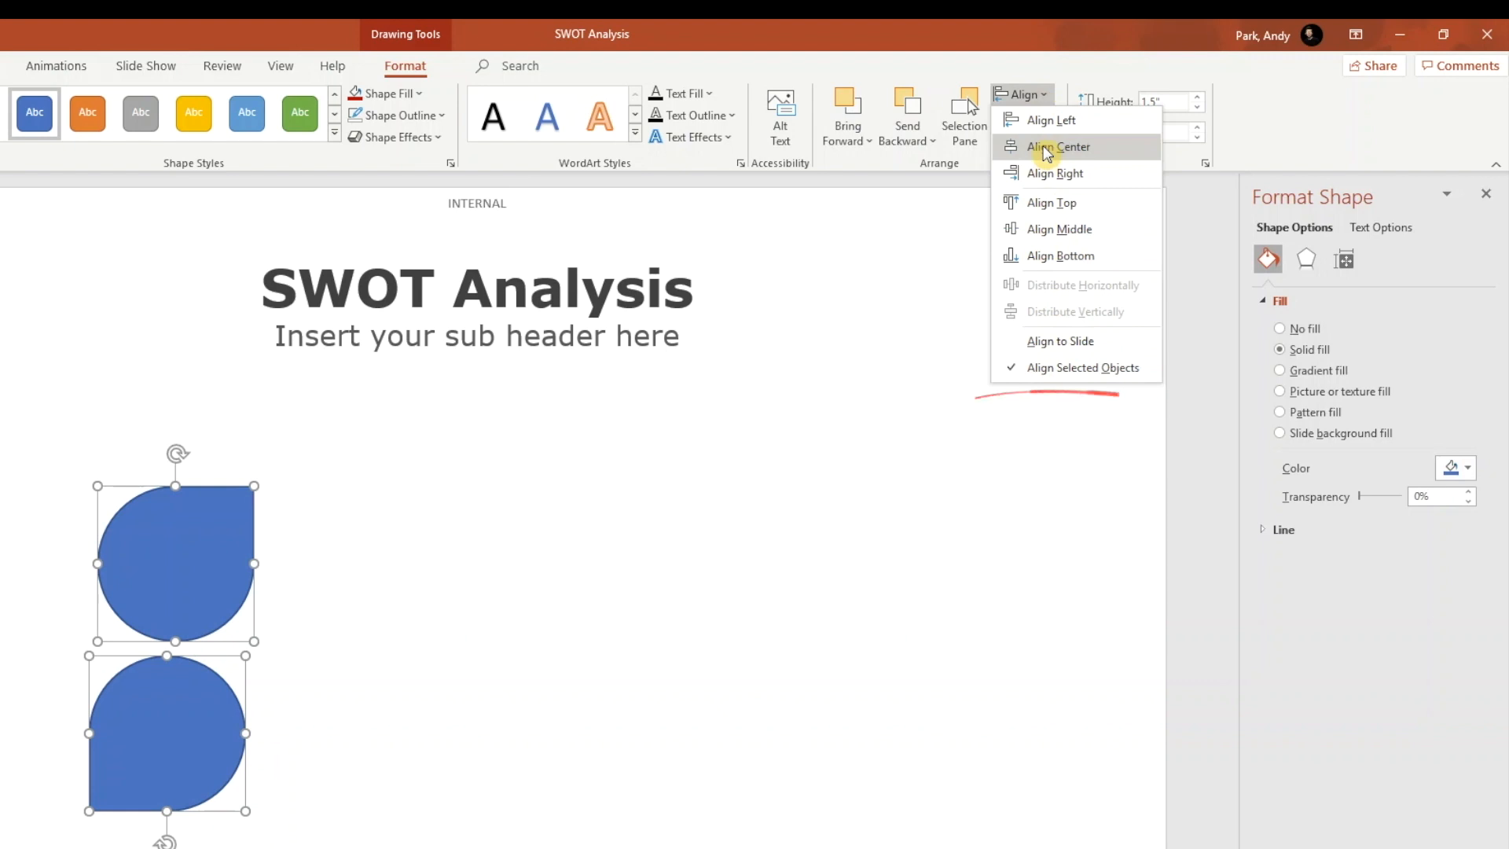
left_click(1057, 148)
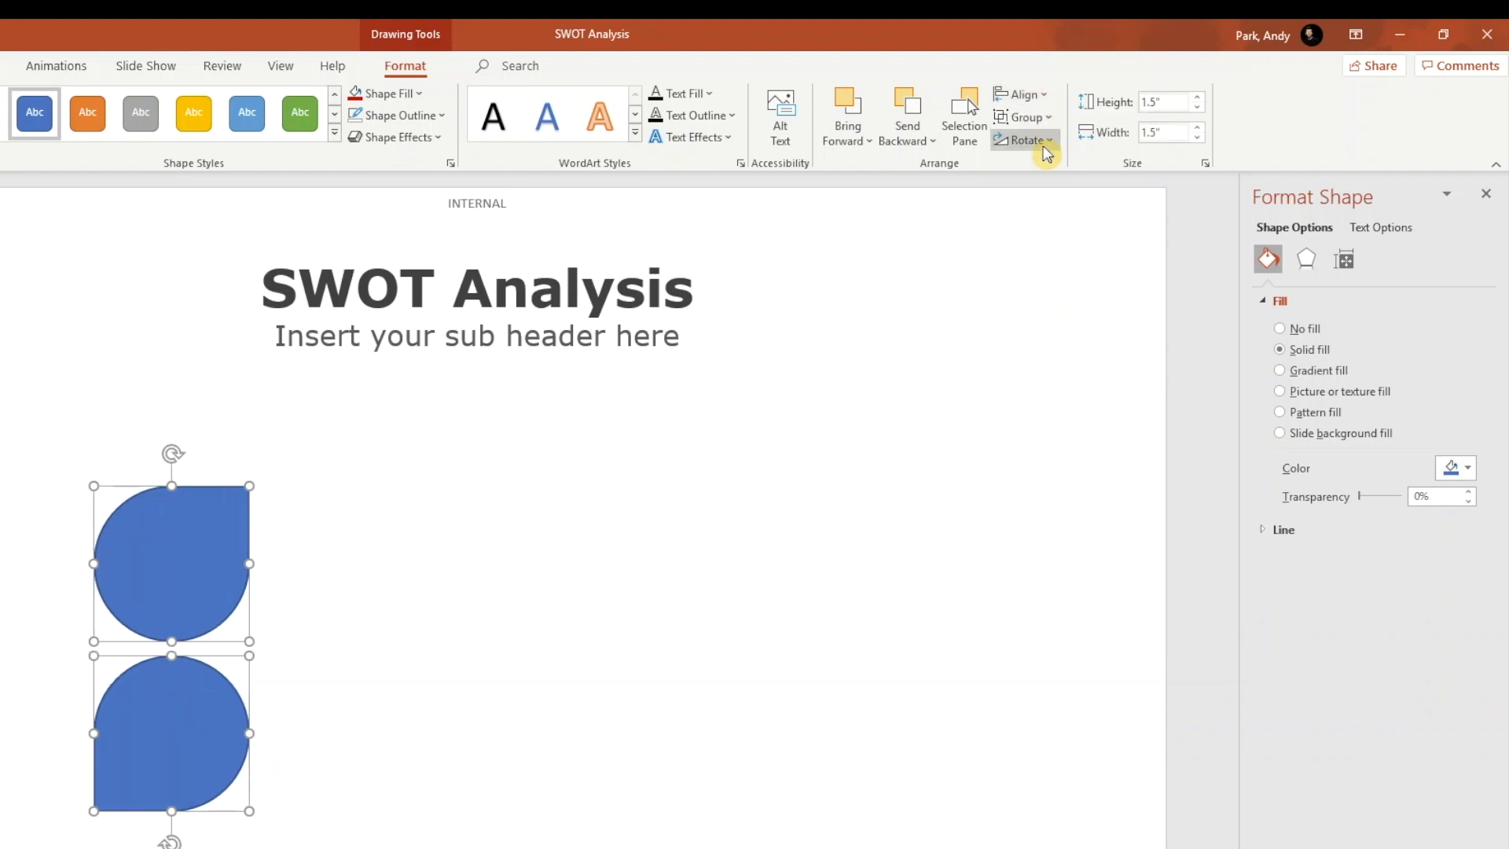
left_click(1025, 94)
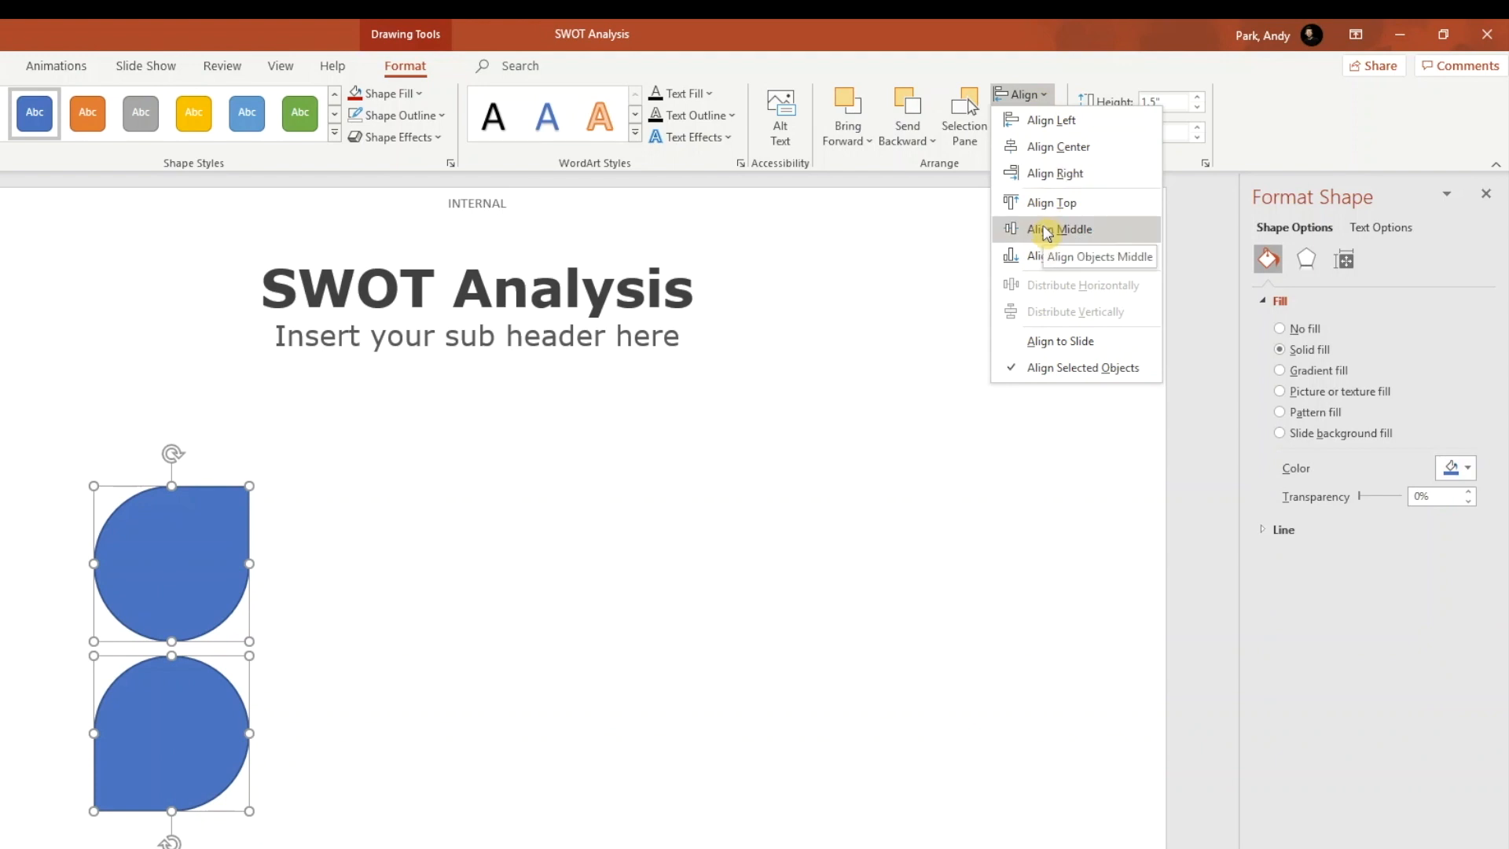
left_click(1057, 229)
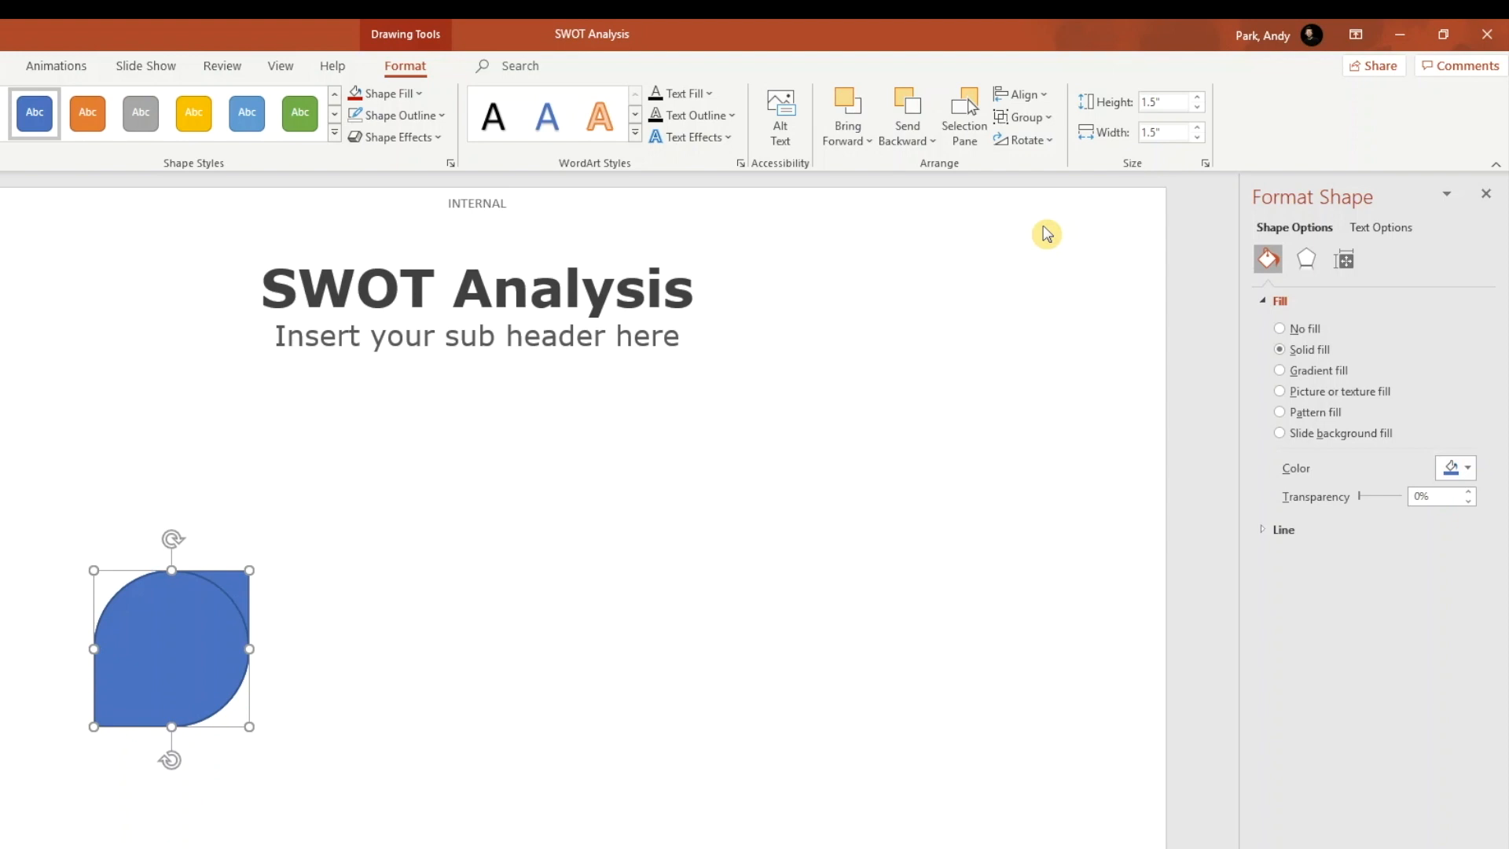
mouse_move(1022, 245)
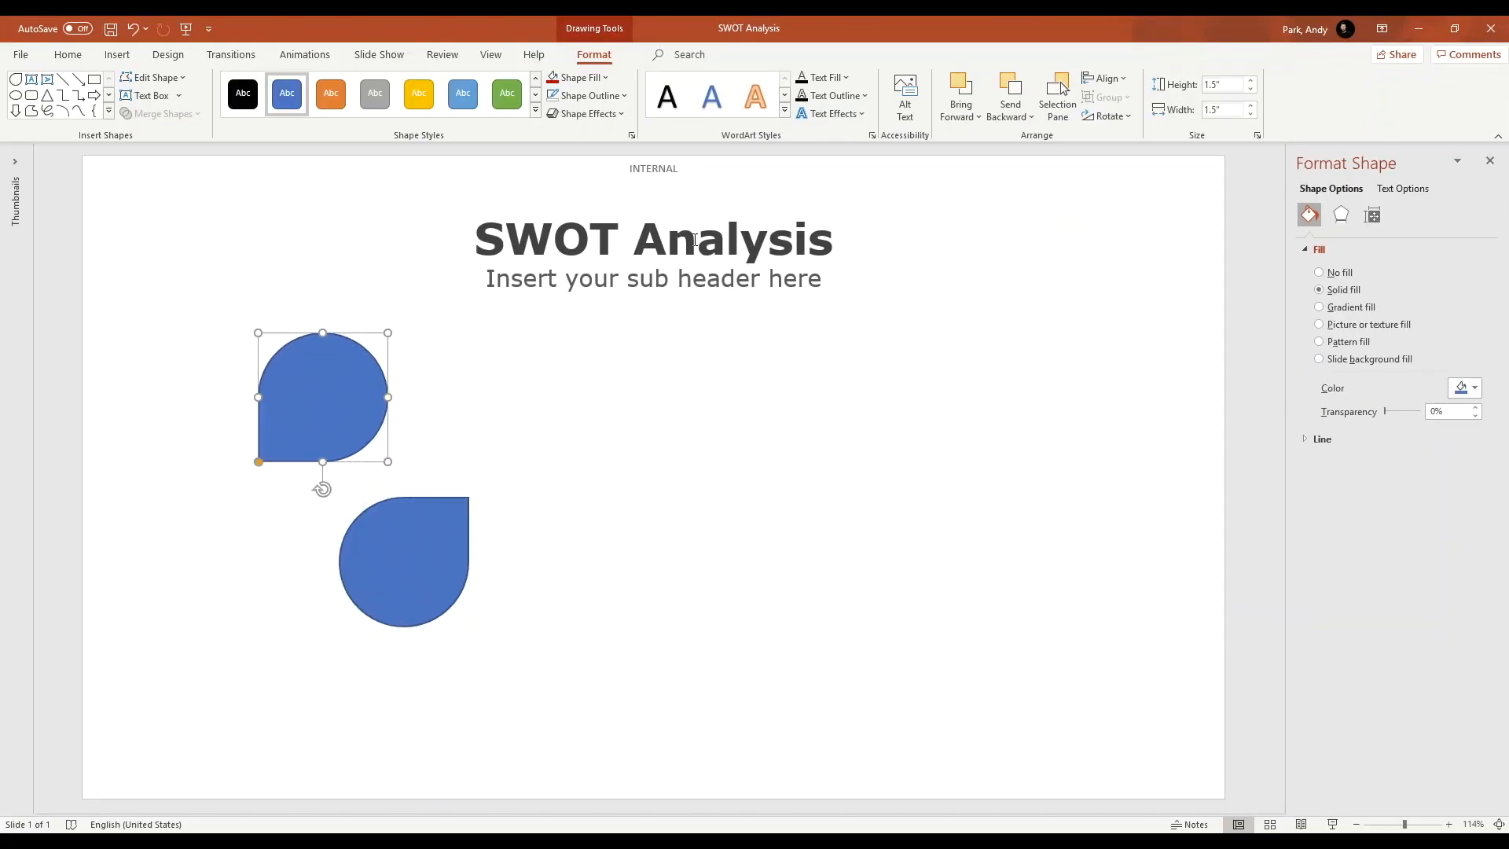
Centre the petal on the slide, move it to the left and reselect both teardrops for alignment.
left_click(1103, 79)
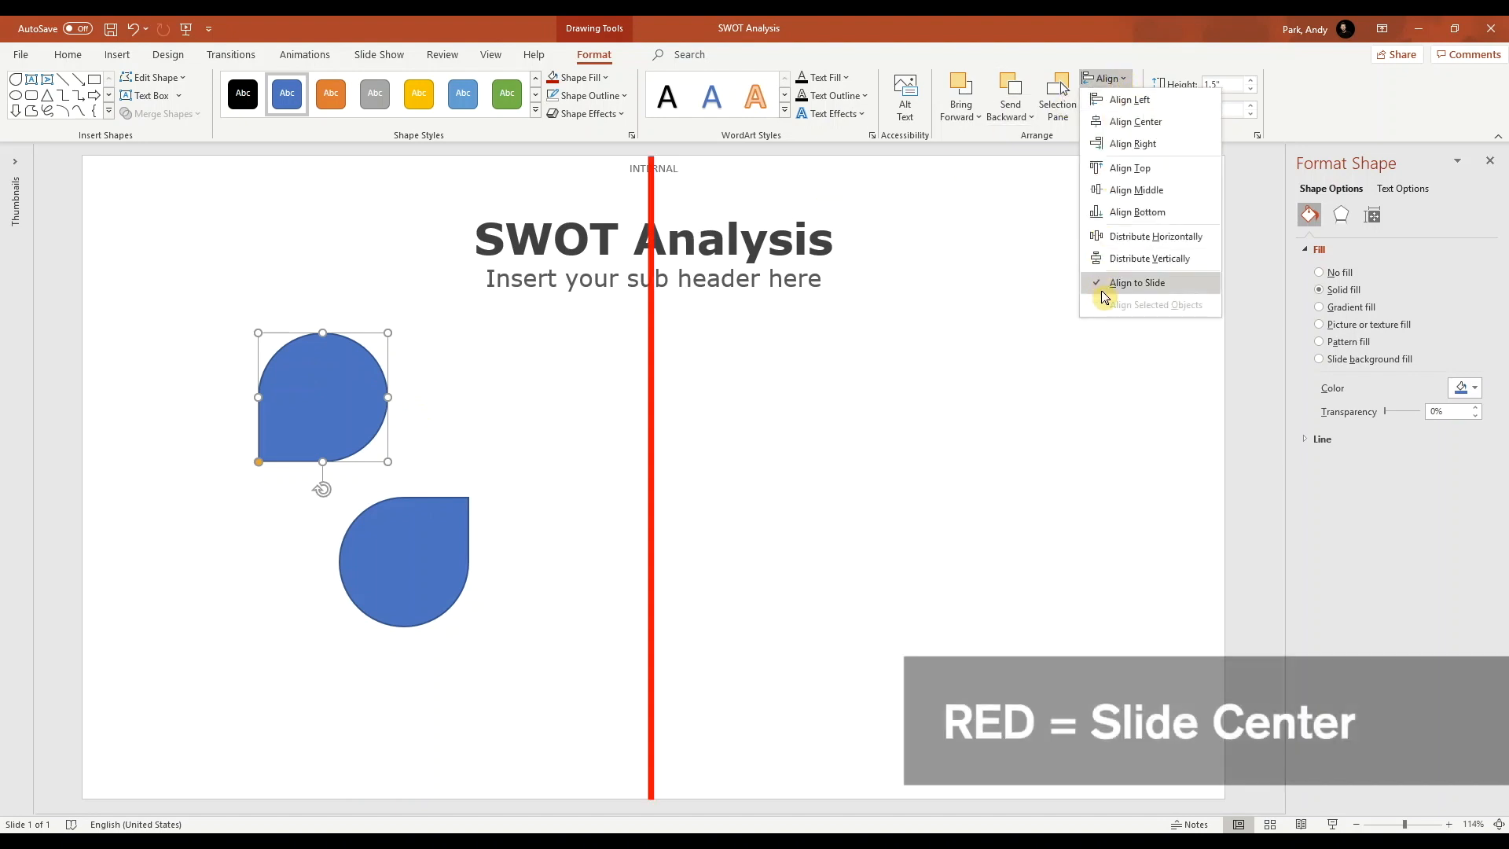
left_click(1135, 121)
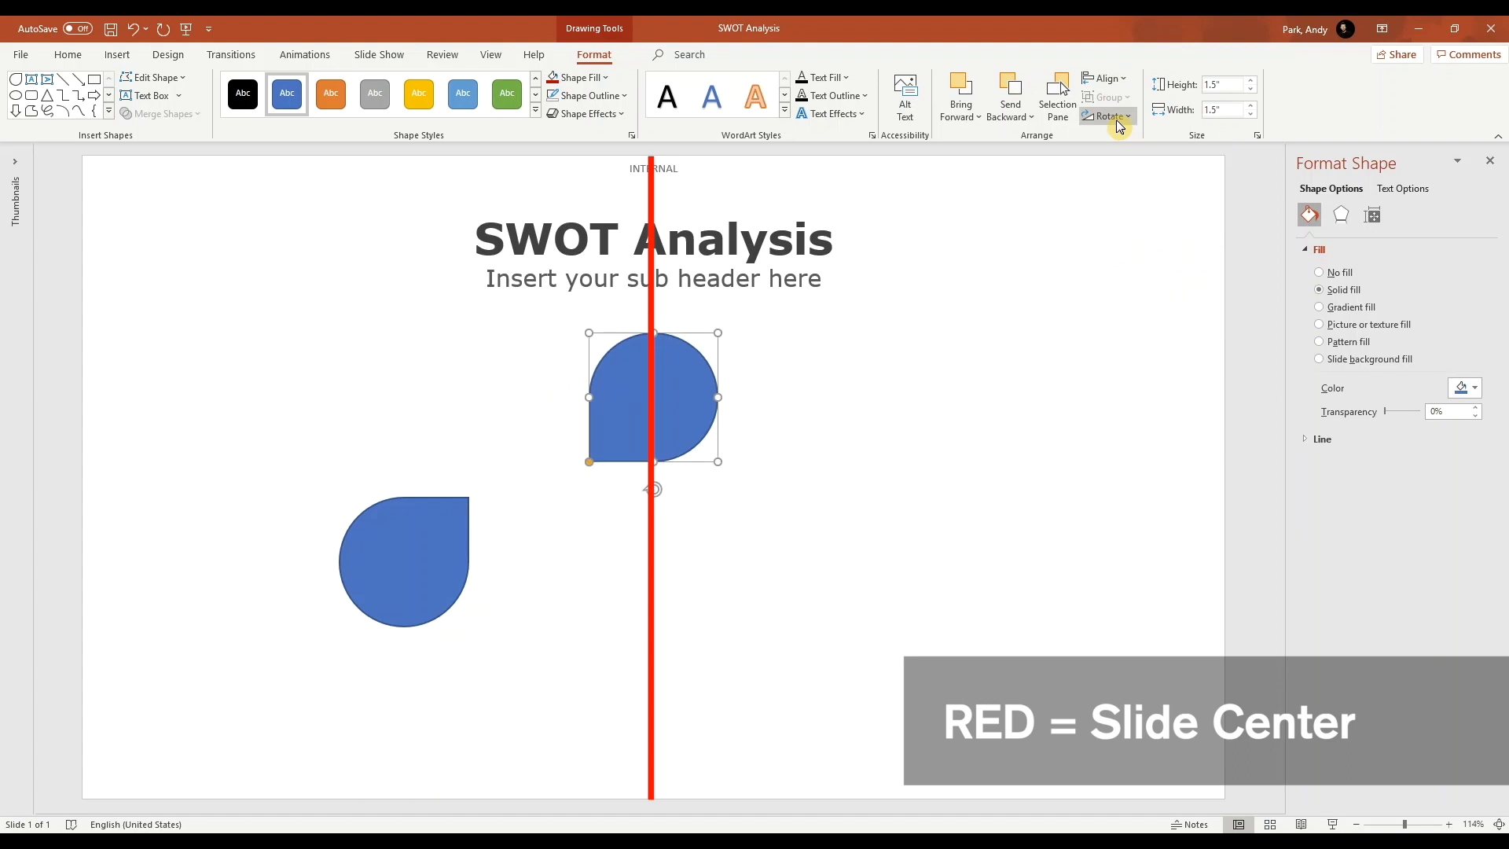
mouse_move(1119, 126)
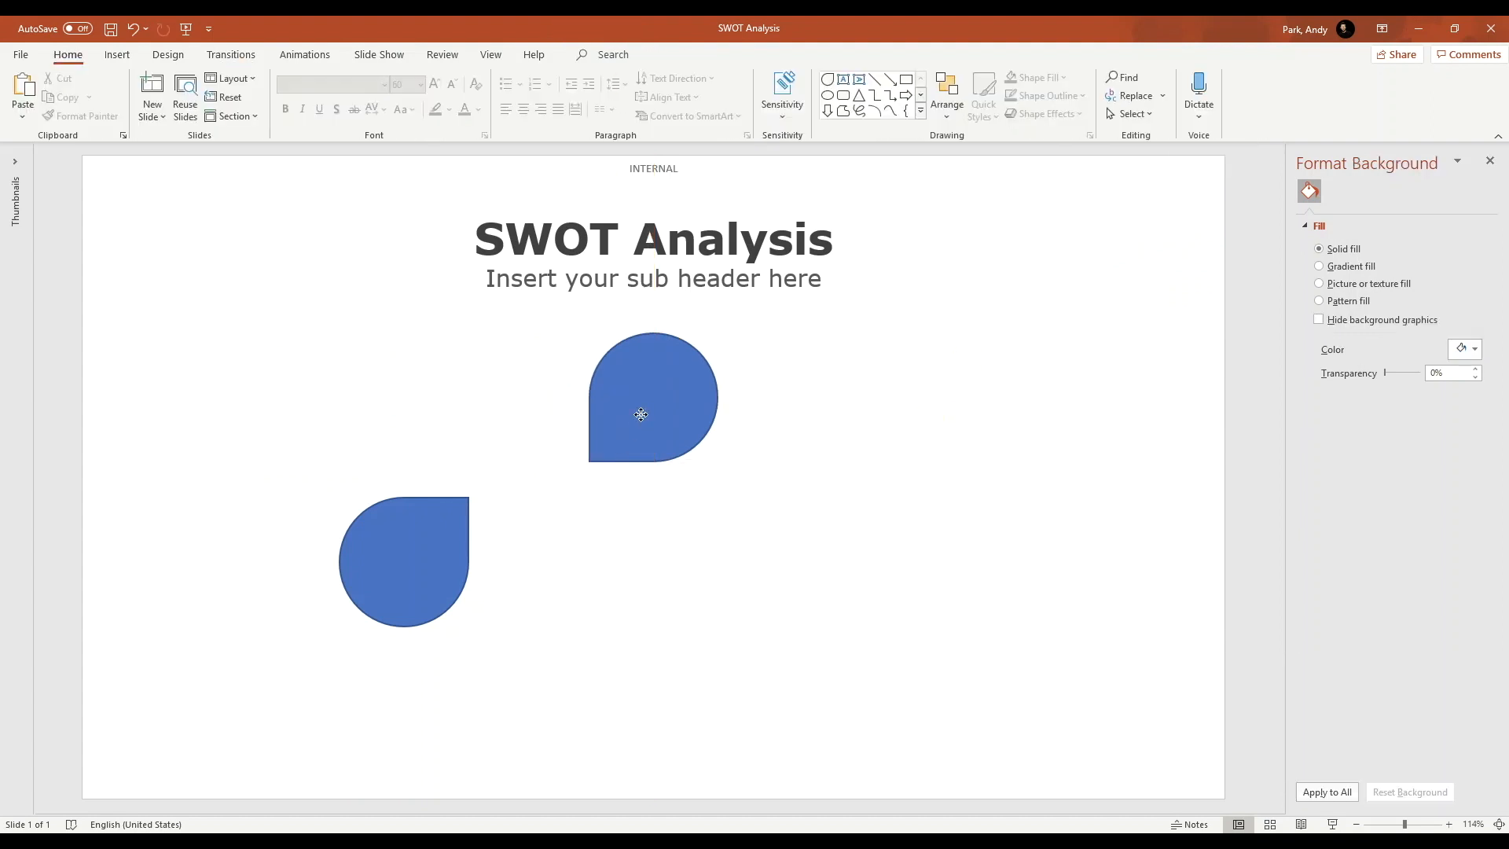
left_click_drag(641, 397, 191, 530)
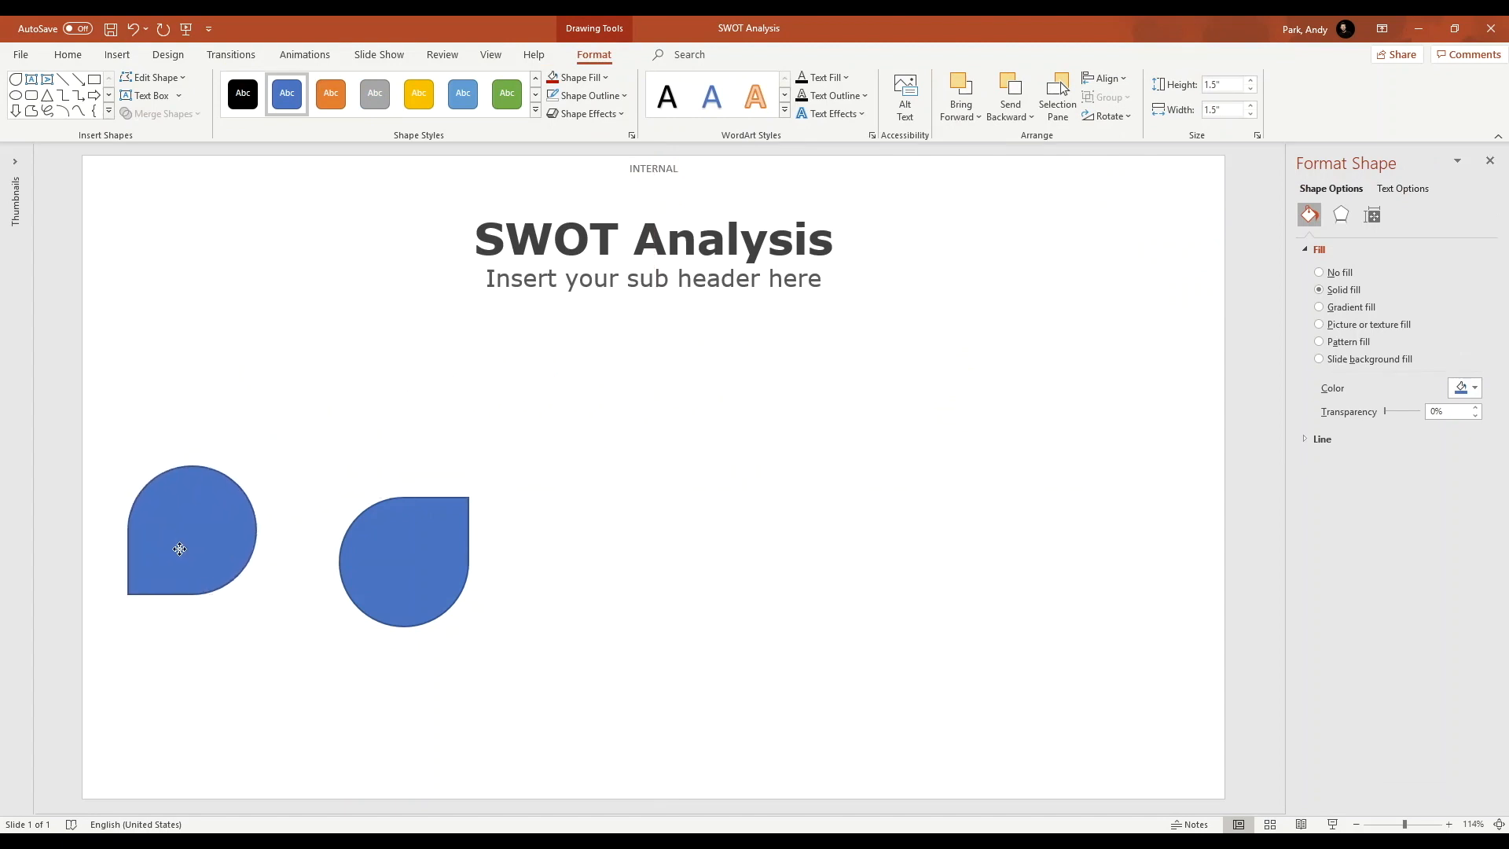
left_click(179, 550)
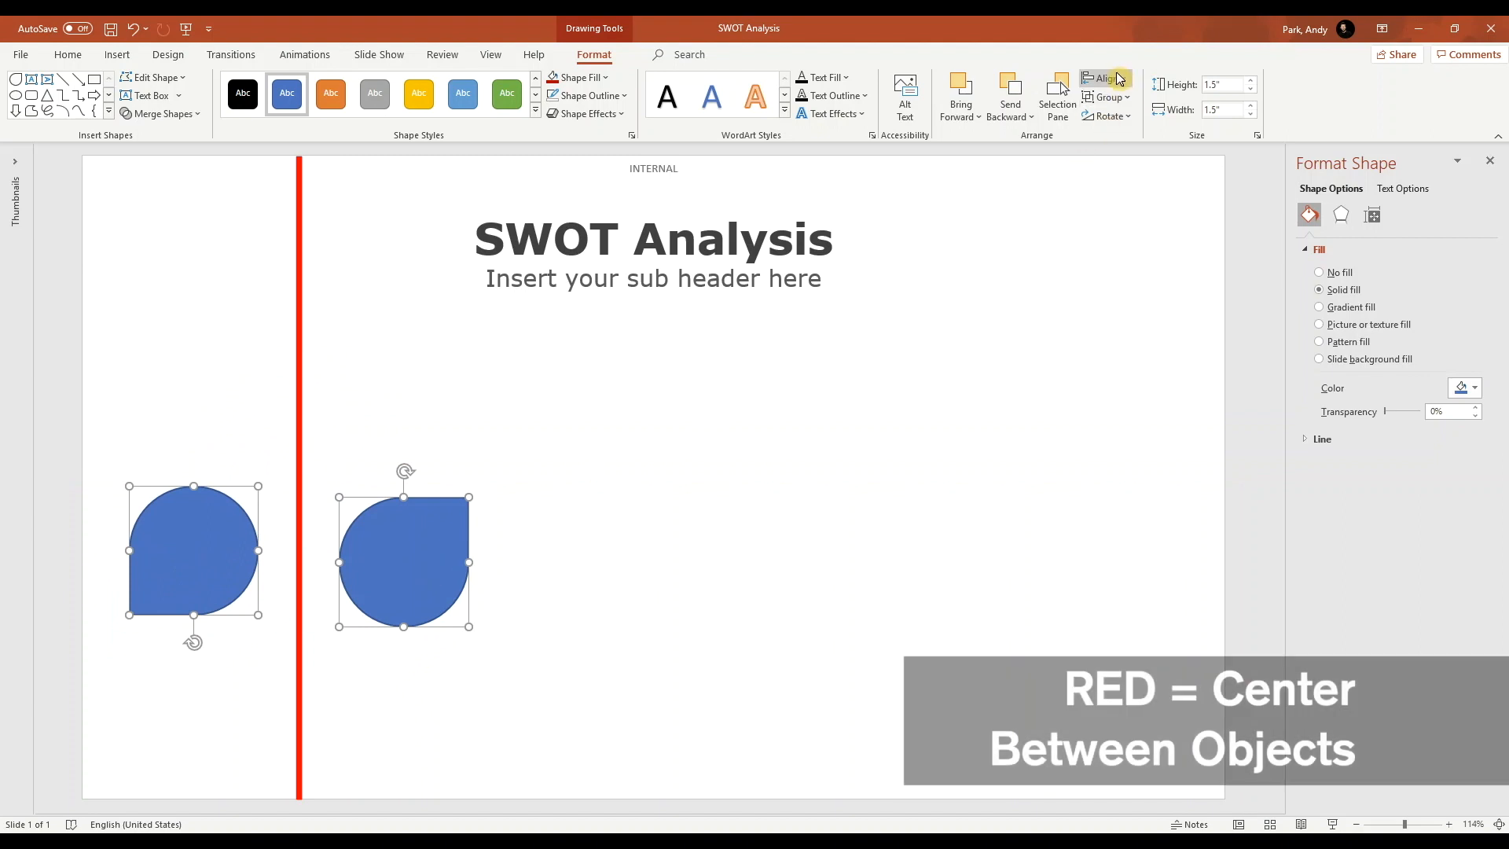
left_click(1104, 79)
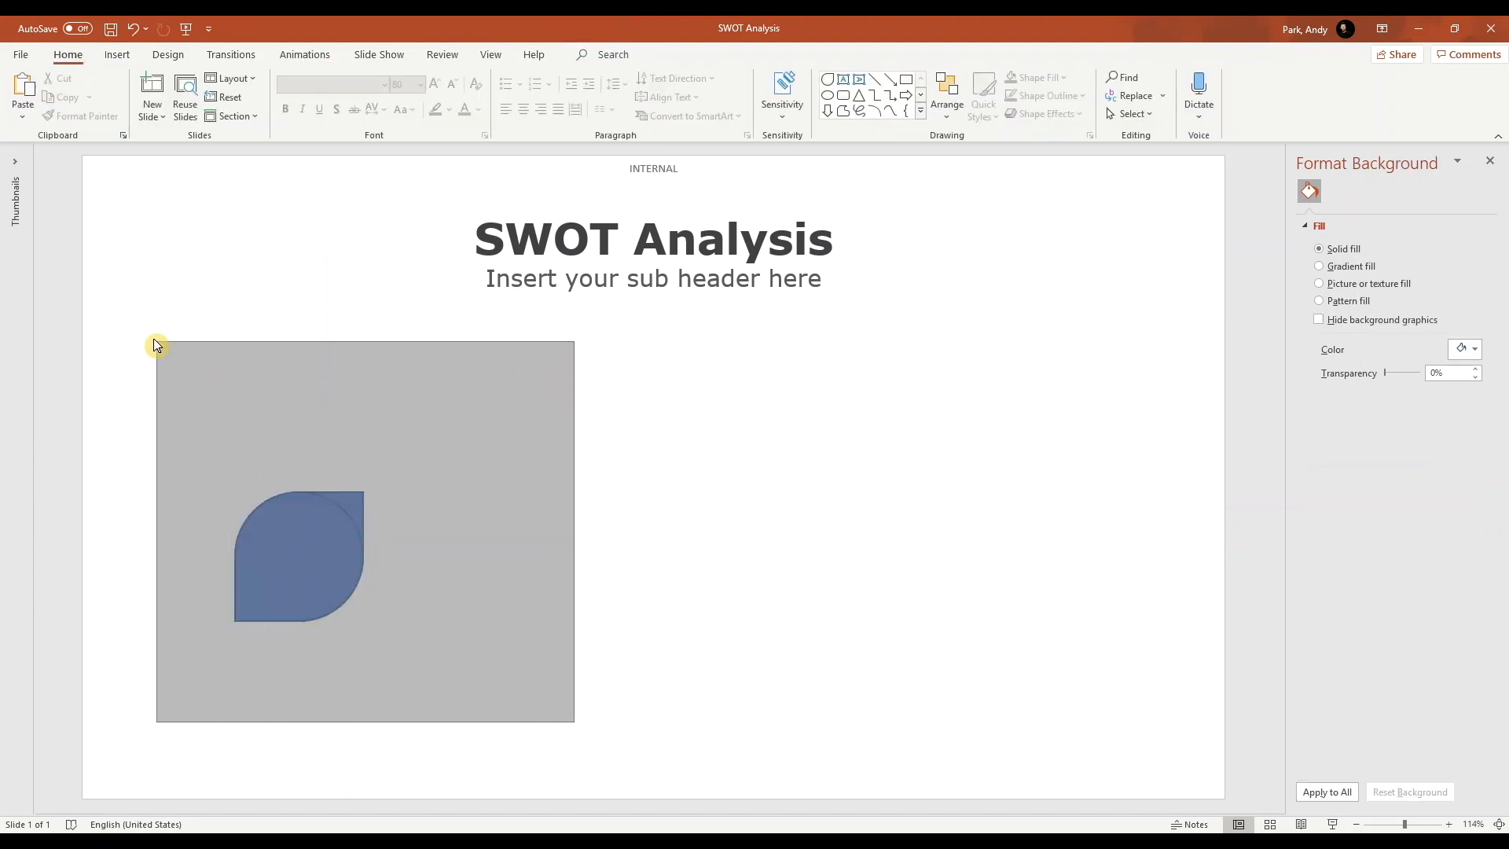
Union the two overlapping teardrops into a single petal via Merge Shapes.
left_click(299, 557)
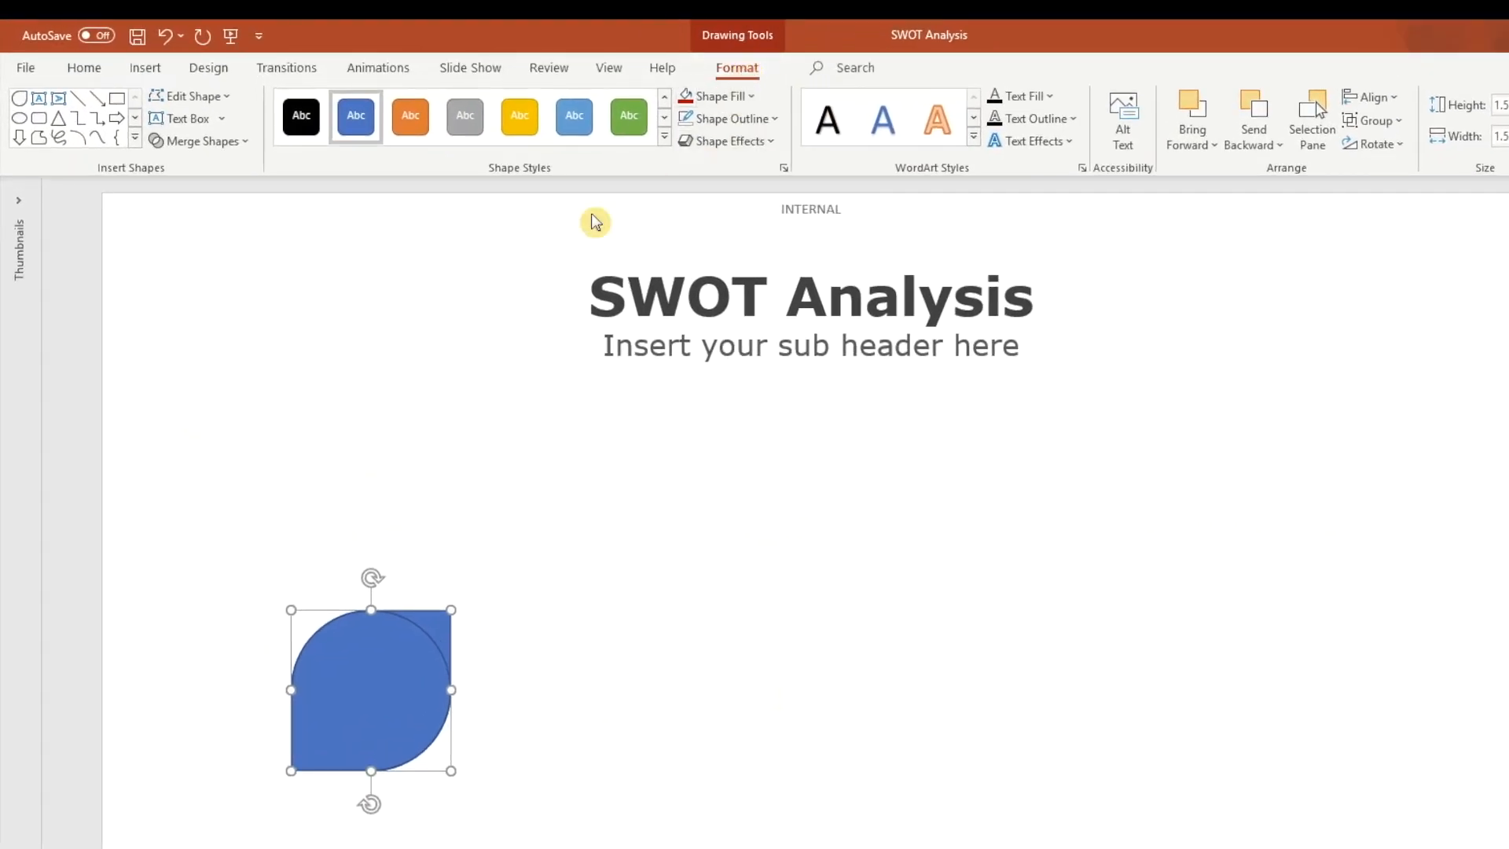
left_click(202, 141)
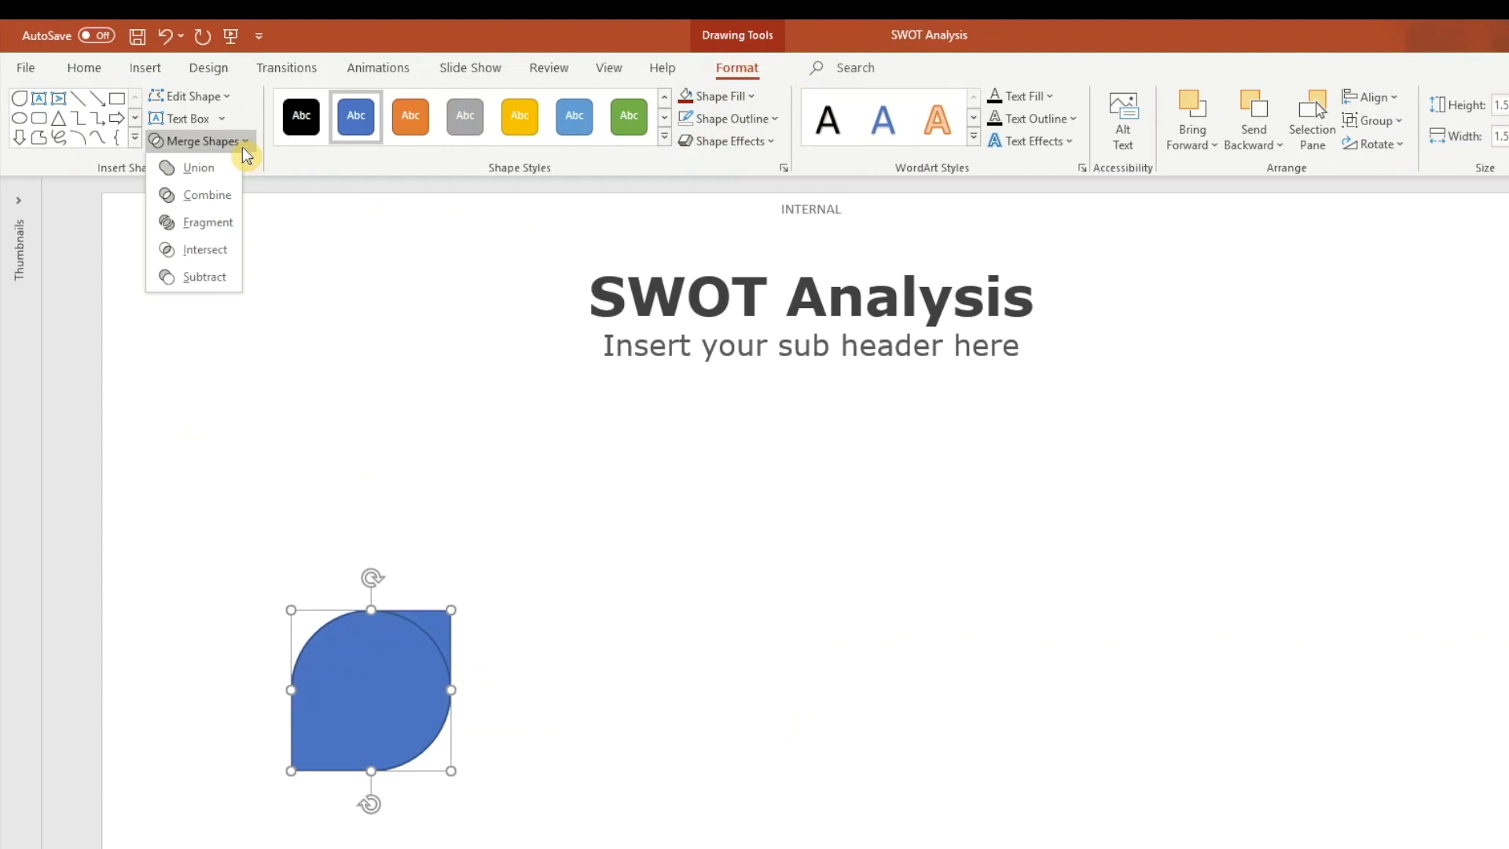
left_click(198, 167)
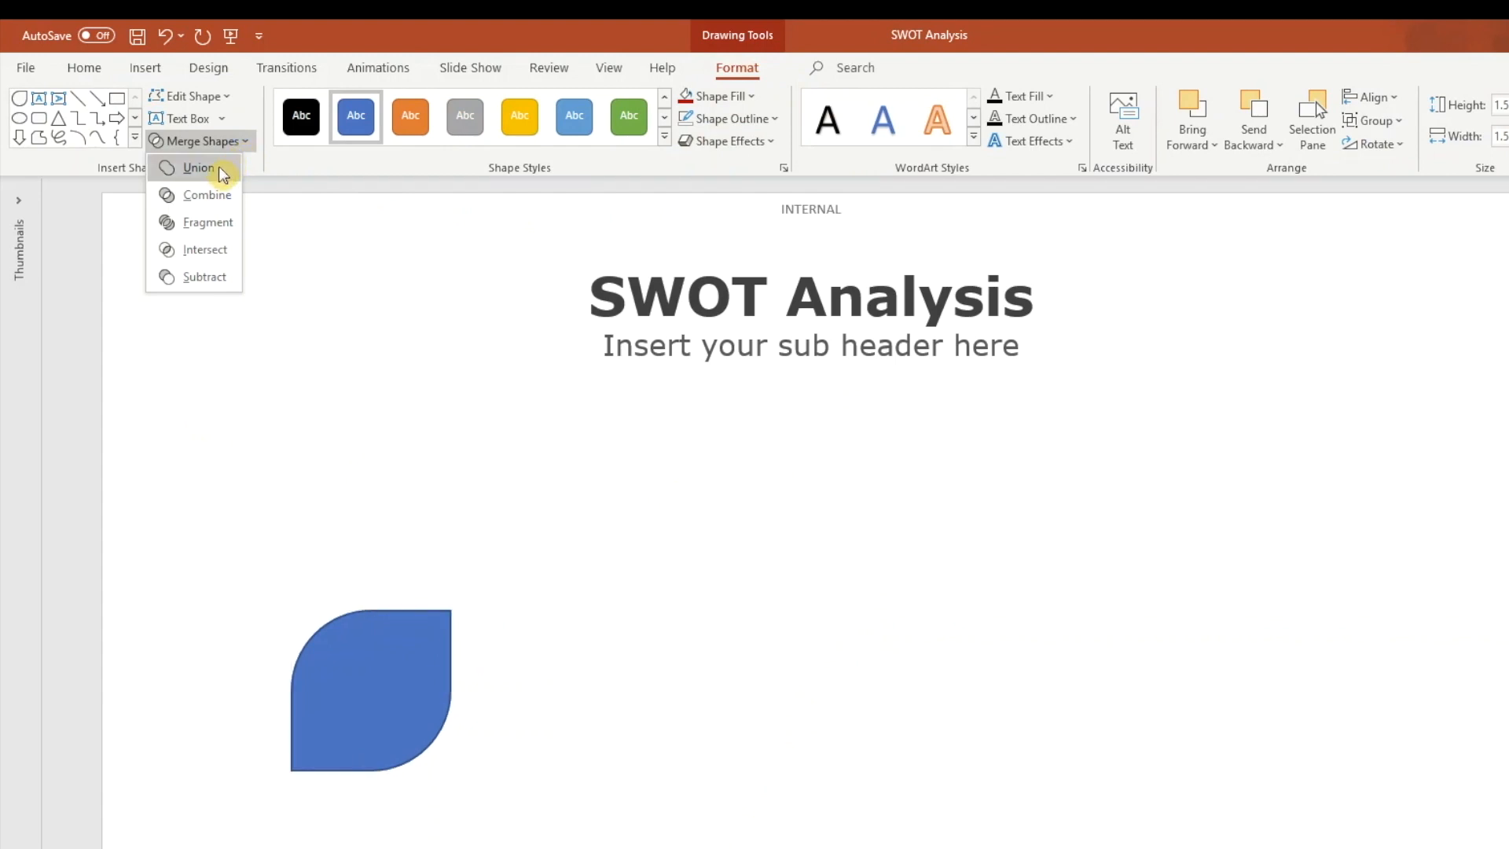
left_click(198, 166)
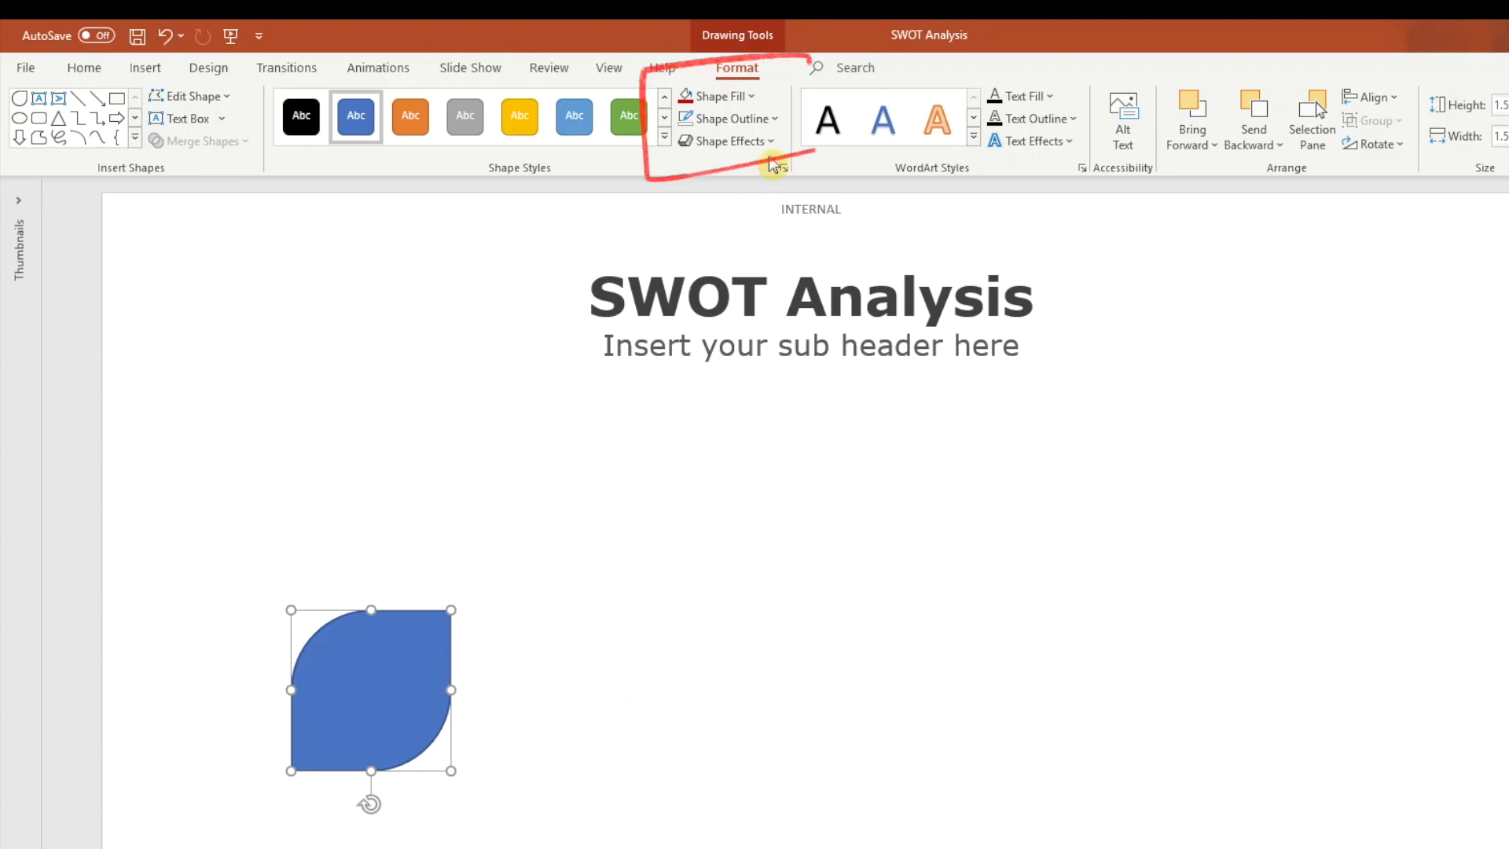
Set the blue petal's Shape Outline to No Outline.
left_click(765, 118)
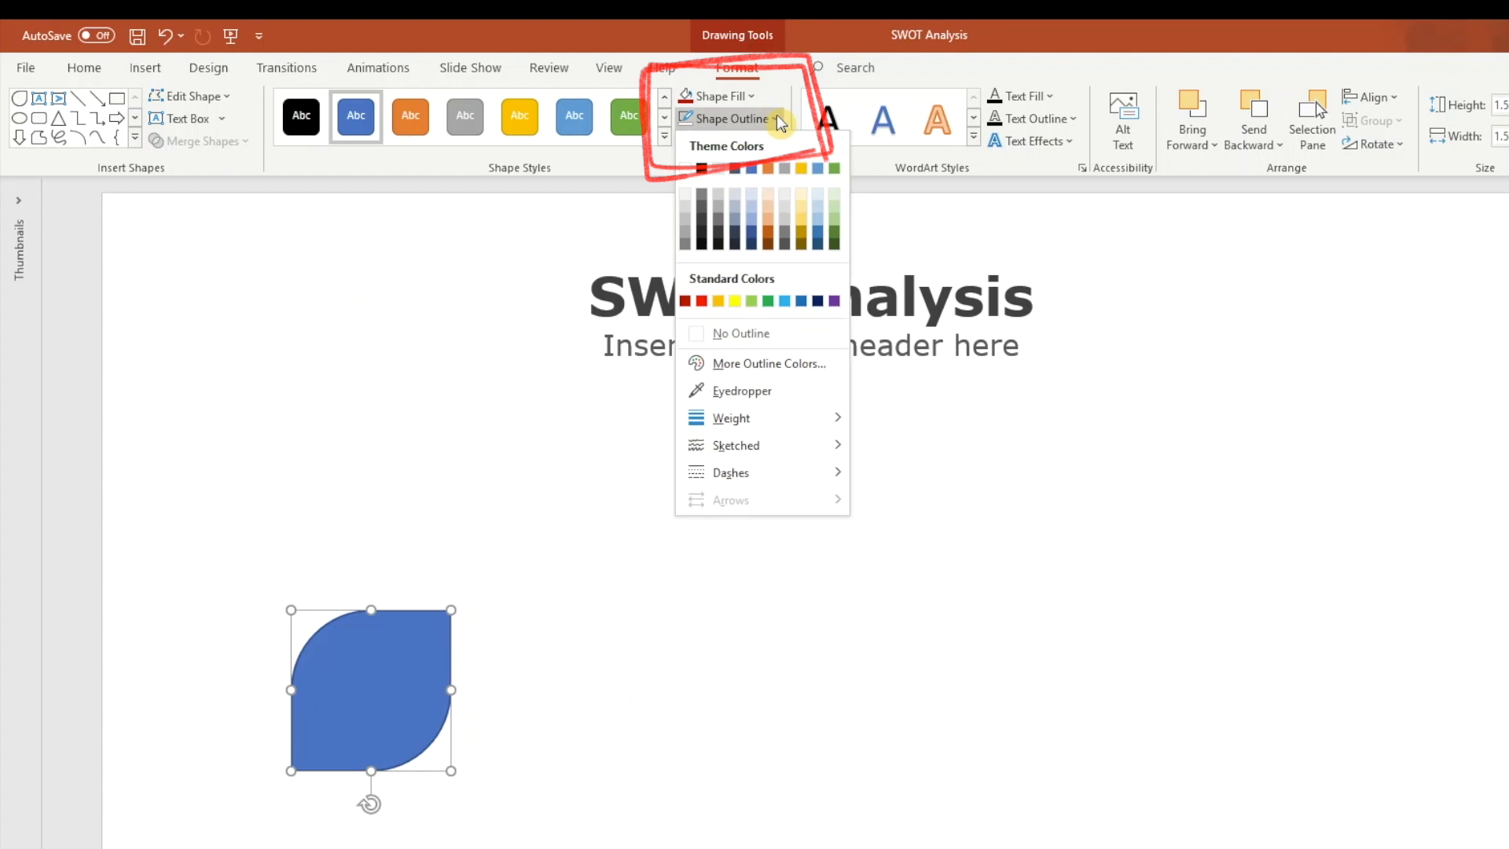
left_click(740, 333)
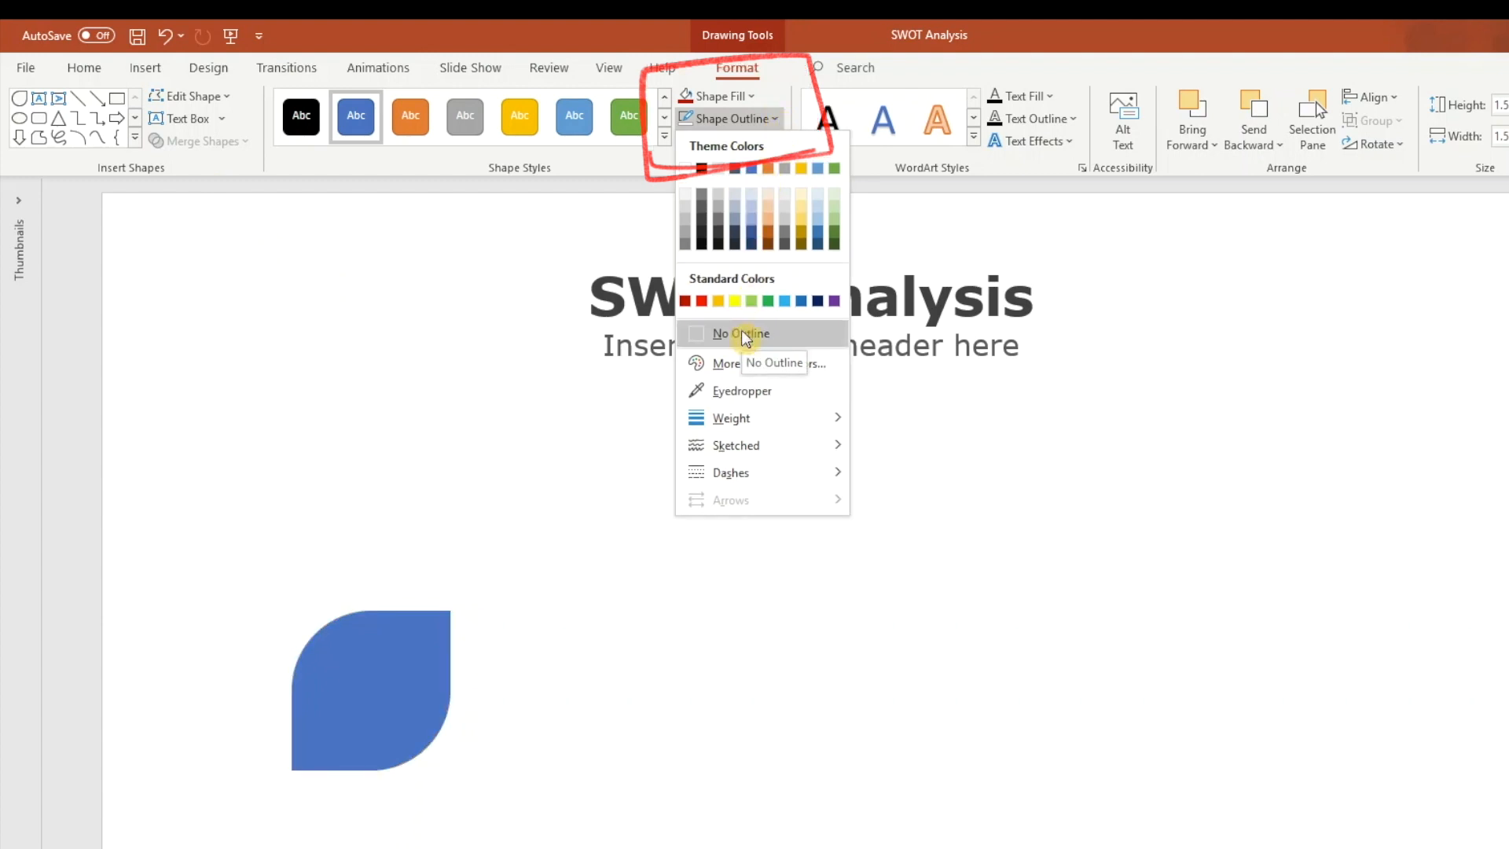
left_click(739, 334)
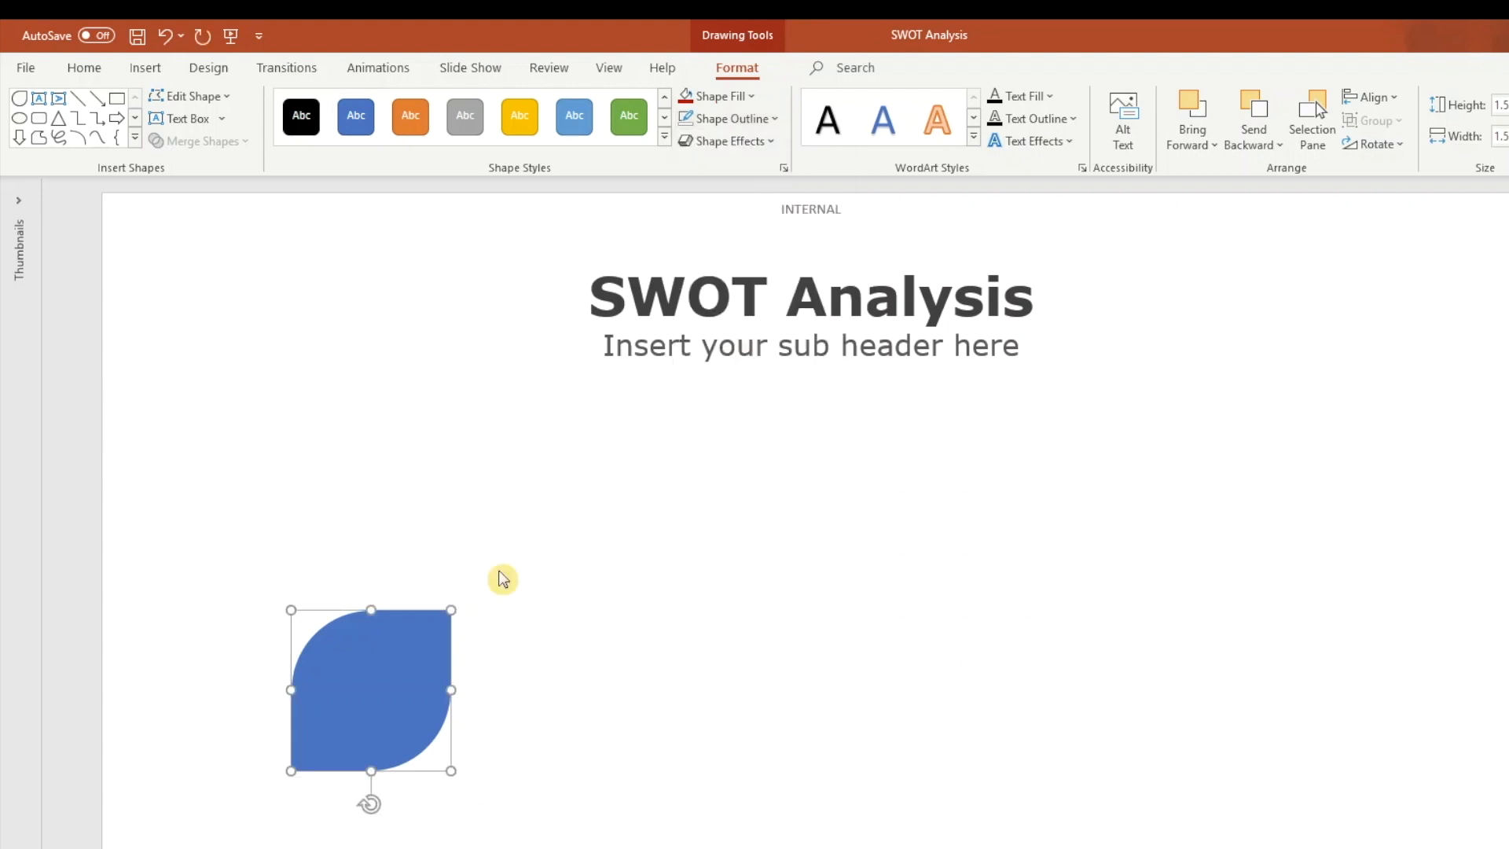
Duplicate the petal into copies placed near the slide centre, forming the flower layout.
left_click_drag(371, 688, 915, 558)
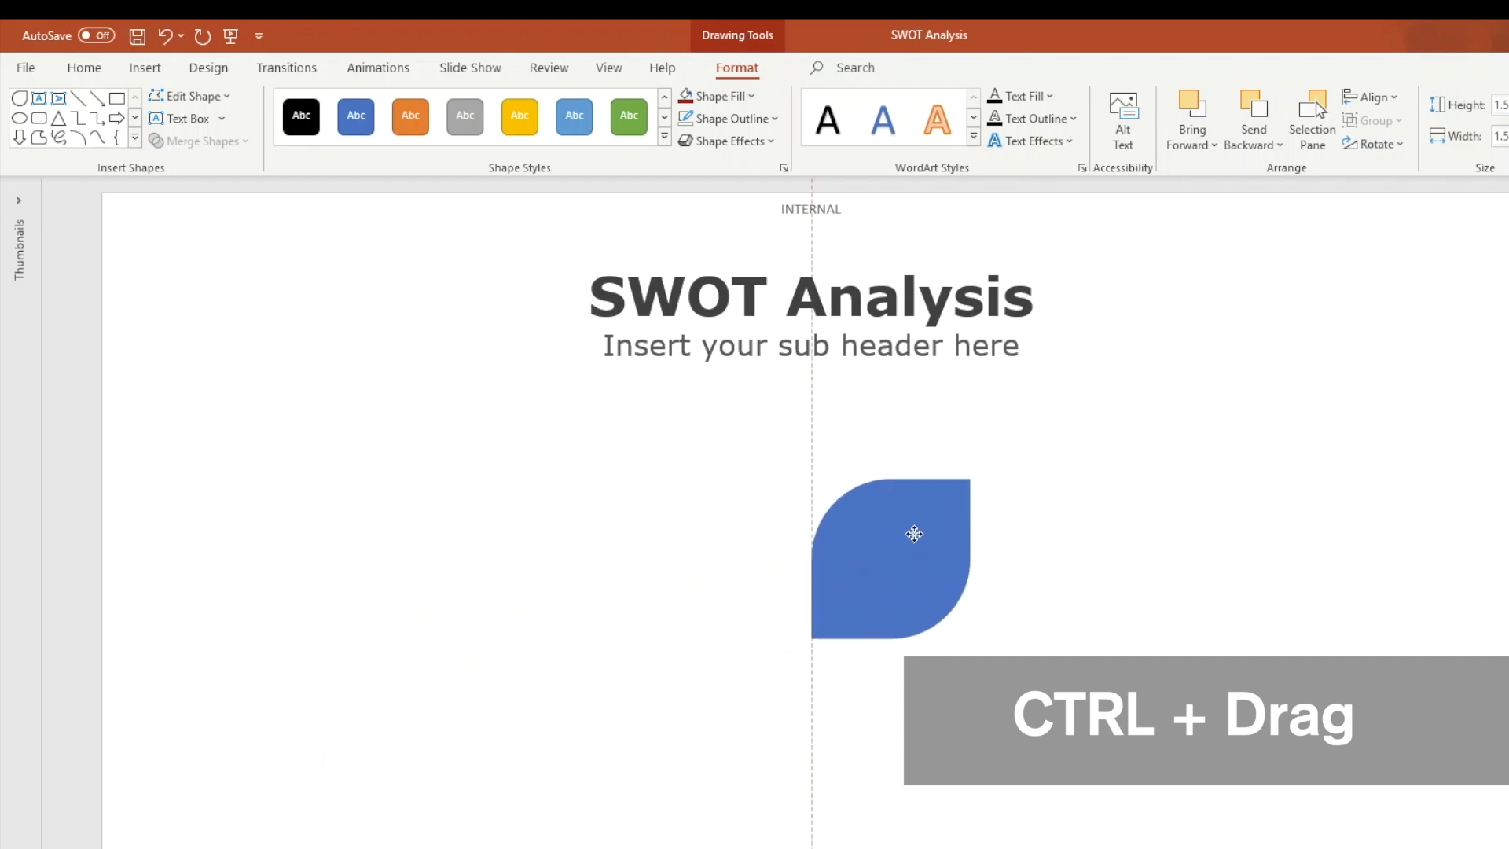
left_click_drag(915, 535, 931, 546)
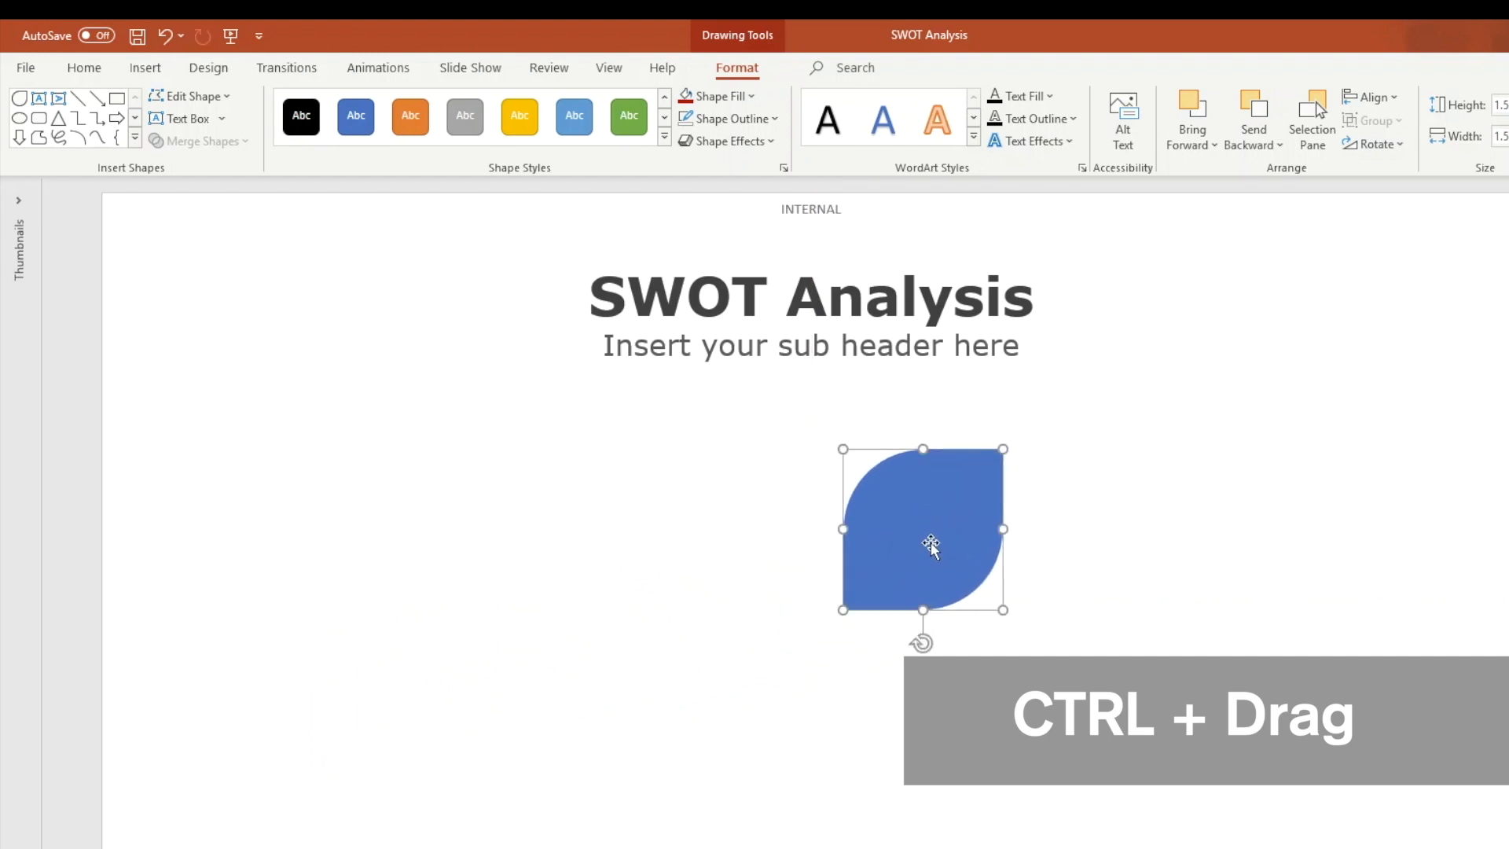
left_click_drag(925, 530, 745, 530)
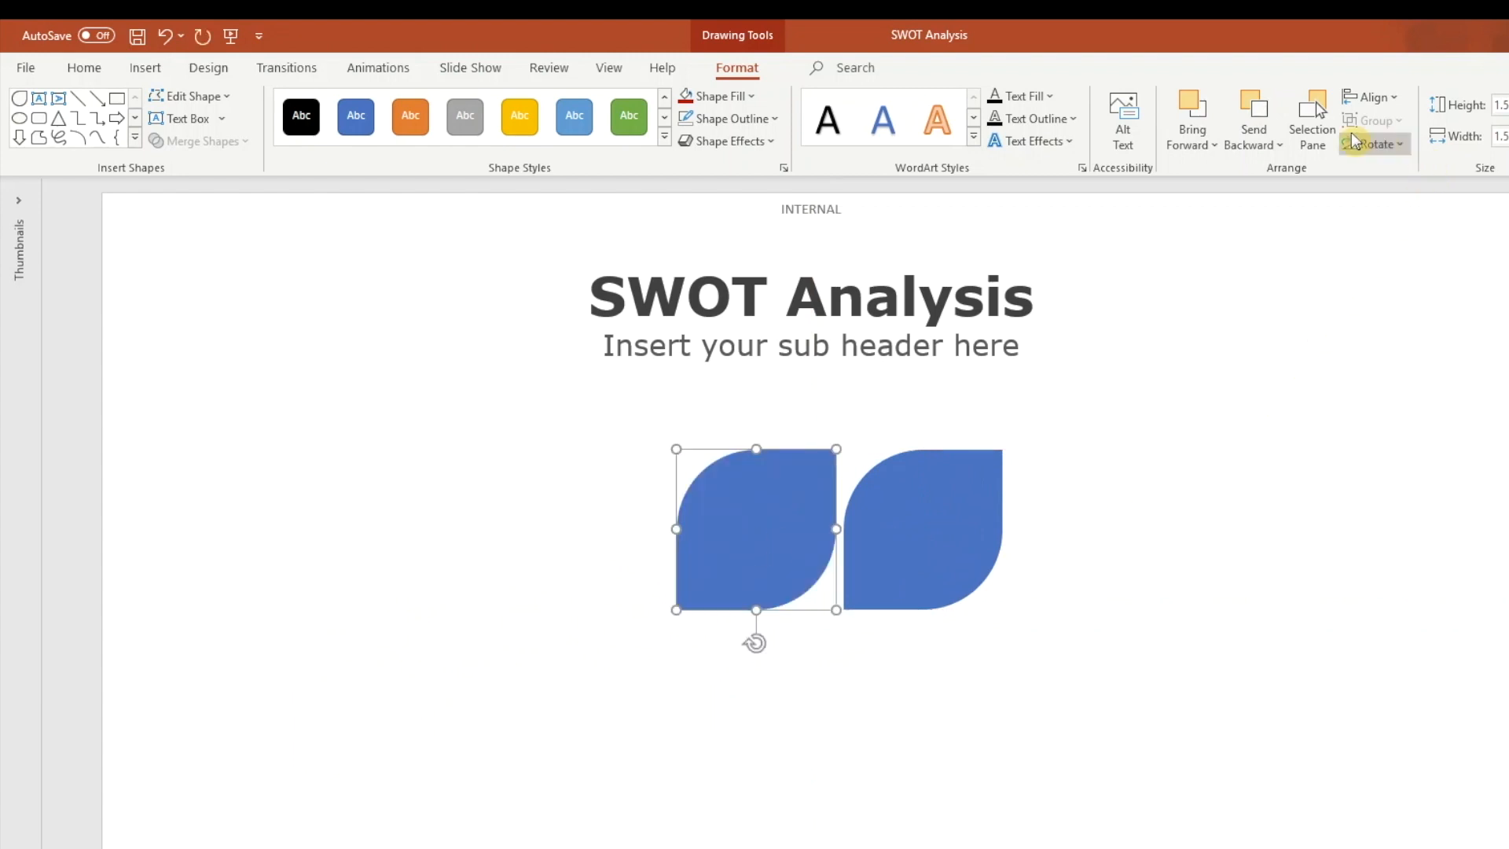
Flip the left petals horizontally and the bottom petals vertically so all four mirror at the centre.
left_click(1371, 143)
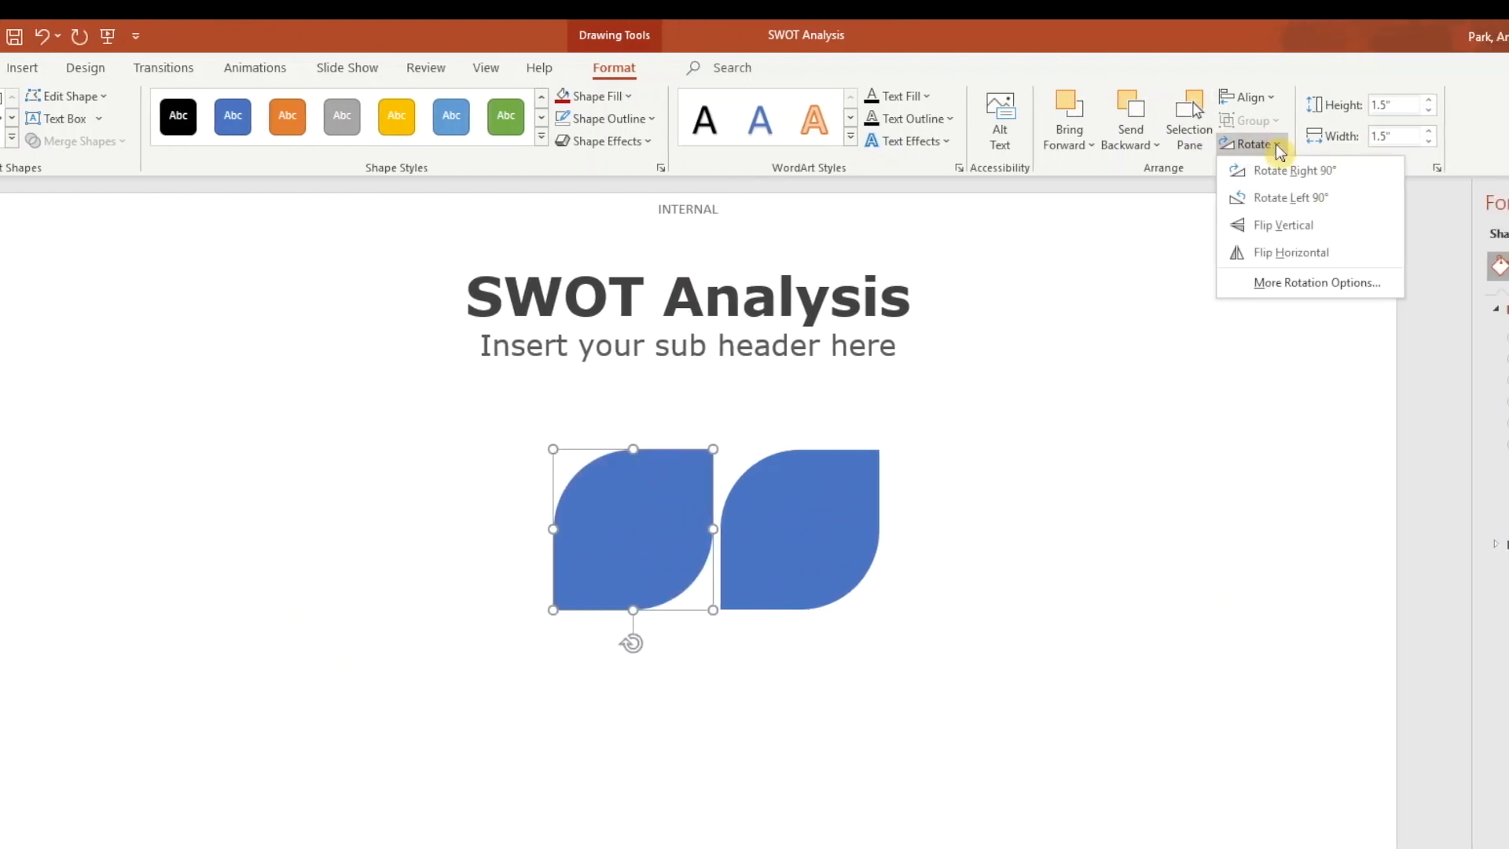
left_click(1292, 251)
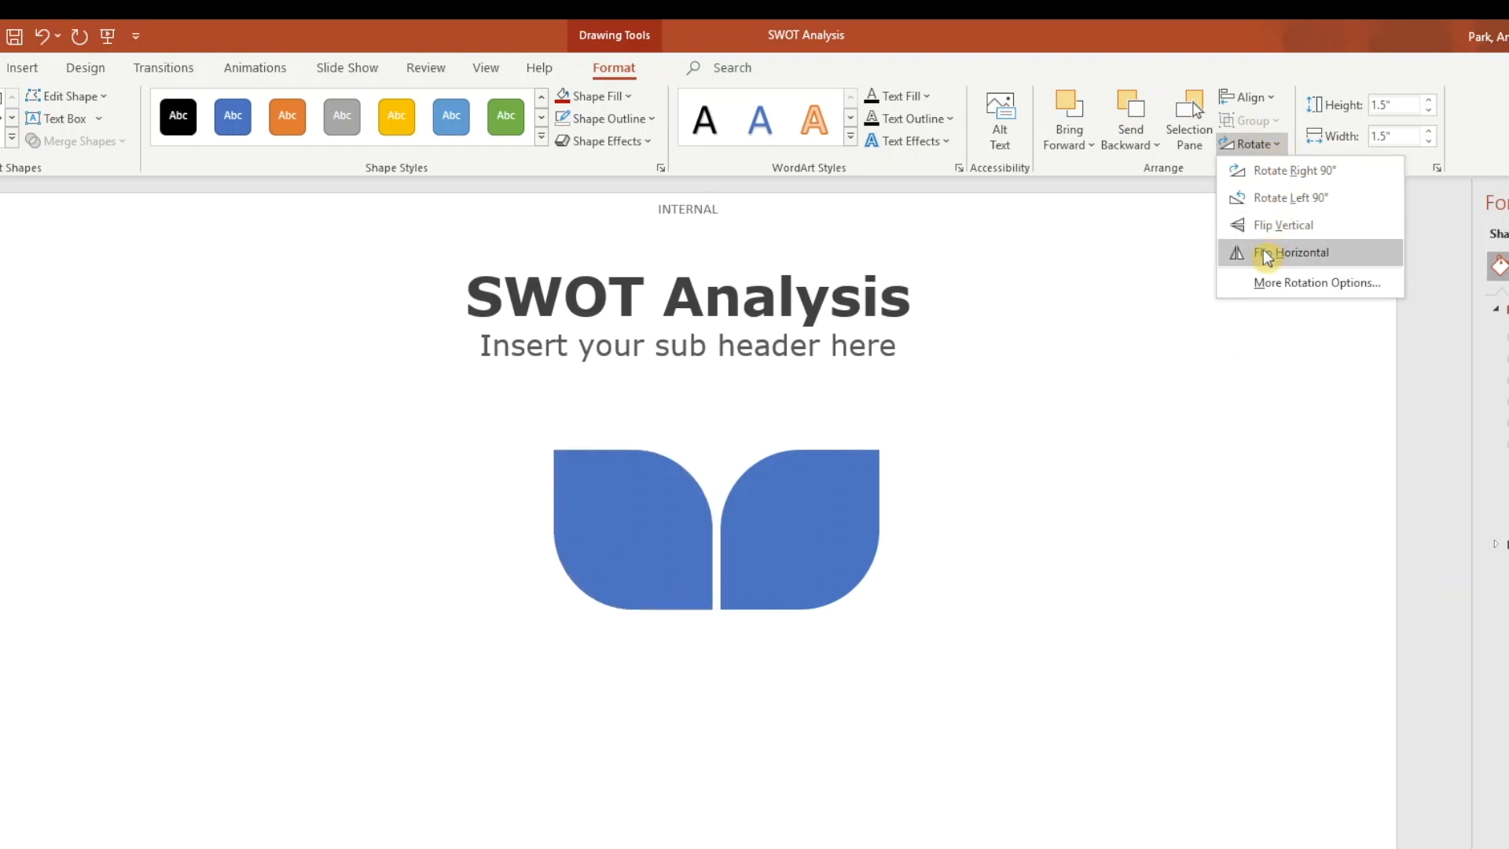
left_click(1291, 251)
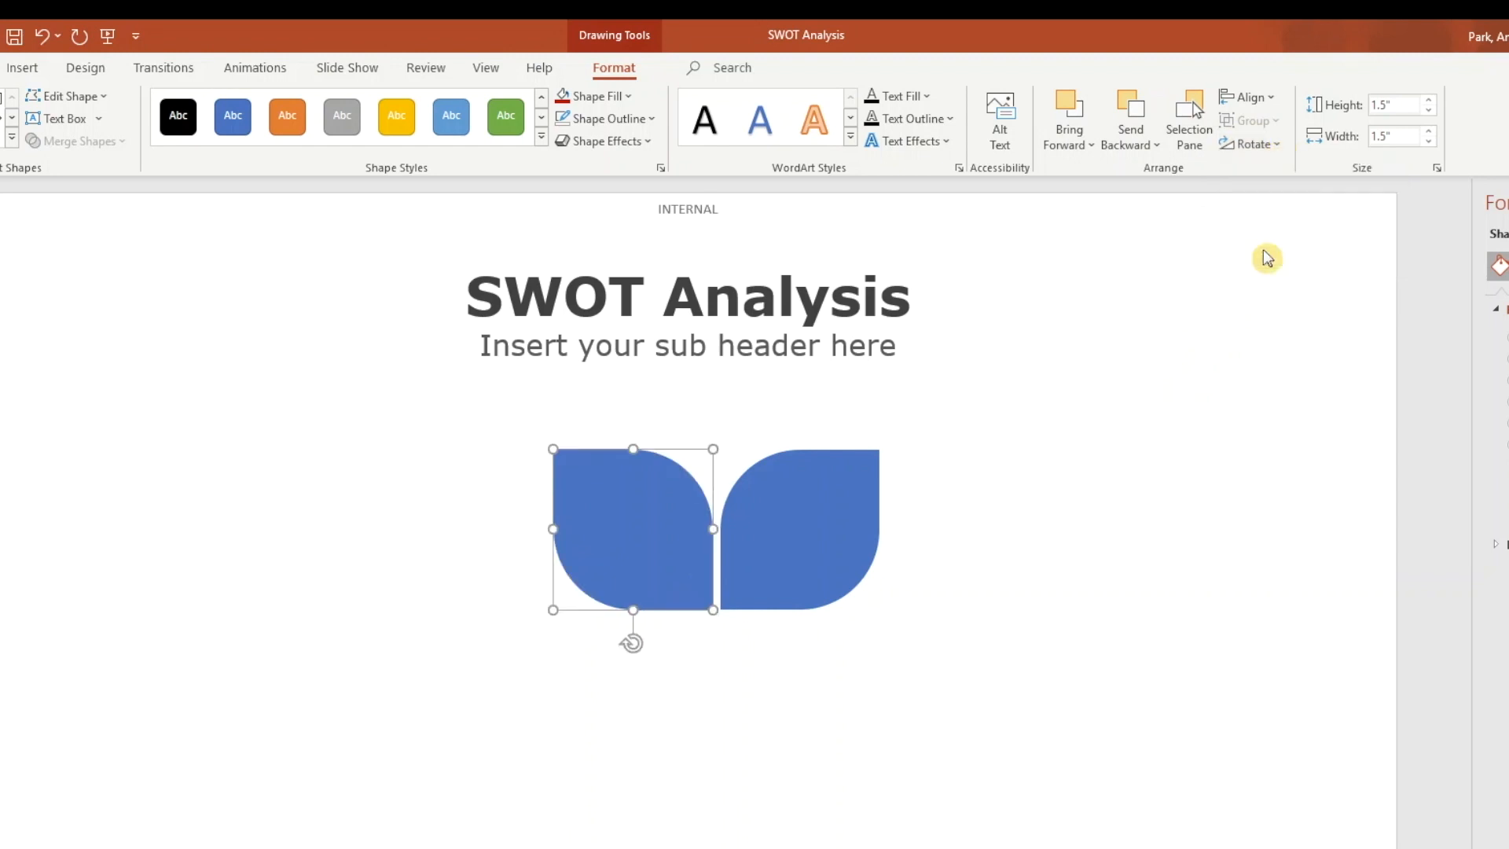
left_click(993, 647)
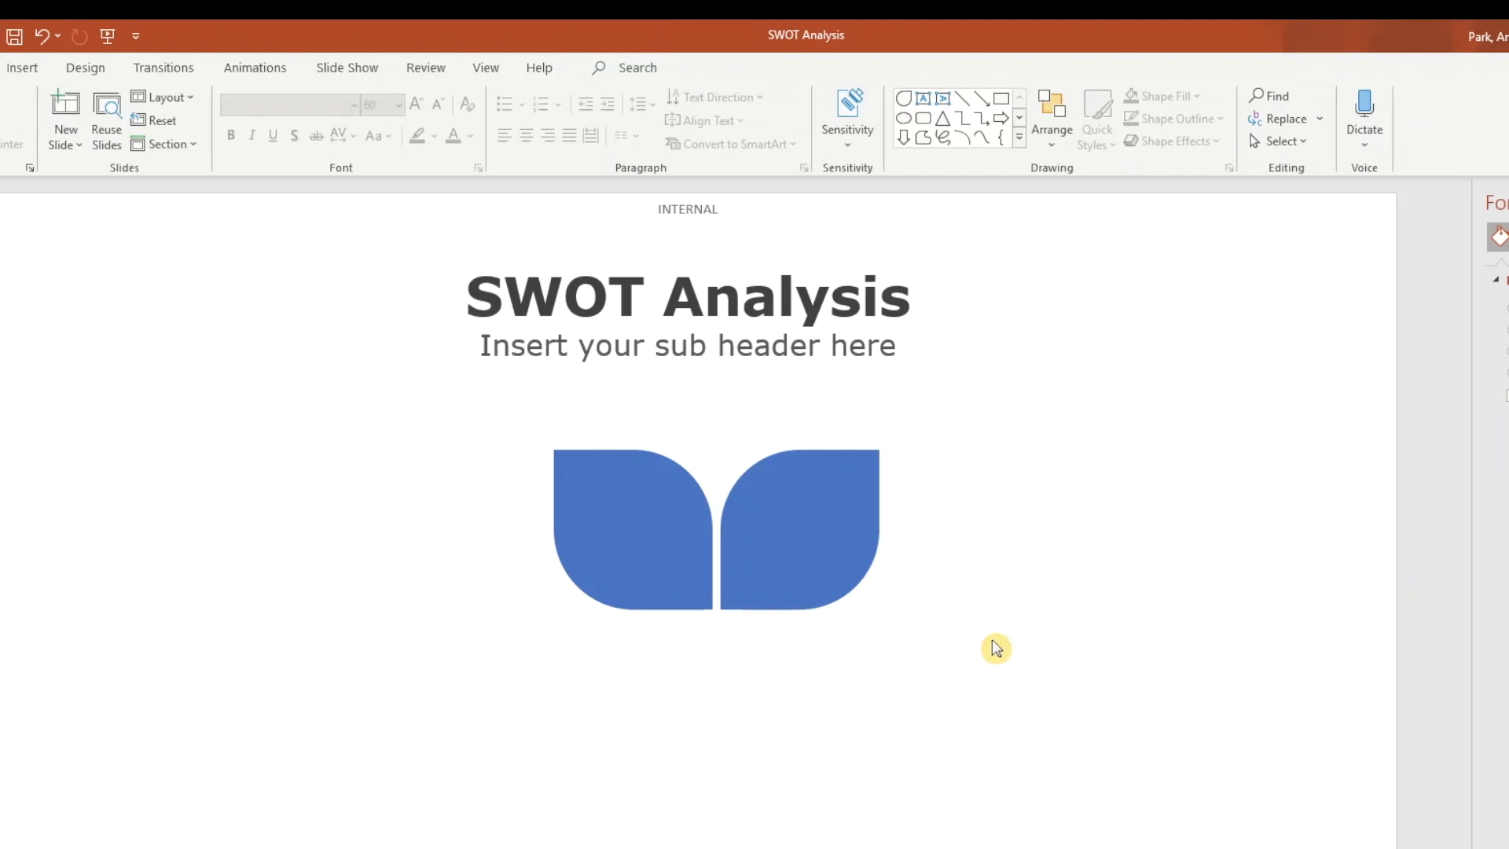
left_click(631, 544)
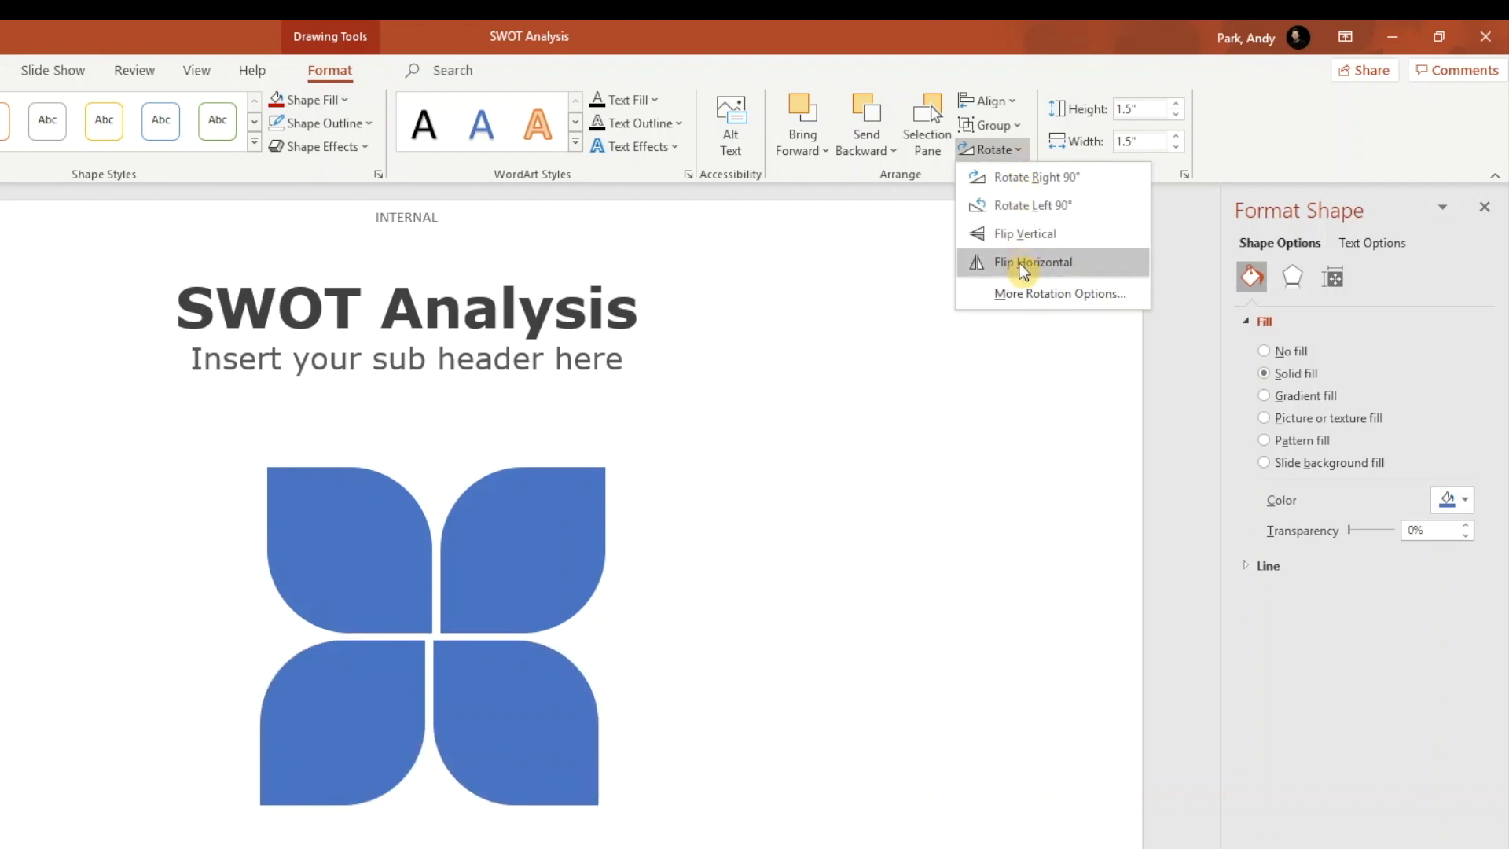
mouse_move(1028, 239)
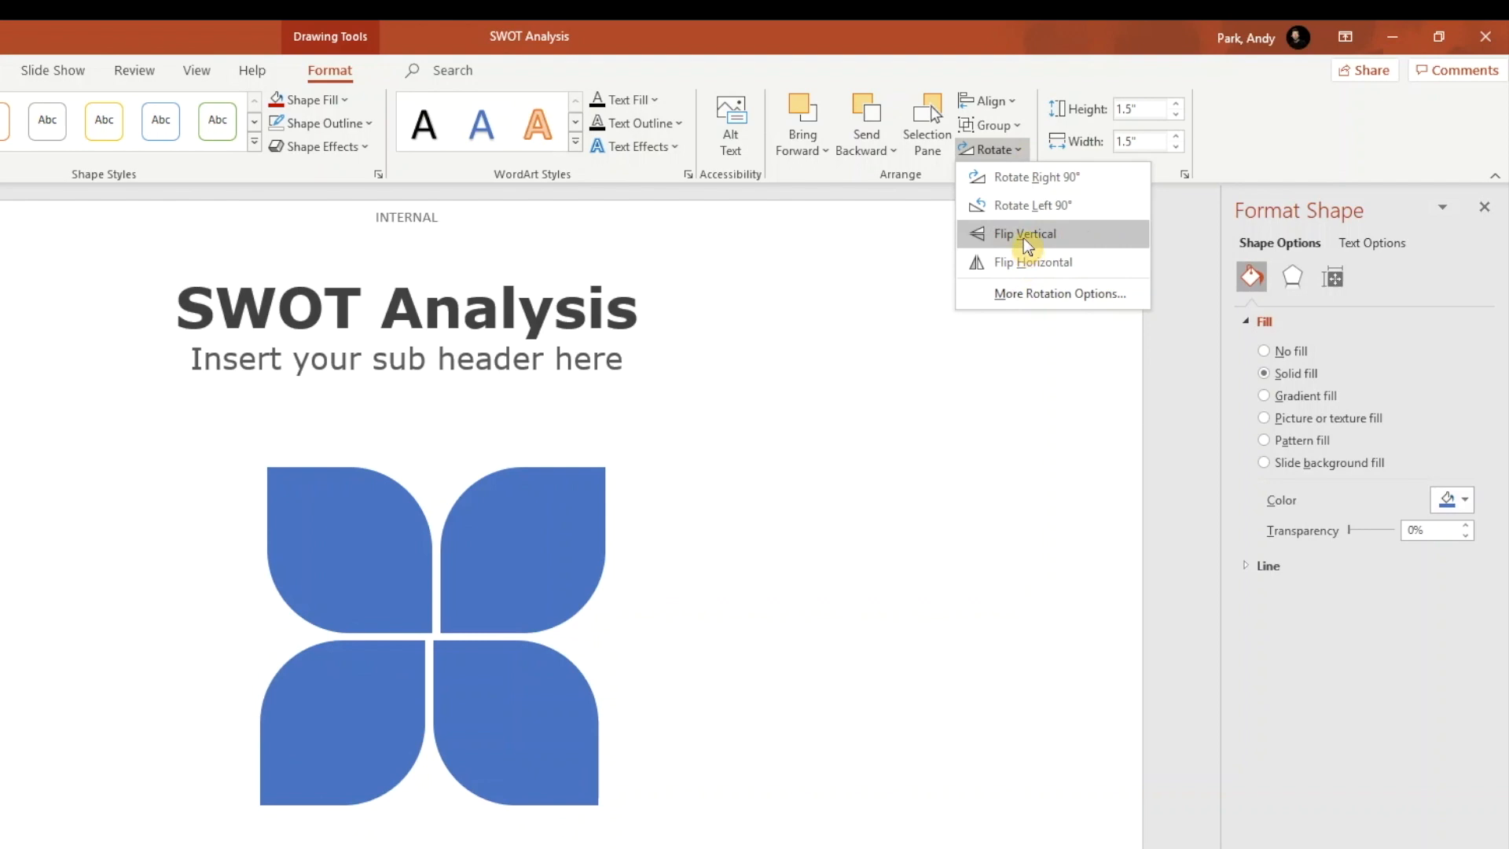
left_click(1023, 232)
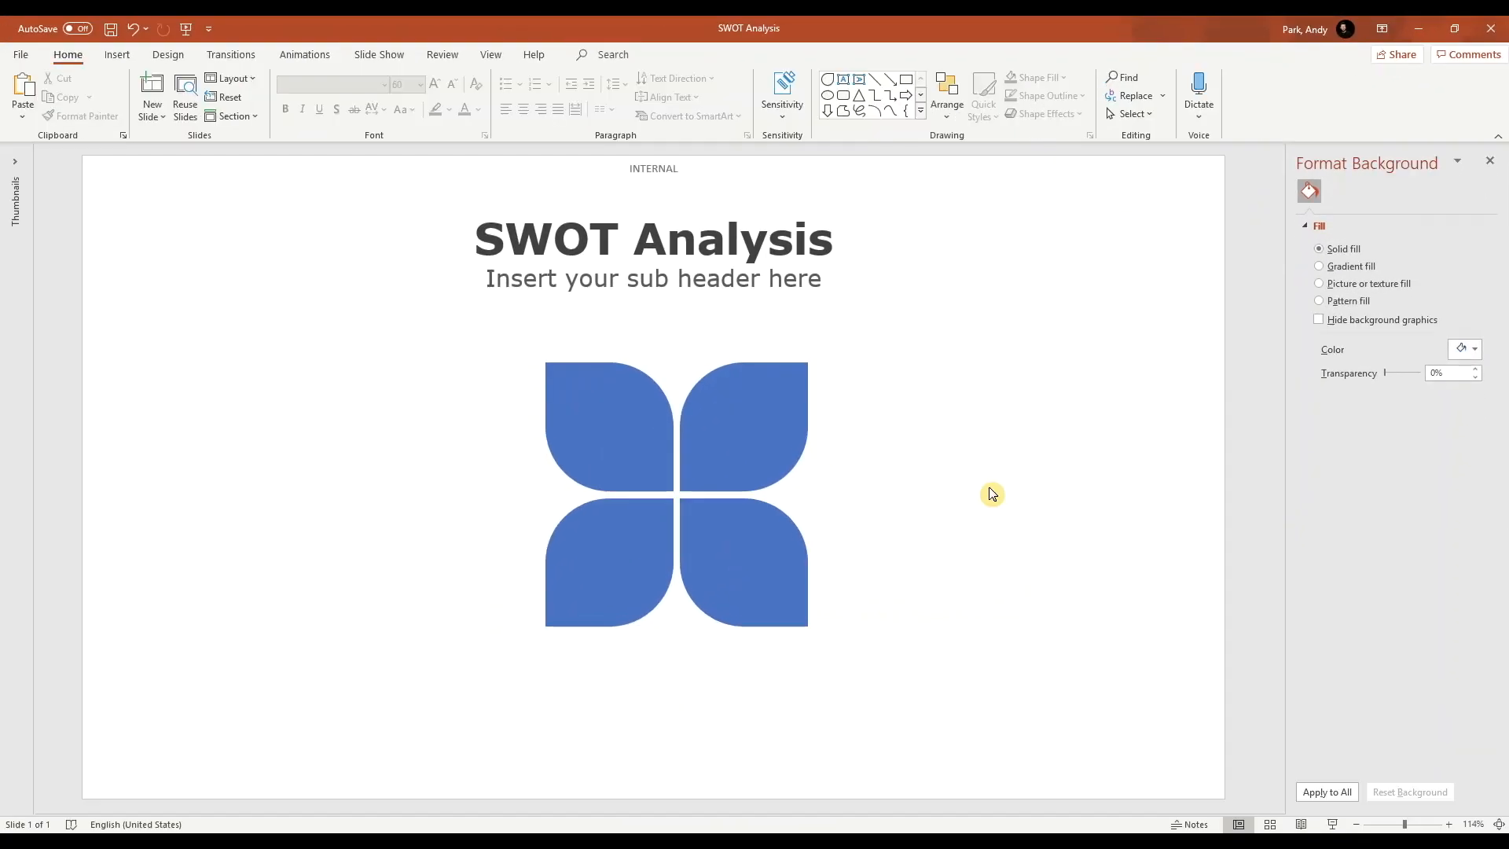
mouse_move(942, 478)
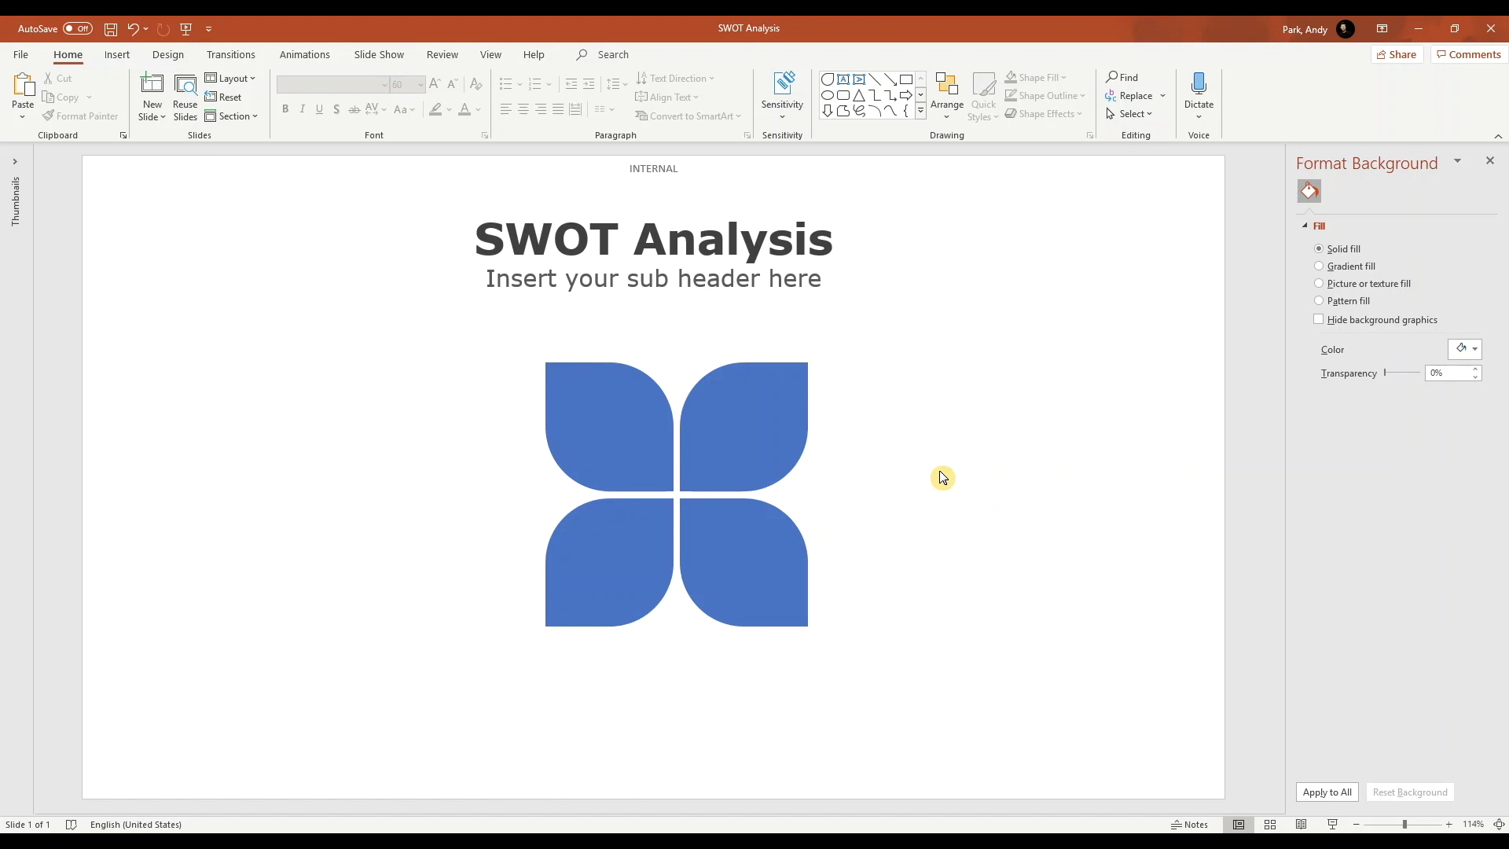
mouse_move(519, 365)
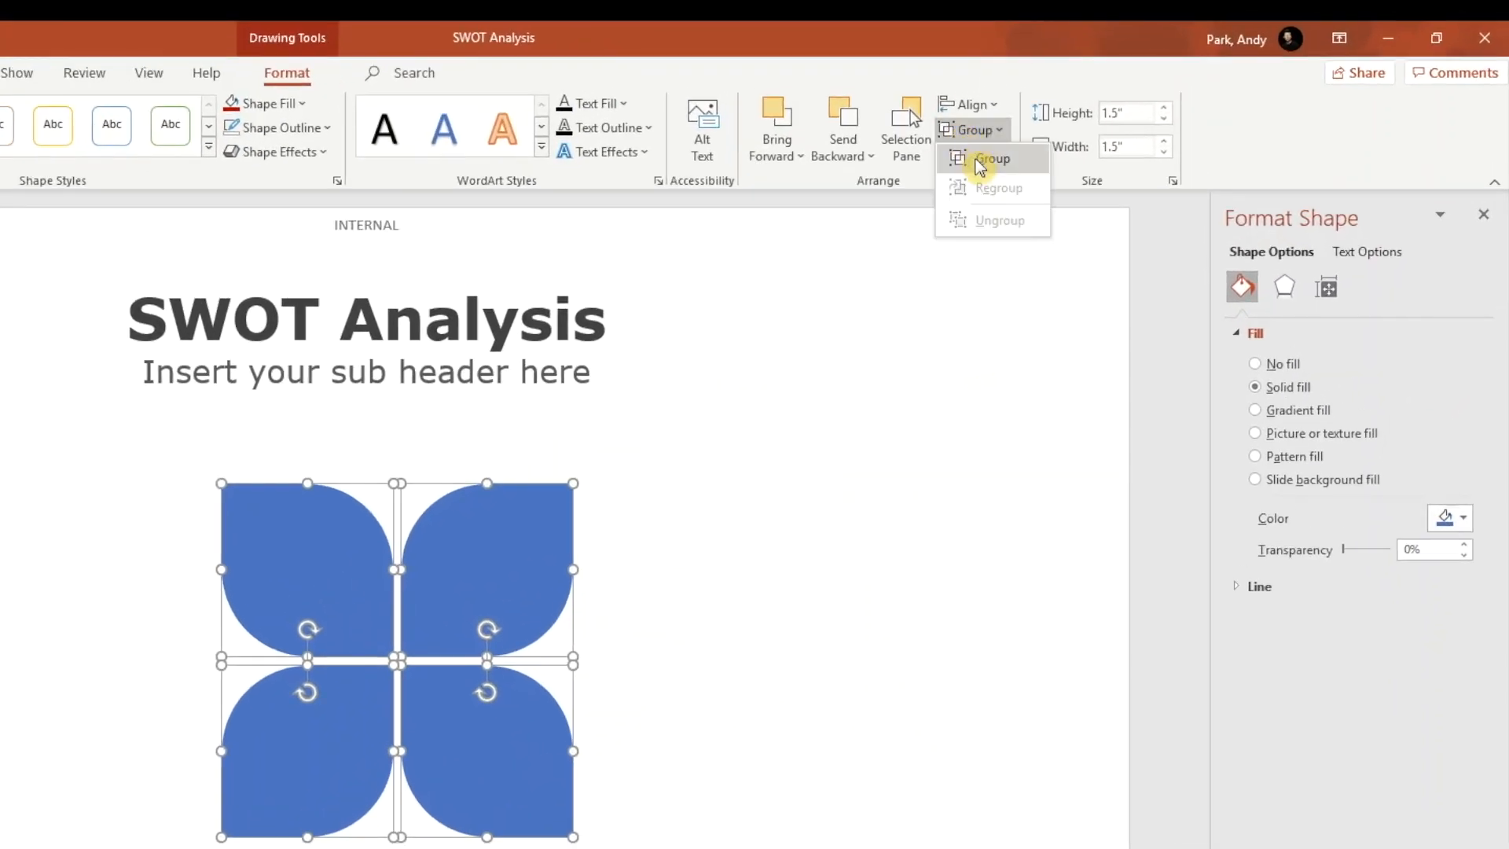
Group the four petals, centre the group horizontally on the slide, then ungroup them.
left_click(987, 157)
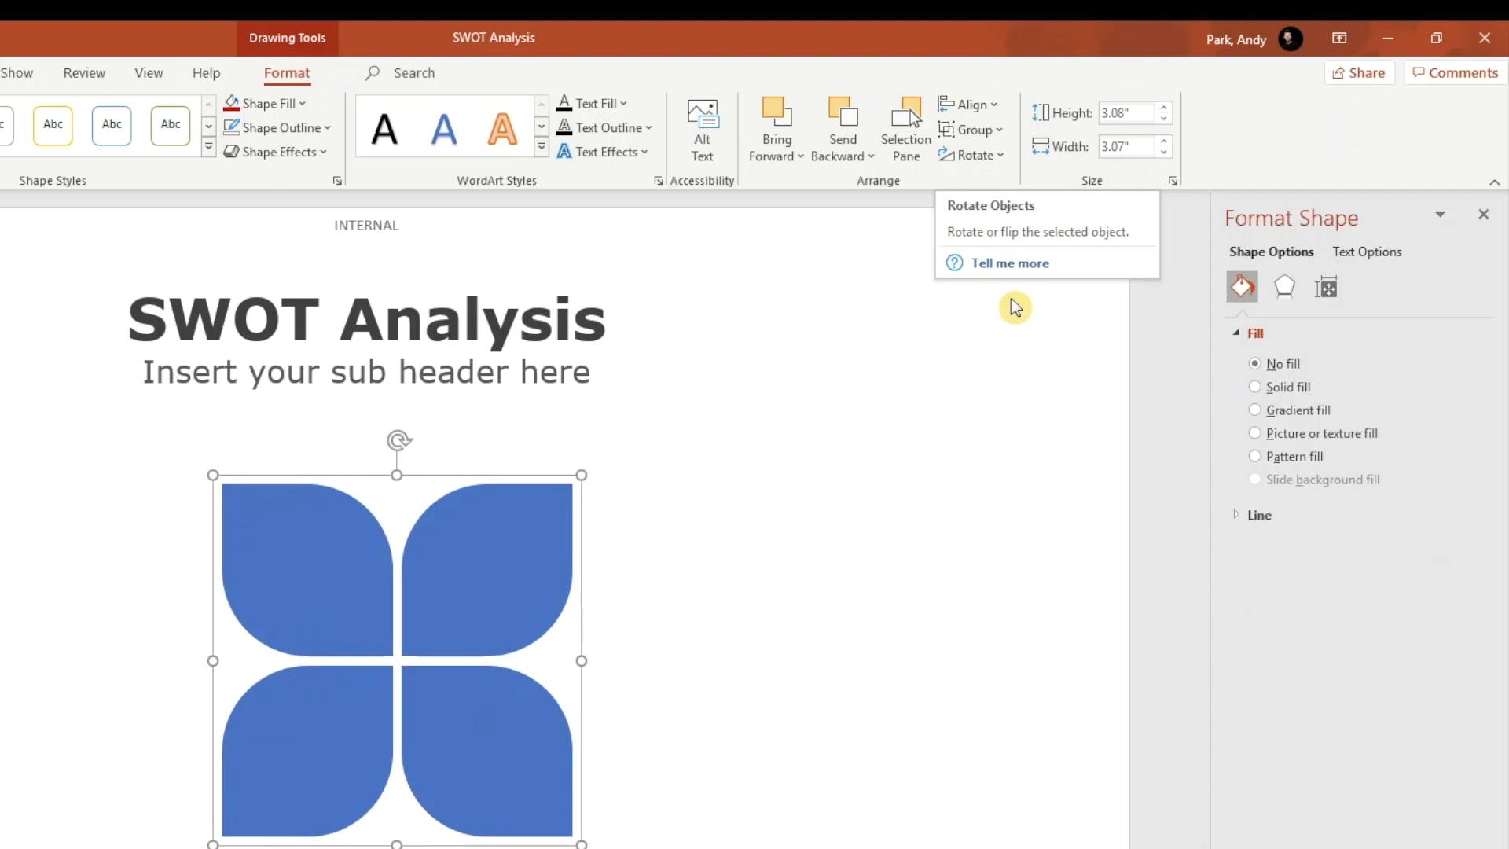
left_click(975, 104)
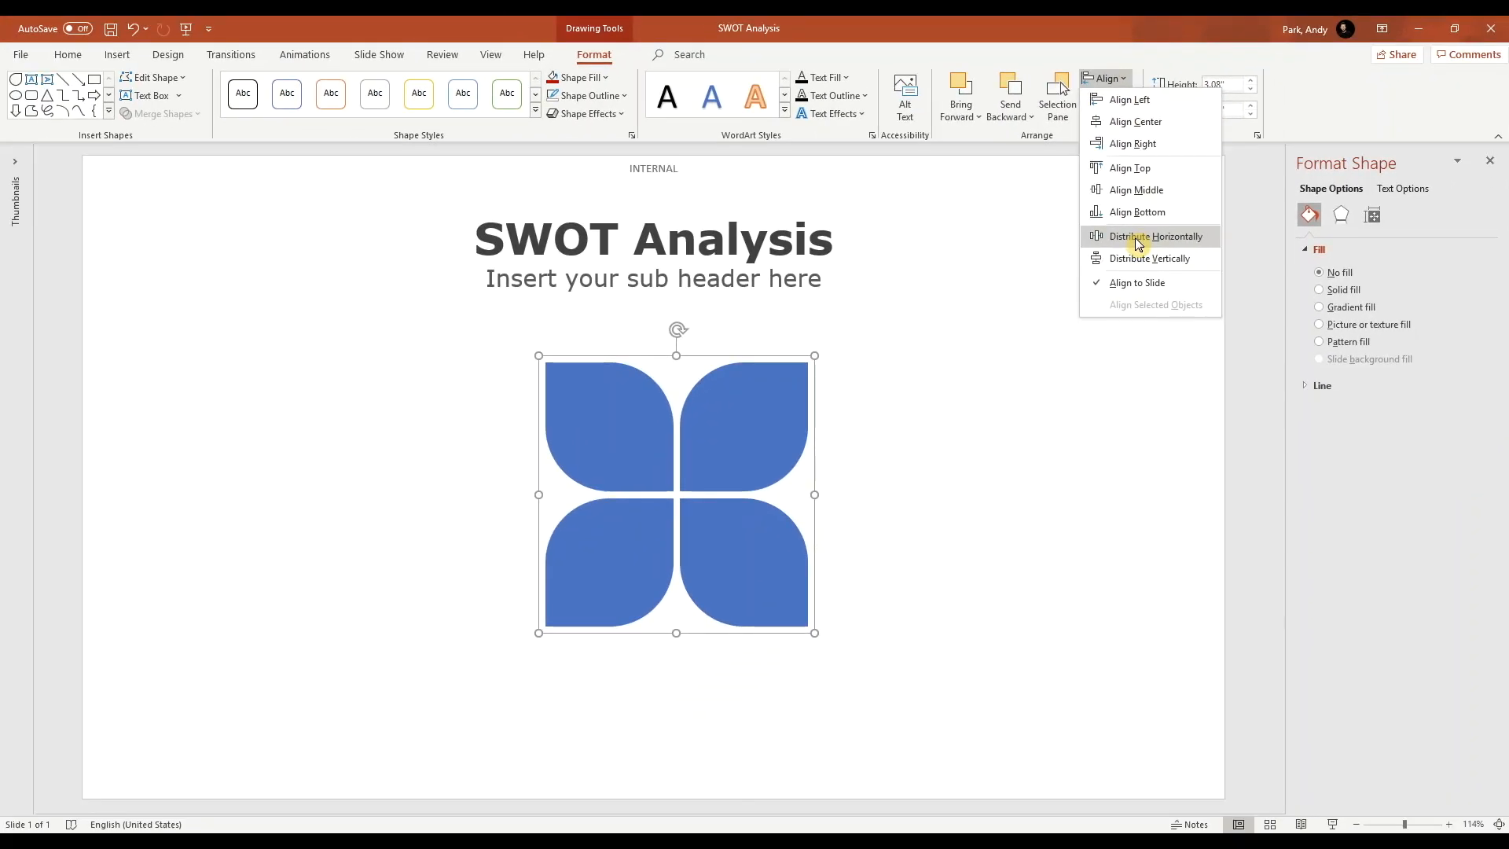
left_click(1157, 236)
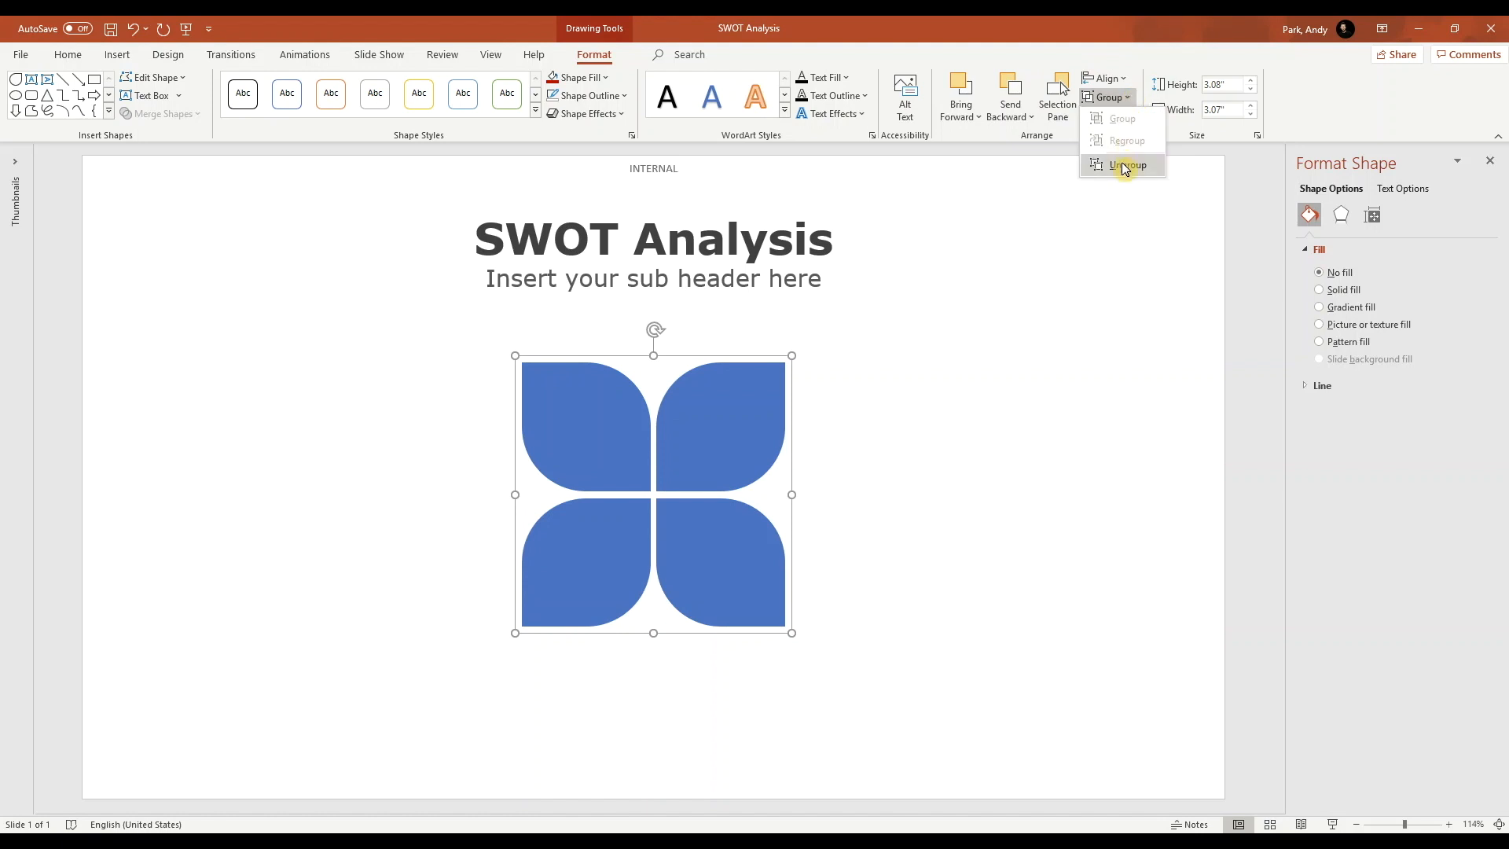
left_click(1126, 165)
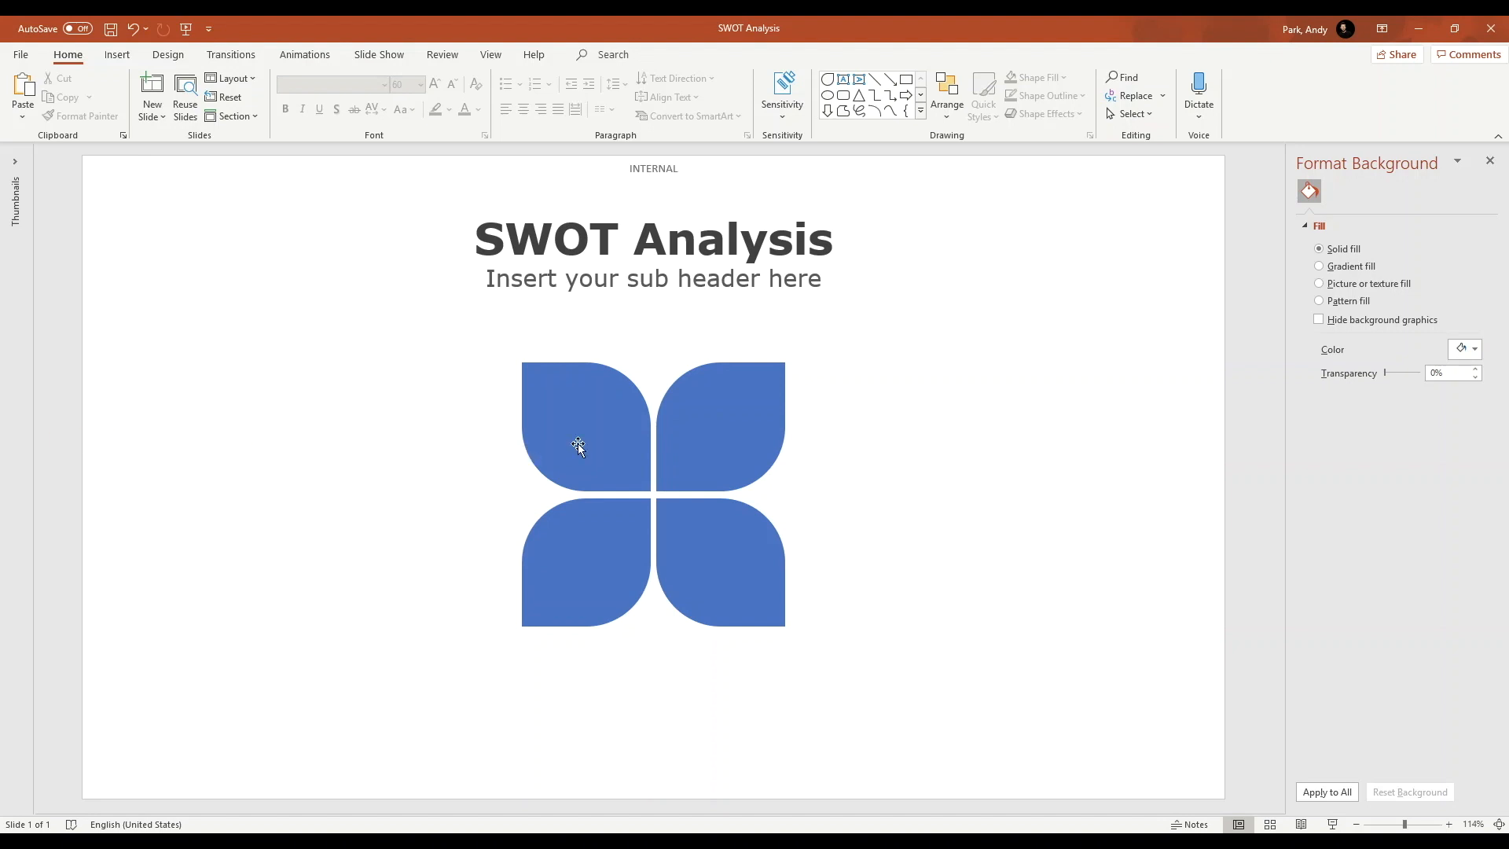
Fill the petals dark green, light green, yellow and dark red via Shape Fill.
left_click(578, 448)
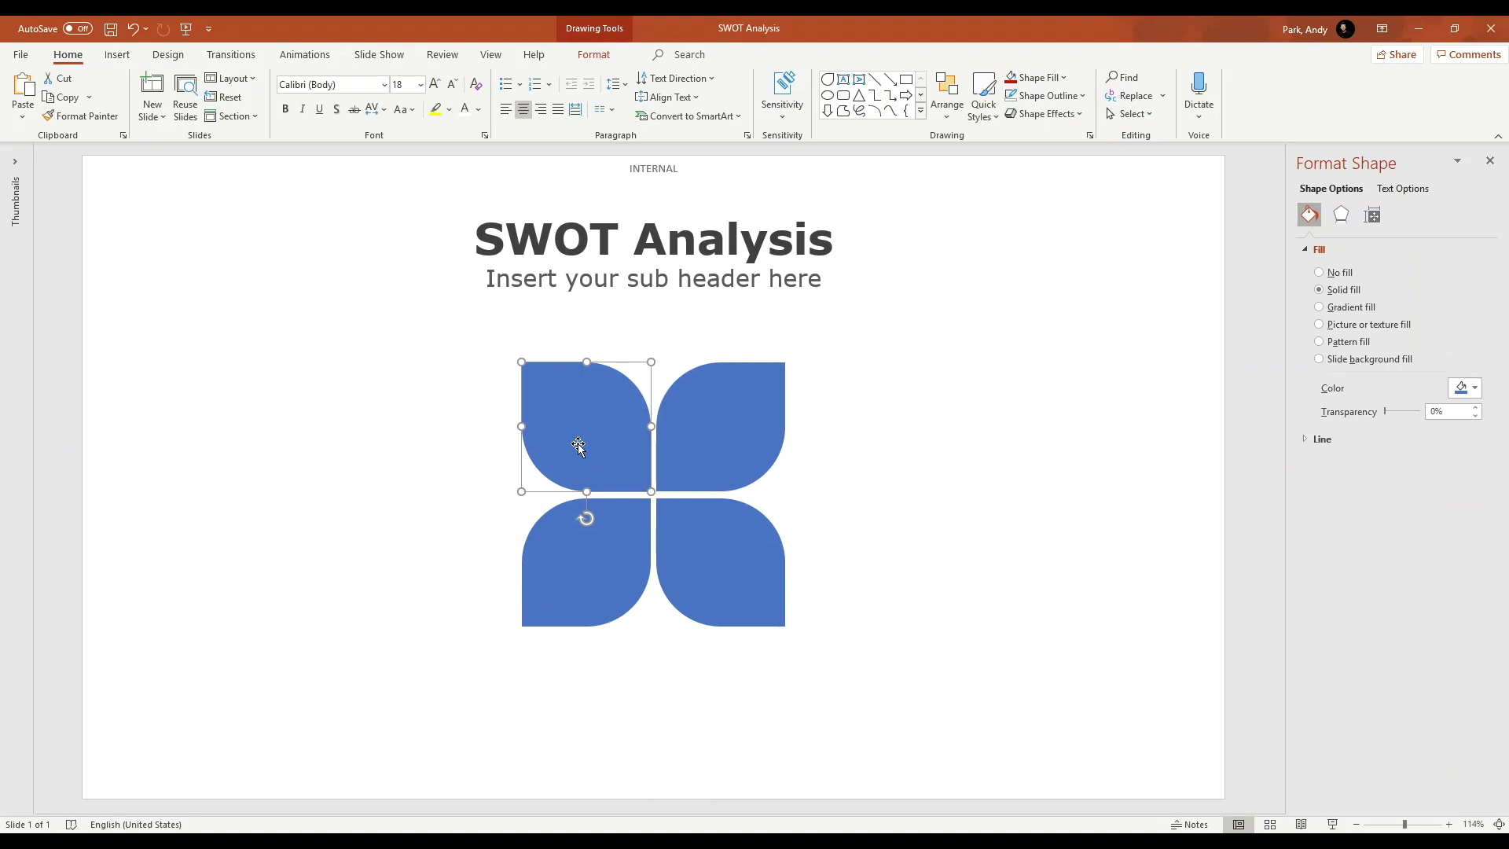
left_click(594, 53)
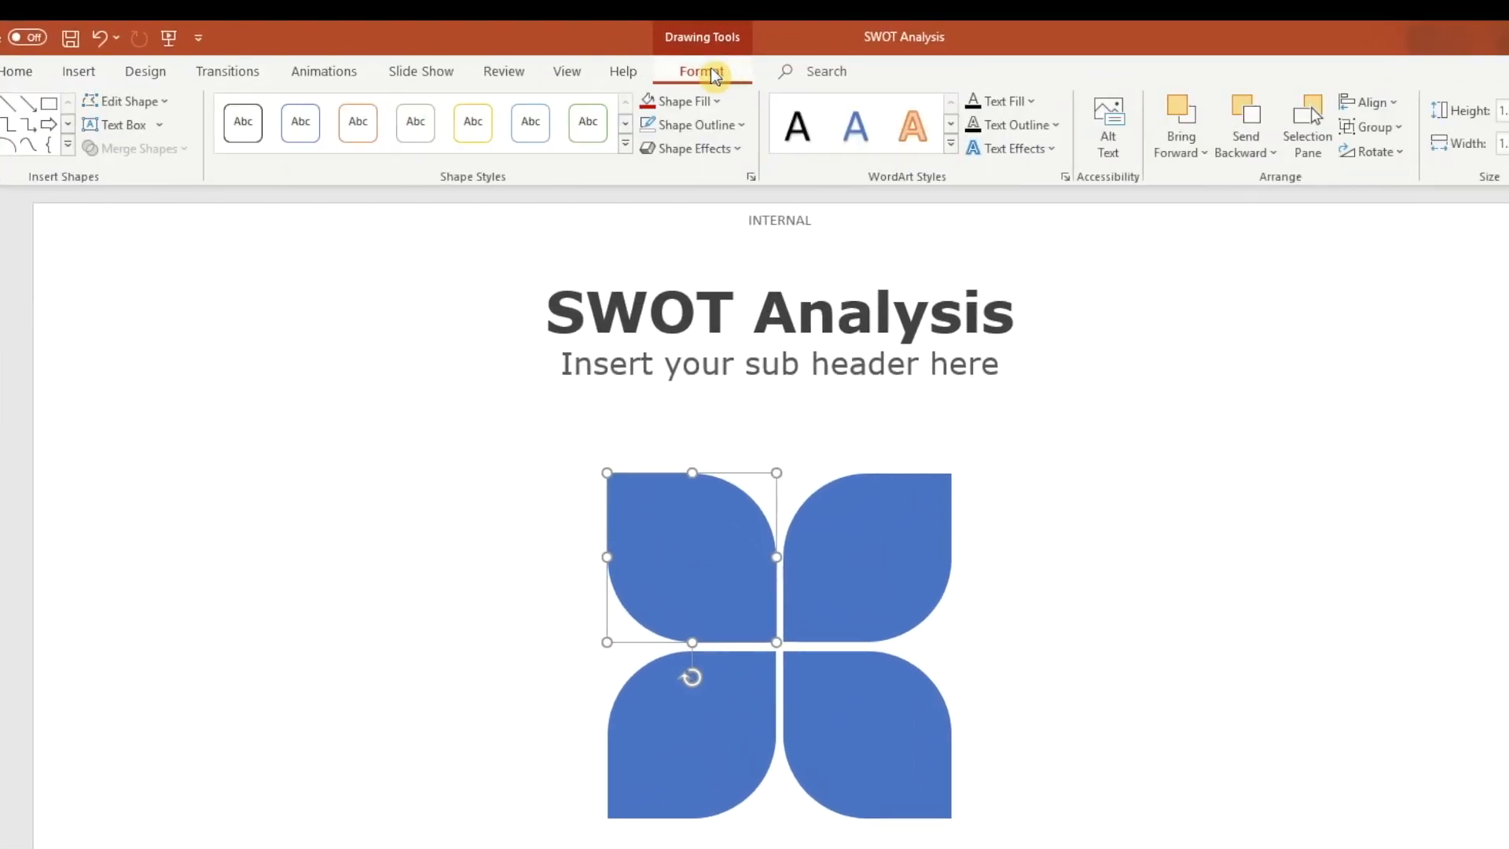
left_click(714, 100)
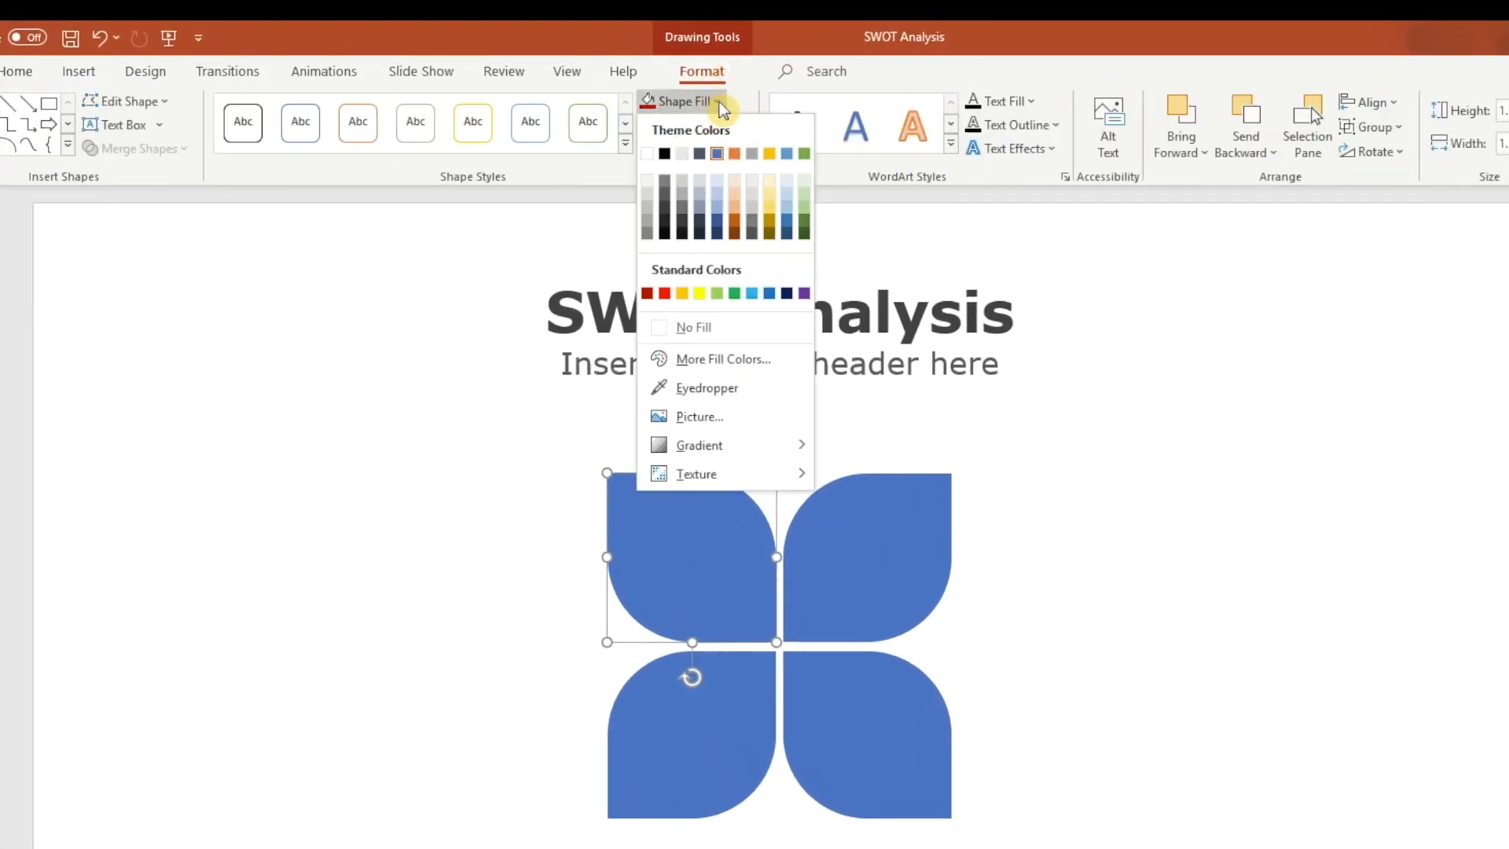
left_click(803, 220)
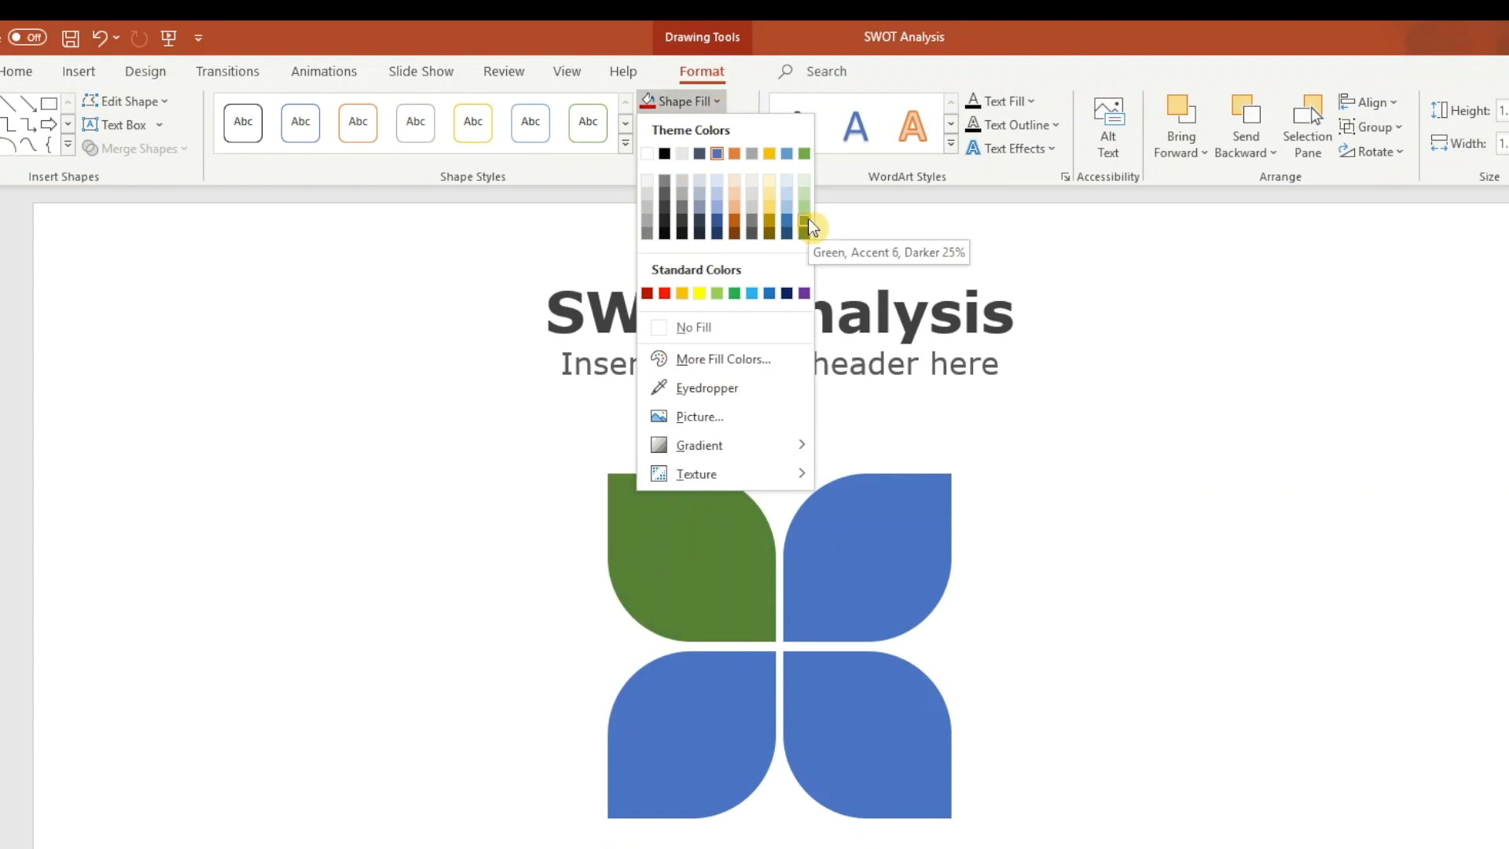
left_click(800, 223)
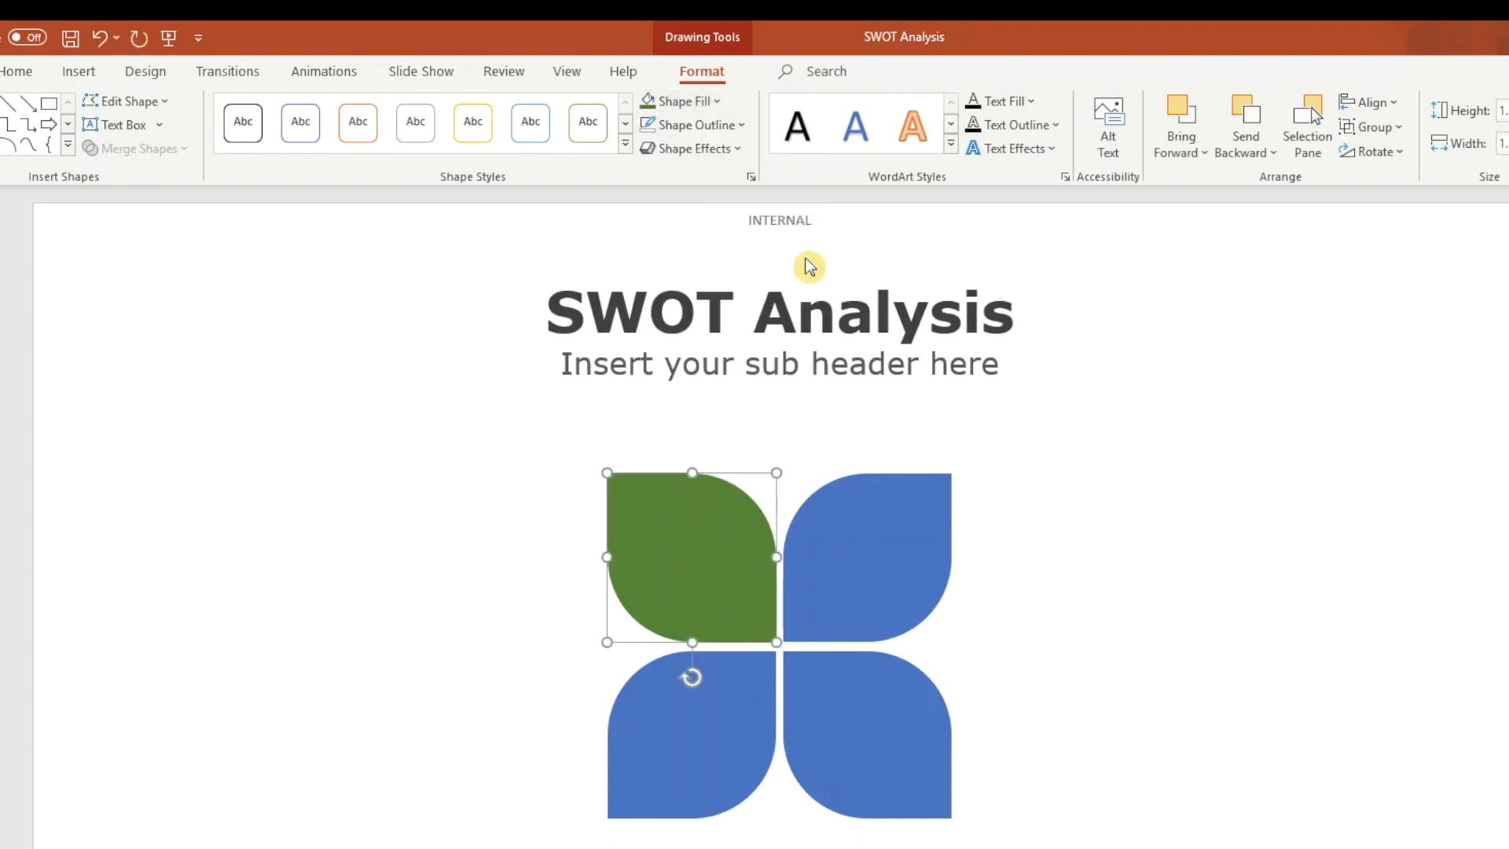
left_click(708, 101)
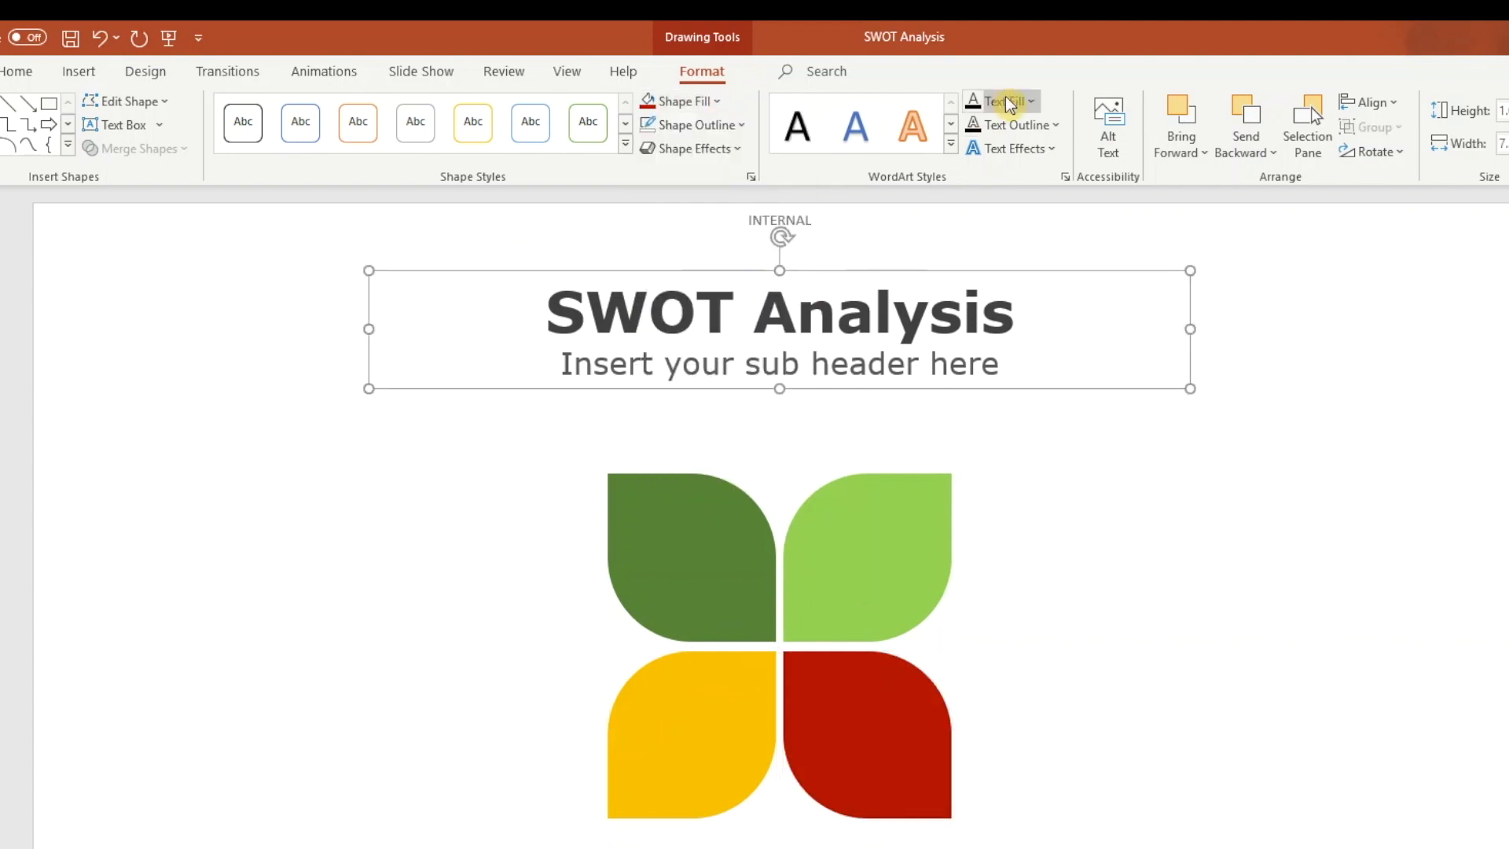
Draw a text box over the dark green petal and enter the letter S.
left_click(78, 71)
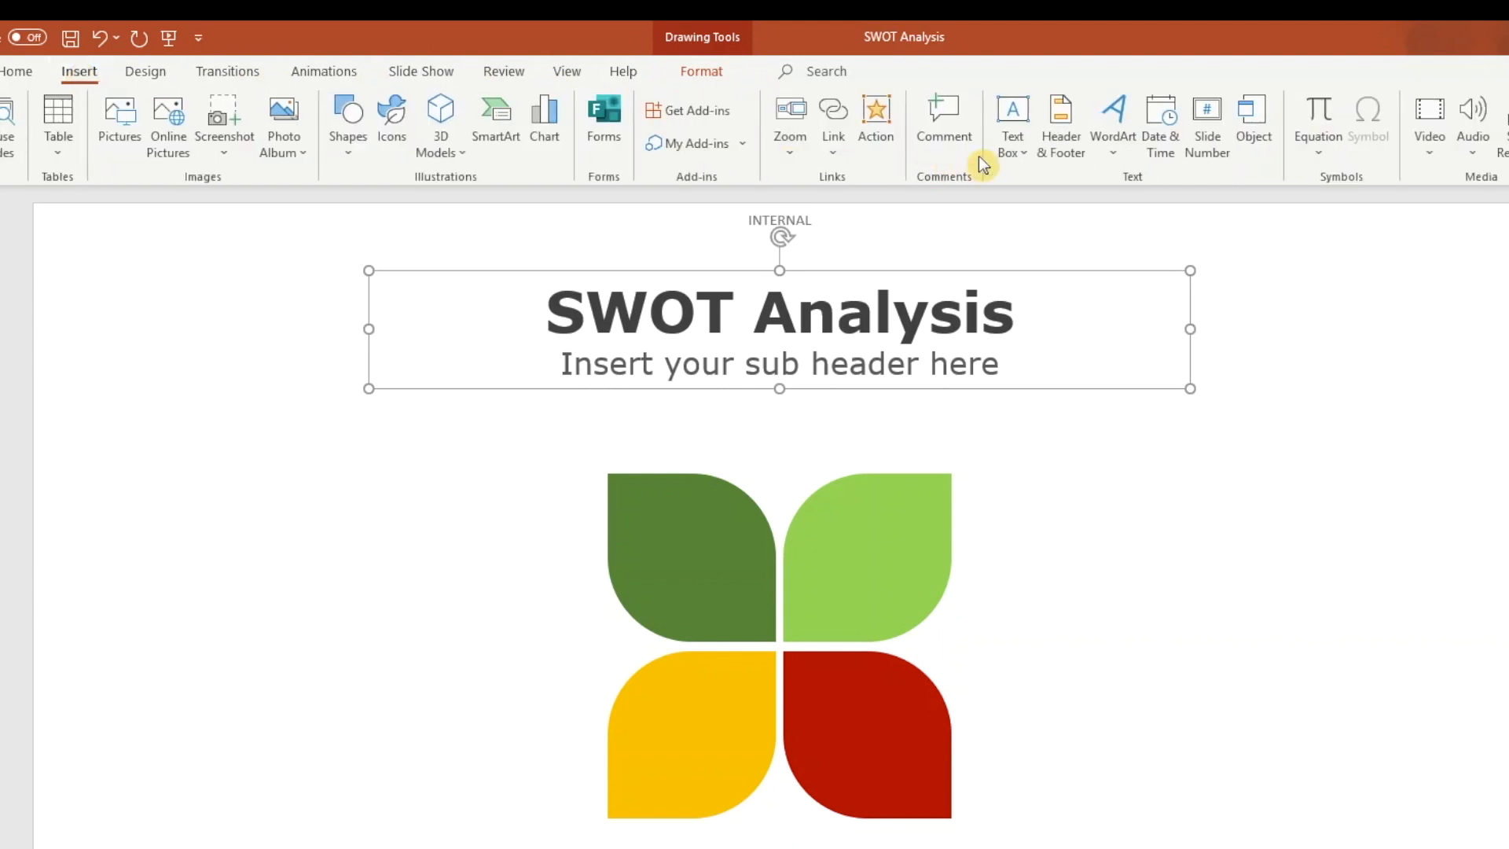
left_click(1012, 113)
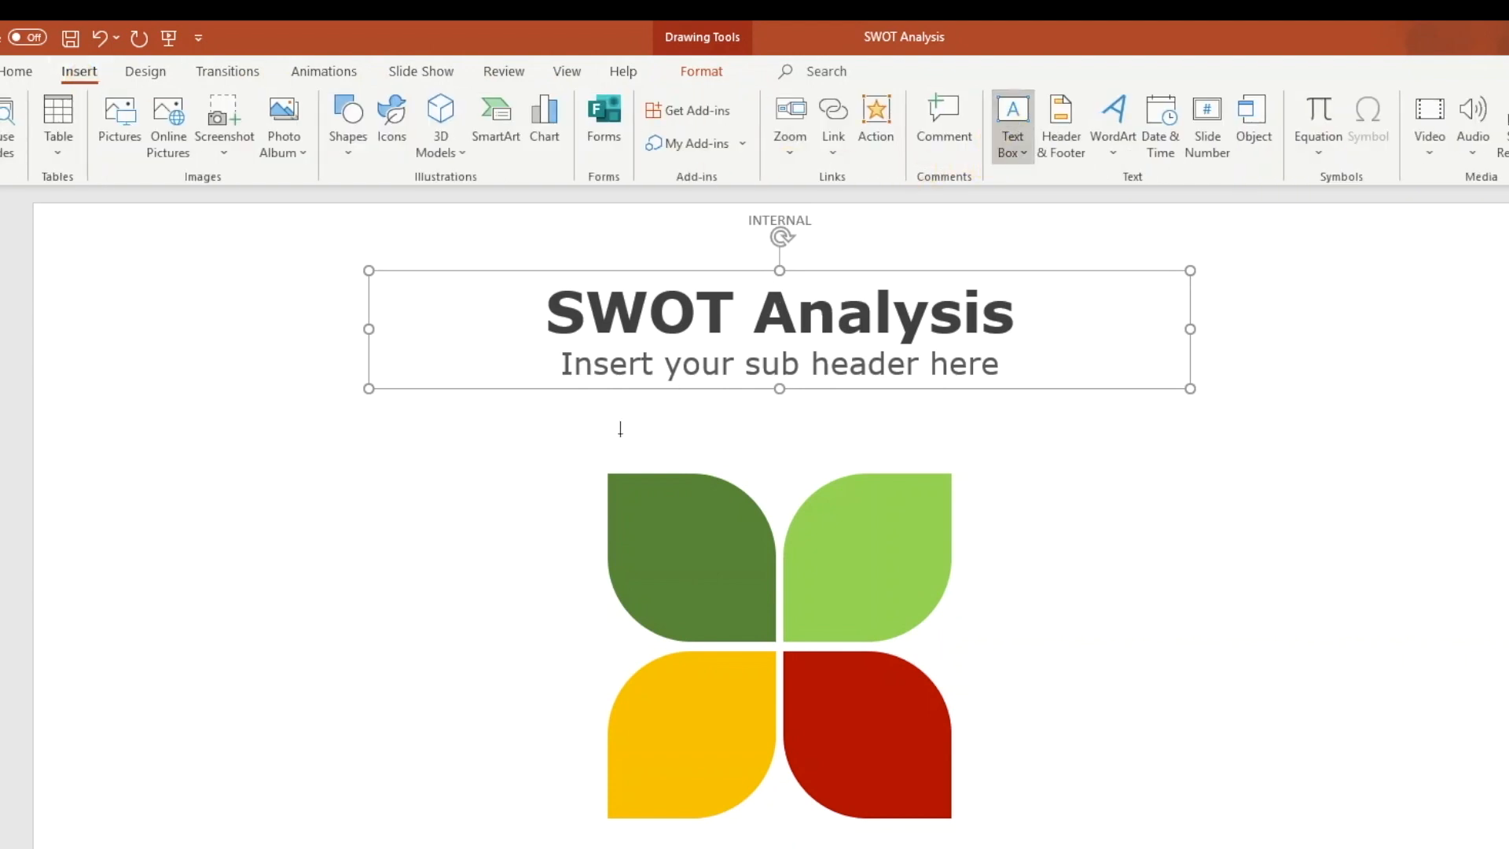
mouse_move(606, 470)
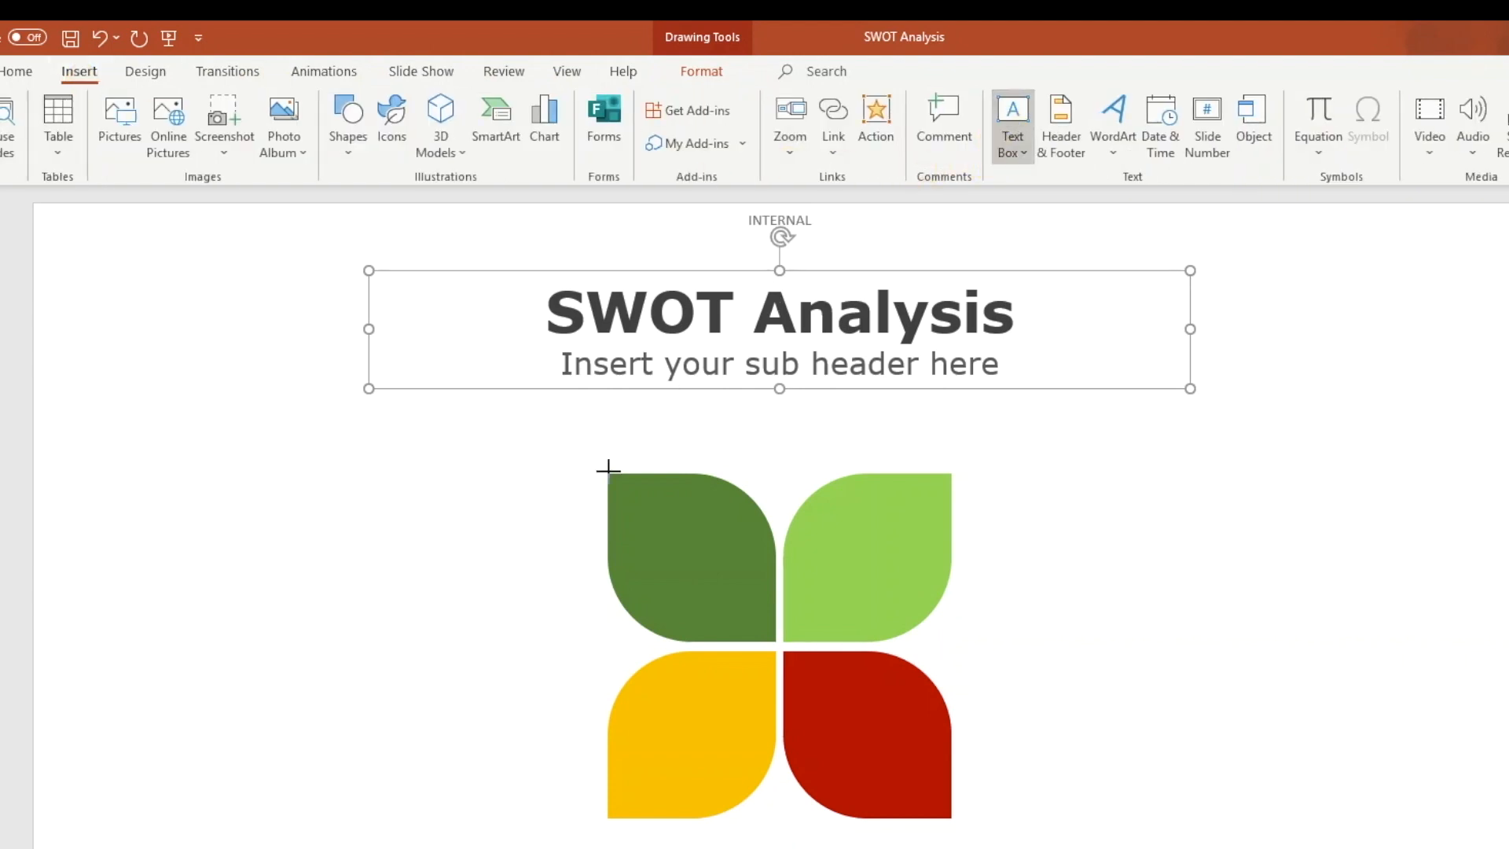
left_click(688, 562)
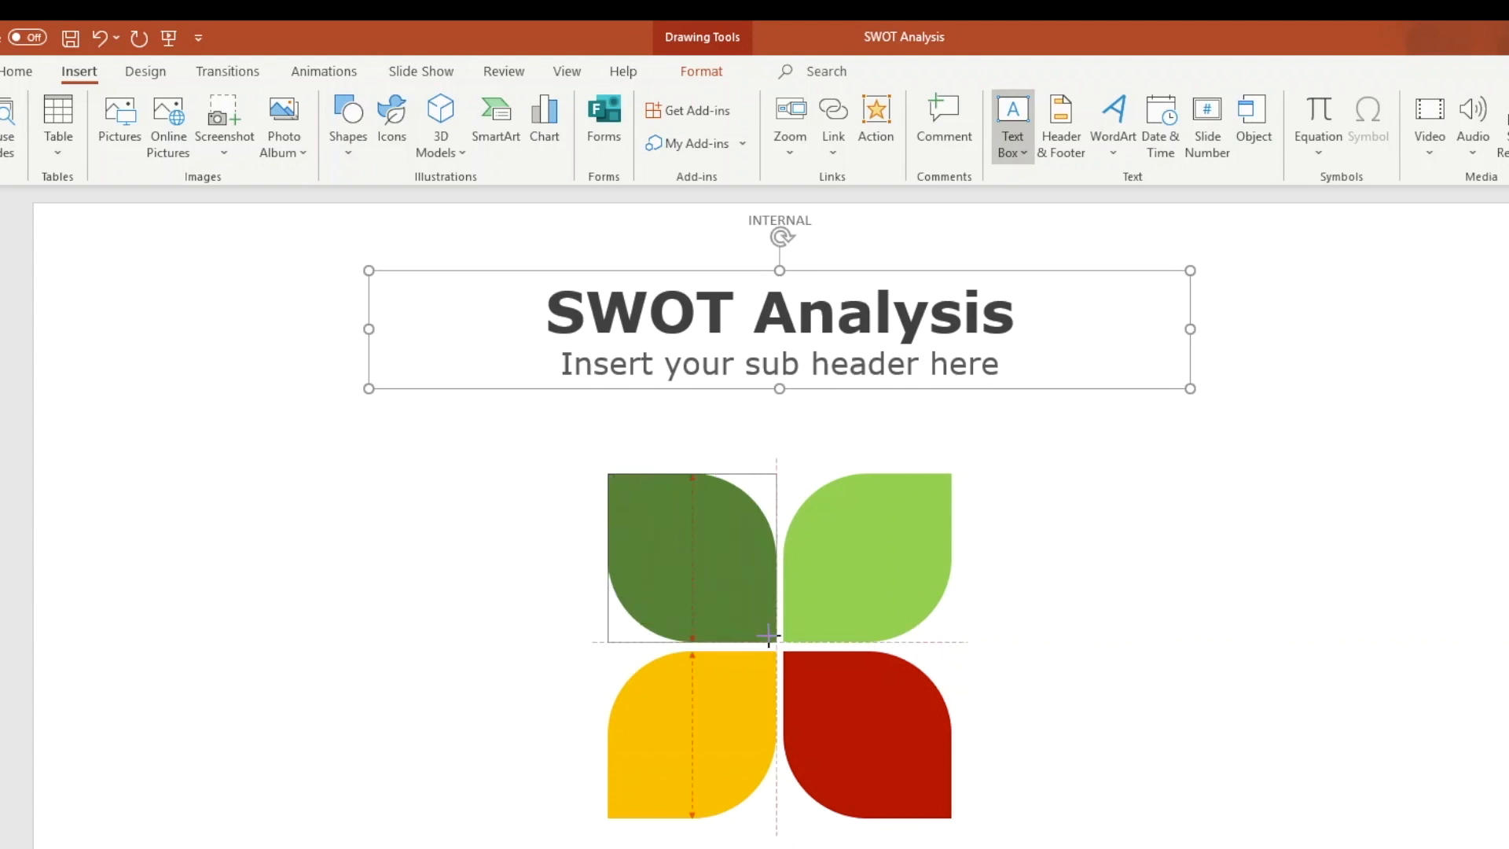
left_click(688, 567)
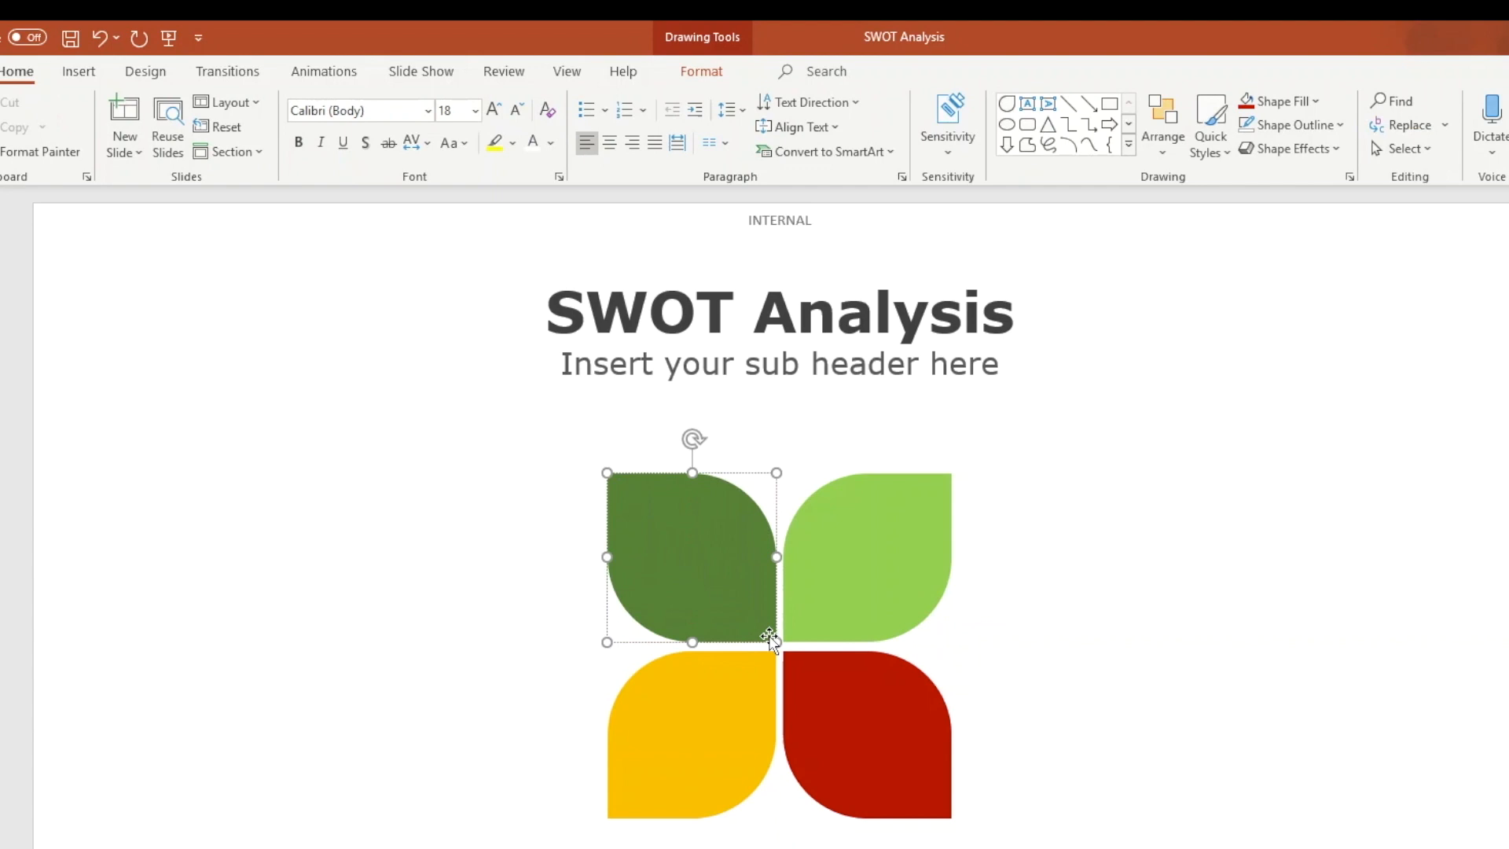
type("S")
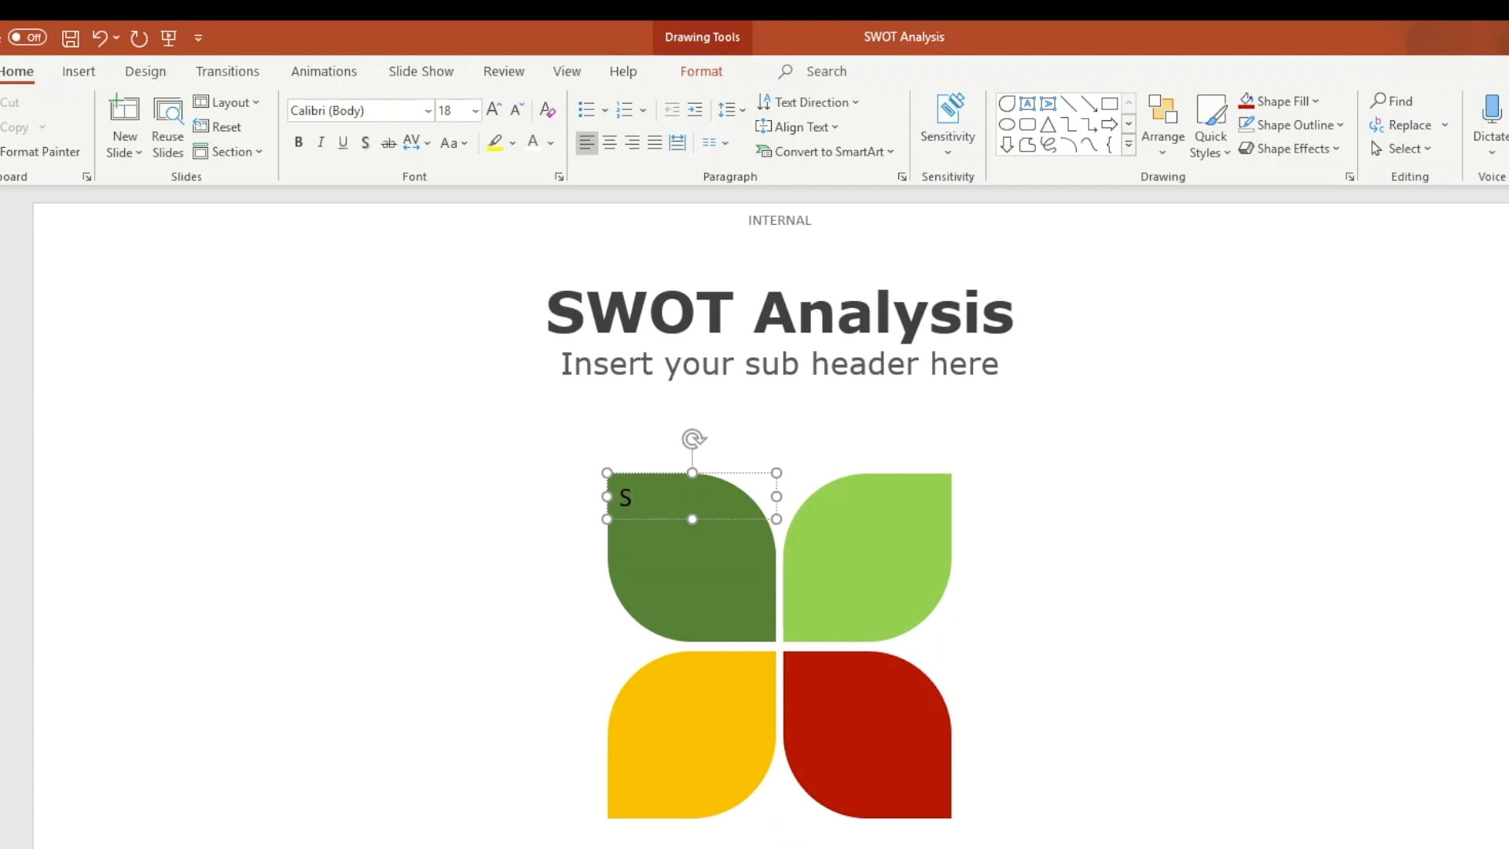
mouse_move(770, 232)
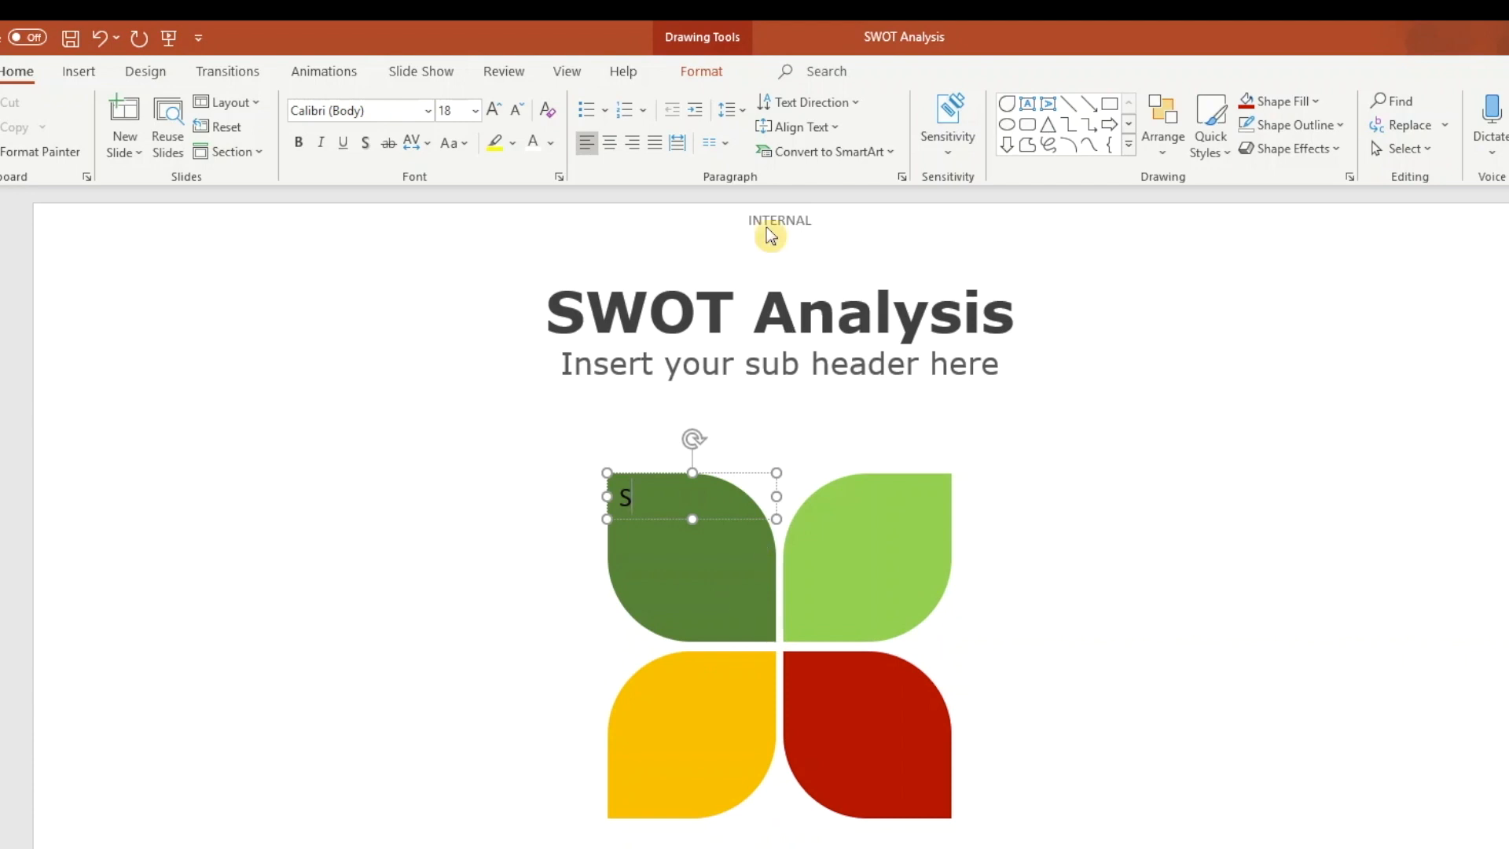
Set the S text box to Do not Autofit in Format Shape > Text Options.
left_click(702, 71)
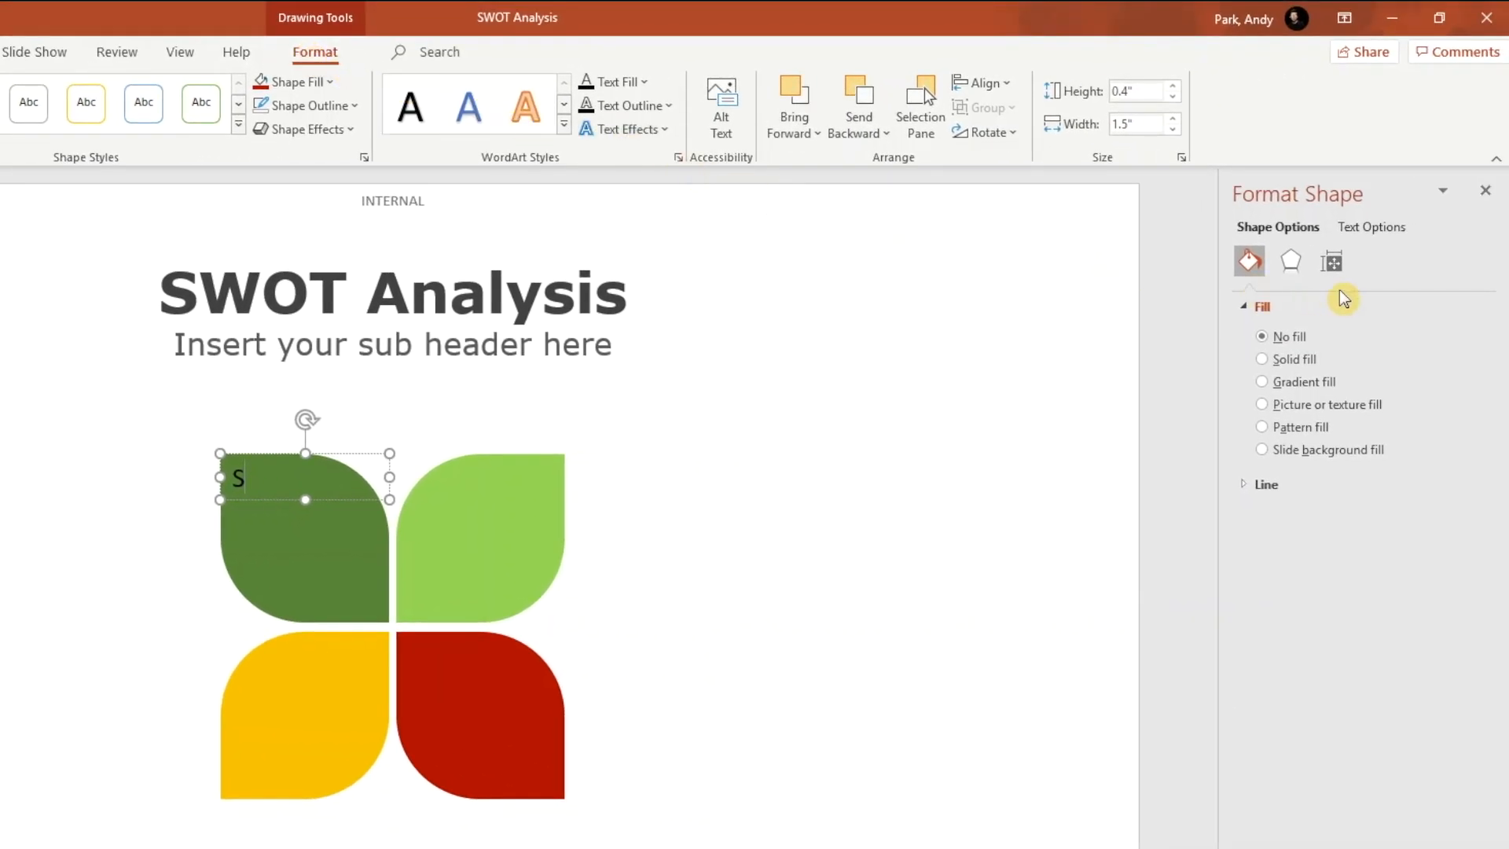
left_click(1370, 226)
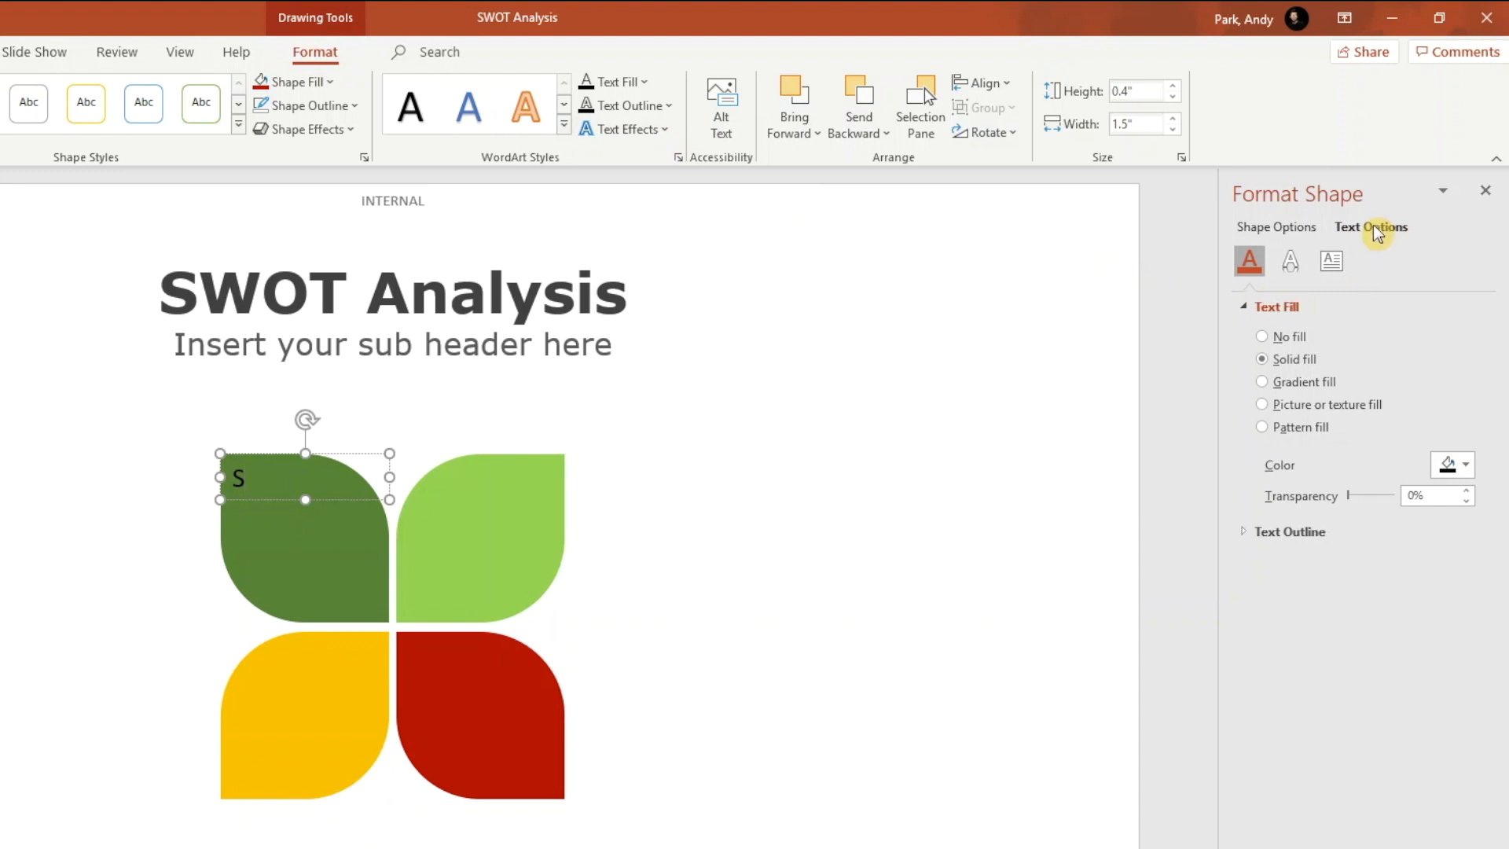
left_click(1330, 261)
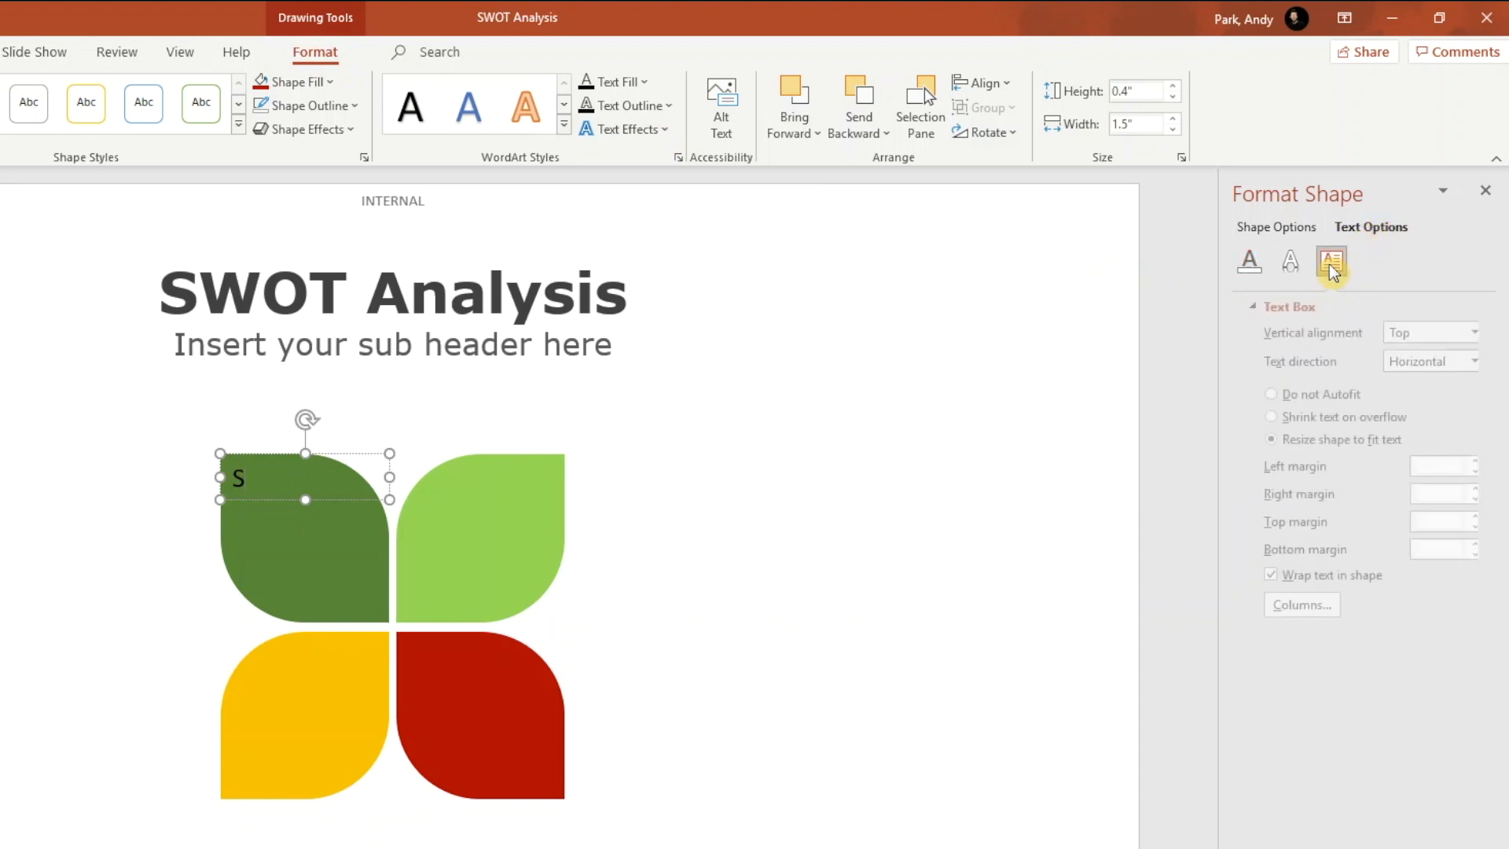
left_click(1329, 261)
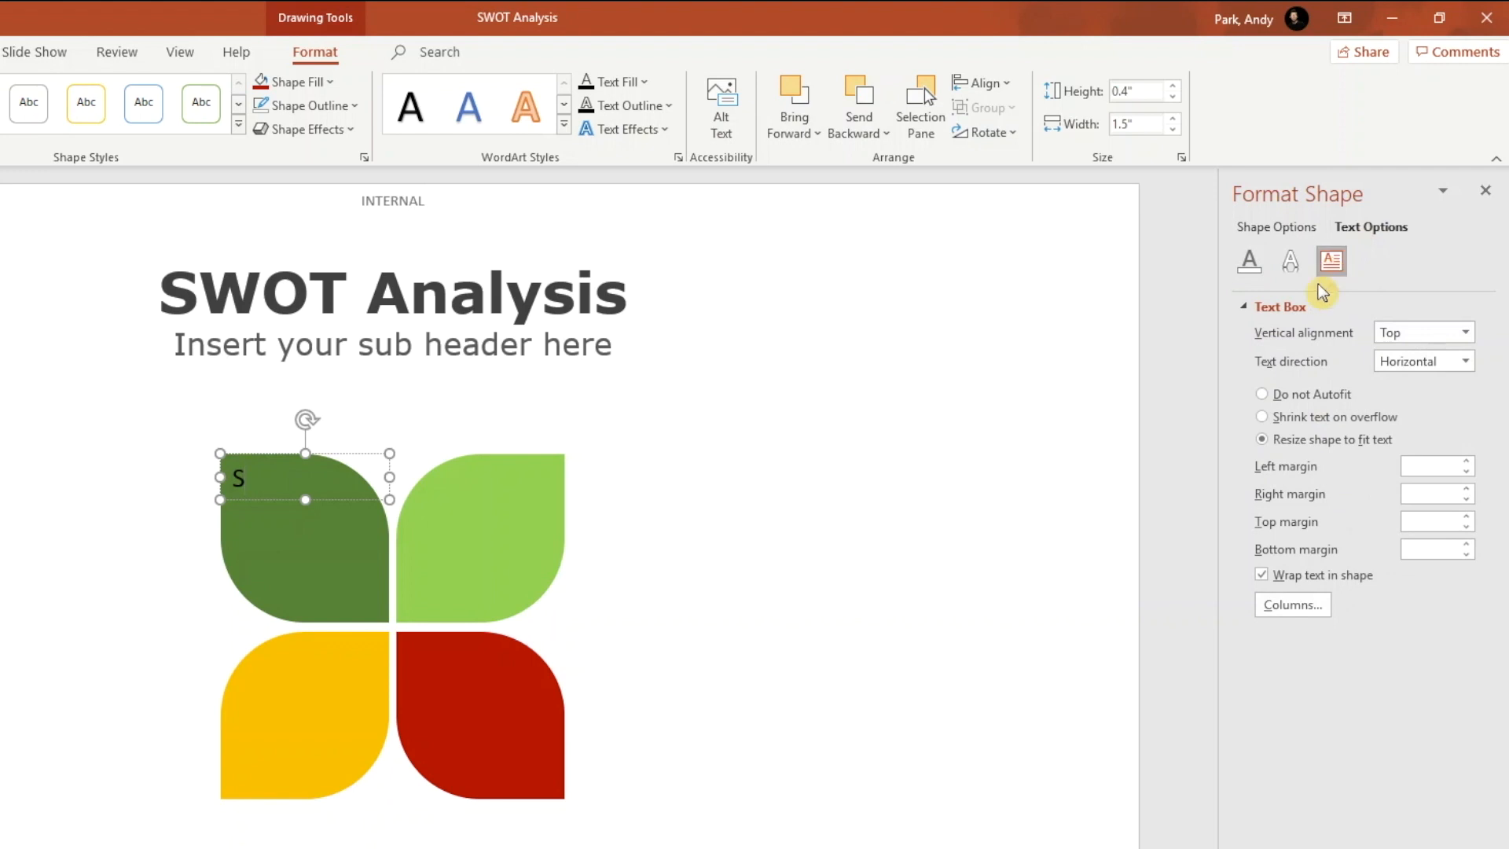
mouse_move(1270, 404)
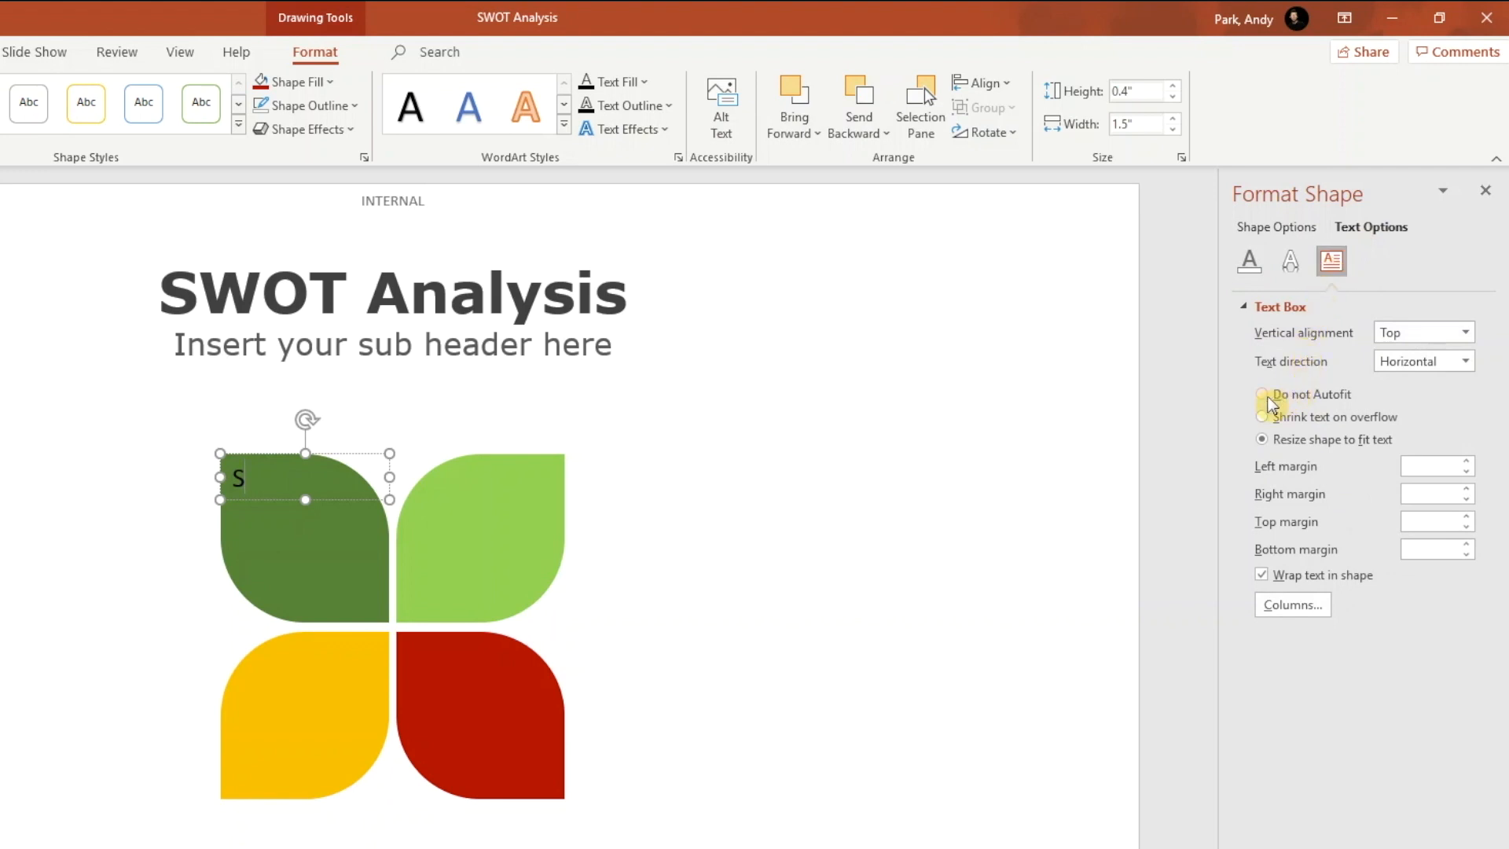
left_click(1260, 394)
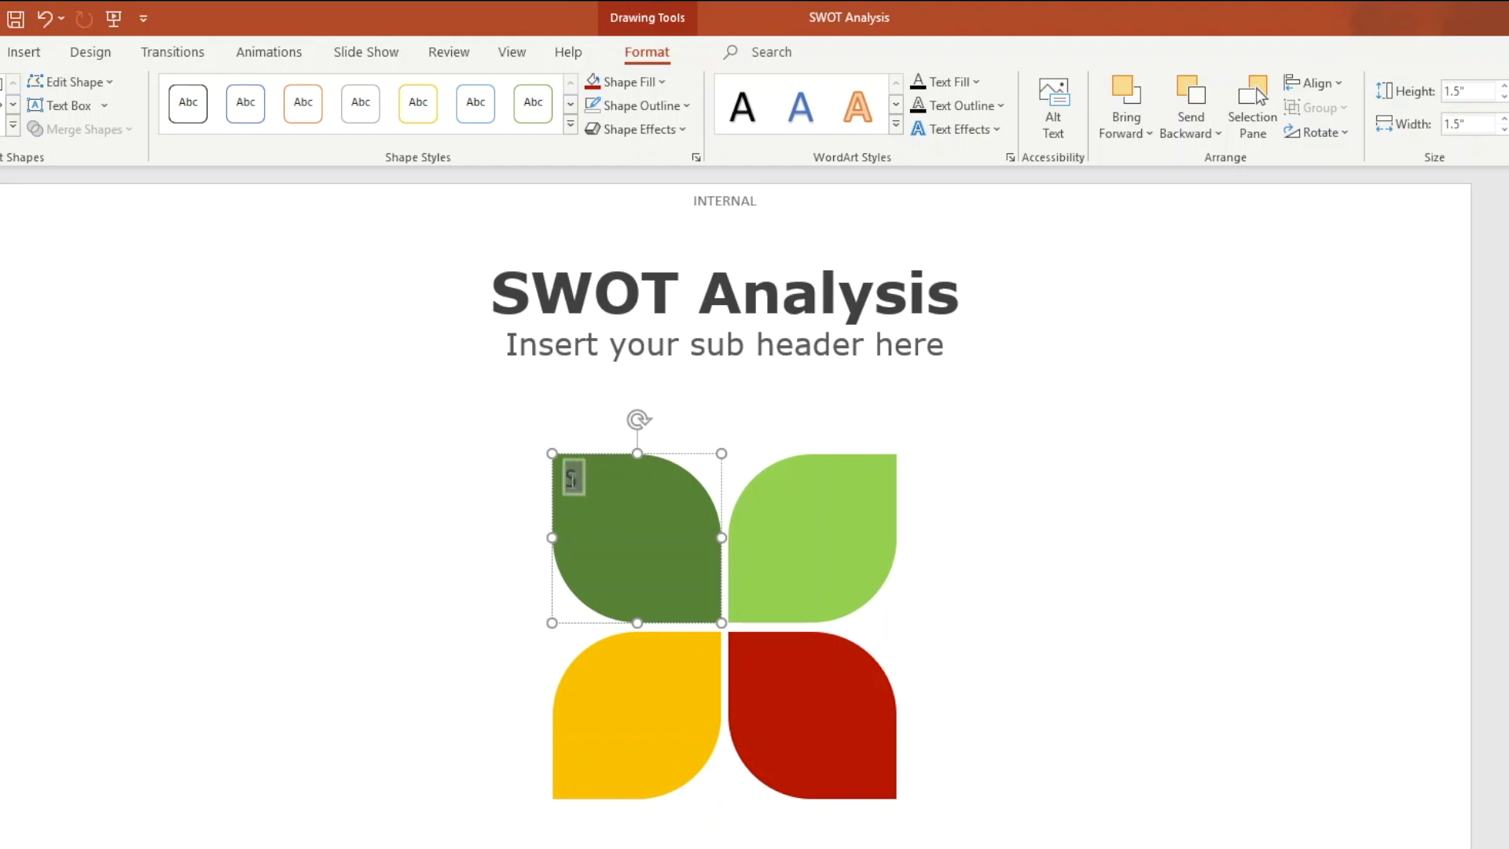
Enter the letter S in the dark green petal in large white Impact type.
left_click(574, 485)
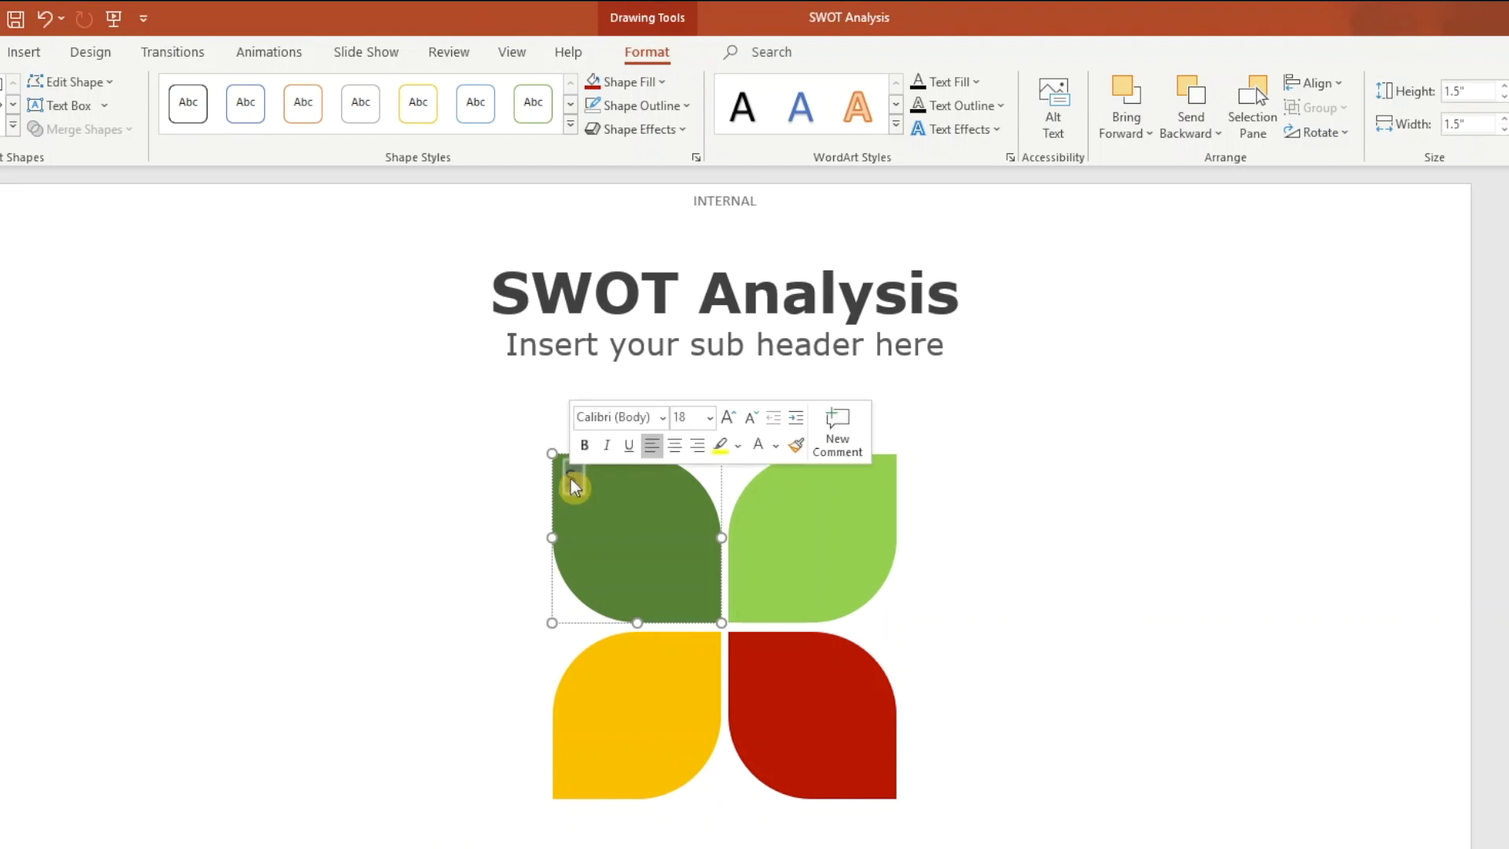
type("S")
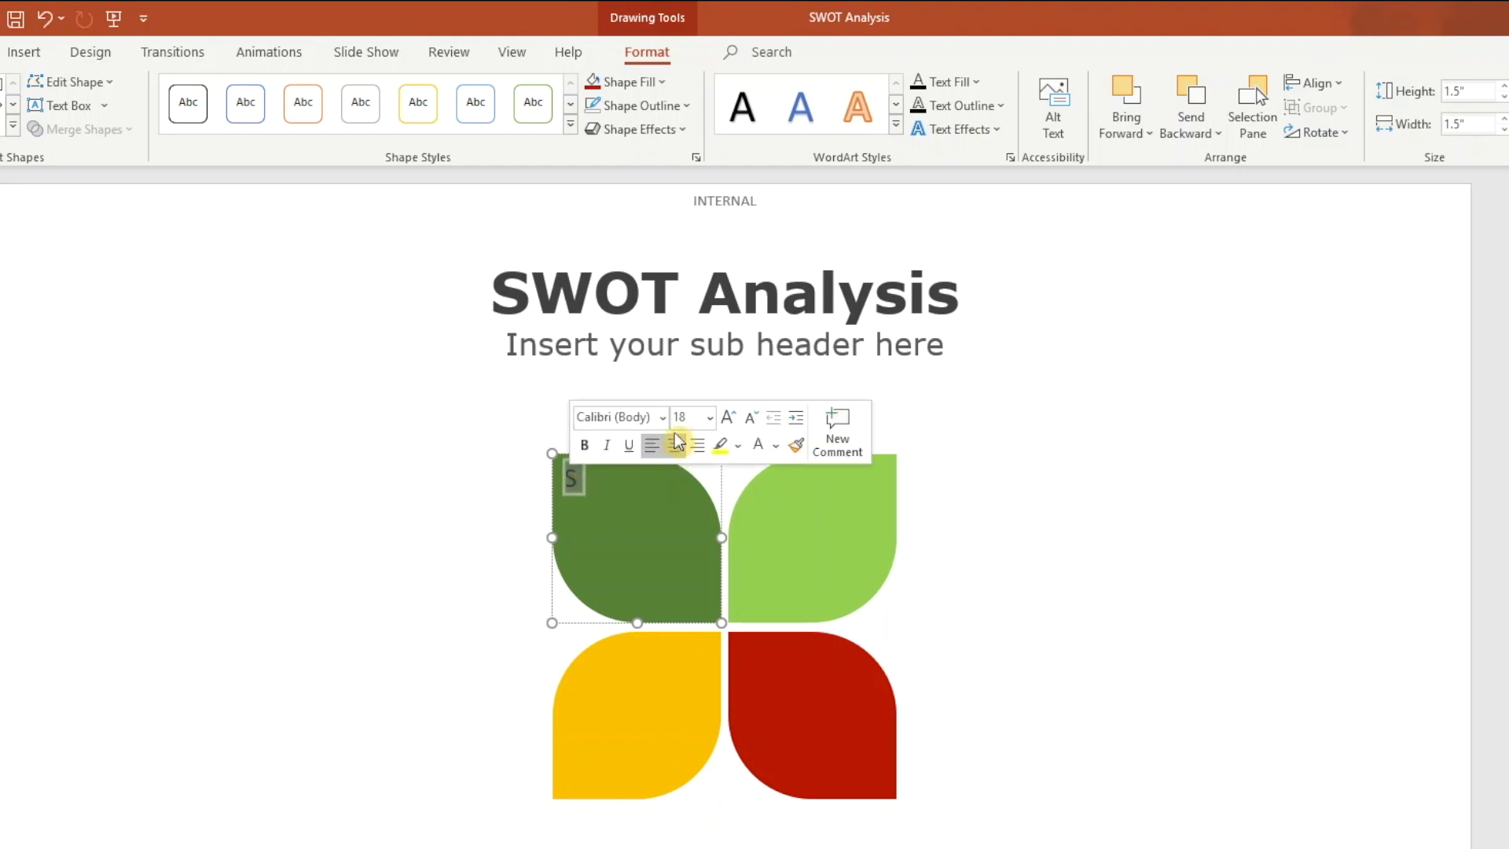
left_click(660, 418)
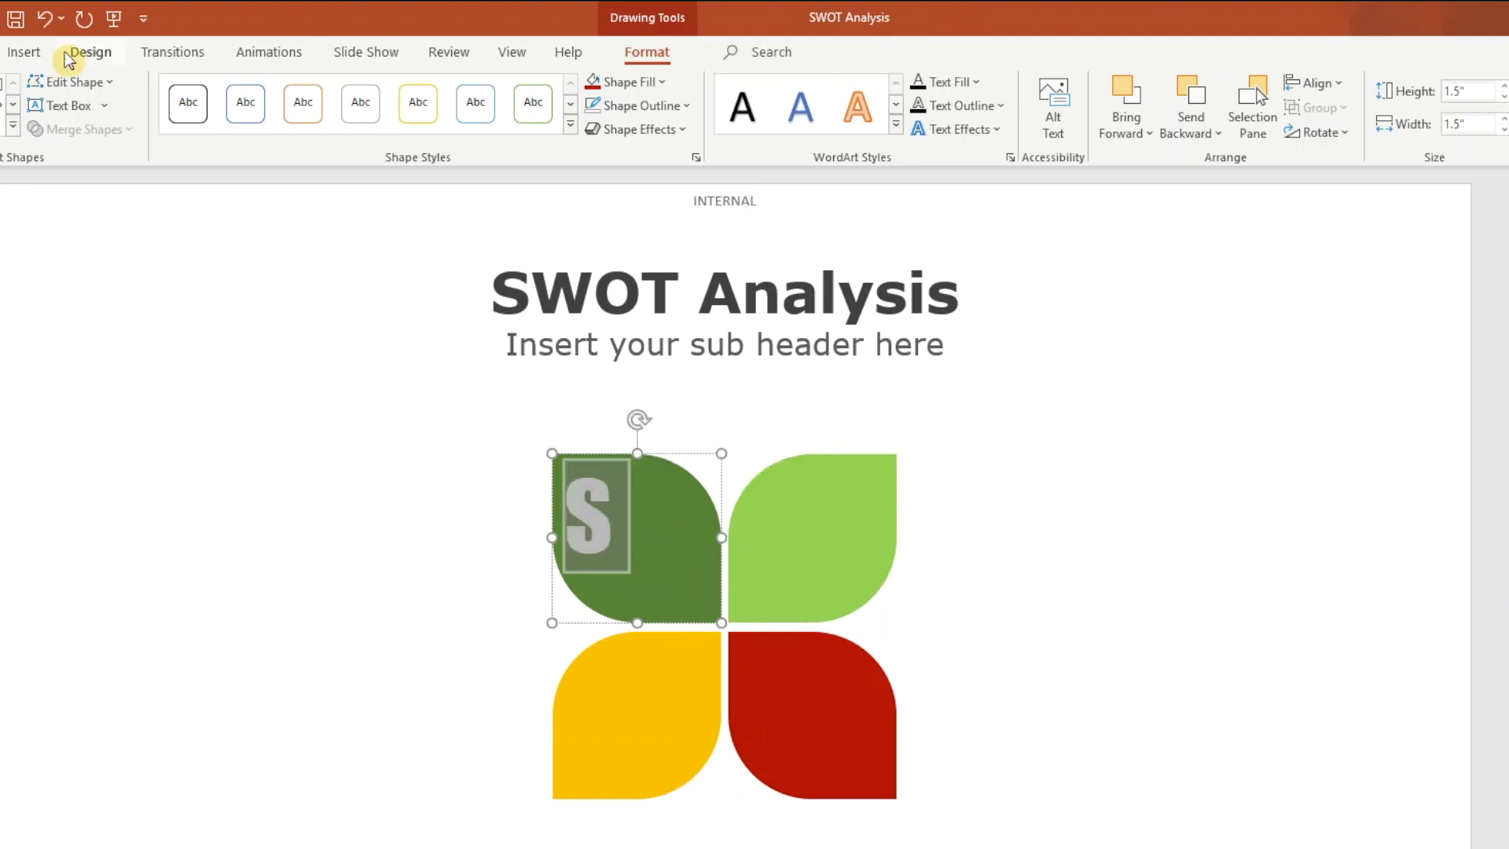
Centre the S horizontally and set Align Text to Middle within the petal.
left_click(22, 51)
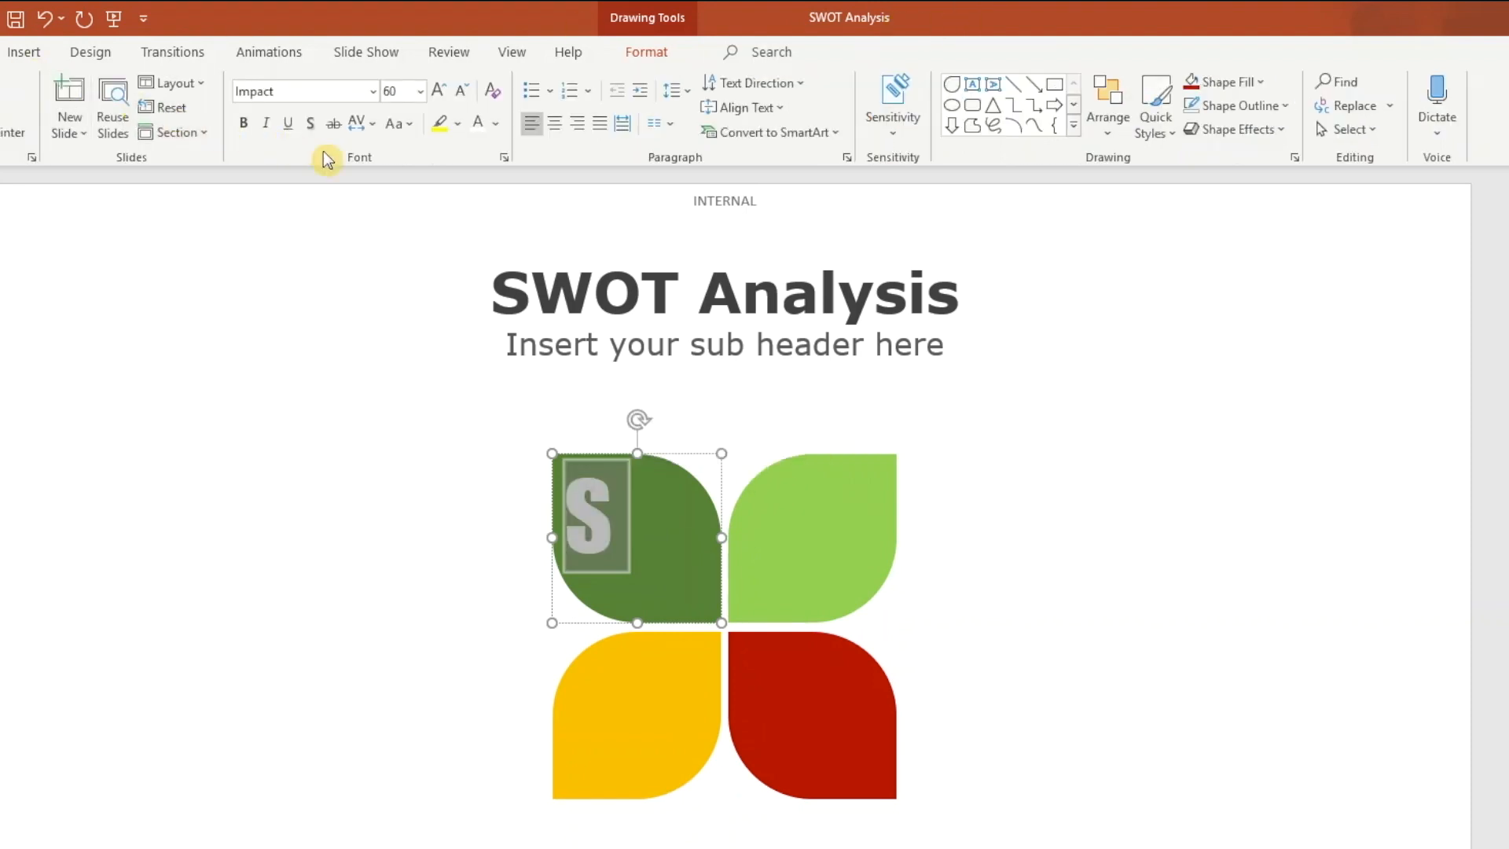
left_click(553, 123)
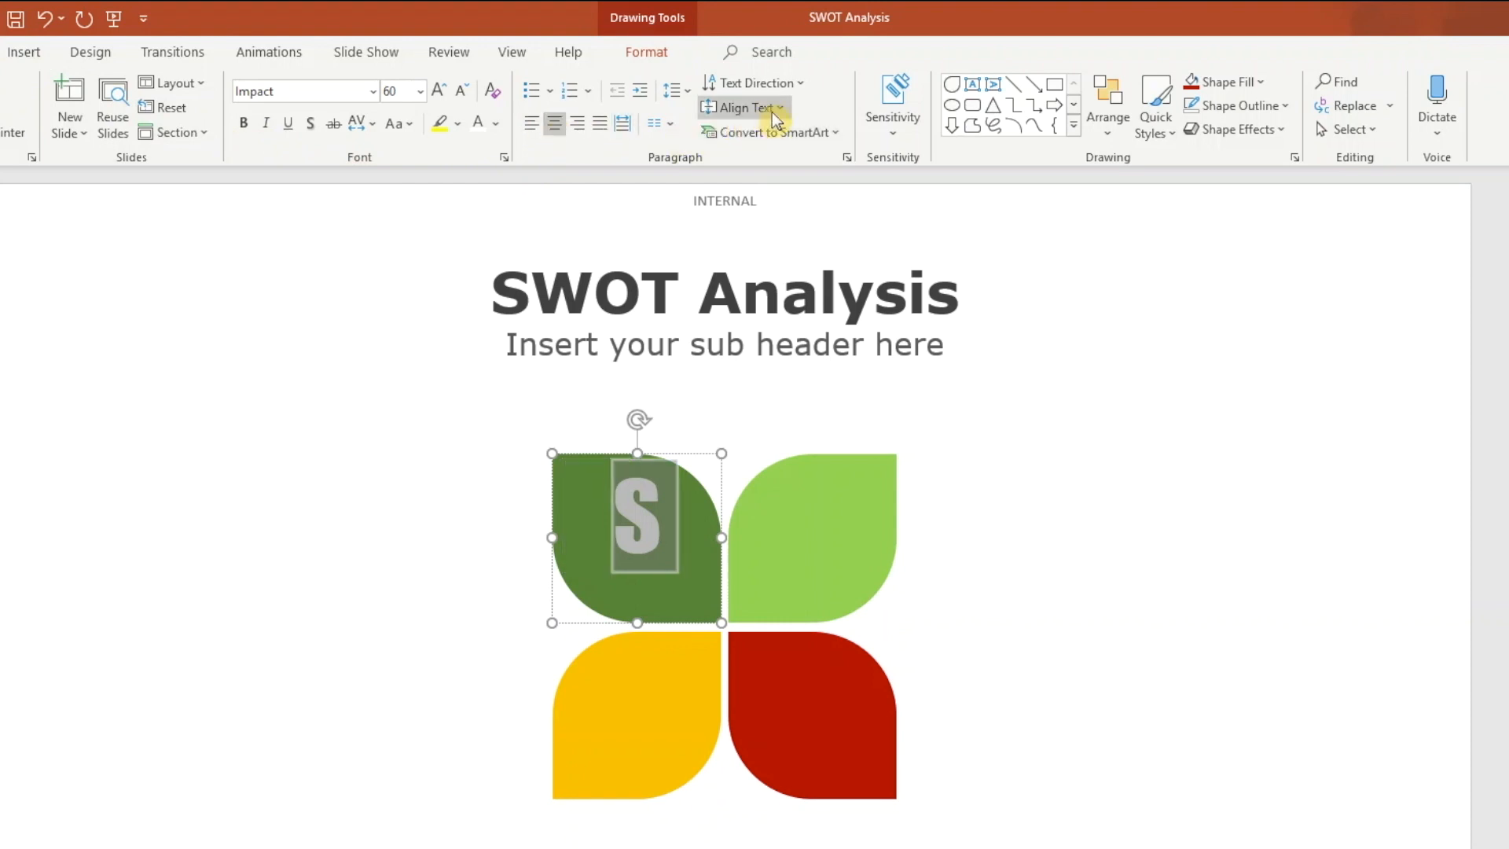
left_click(741, 107)
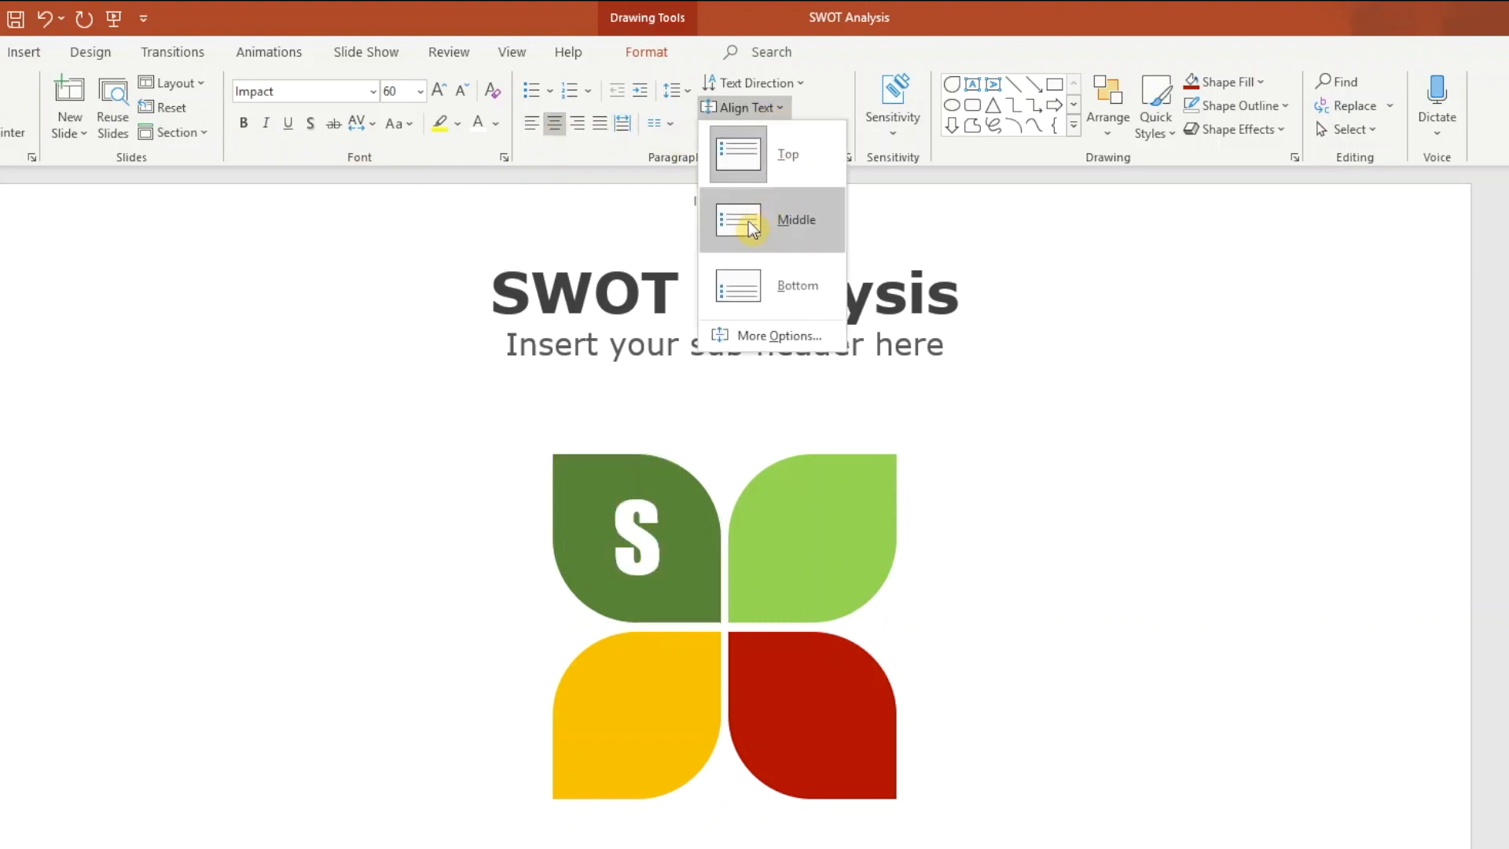
left_click(795, 219)
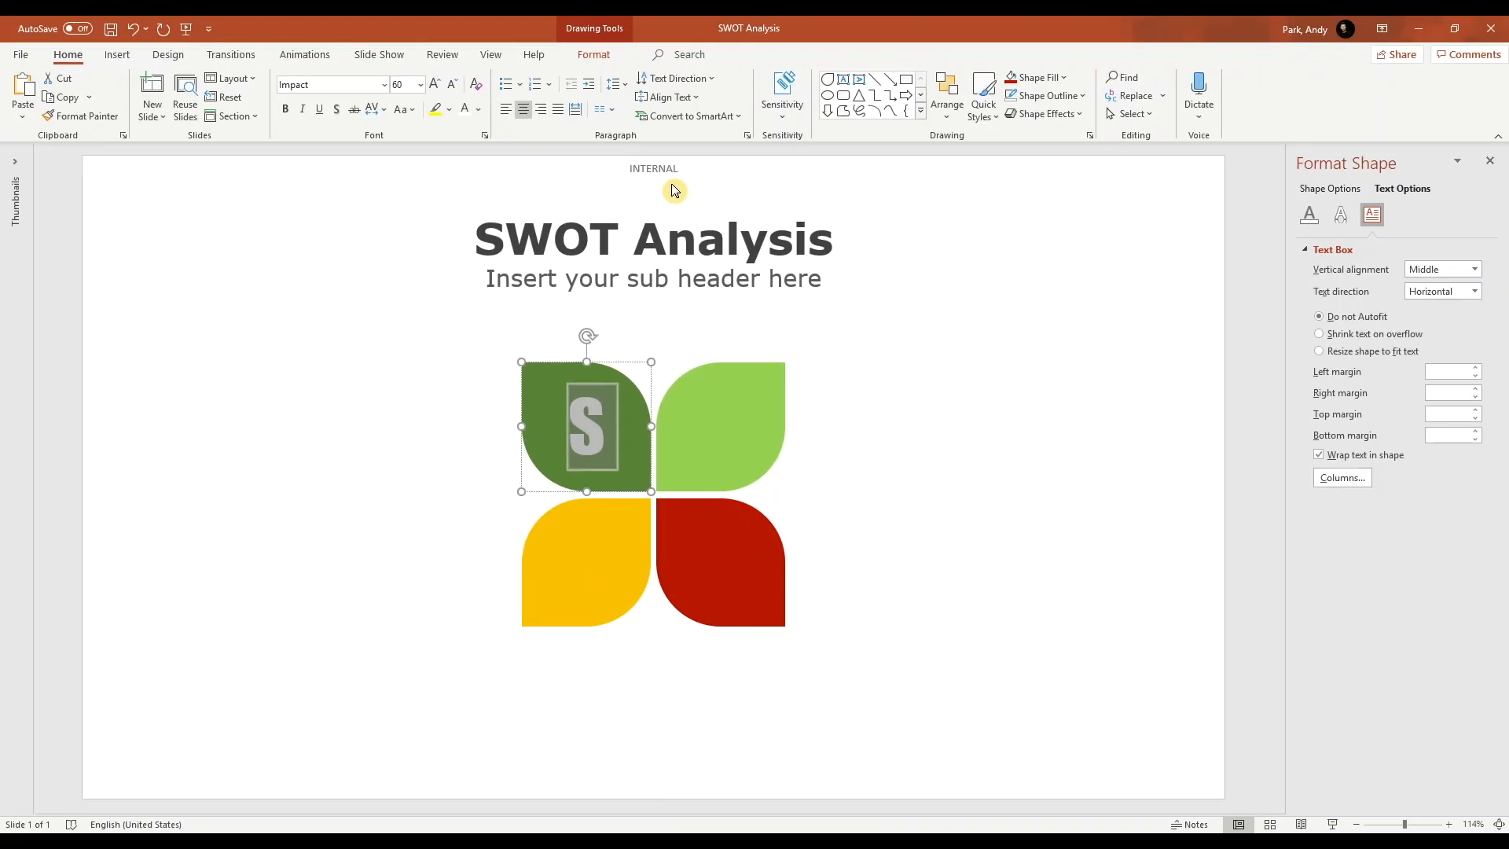
mouse_move(690, 312)
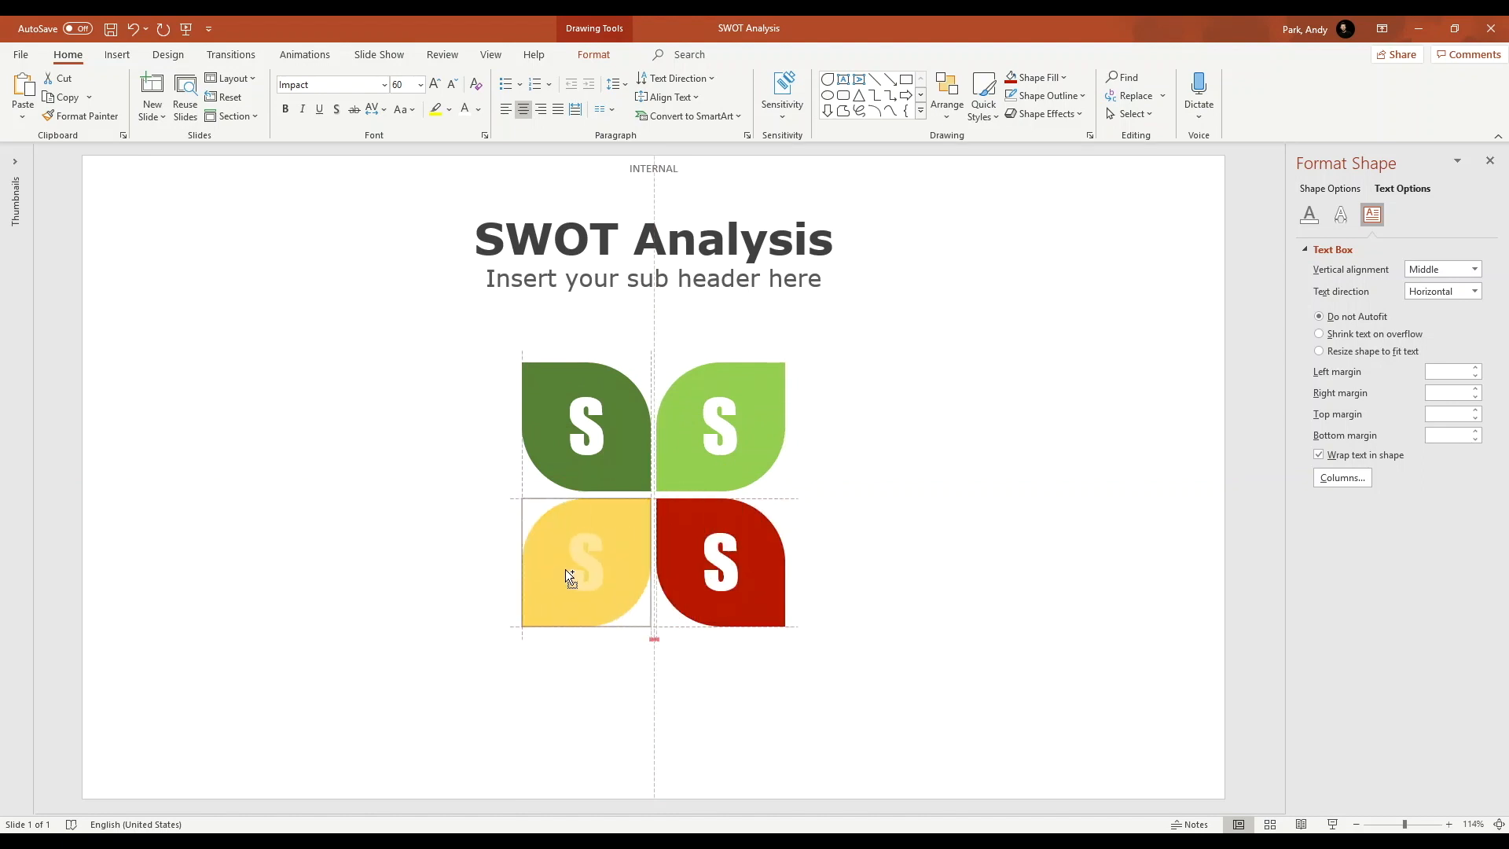
Letter the remaining petals W, O and T in the same centred white style.
left_click(569, 575)
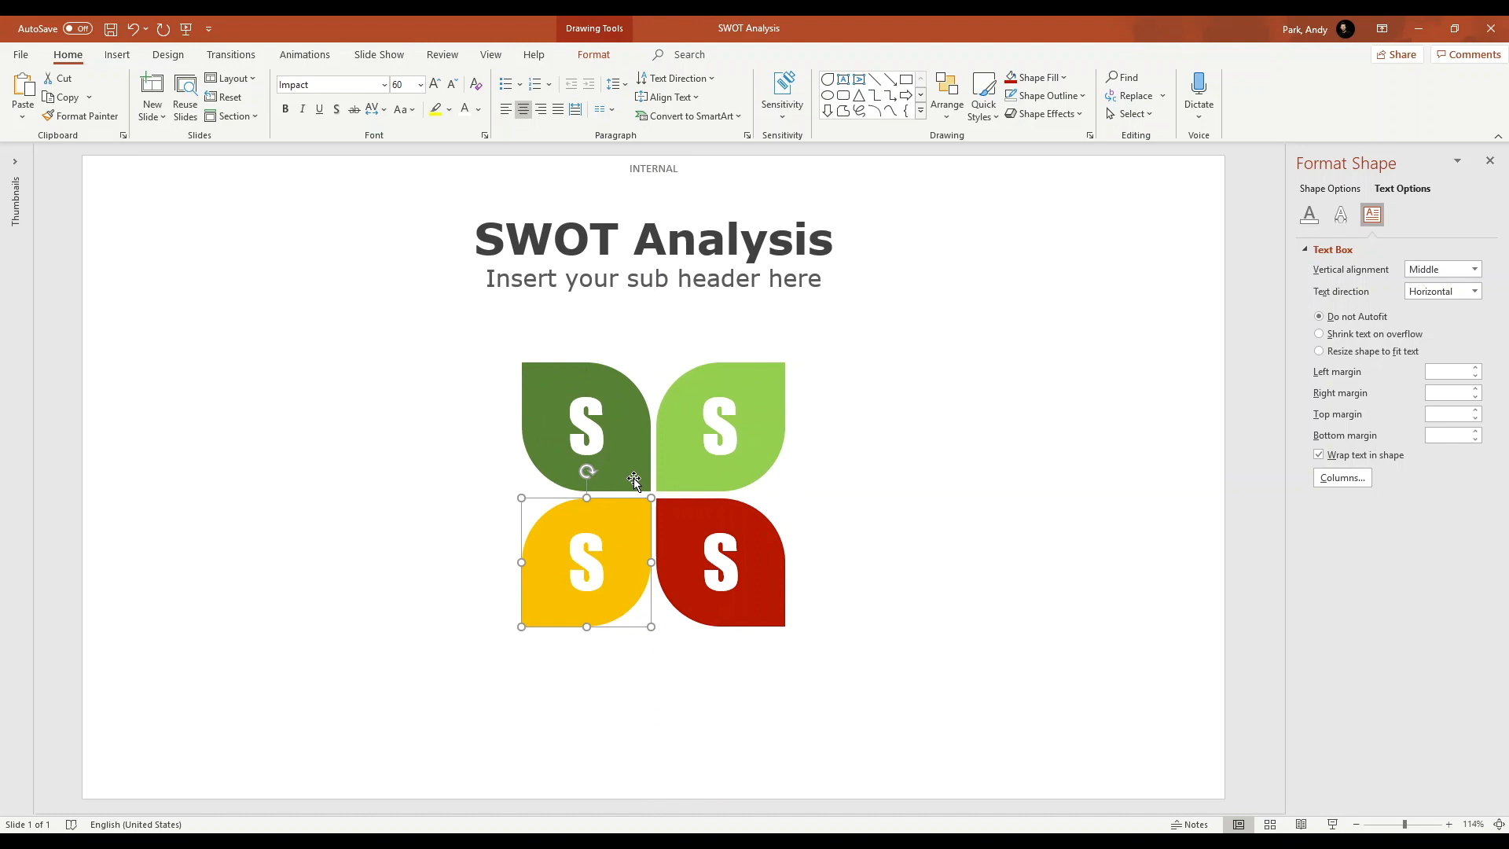
mouse_move(709, 382)
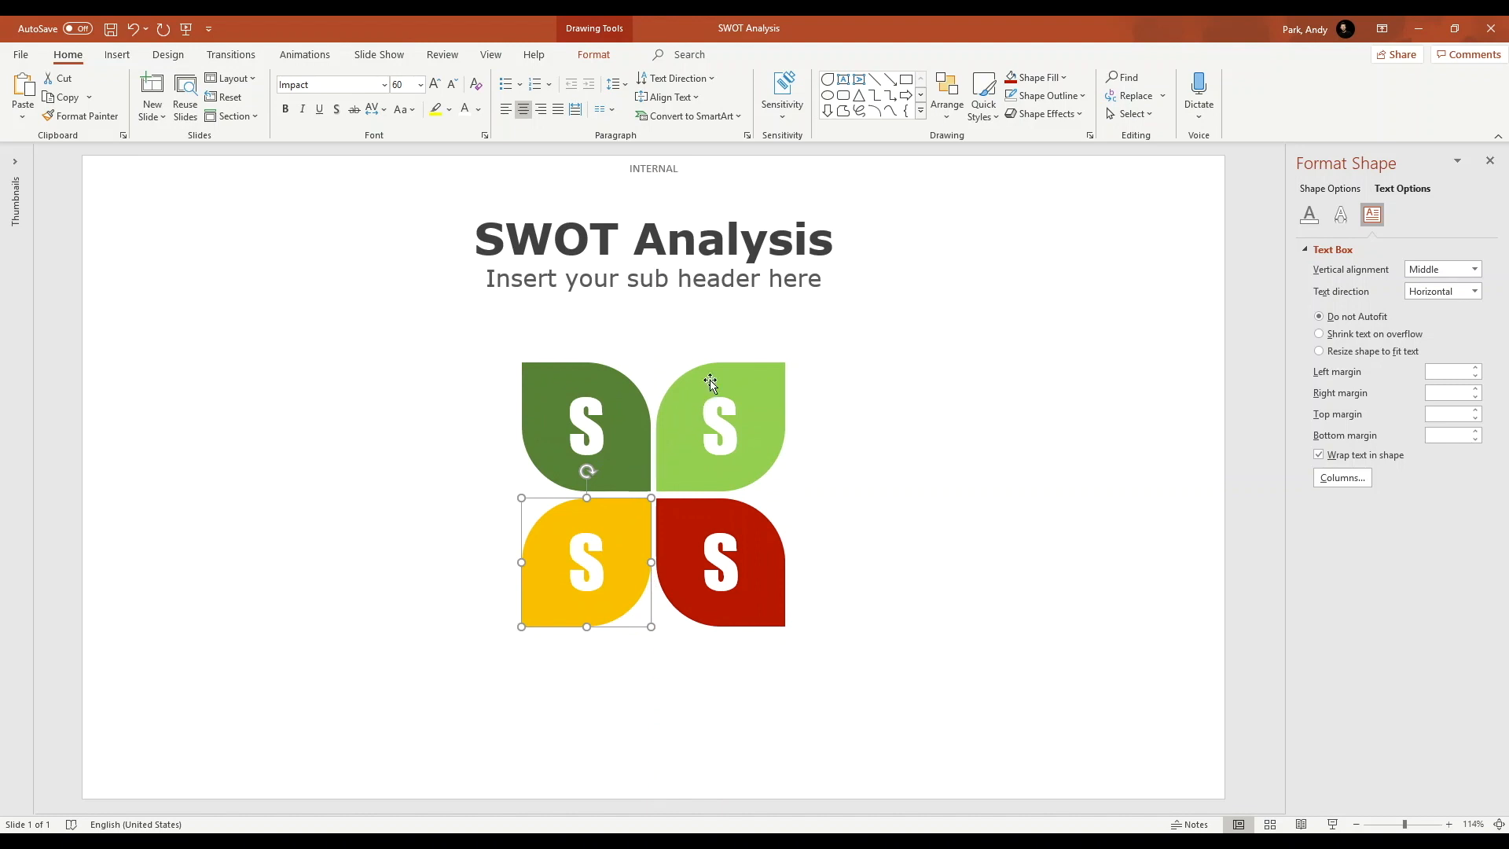
left_click(720, 425)
type("W")
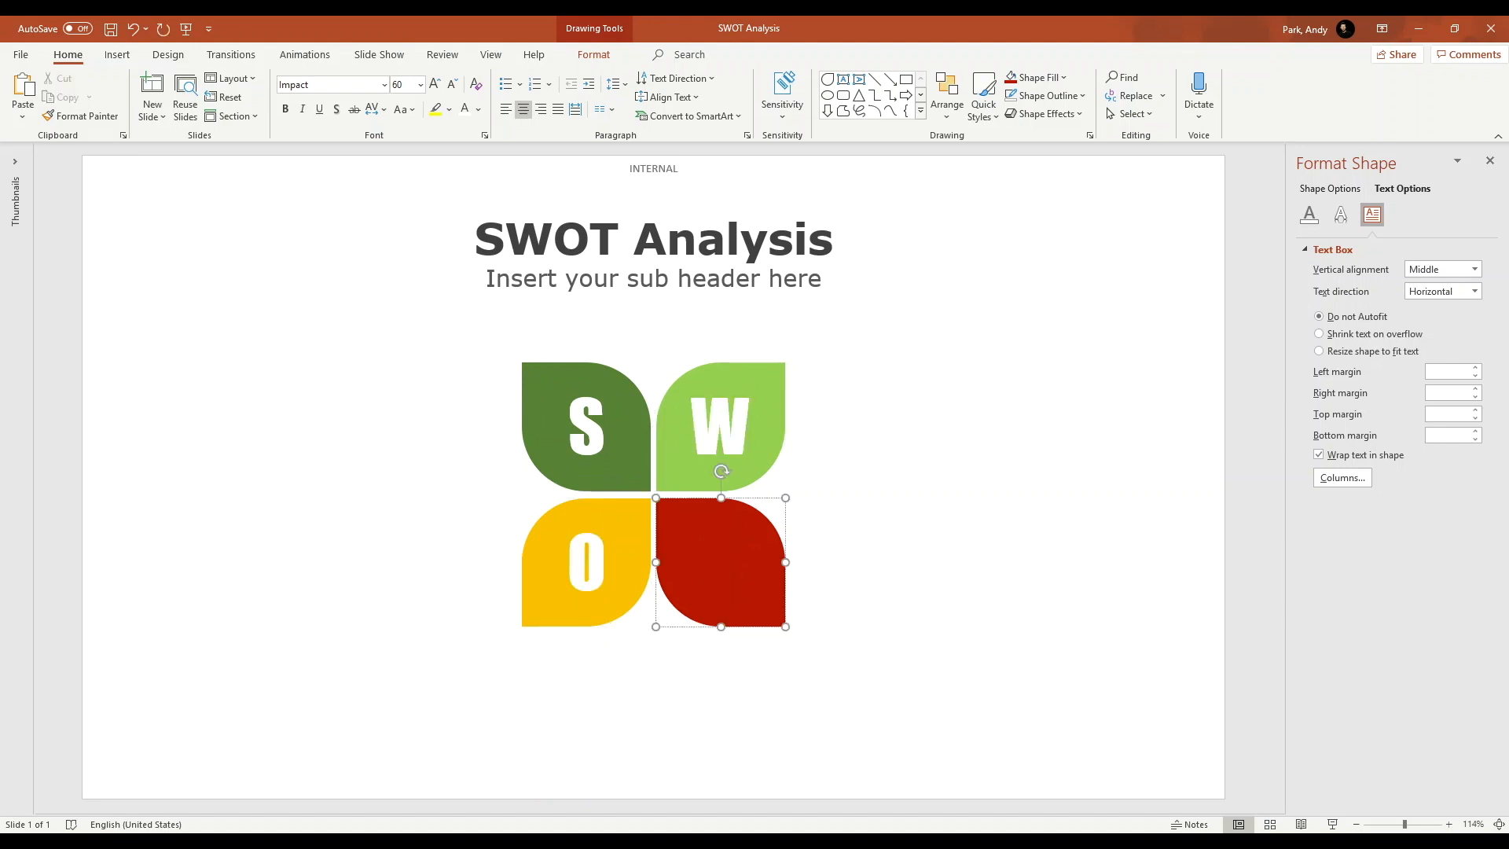
type("T")
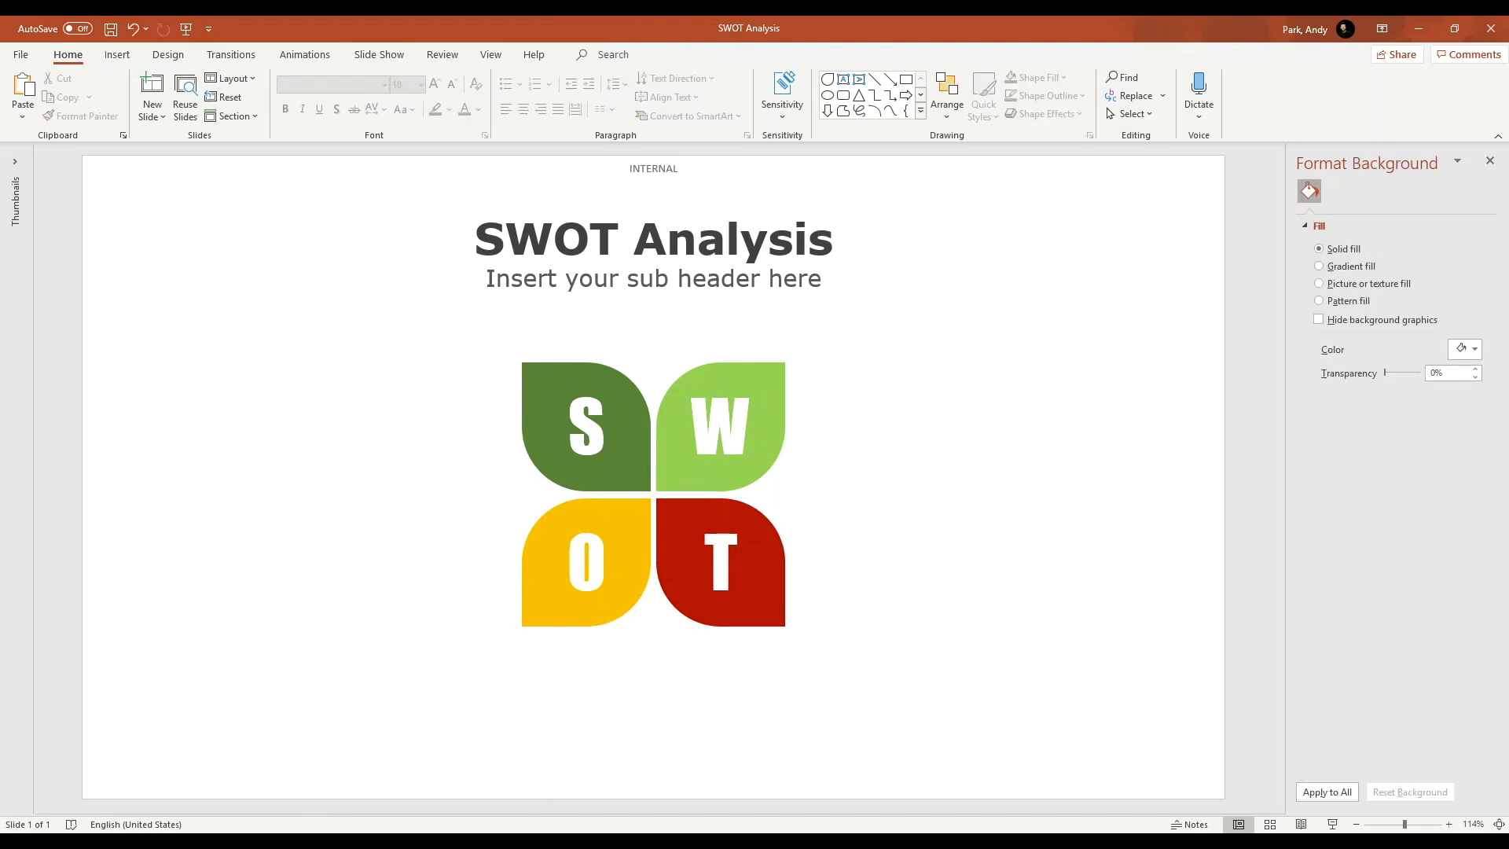
mouse_move(229, 165)
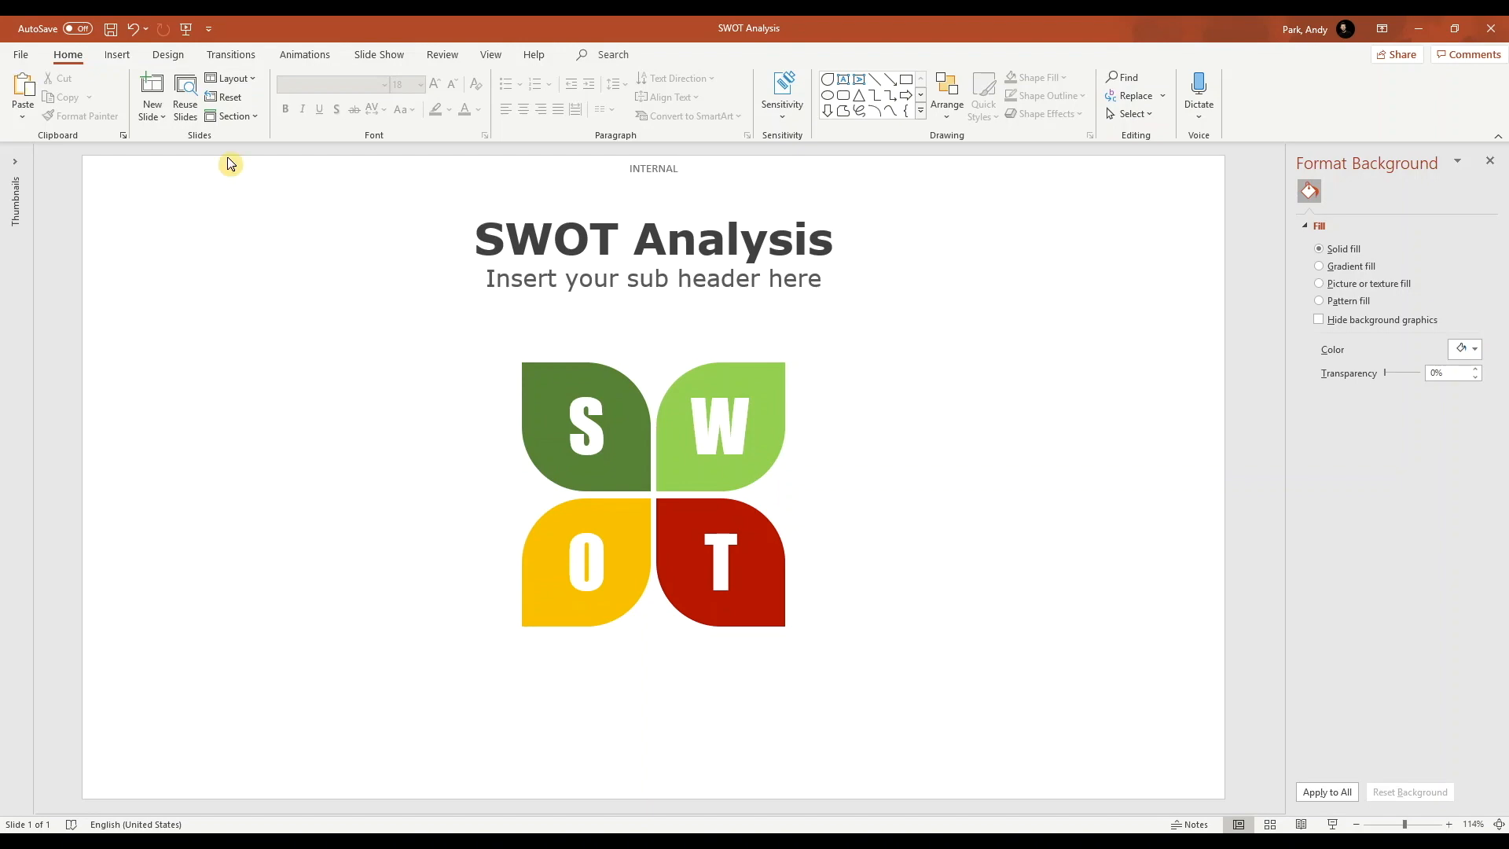
mouse_move(117, 55)
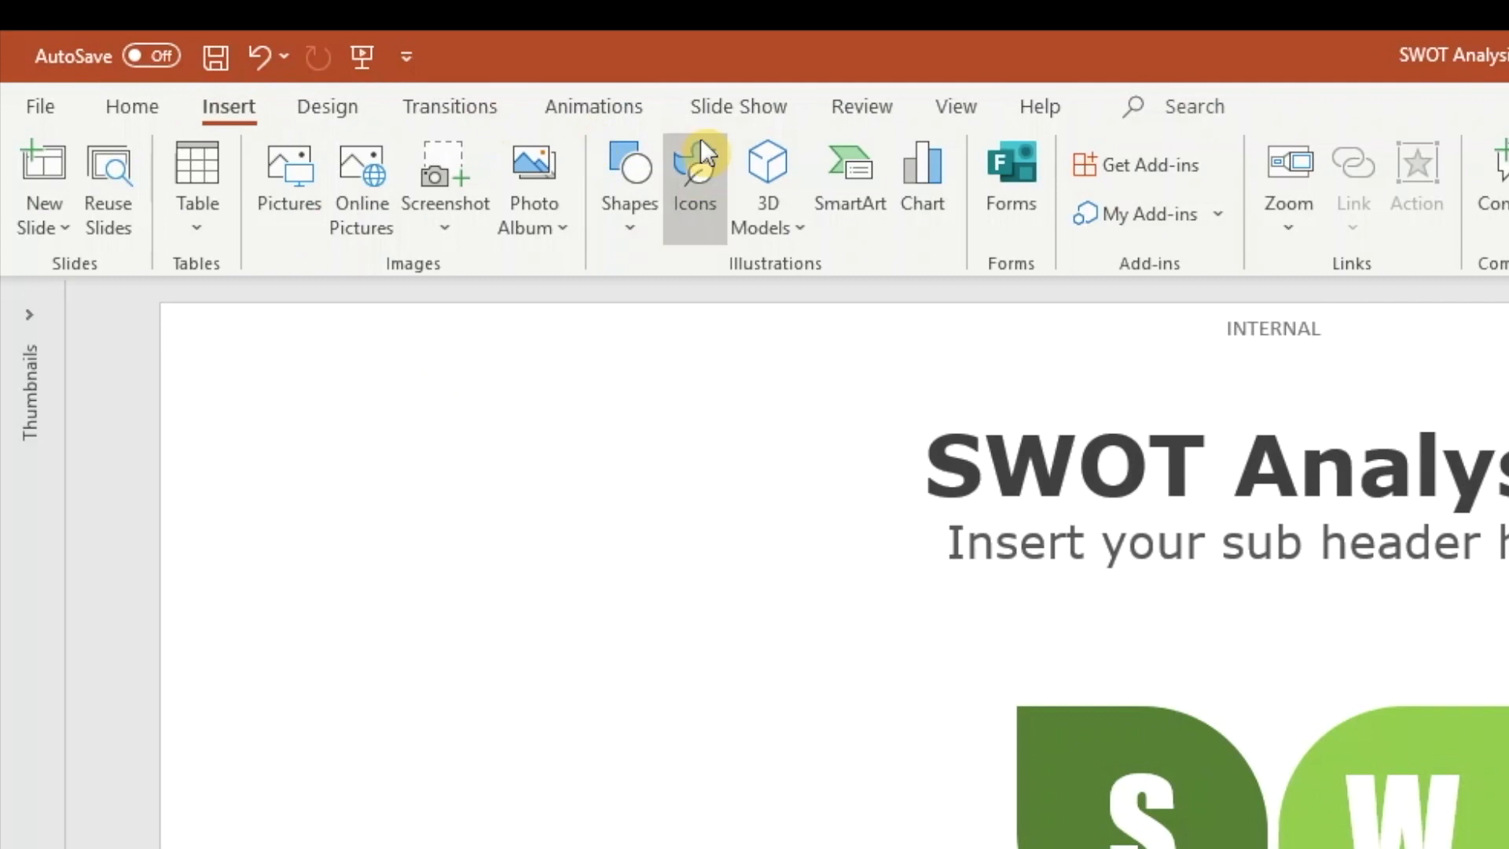
mouse_move(709, 165)
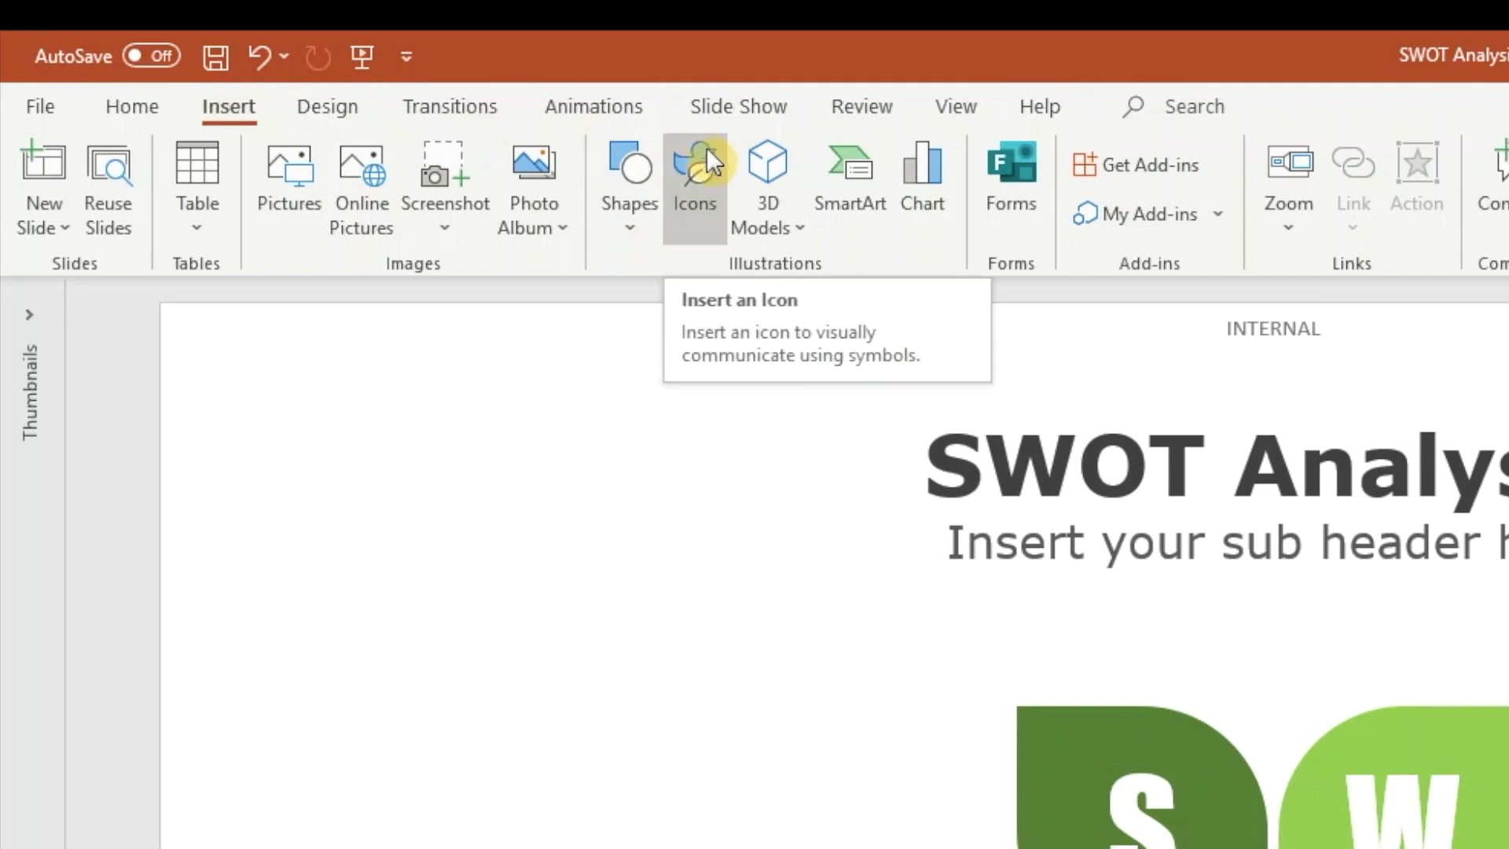
Bring up the Insert Icons library.
left_click(695, 165)
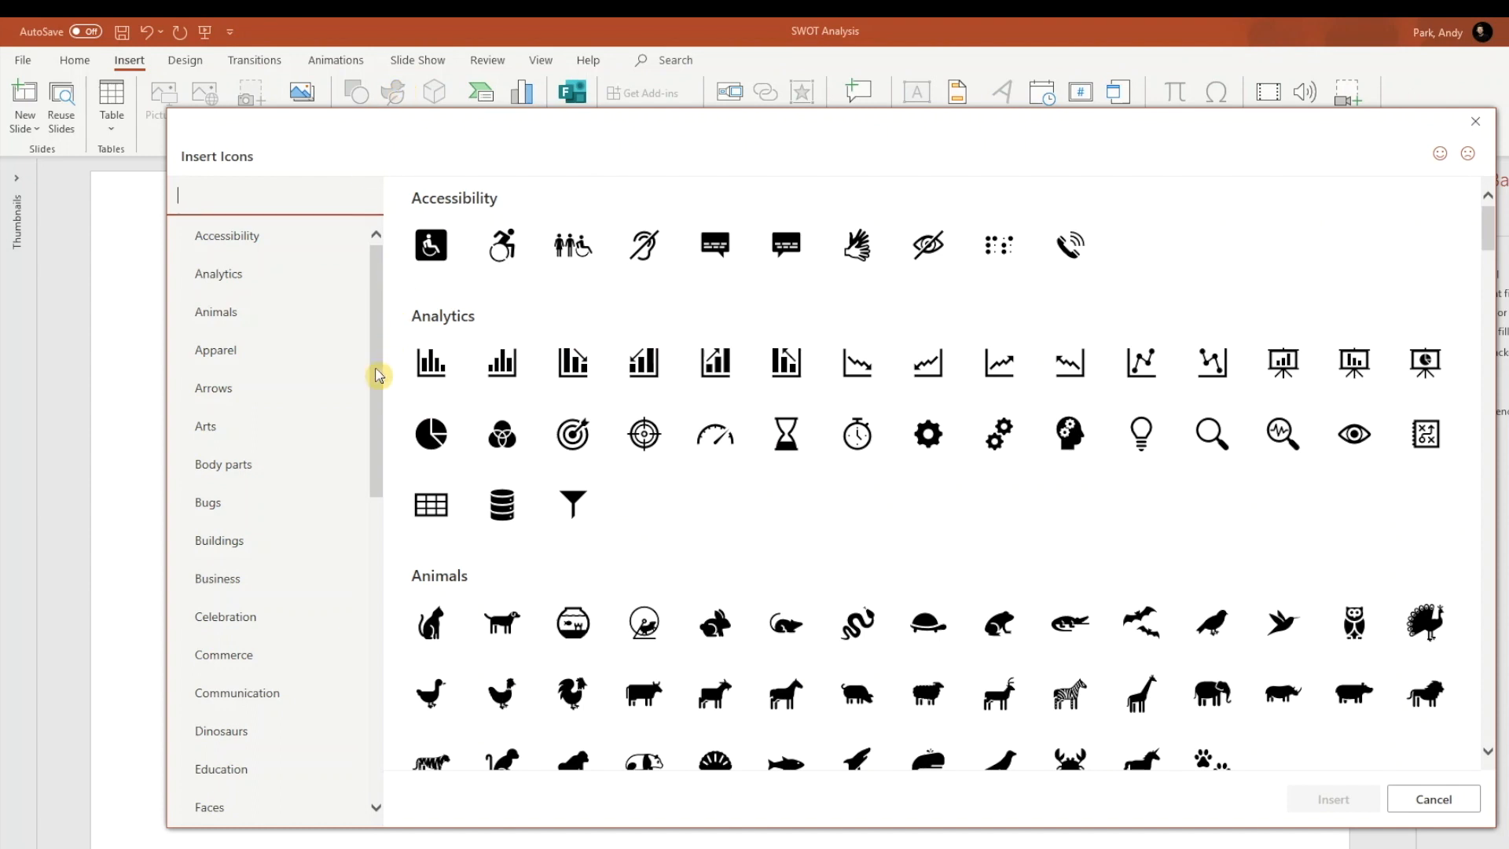
Choose the weightlifter icon from the Sports category.
scroll("down", 3)
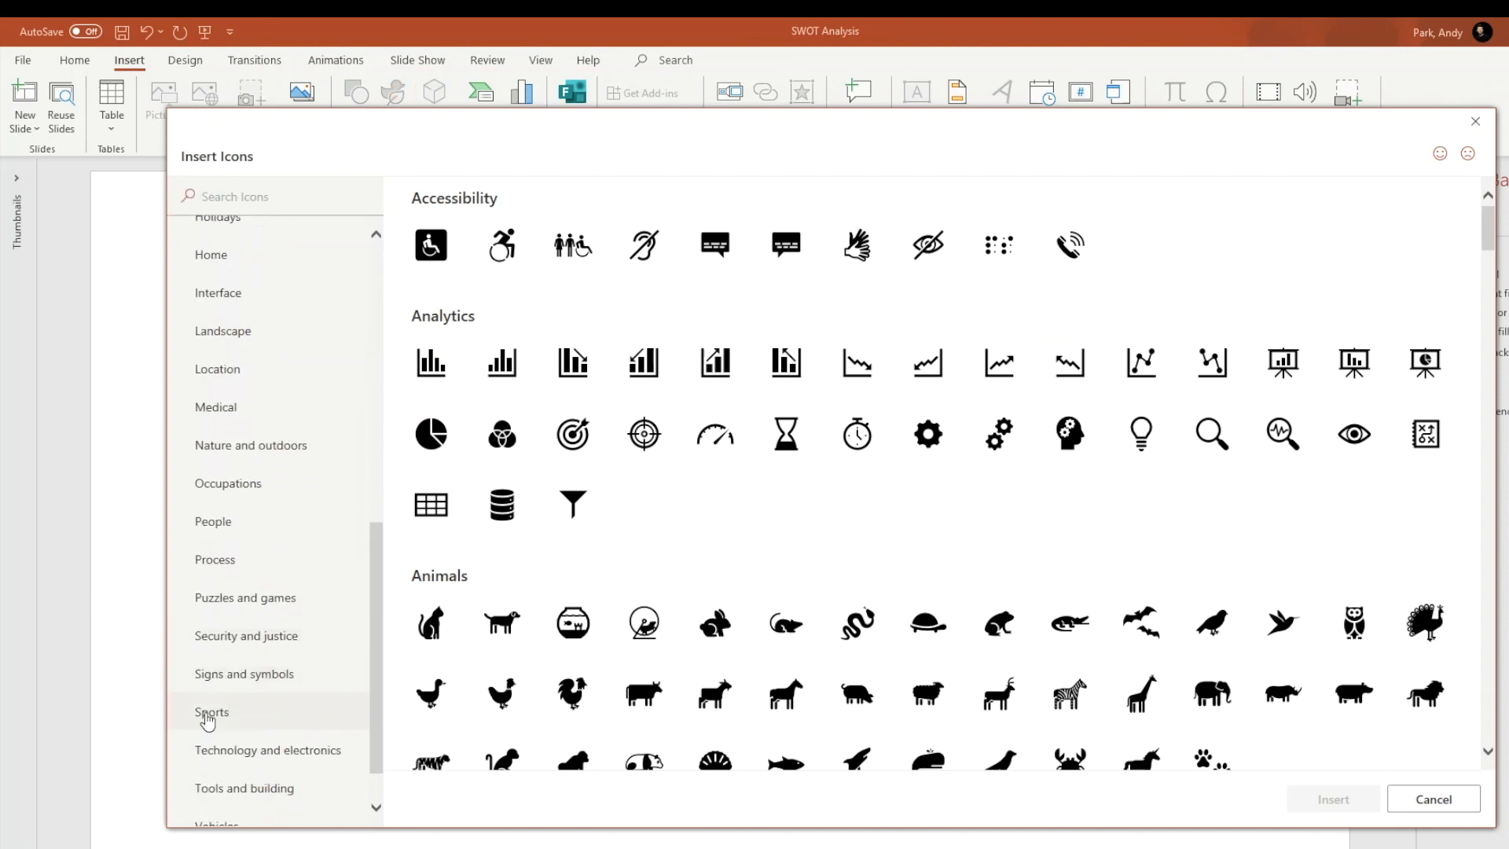
left_click(210, 713)
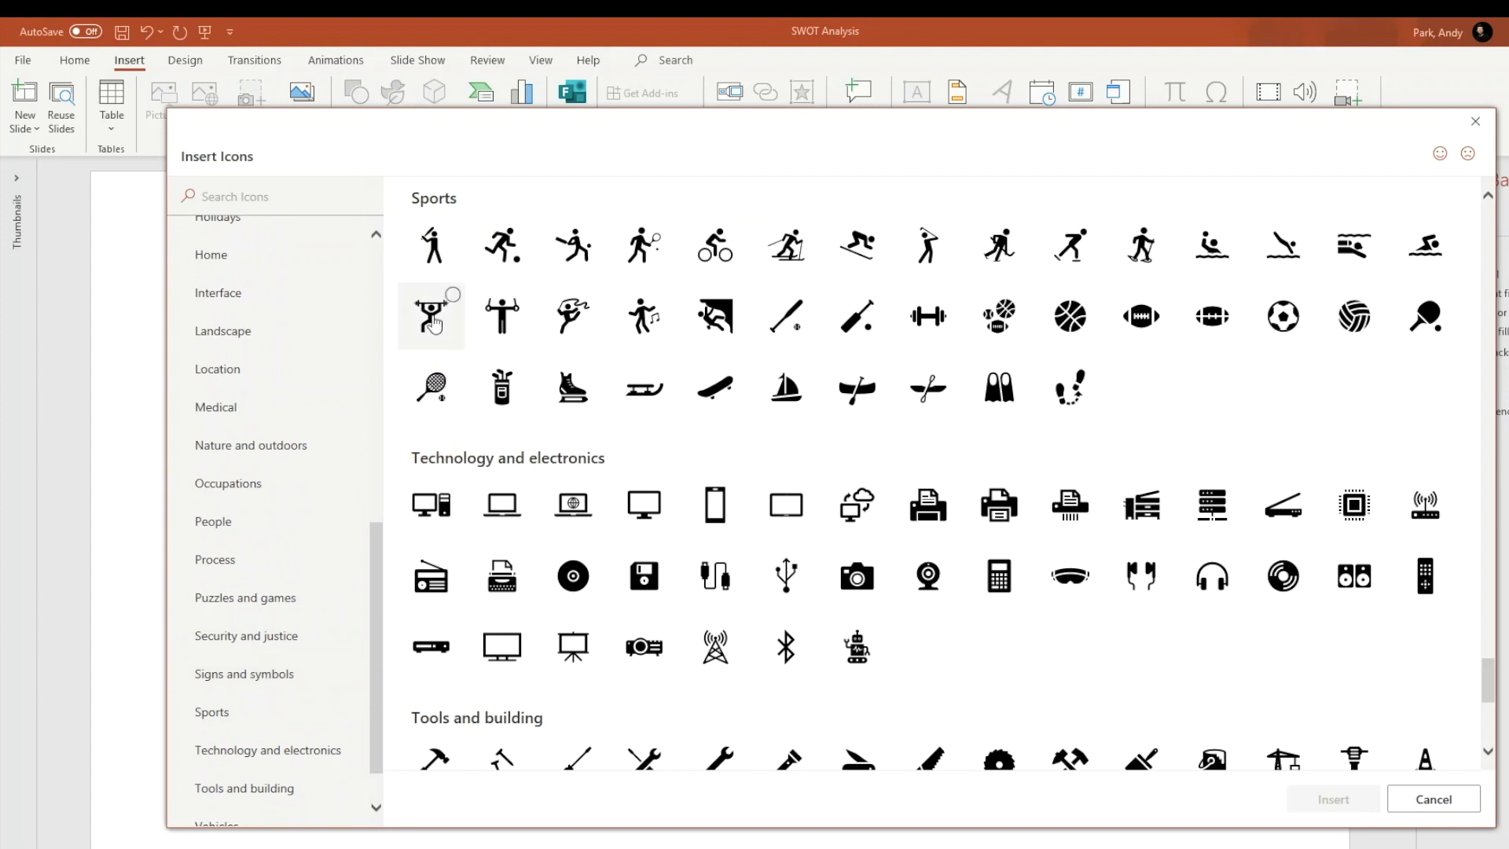
left_click(431, 314)
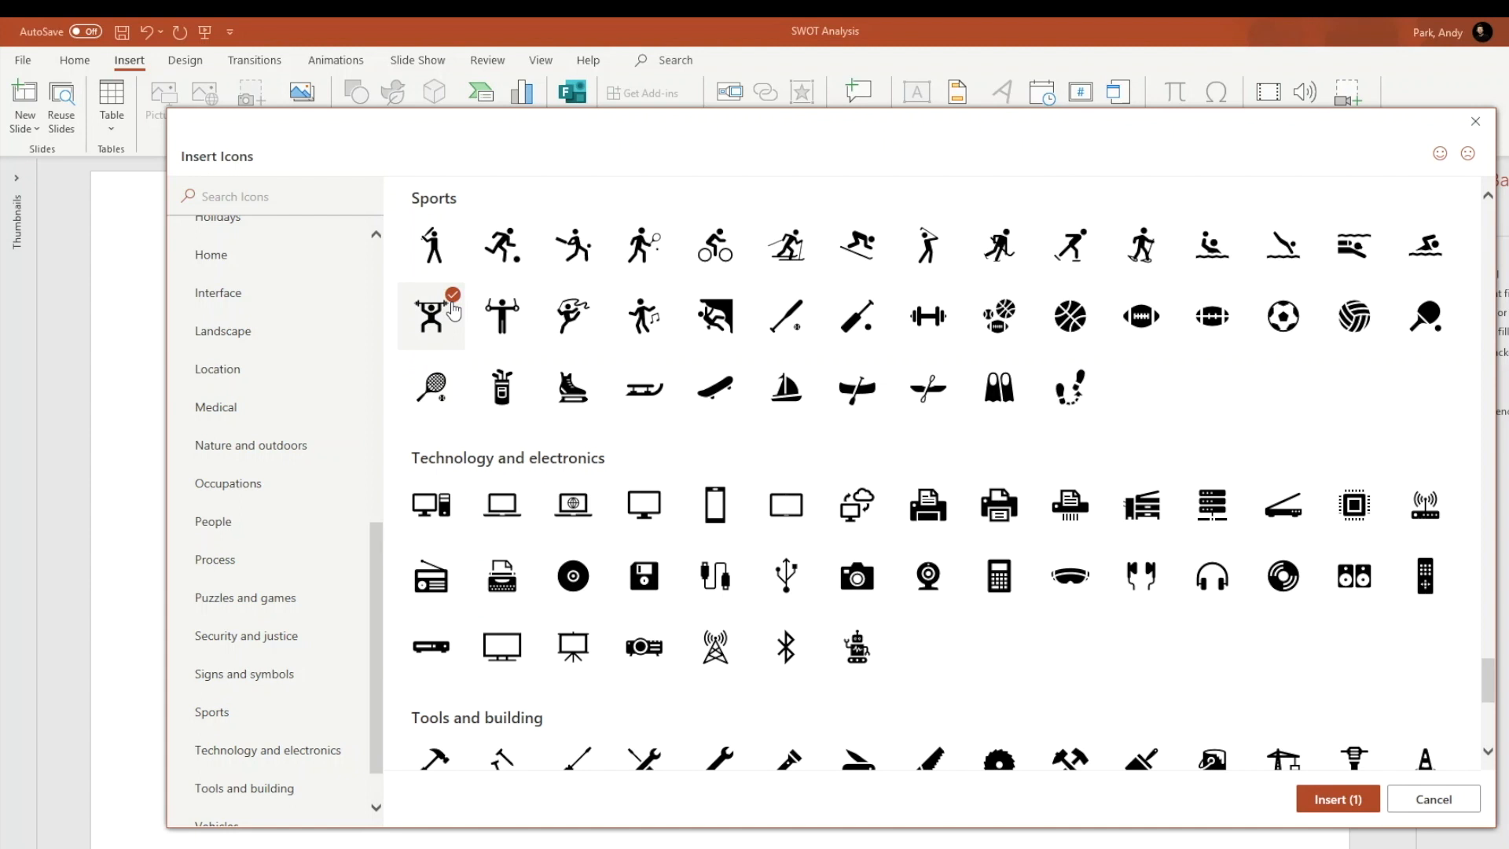
Search 'link' and choose the chain link icon.
left_click(252, 197)
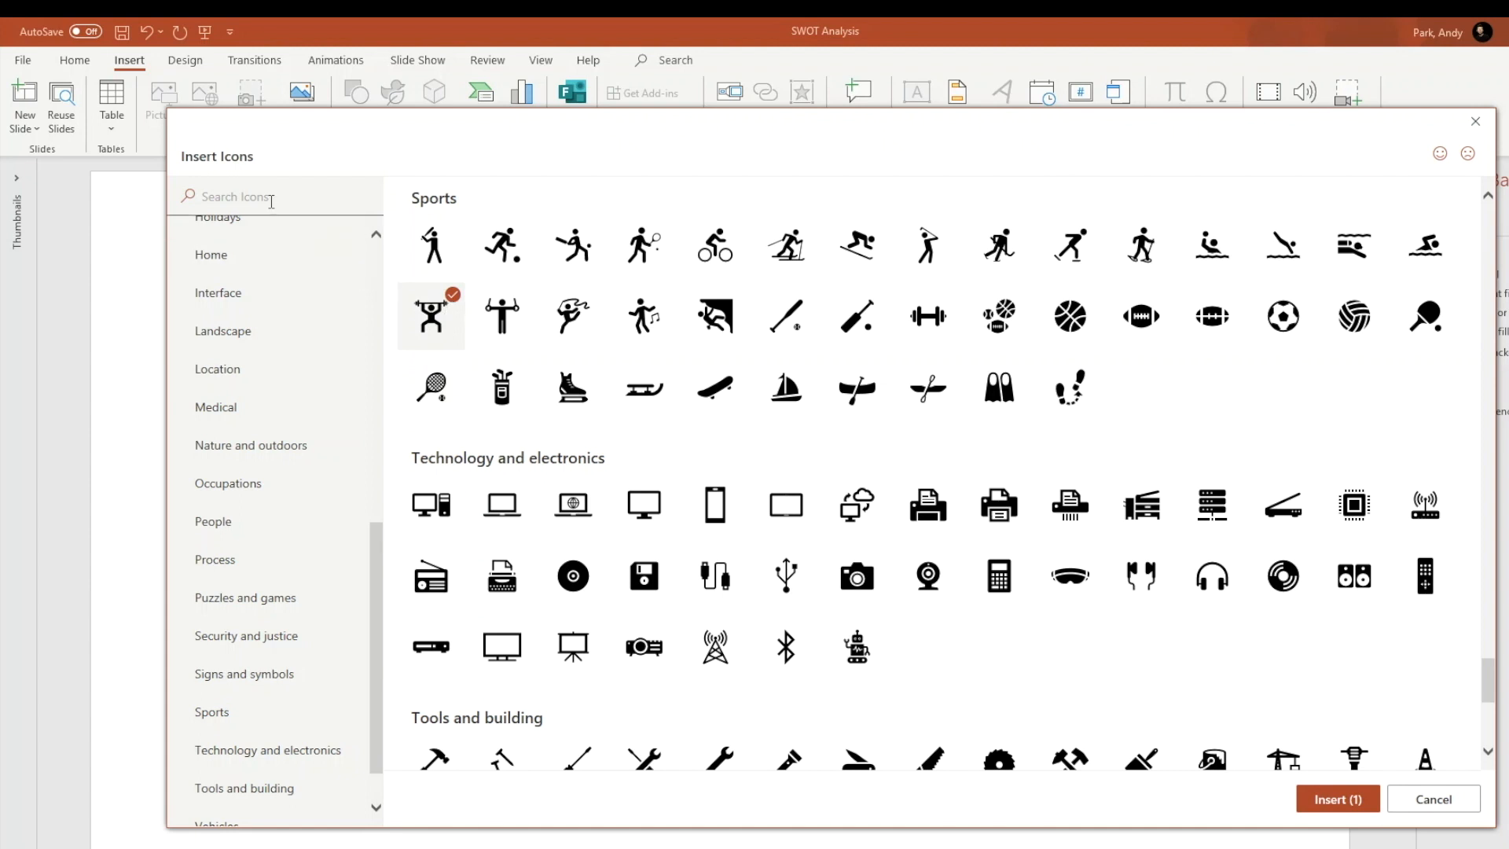
left_click(267, 197)
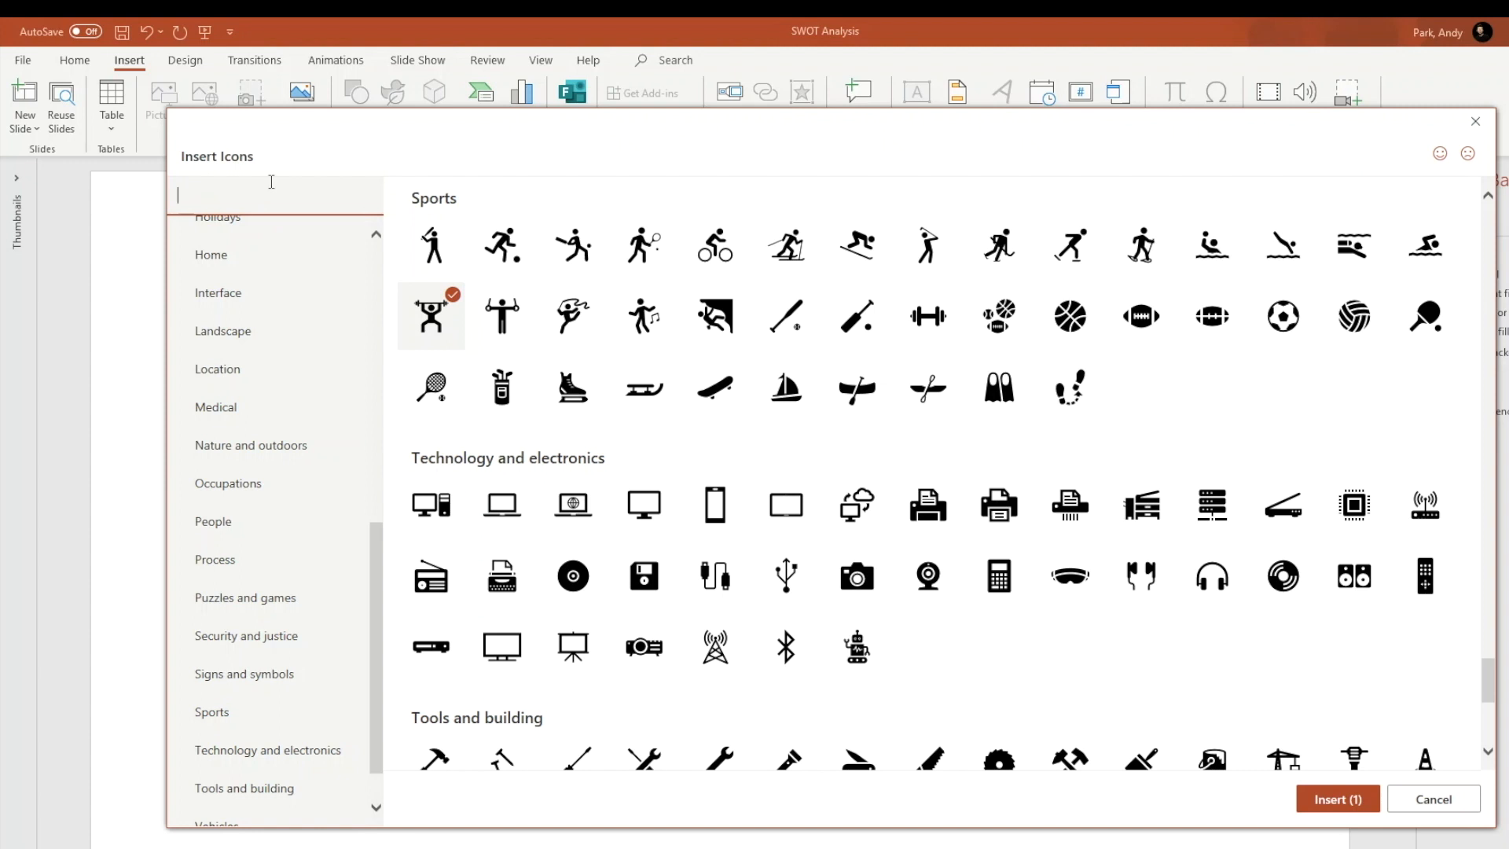
type("link")
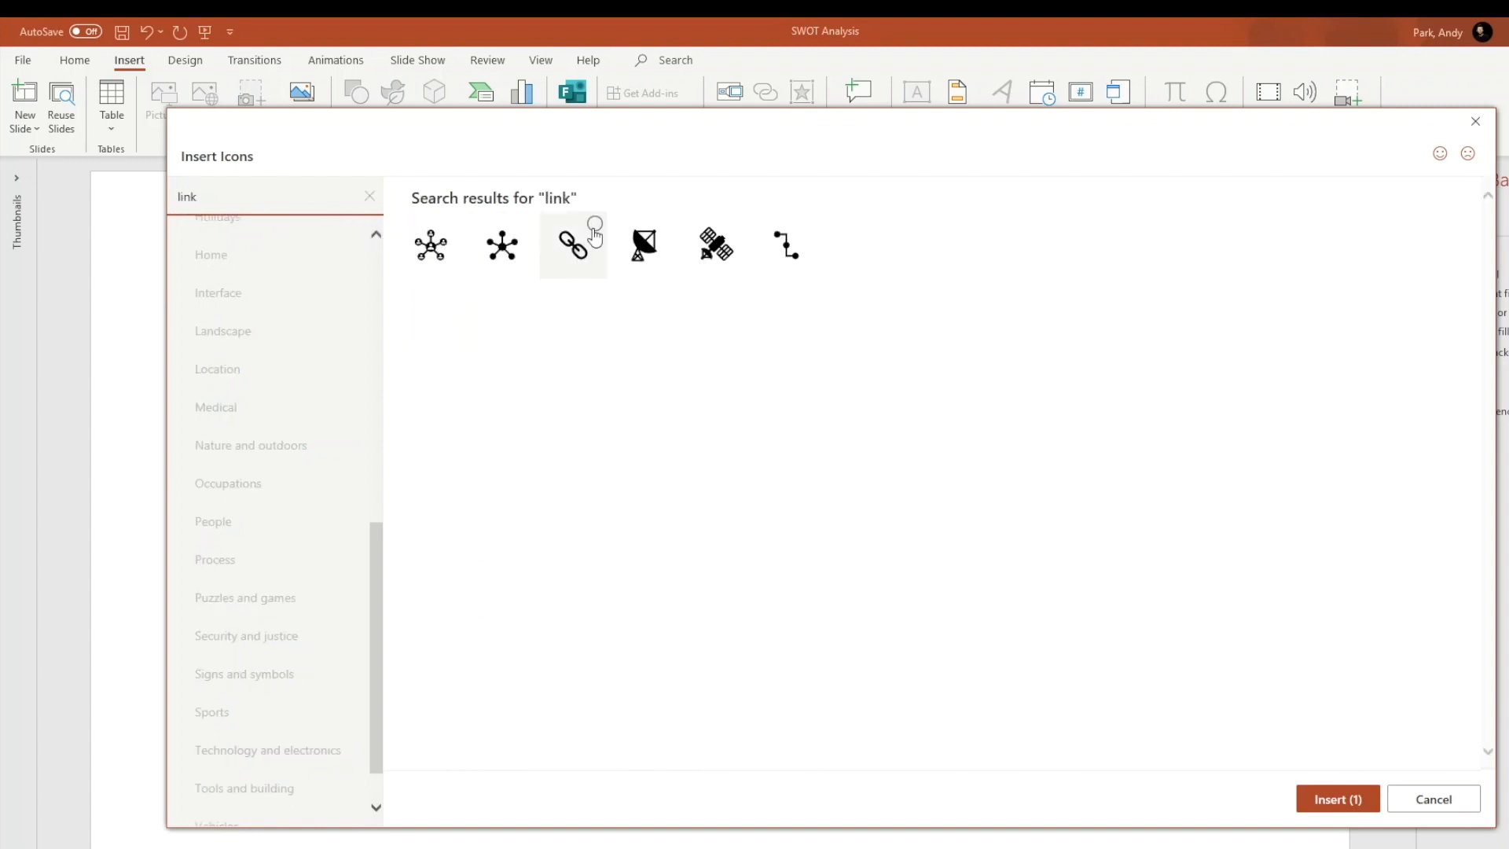
left_click(572, 244)
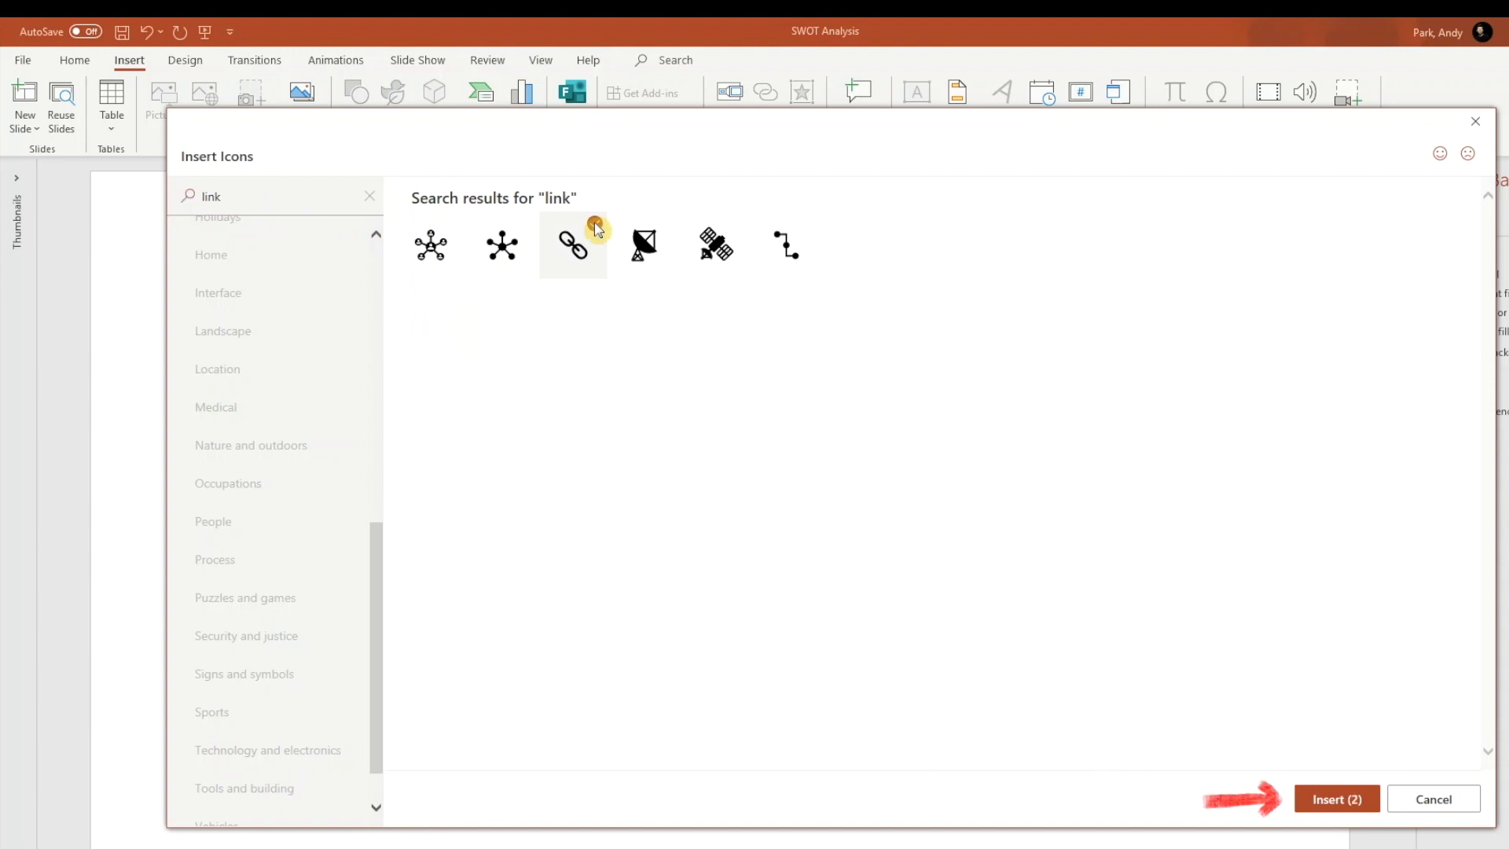
left_click(572, 243)
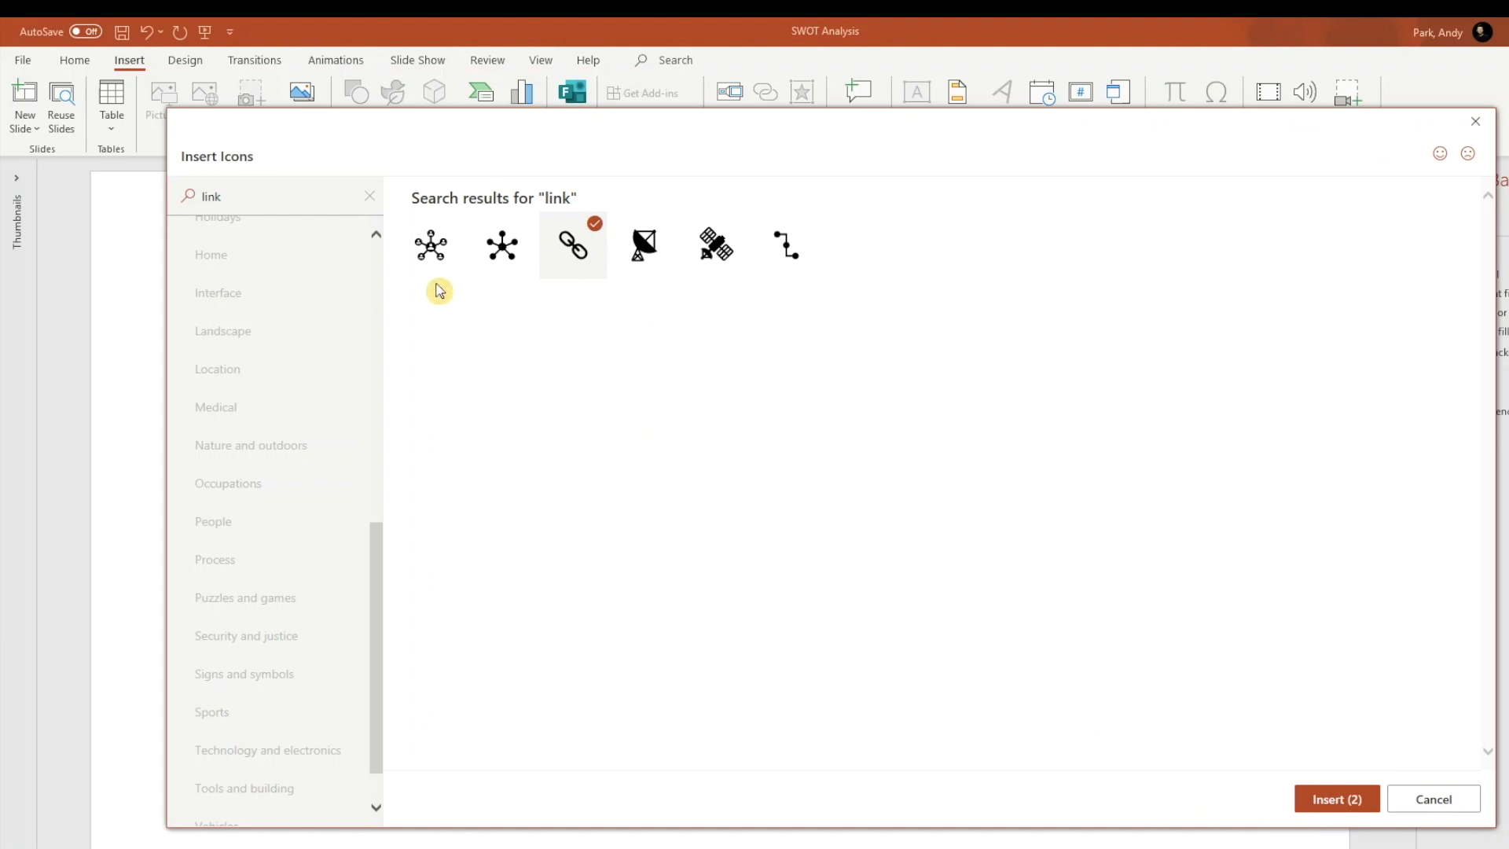
Choose the hand-with-sprout and skull warning icons, then insert all four onto the slide.
left_click(370, 197)
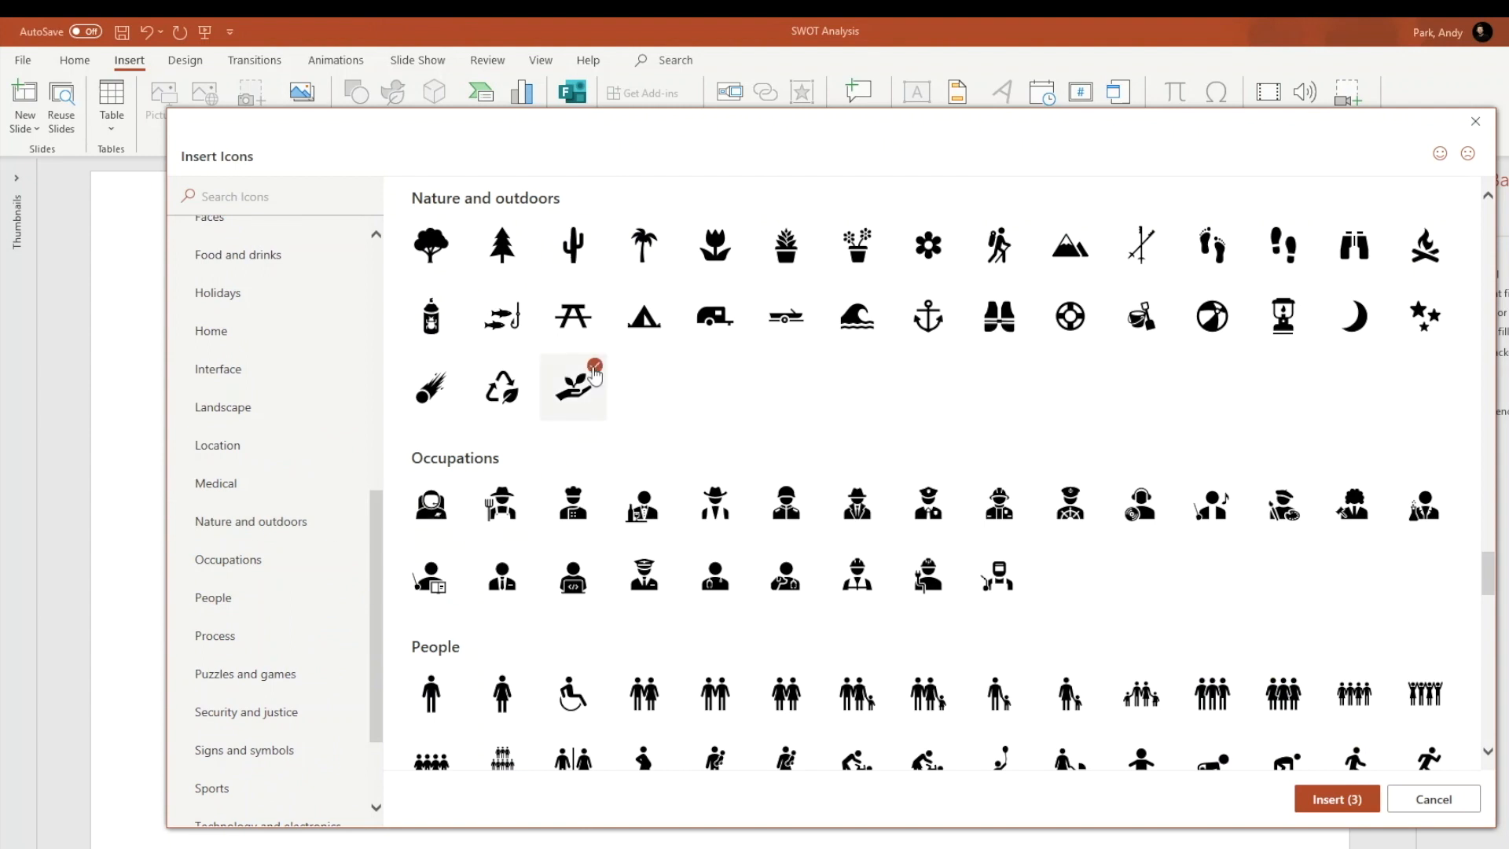
scroll("down", 3)
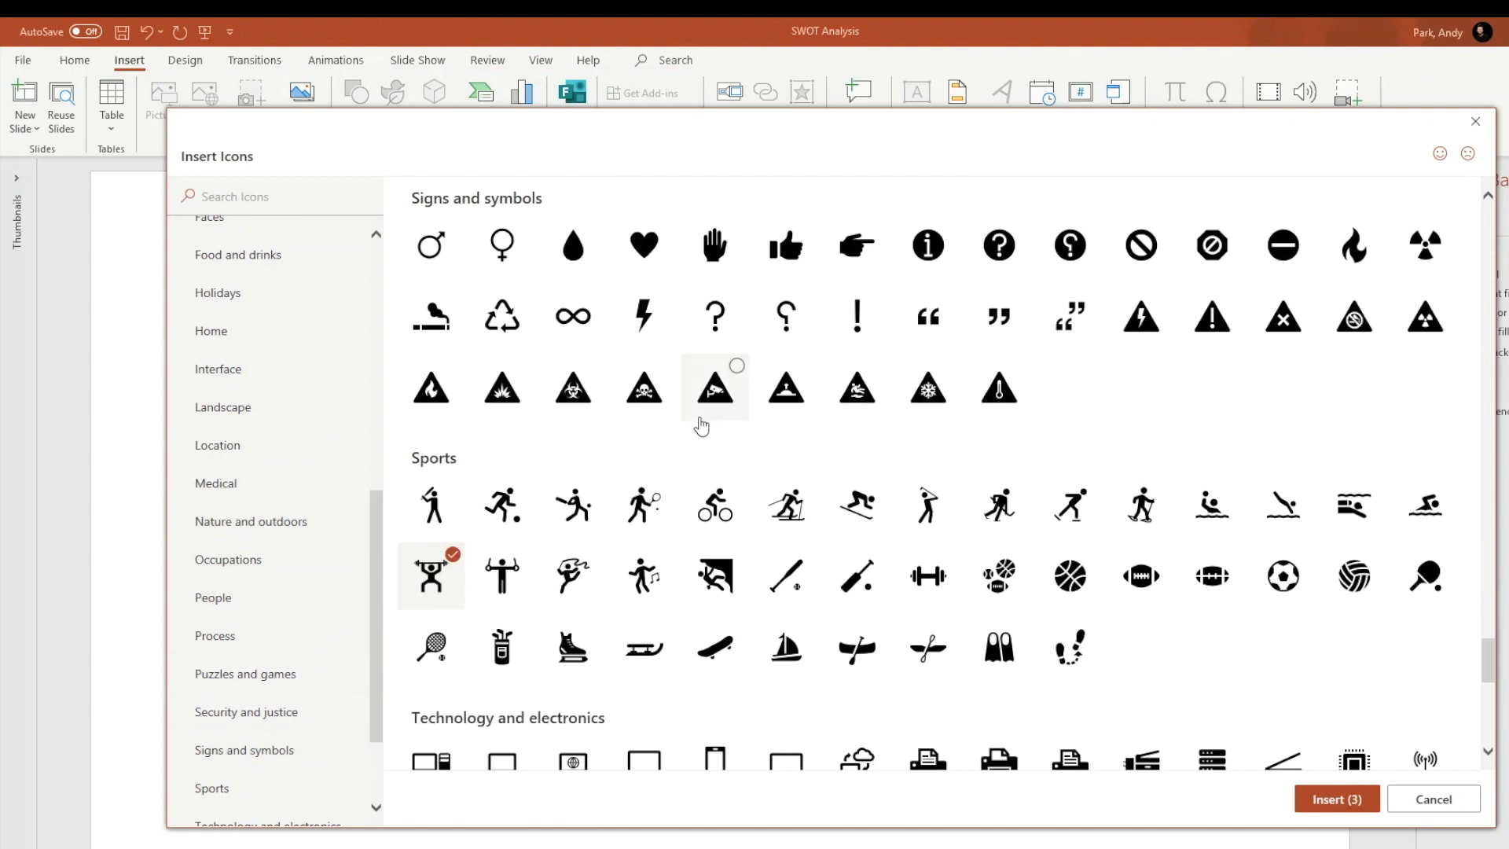
left_click(645, 387)
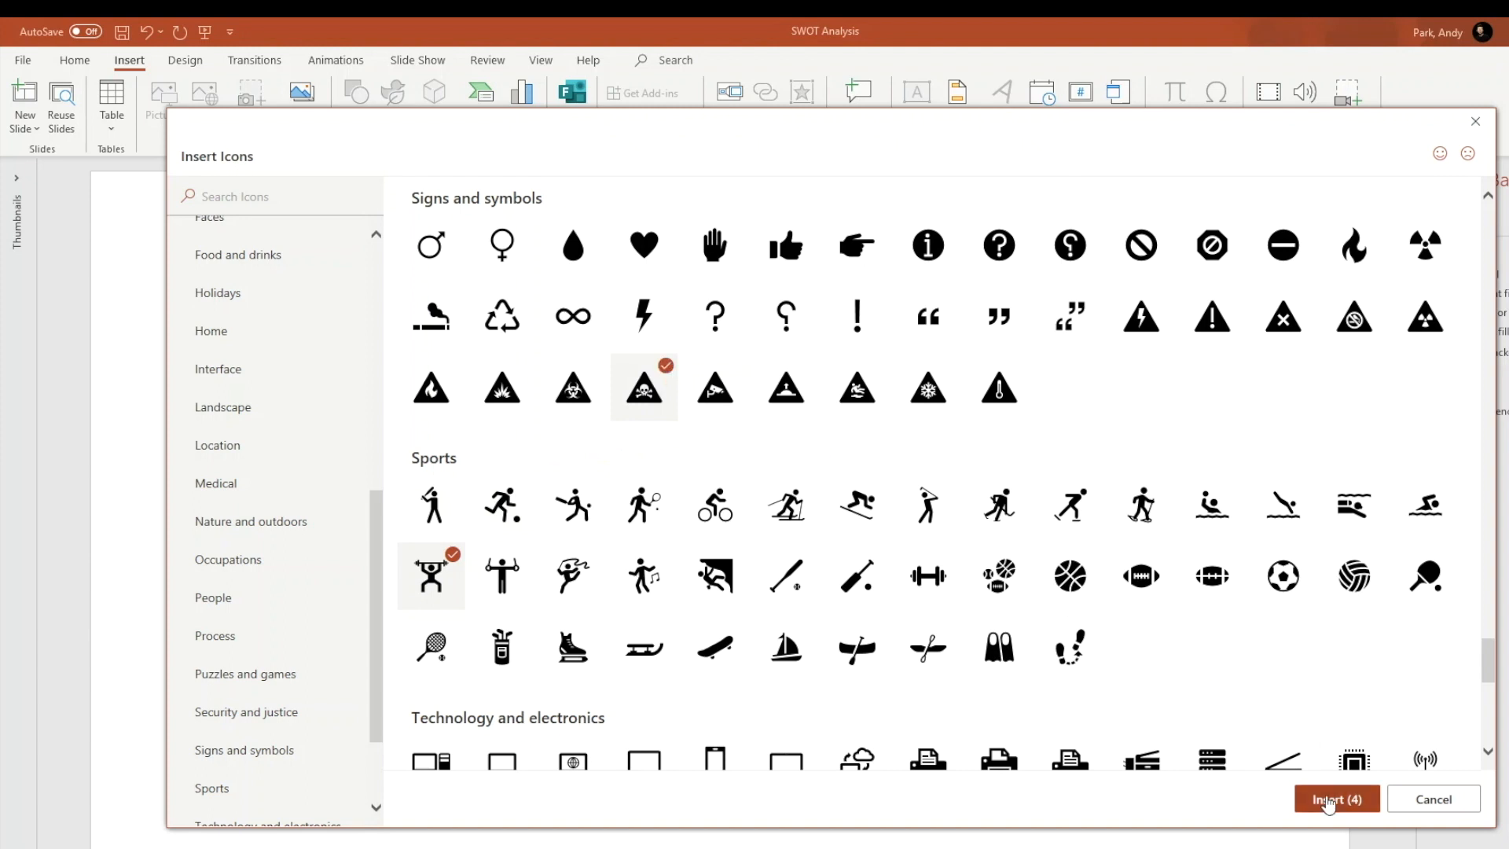
left_click(1336, 798)
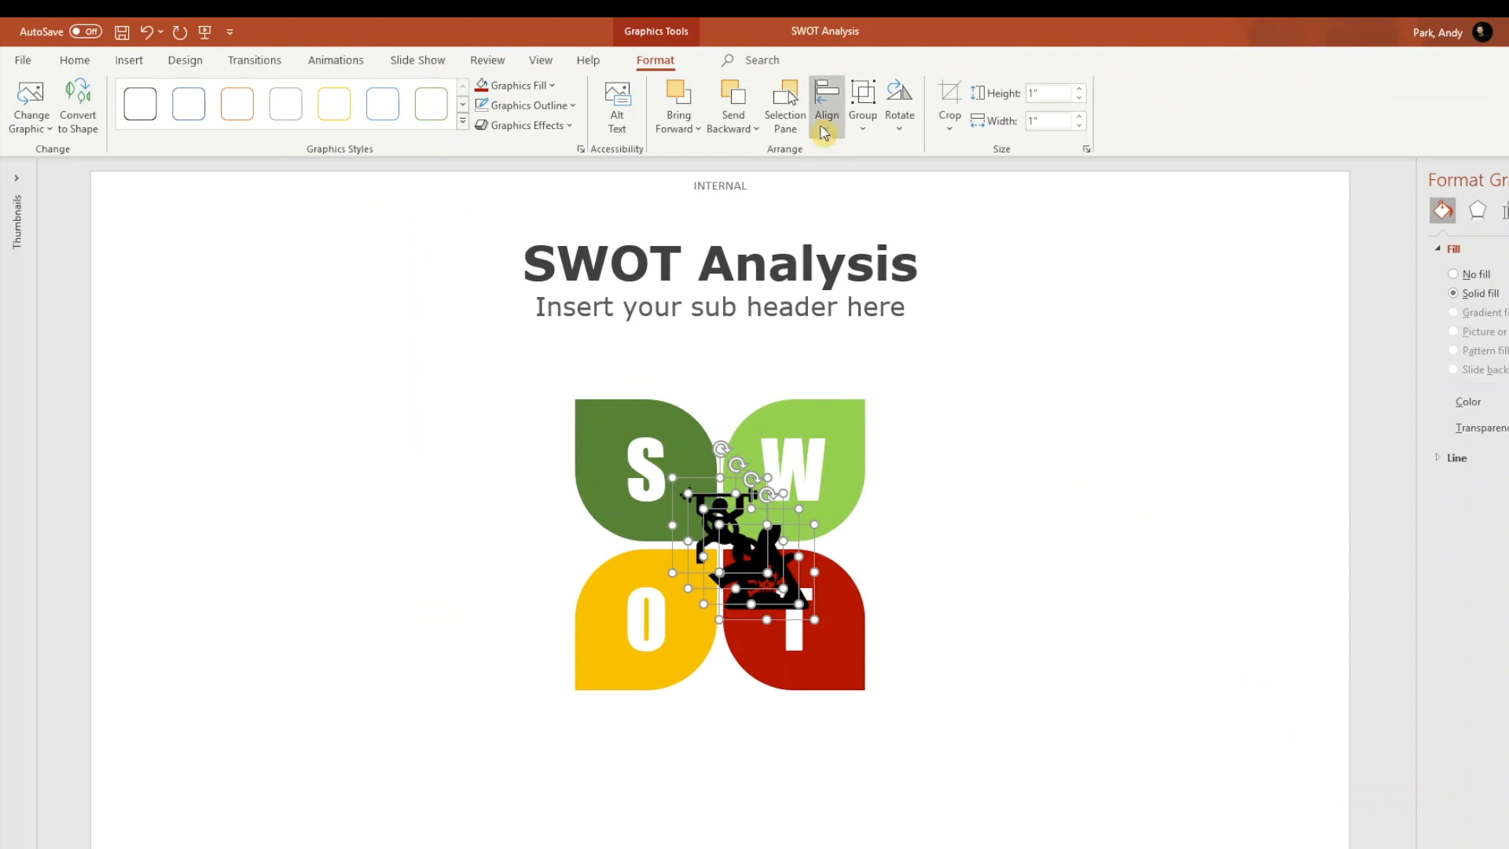
mouse_move(827, 102)
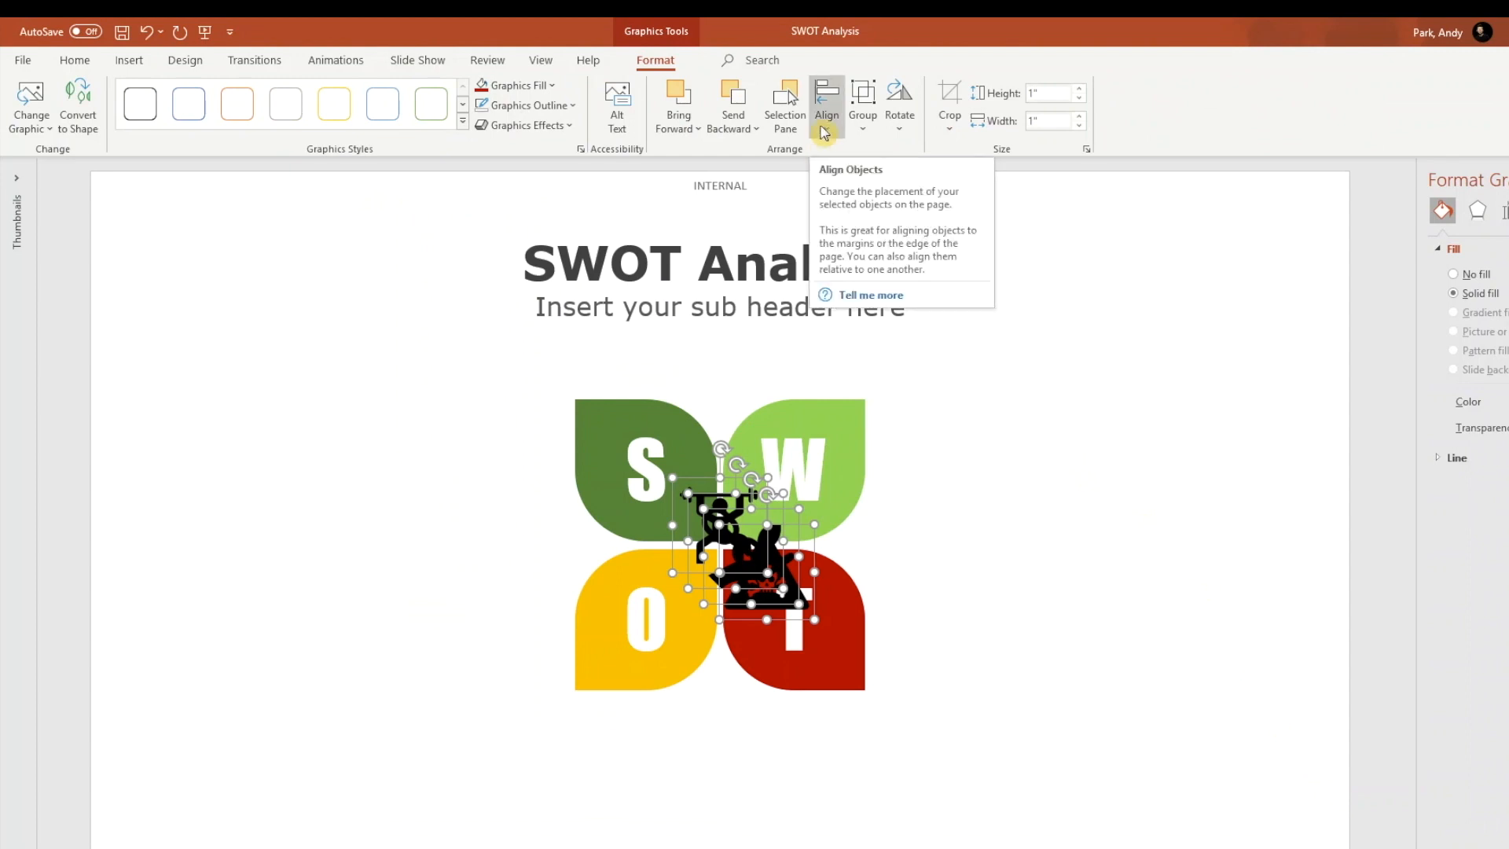
Distribute the four icons horizontally relative to the slide so the skull lands at the lower right.
left_click(827, 95)
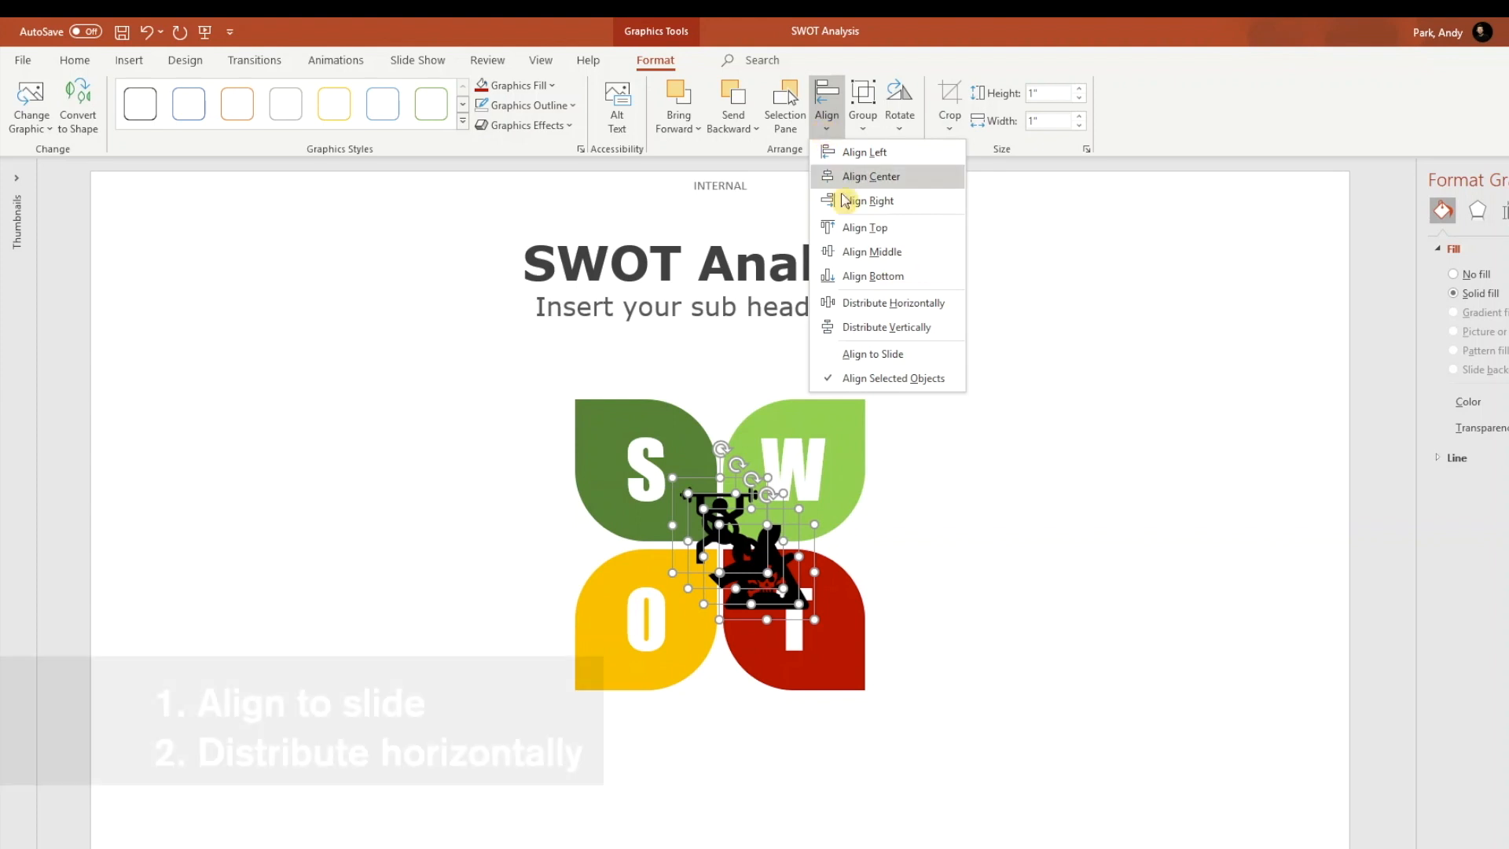
left_click(868, 201)
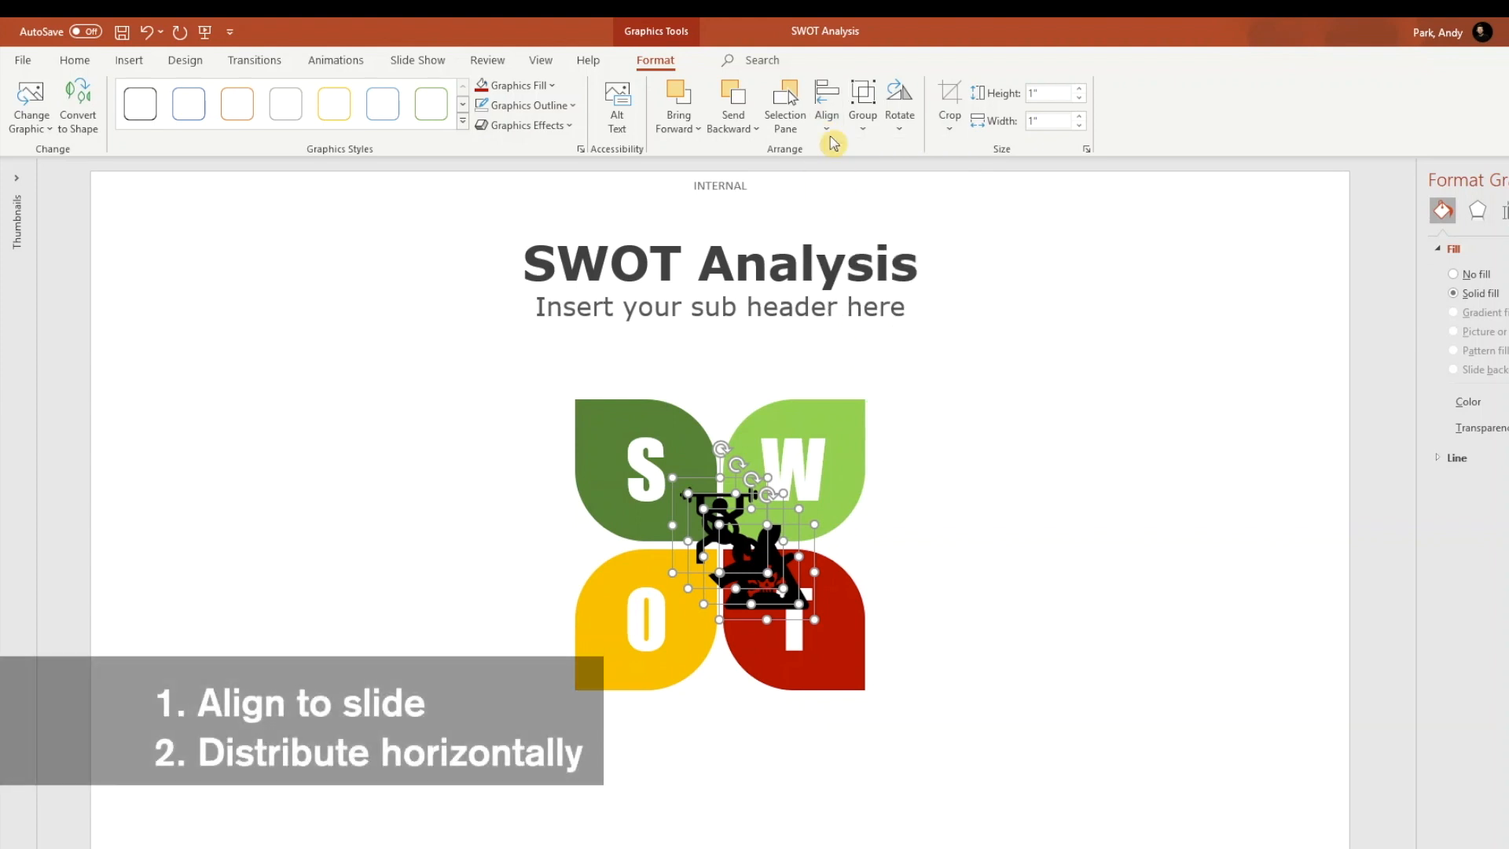
left_click(827, 101)
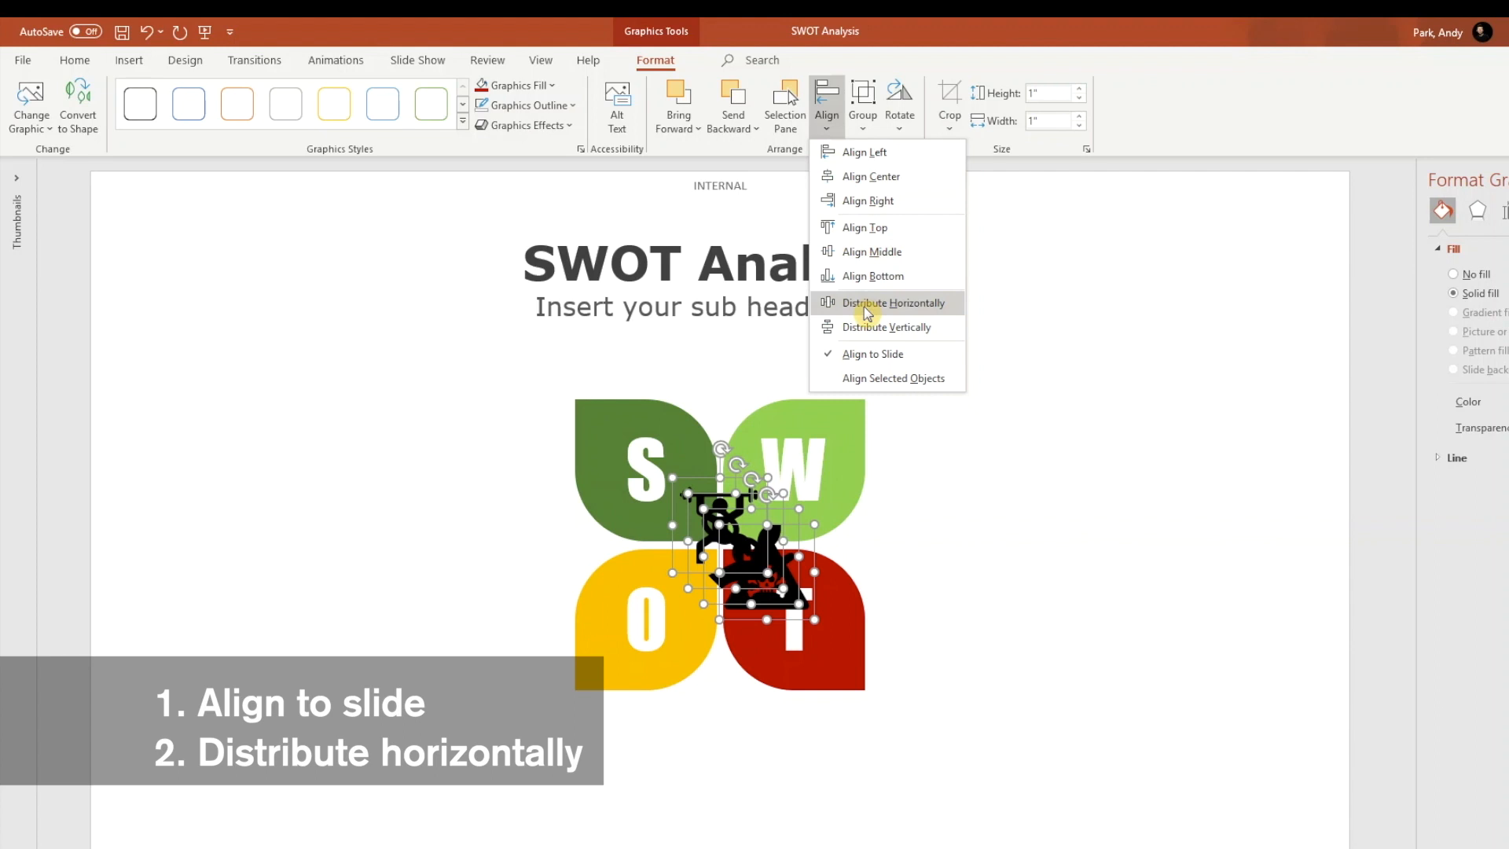
left_click(894, 304)
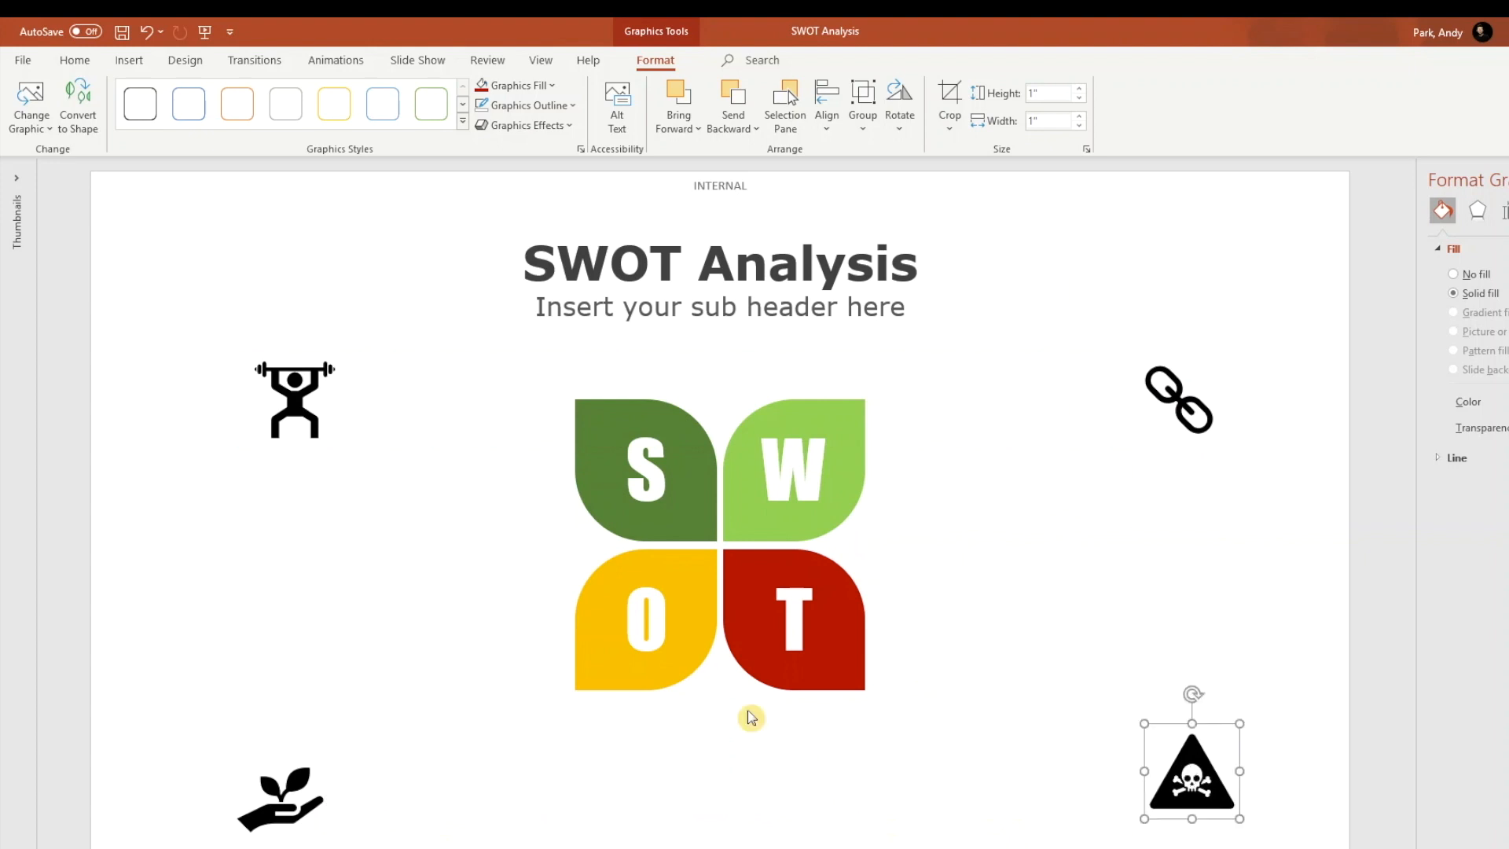
mouse_move(465, 283)
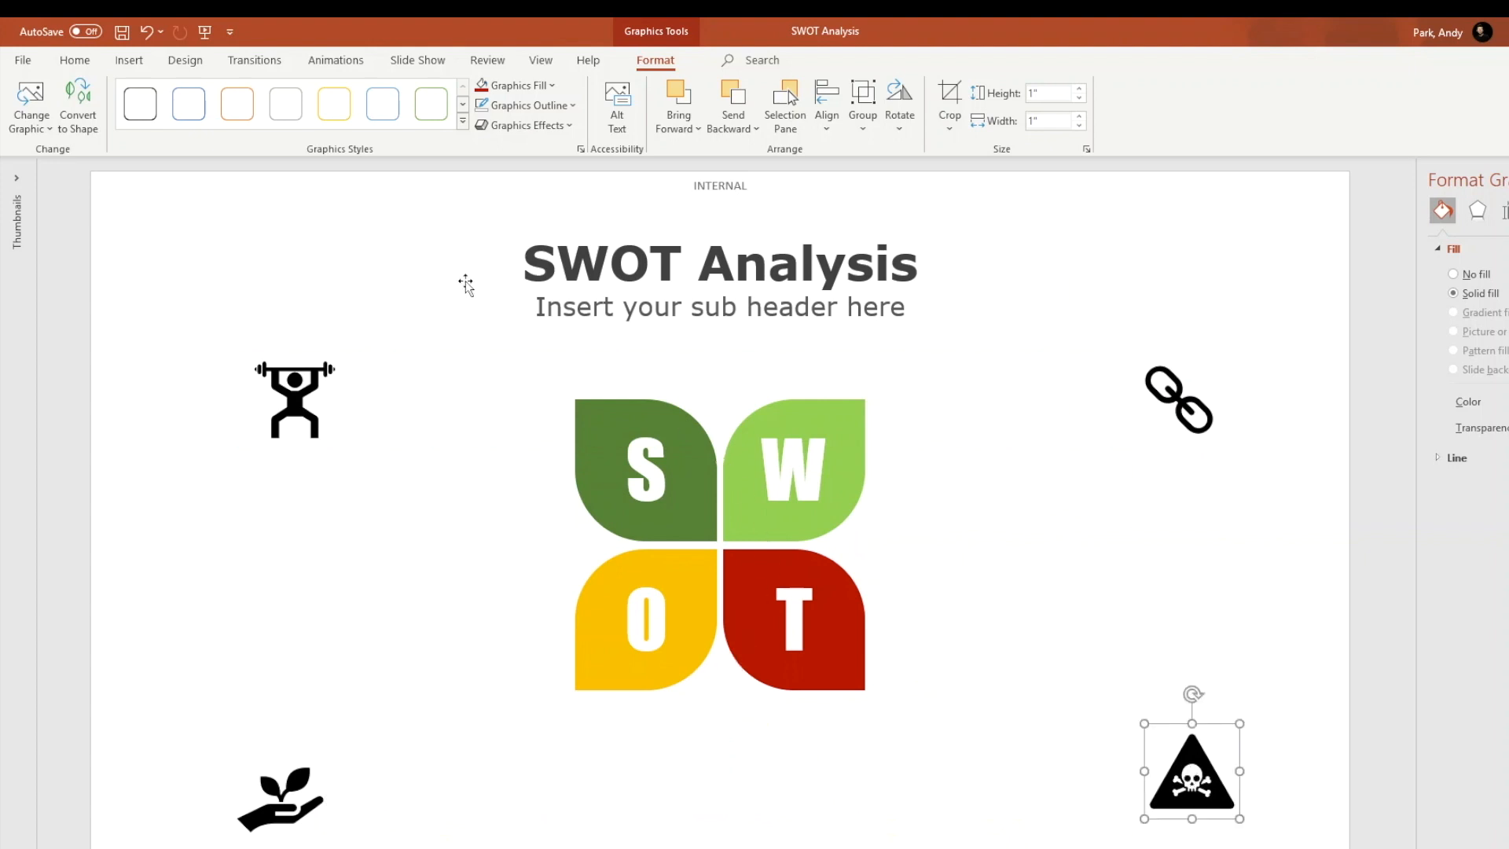
left_click(74, 59)
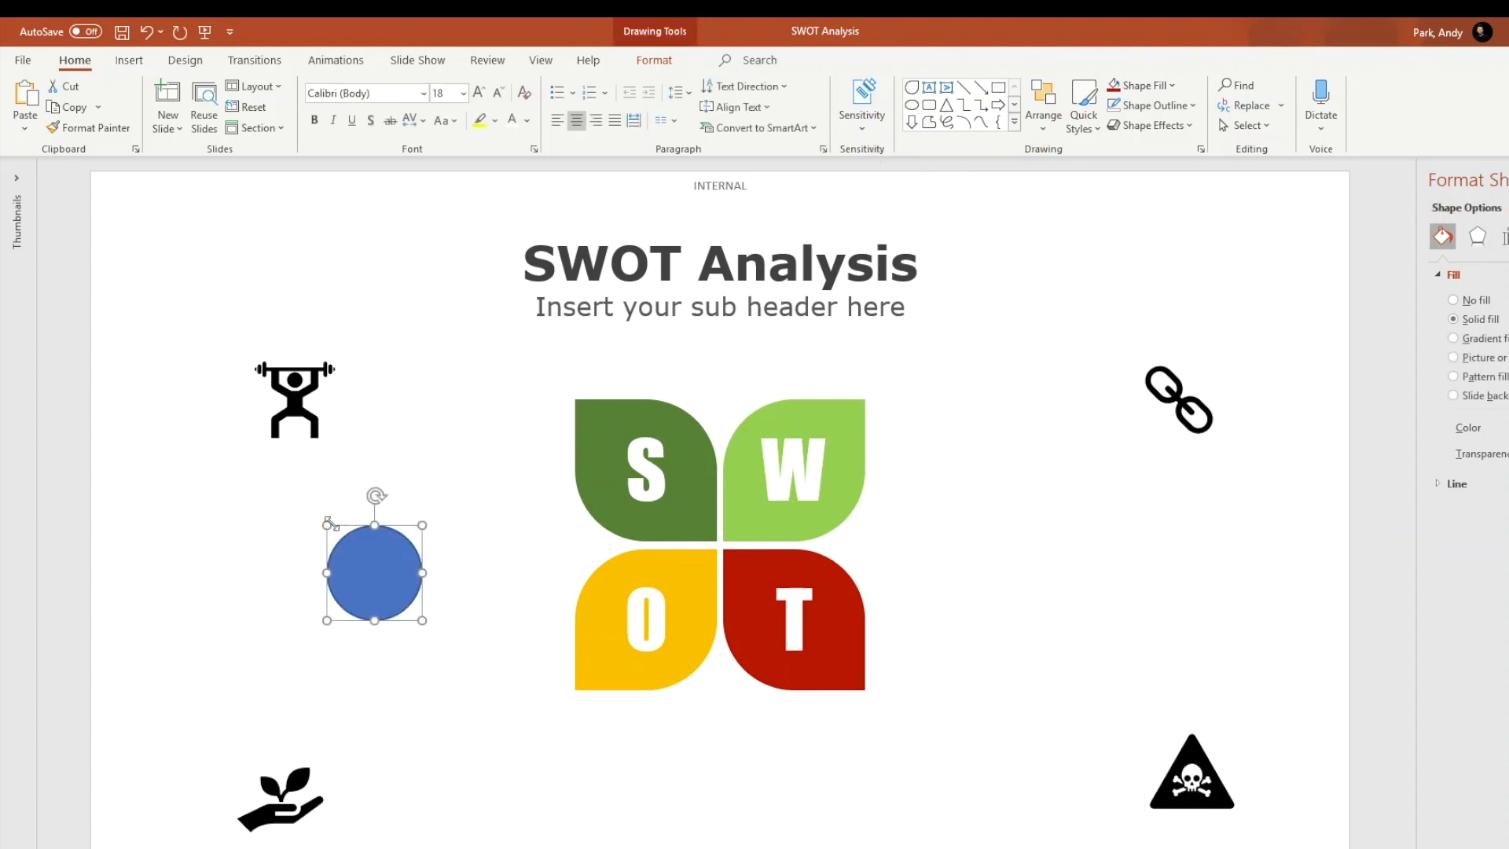
mouse_move(374, 493)
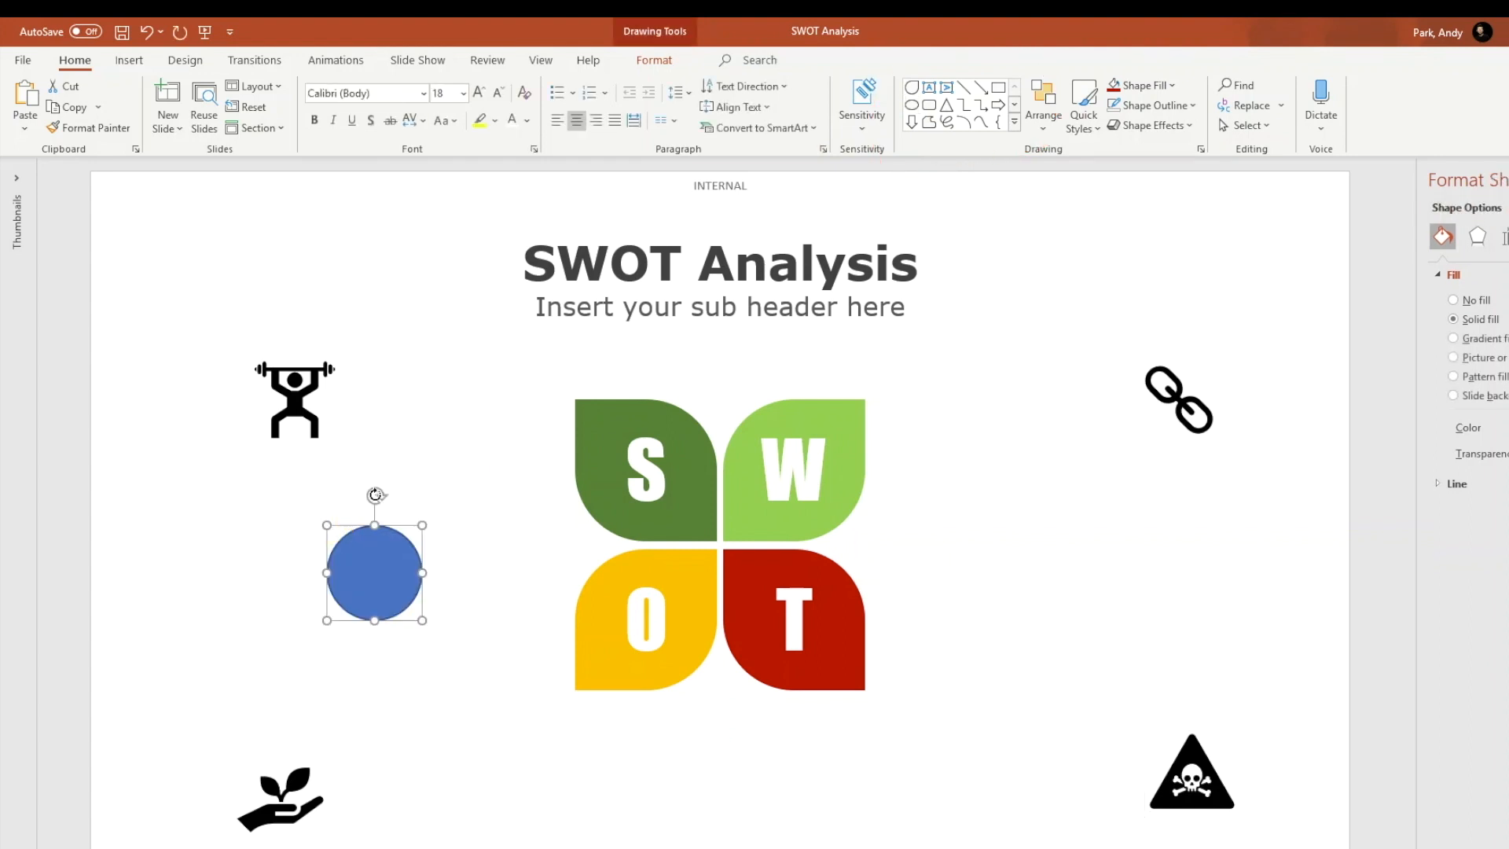
mouse_move(951, 484)
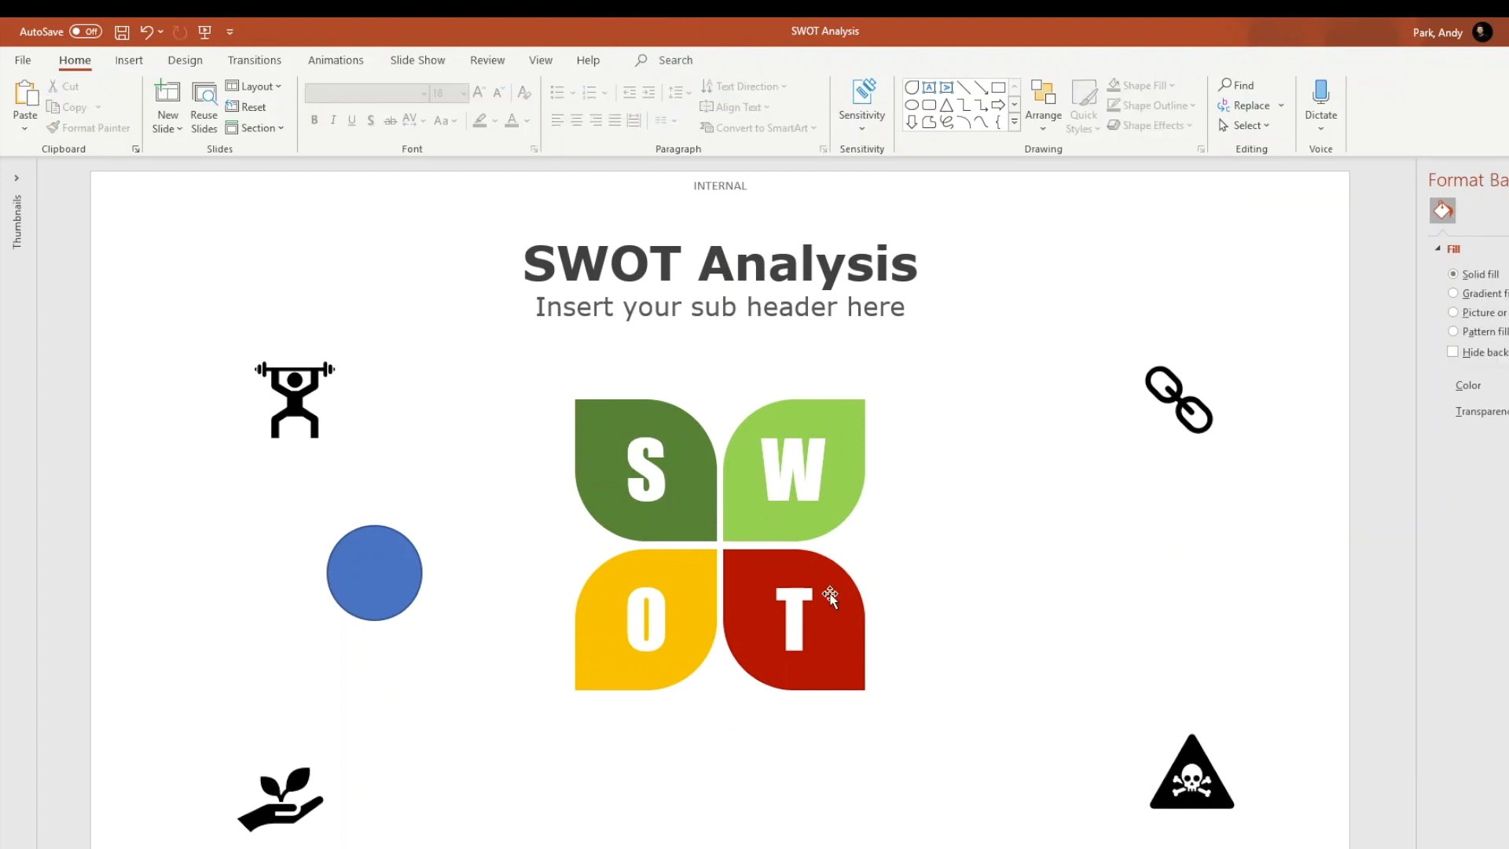
Copy the blue circle into four, two left of the petals and two to their right.
left_click(374, 572)
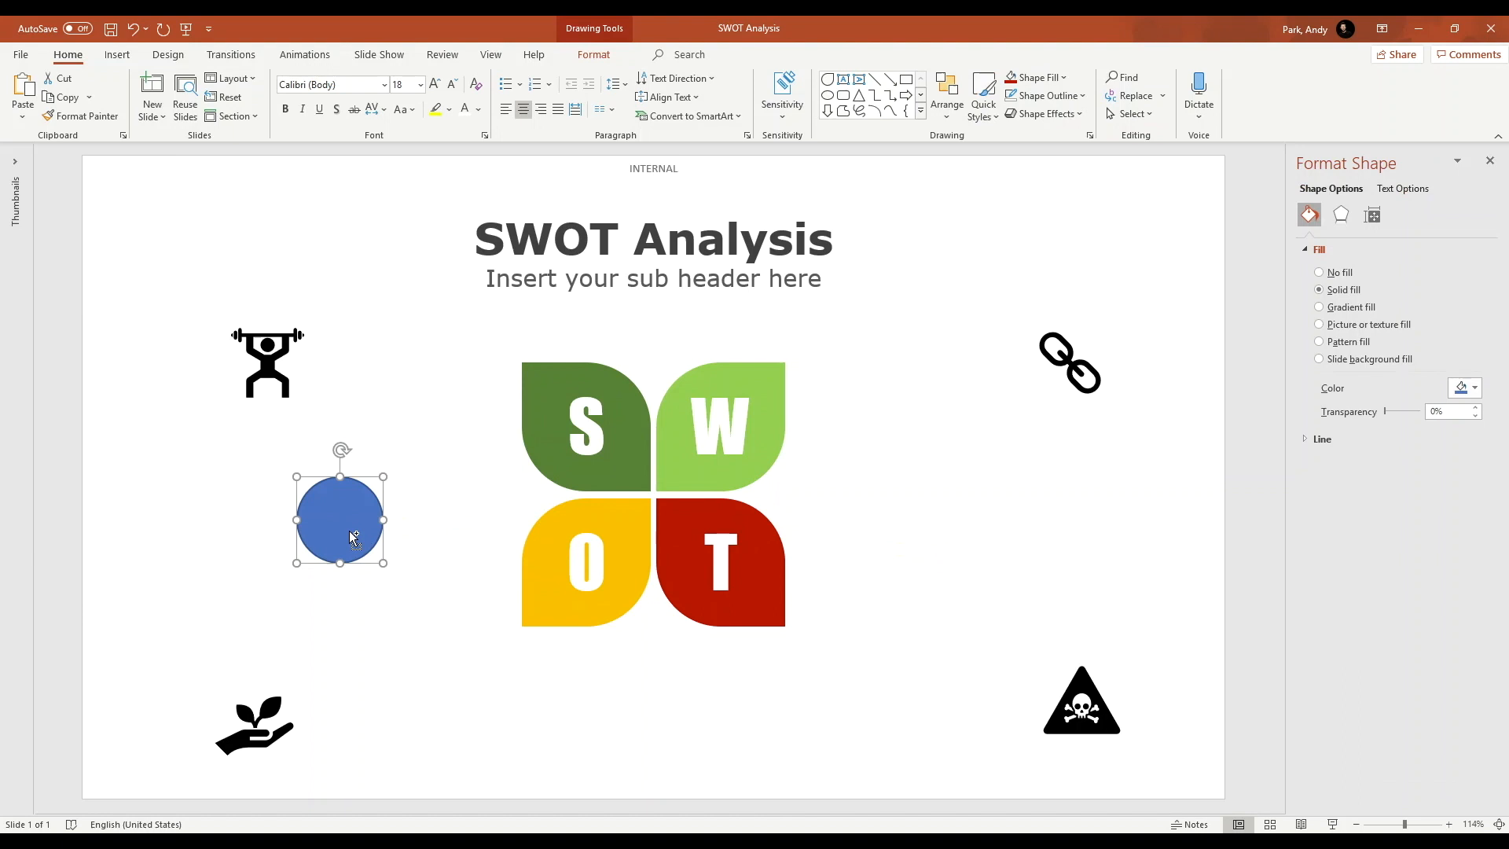
left_click_drag(339, 521, 397, 635)
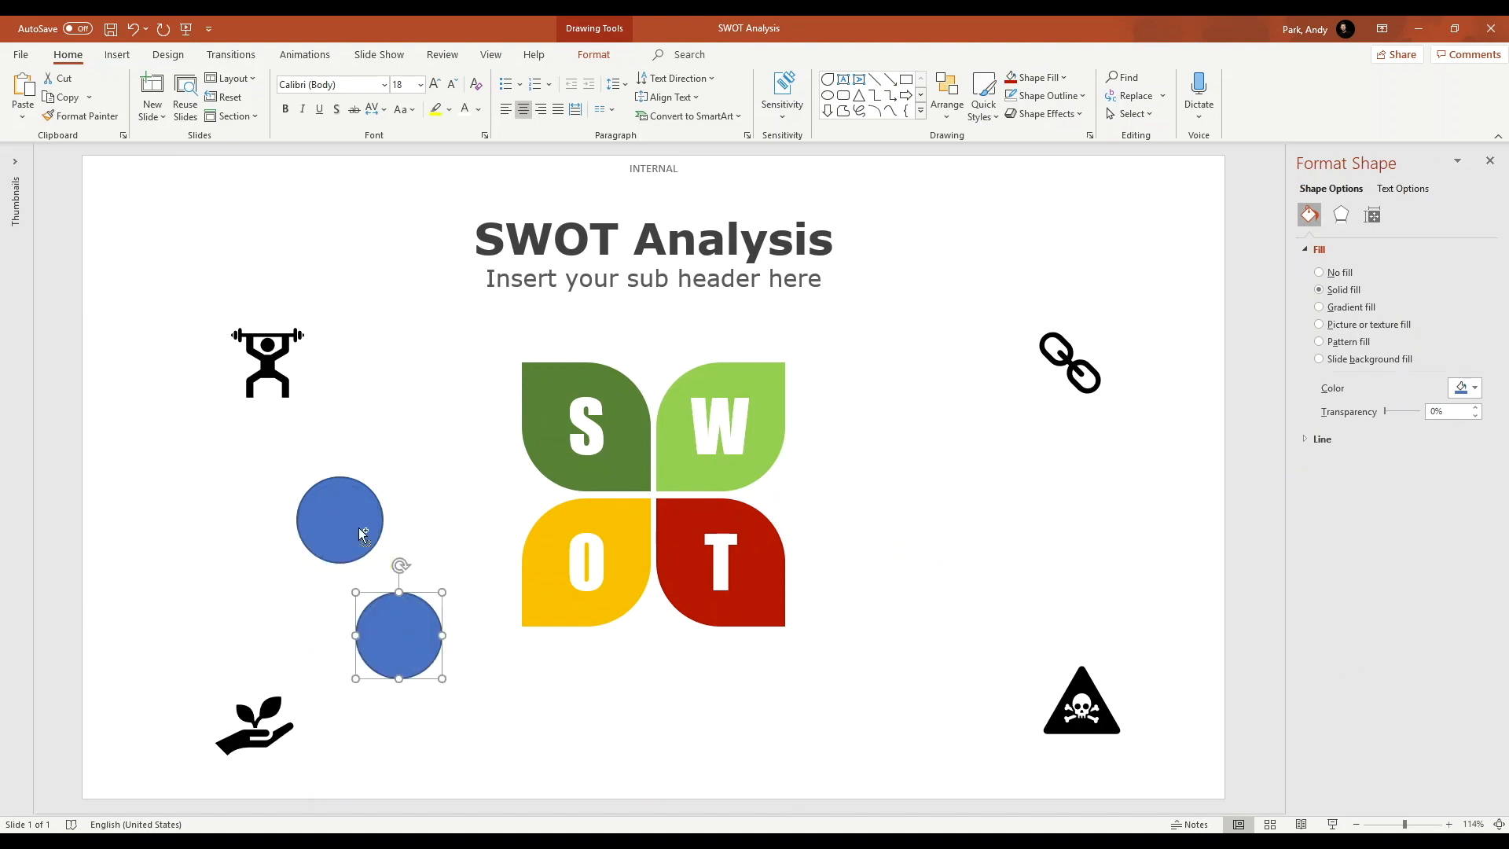
left_click_drag(397, 633, 934, 456)
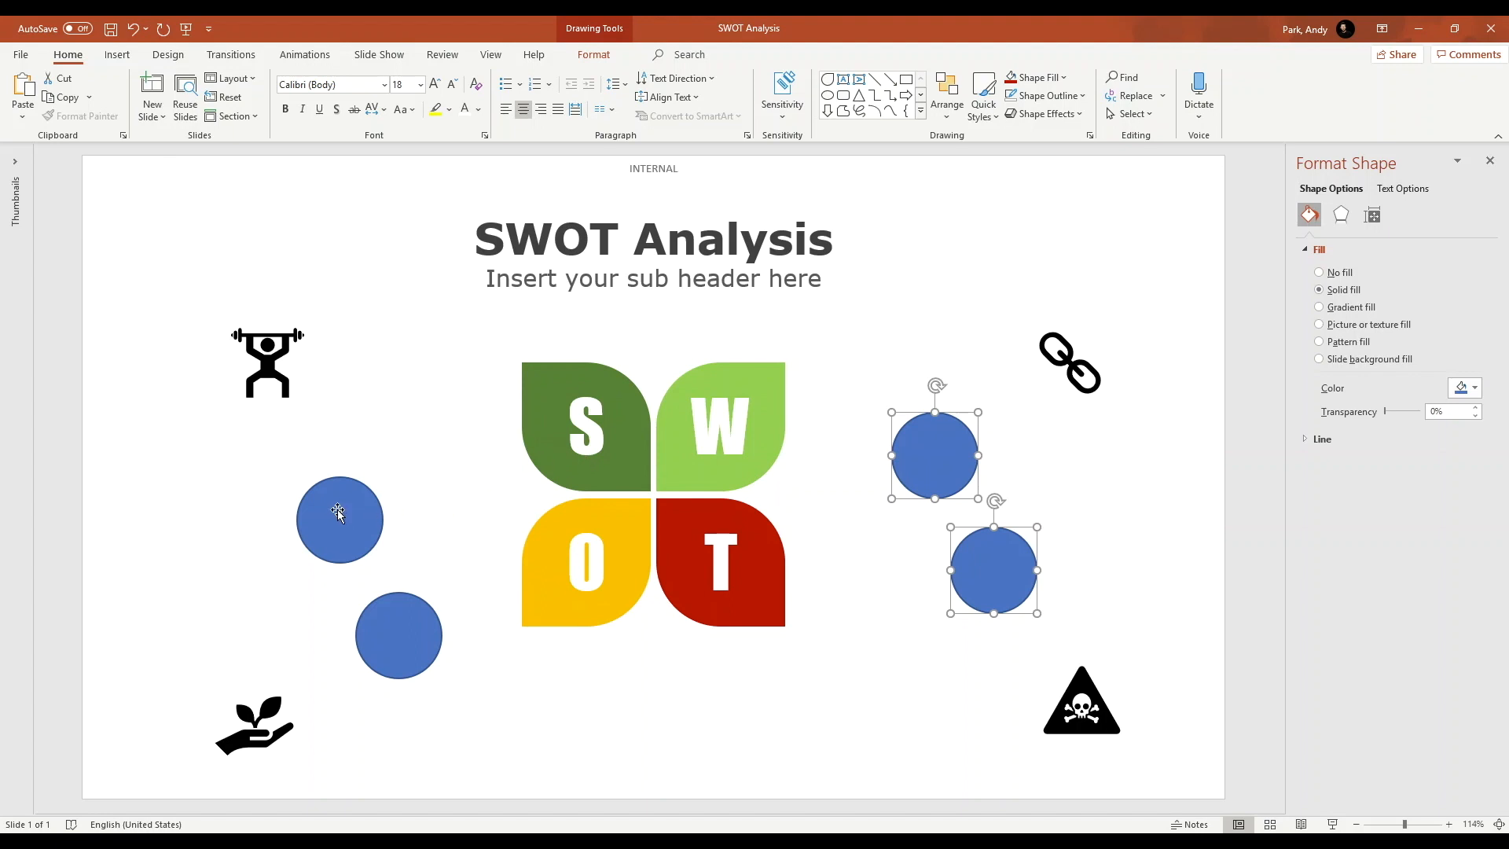
left_click(399, 635)
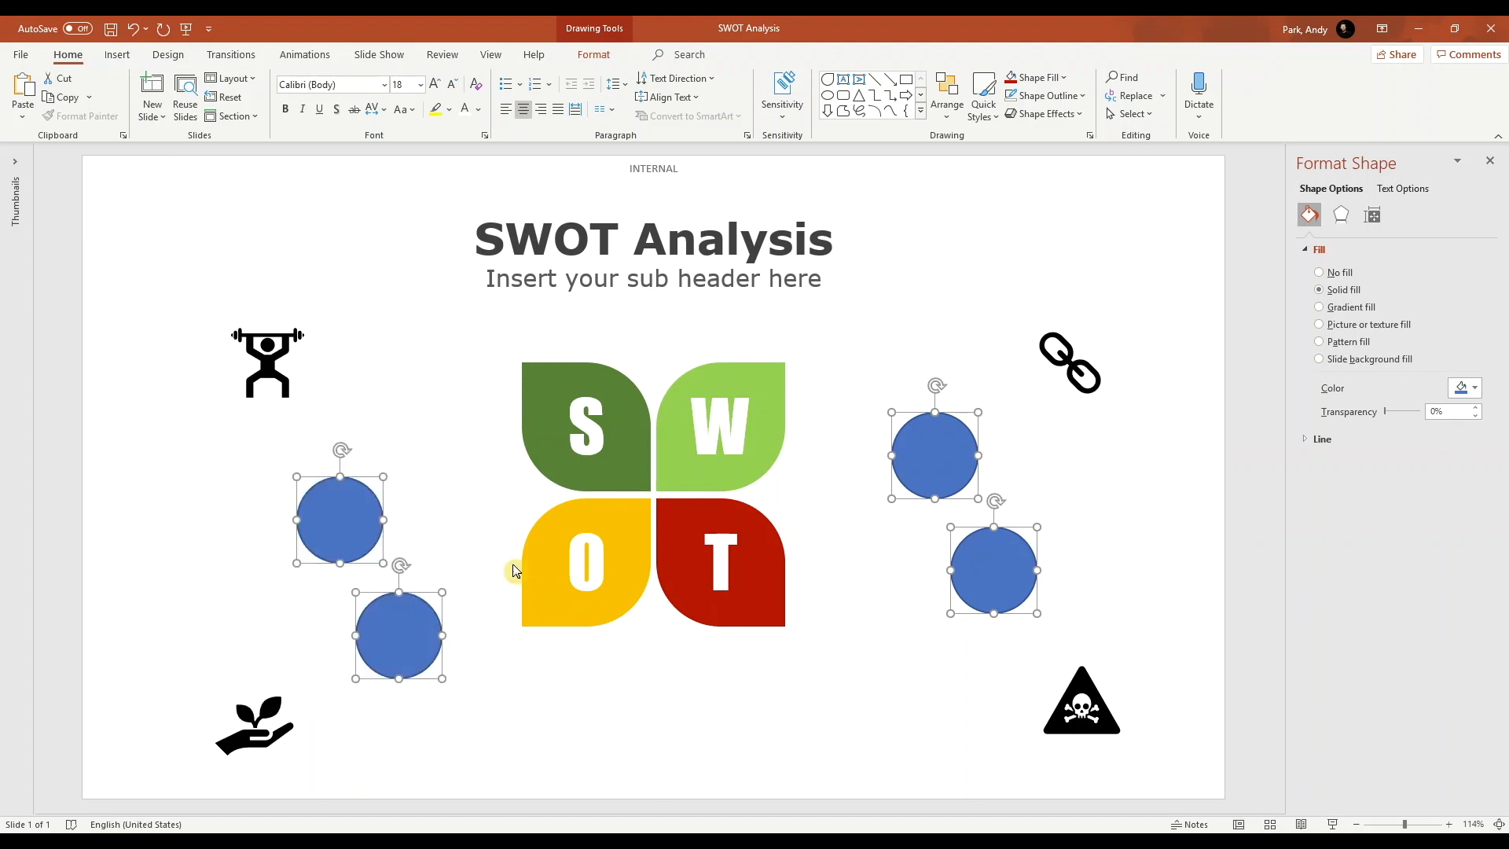
left_click(594, 53)
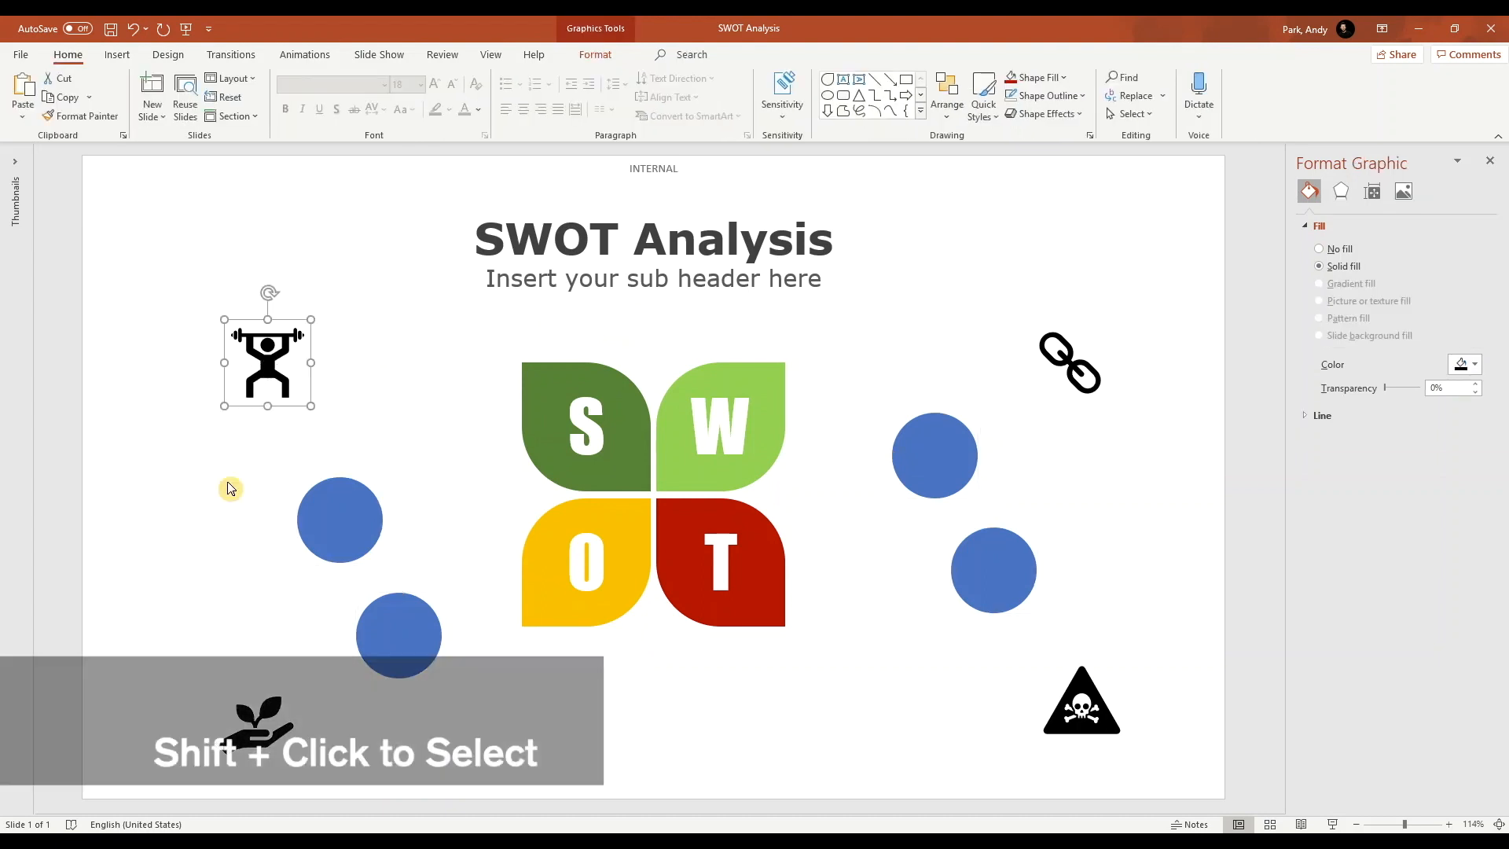
Set all four selected icons to 0.7 inch height with aspect ratio locked.
left_click(255, 726)
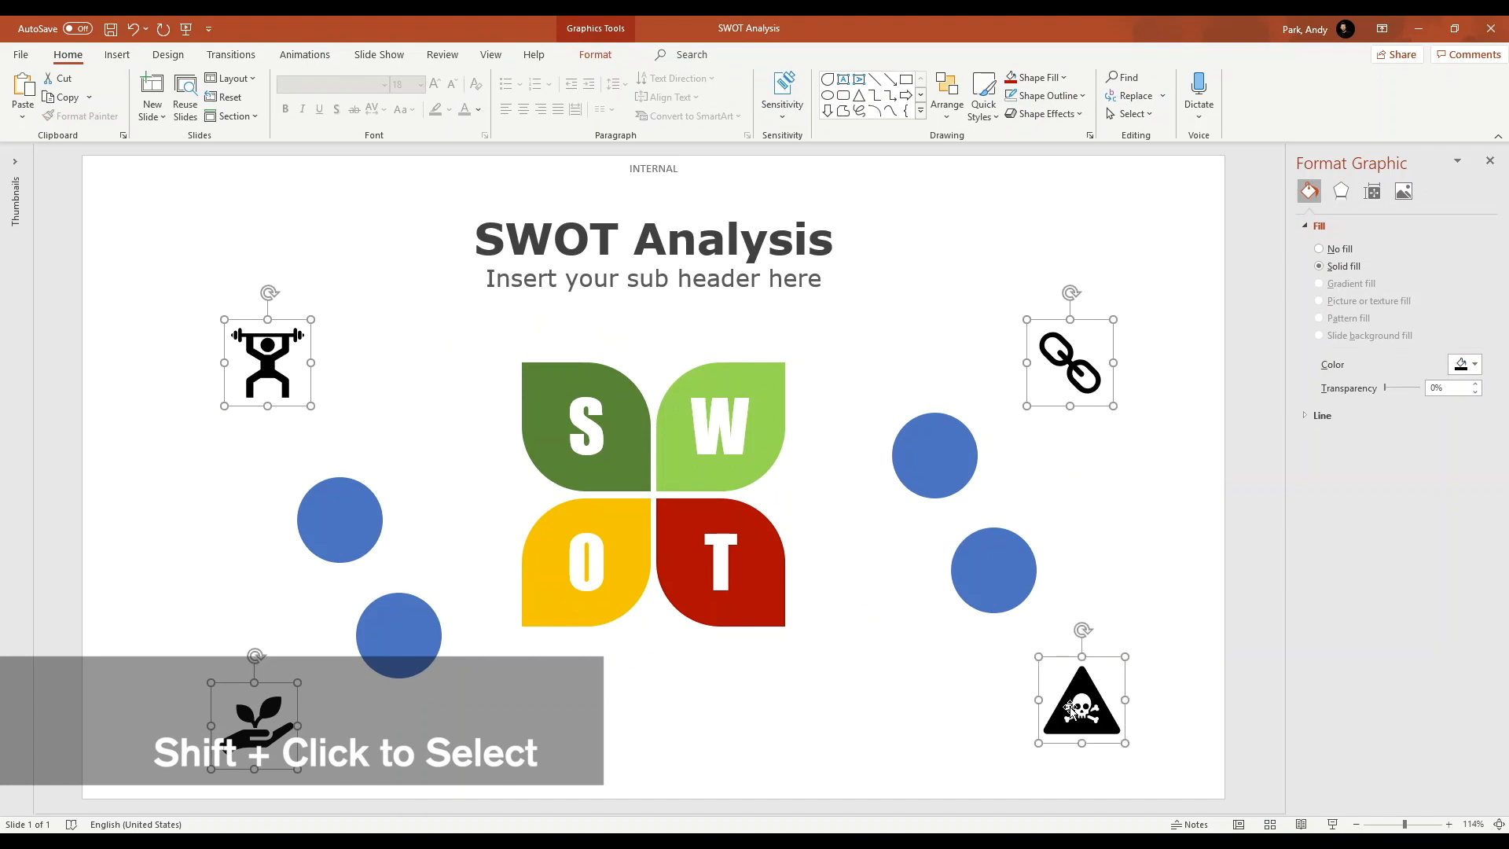
left_click(594, 53)
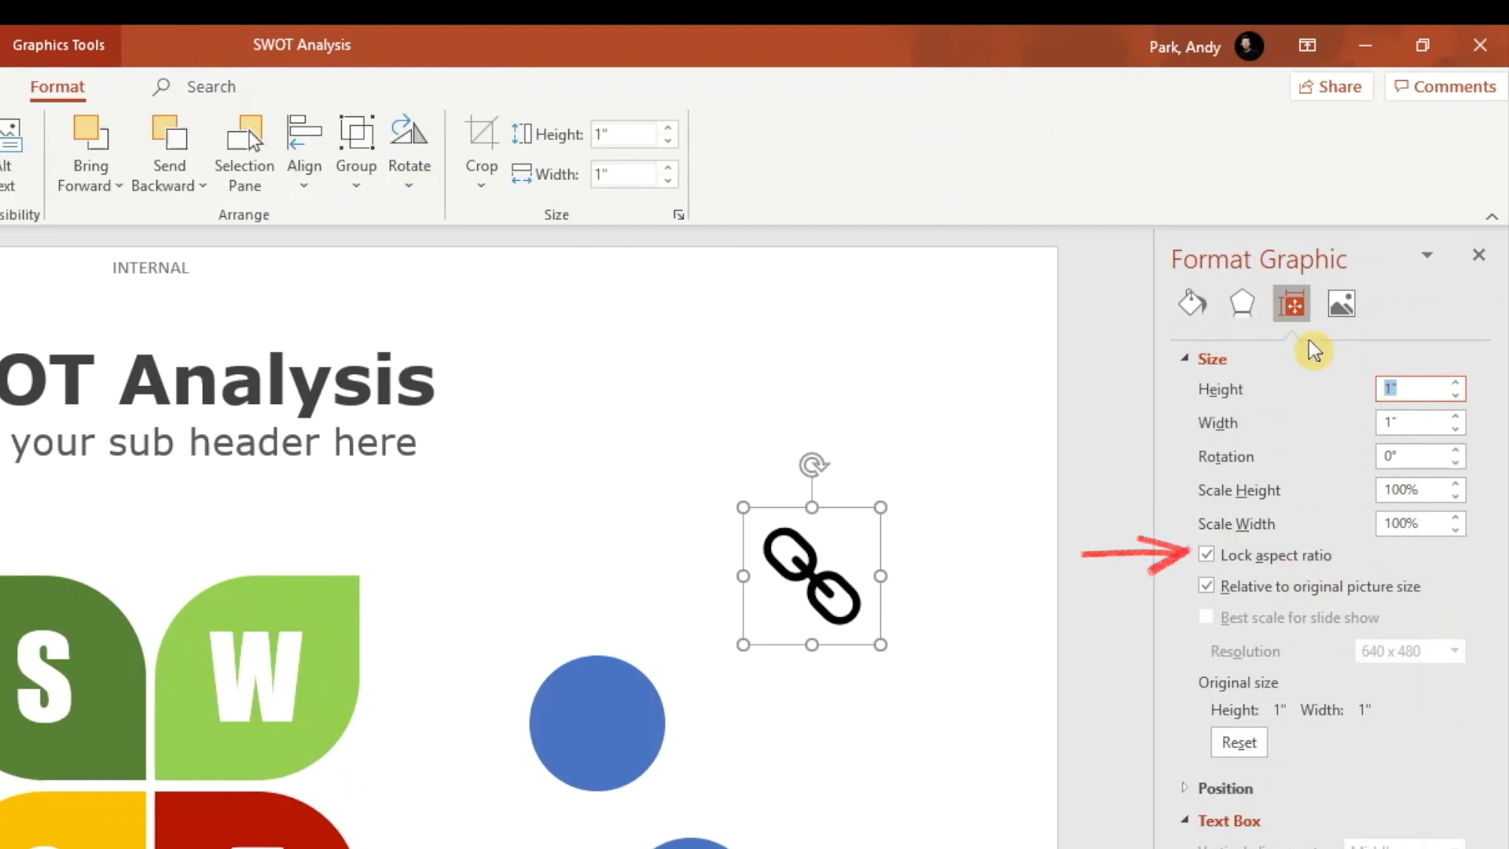
type("0.7")
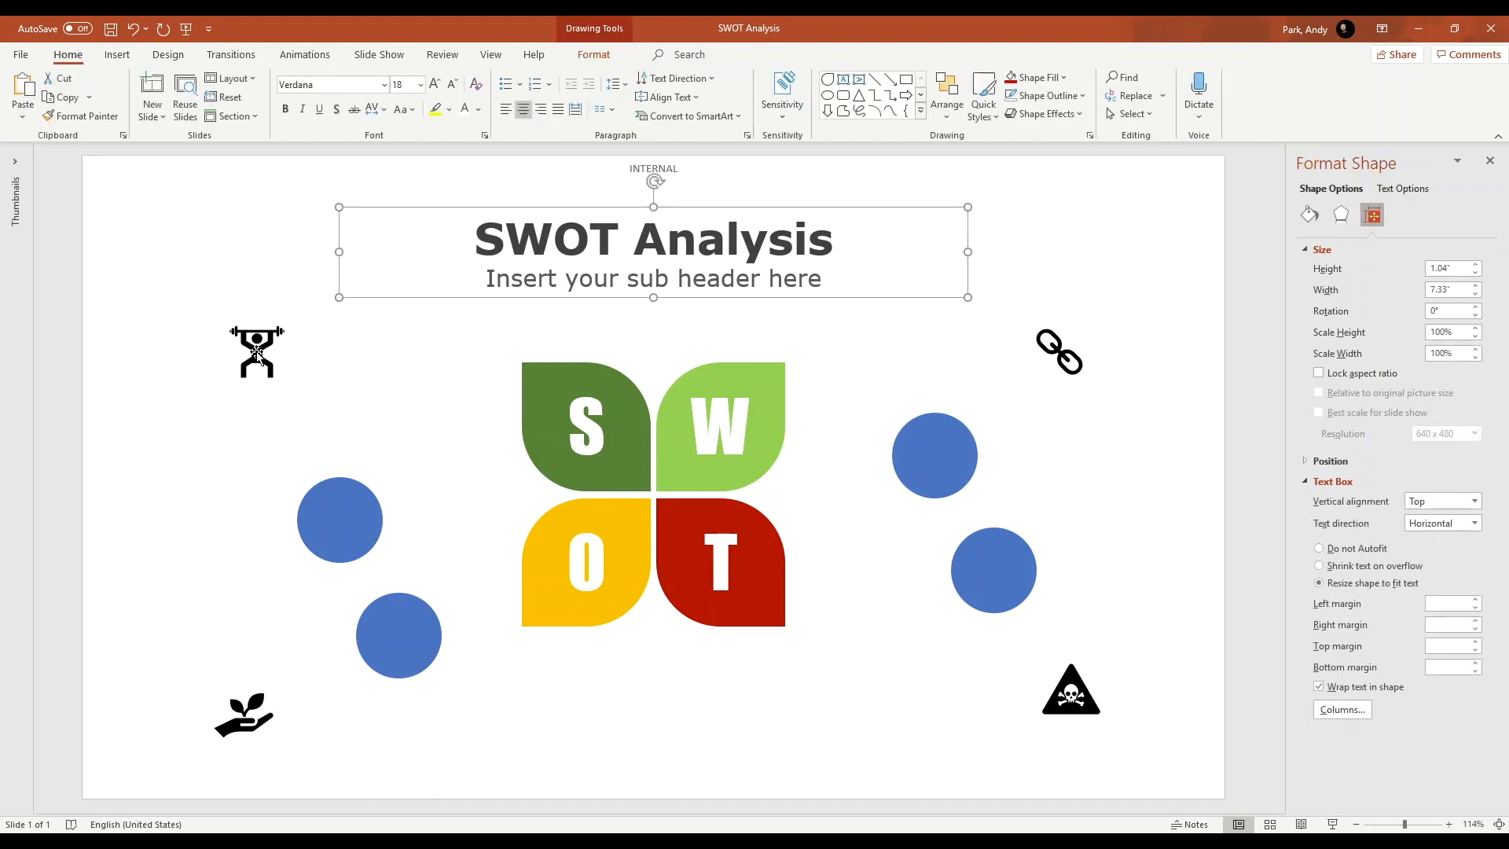
left_click(340, 518)
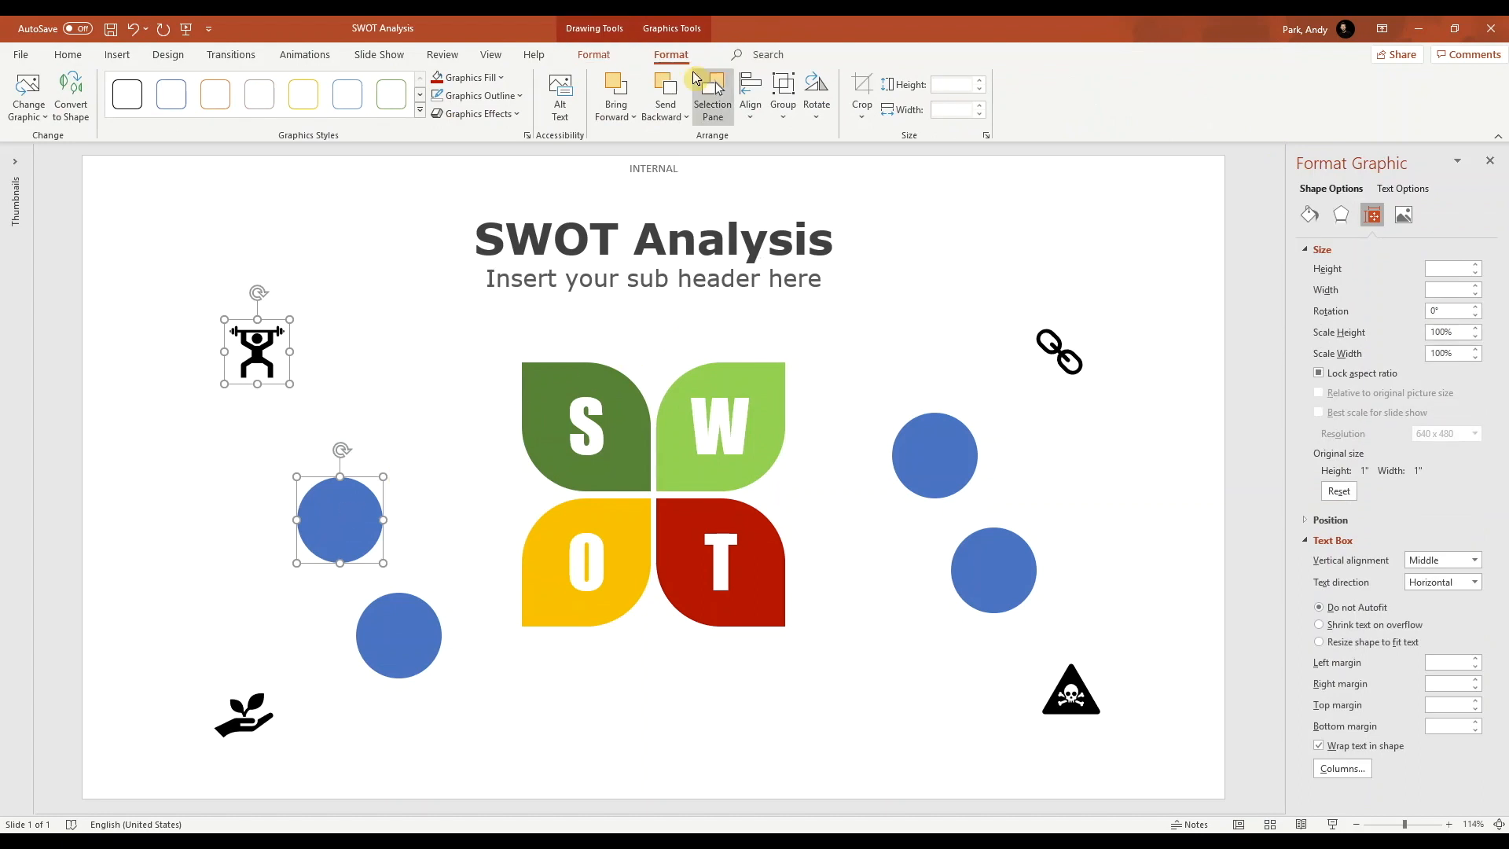
Align the upper-left circle and weightlifter icon to each other's center and middle.
left_click(750, 92)
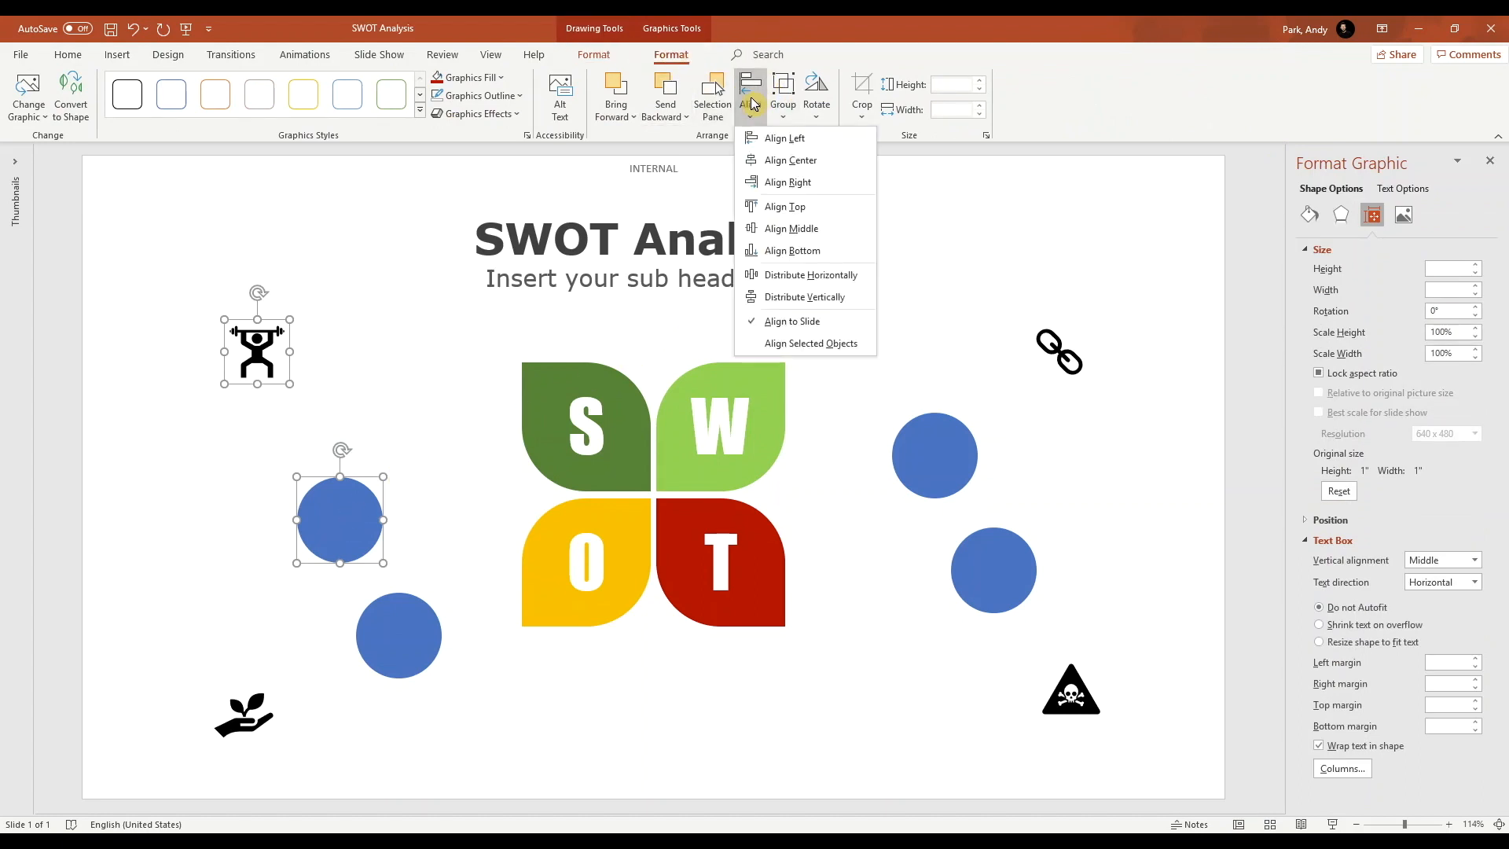
mouse_move(770, 169)
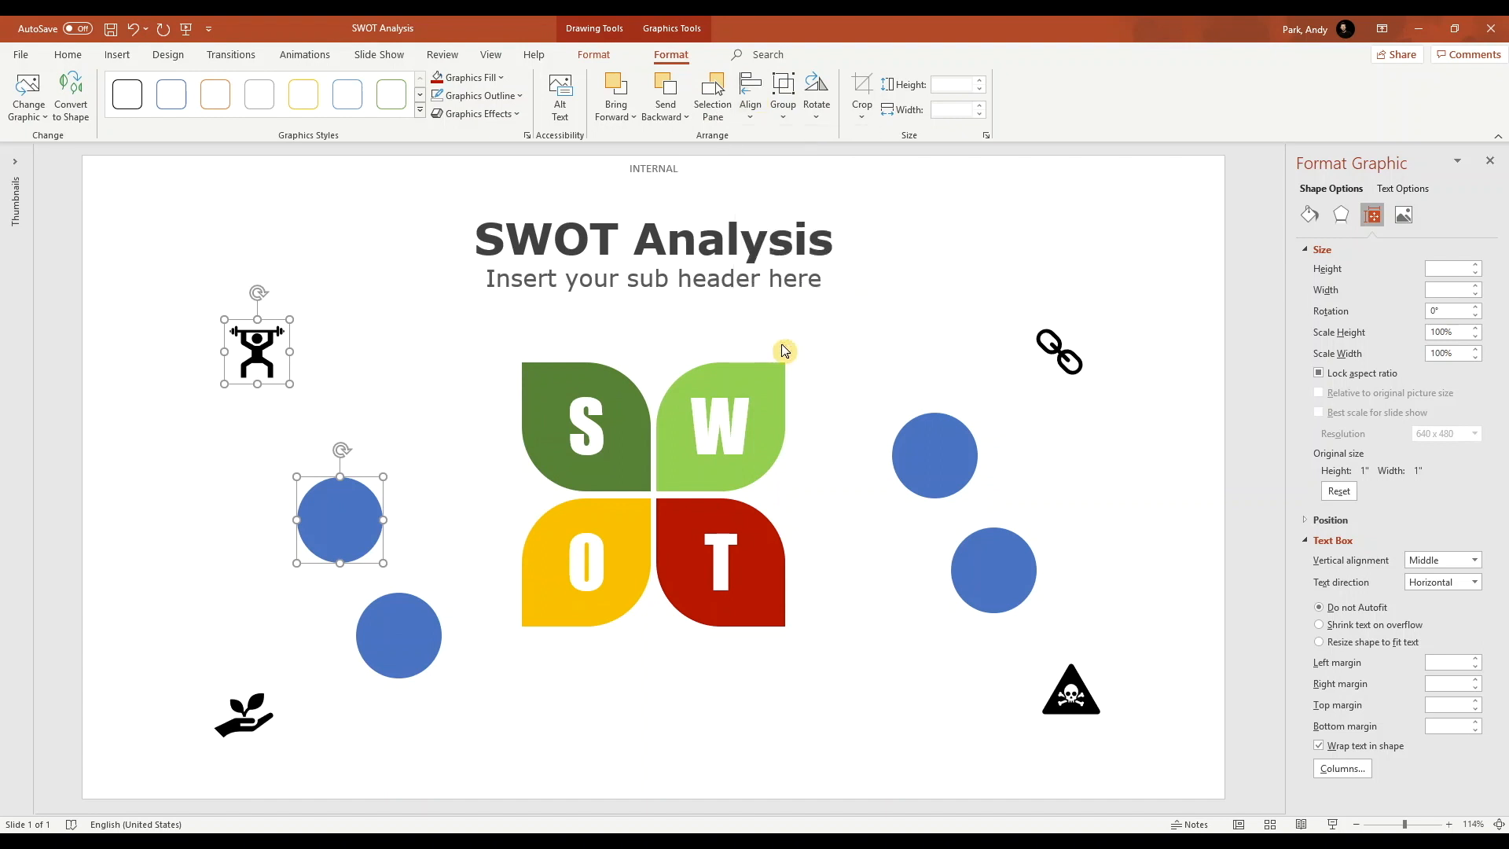
left_click(749, 95)
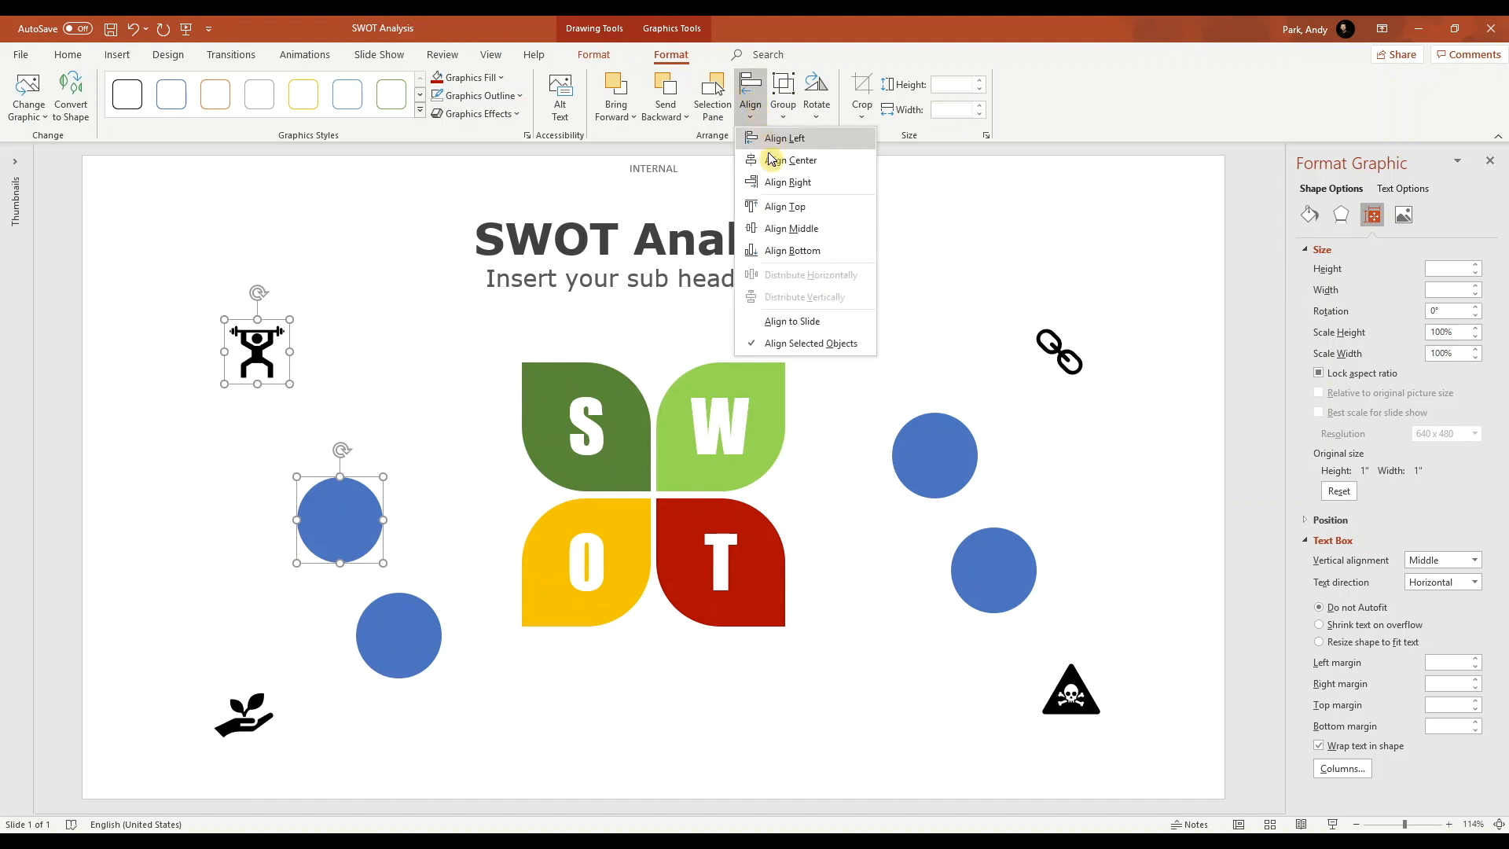
left_click(772, 138)
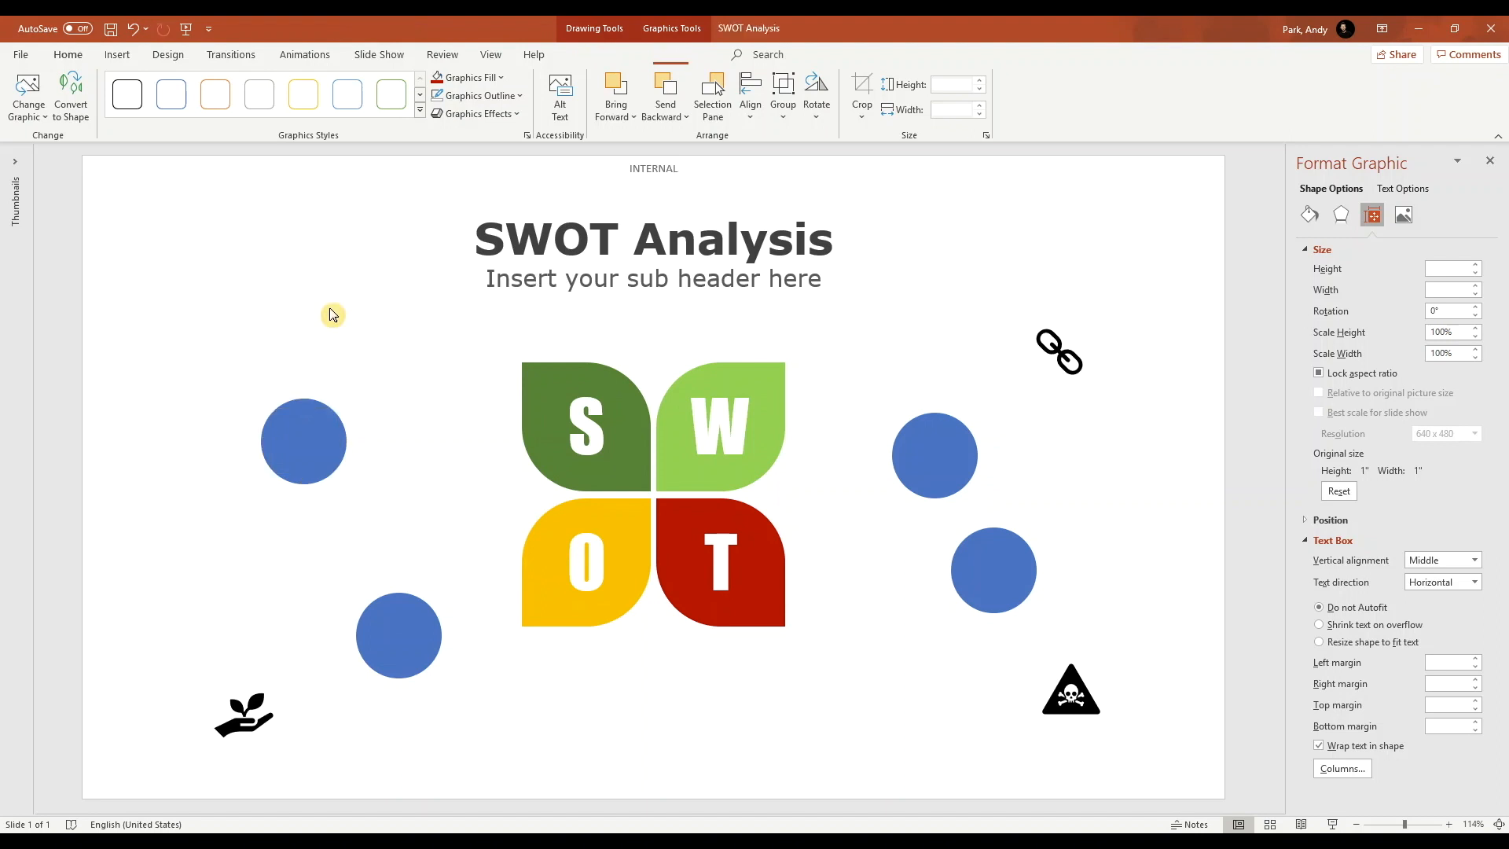
left_click(303, 440)
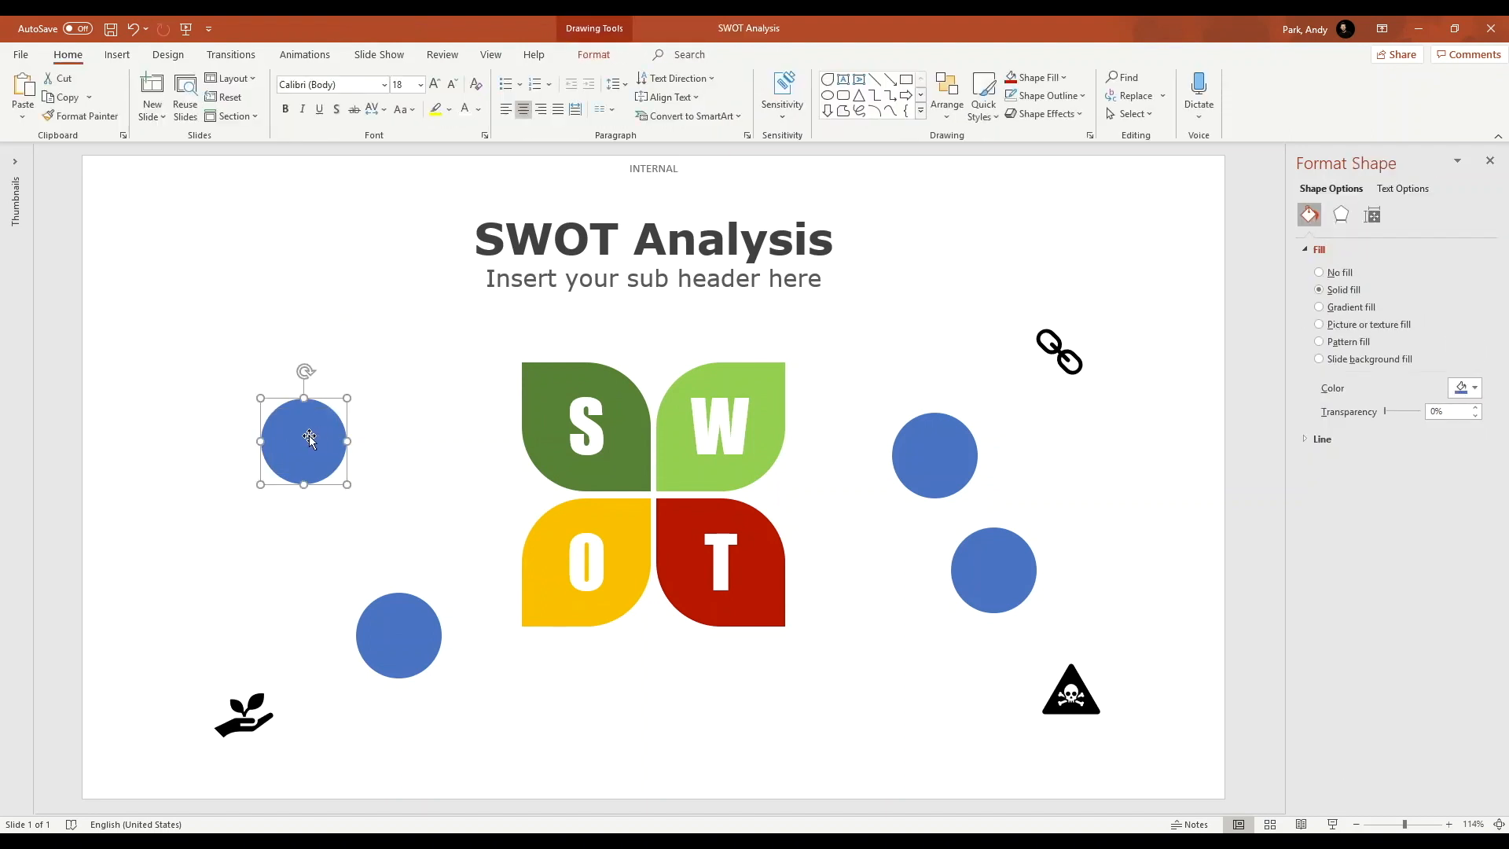
Send the upper-left, upper-right and lower-right circles behind their icons.
right_click(304, 441)
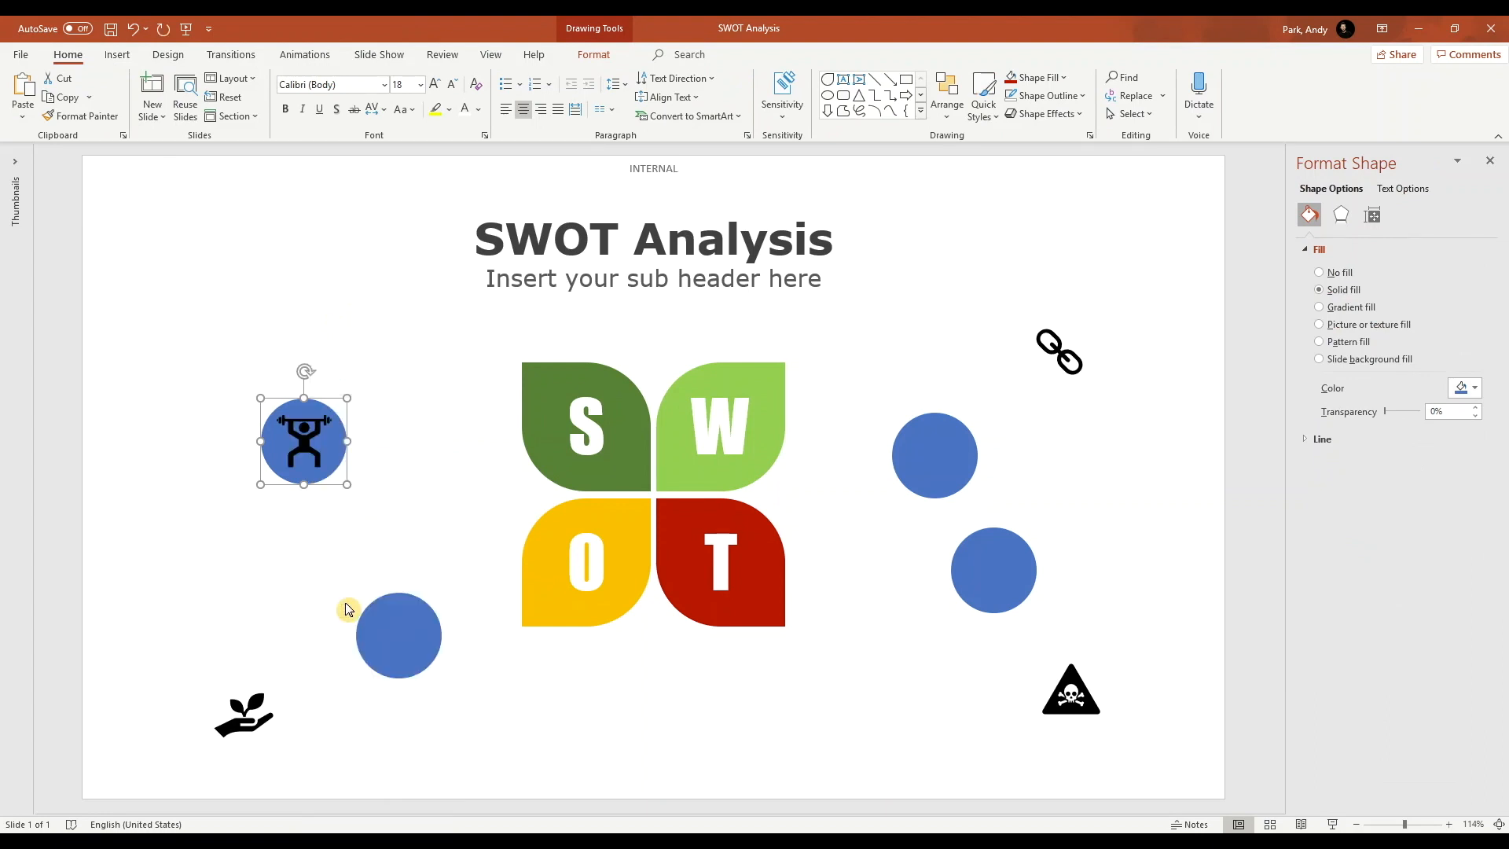
mouse_move(336, 606)
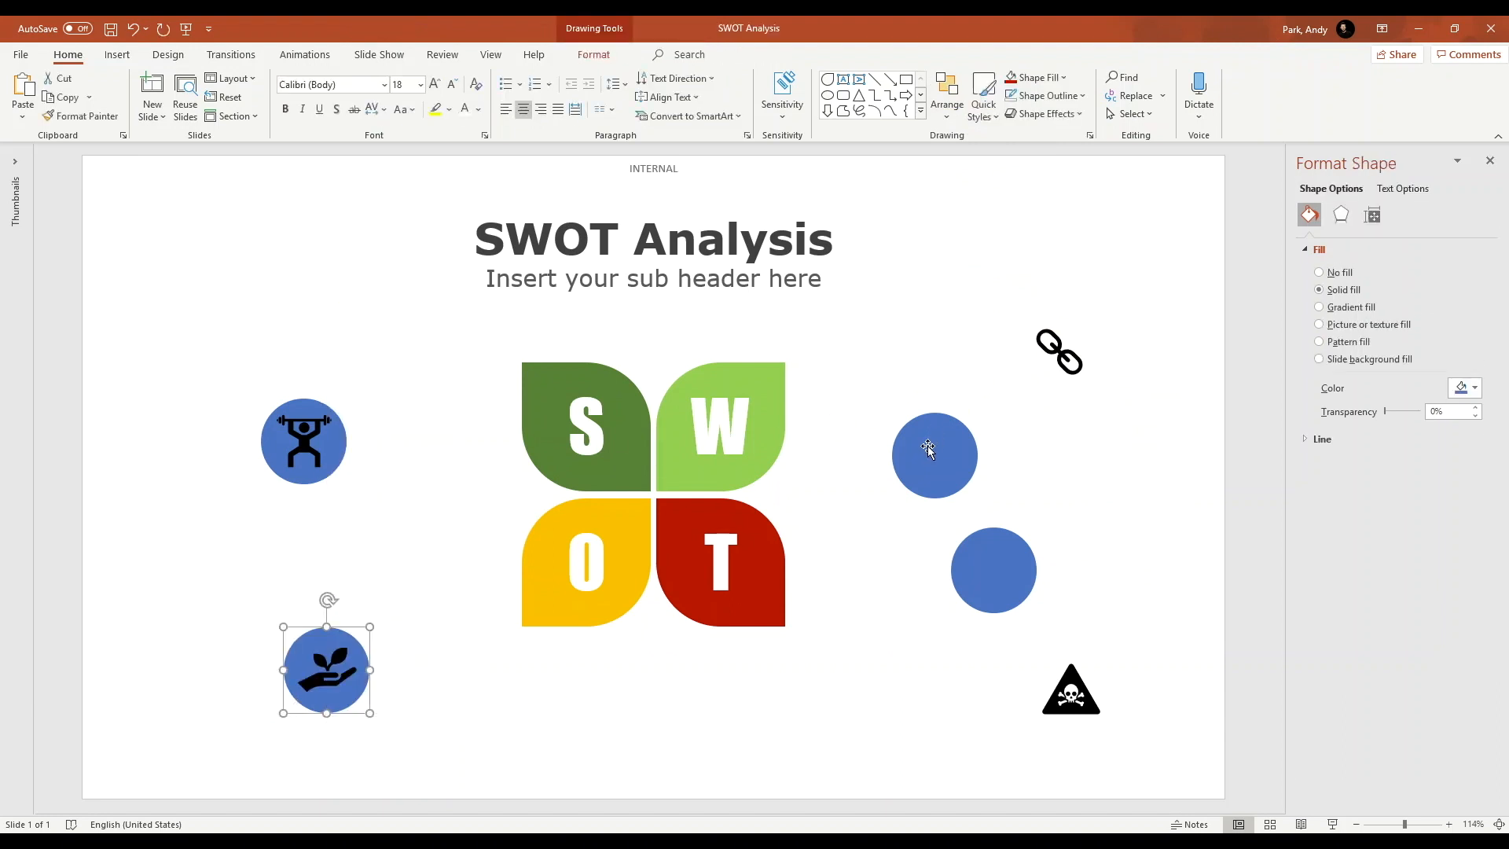
left_click(946, 94)
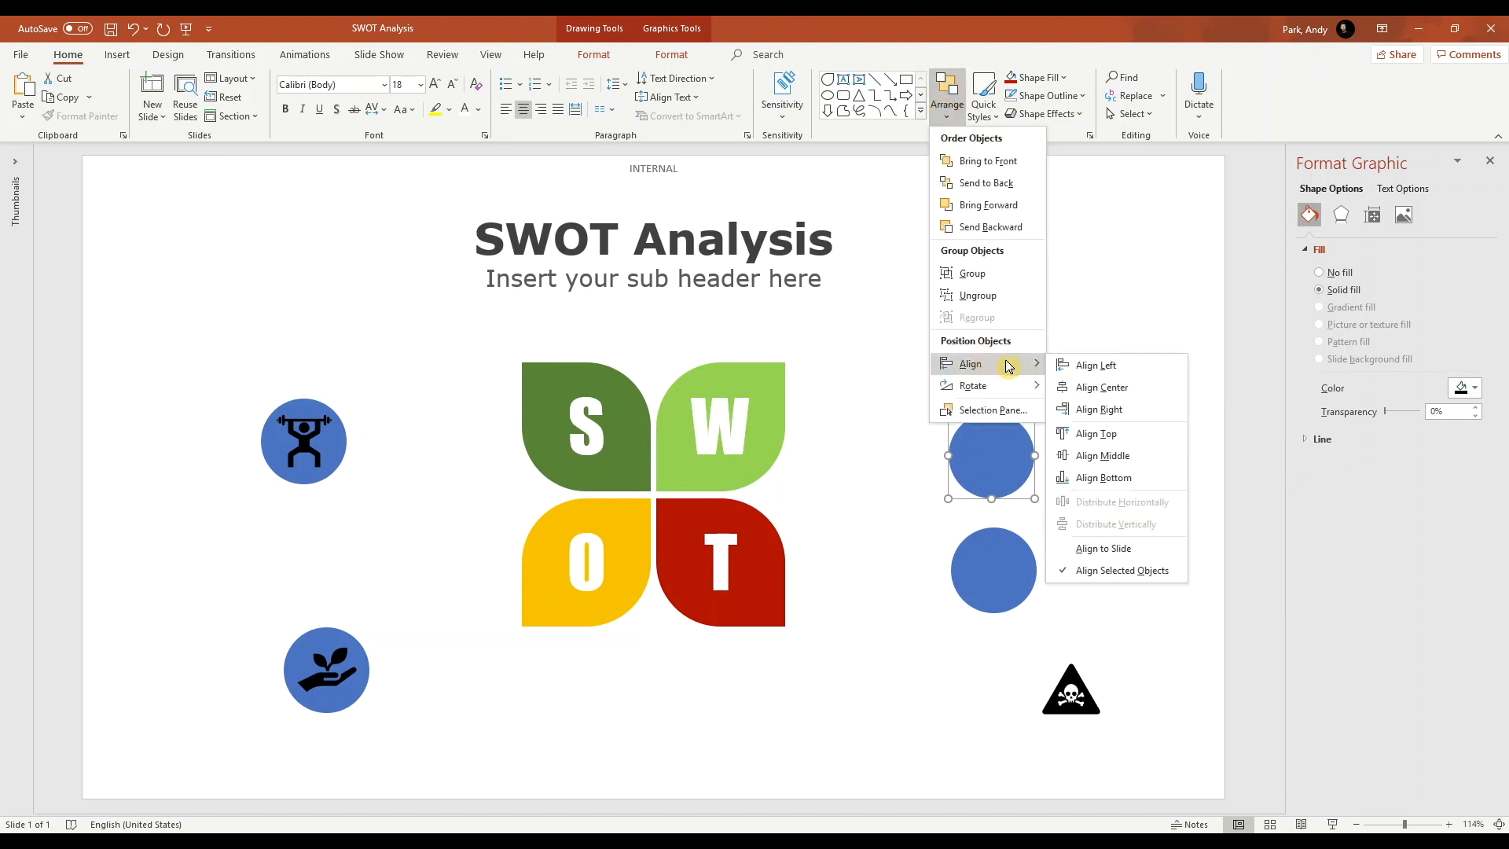
right_click(993, 412)
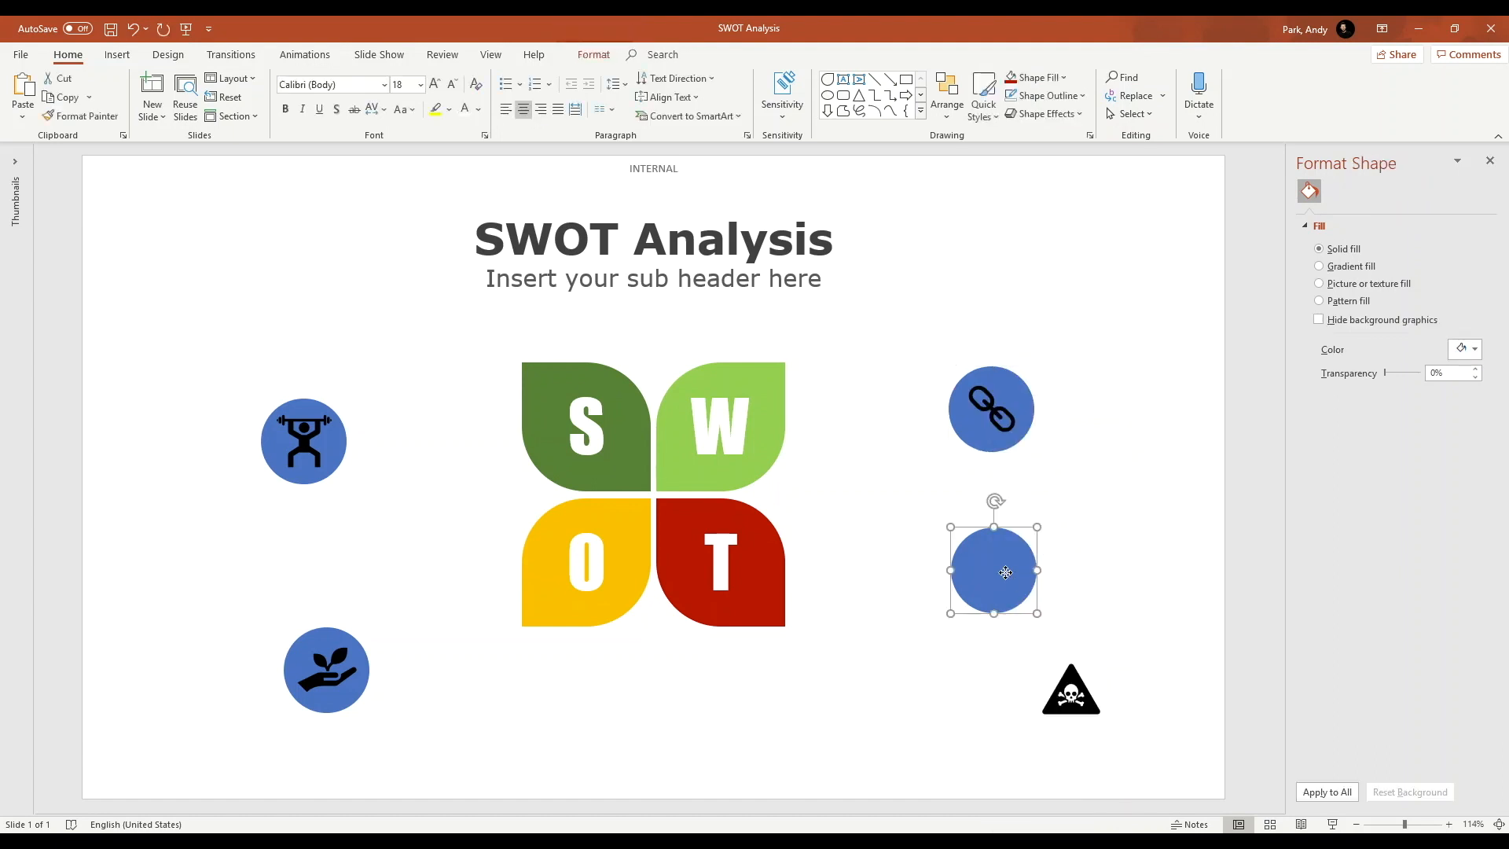
left_click(946, 93)
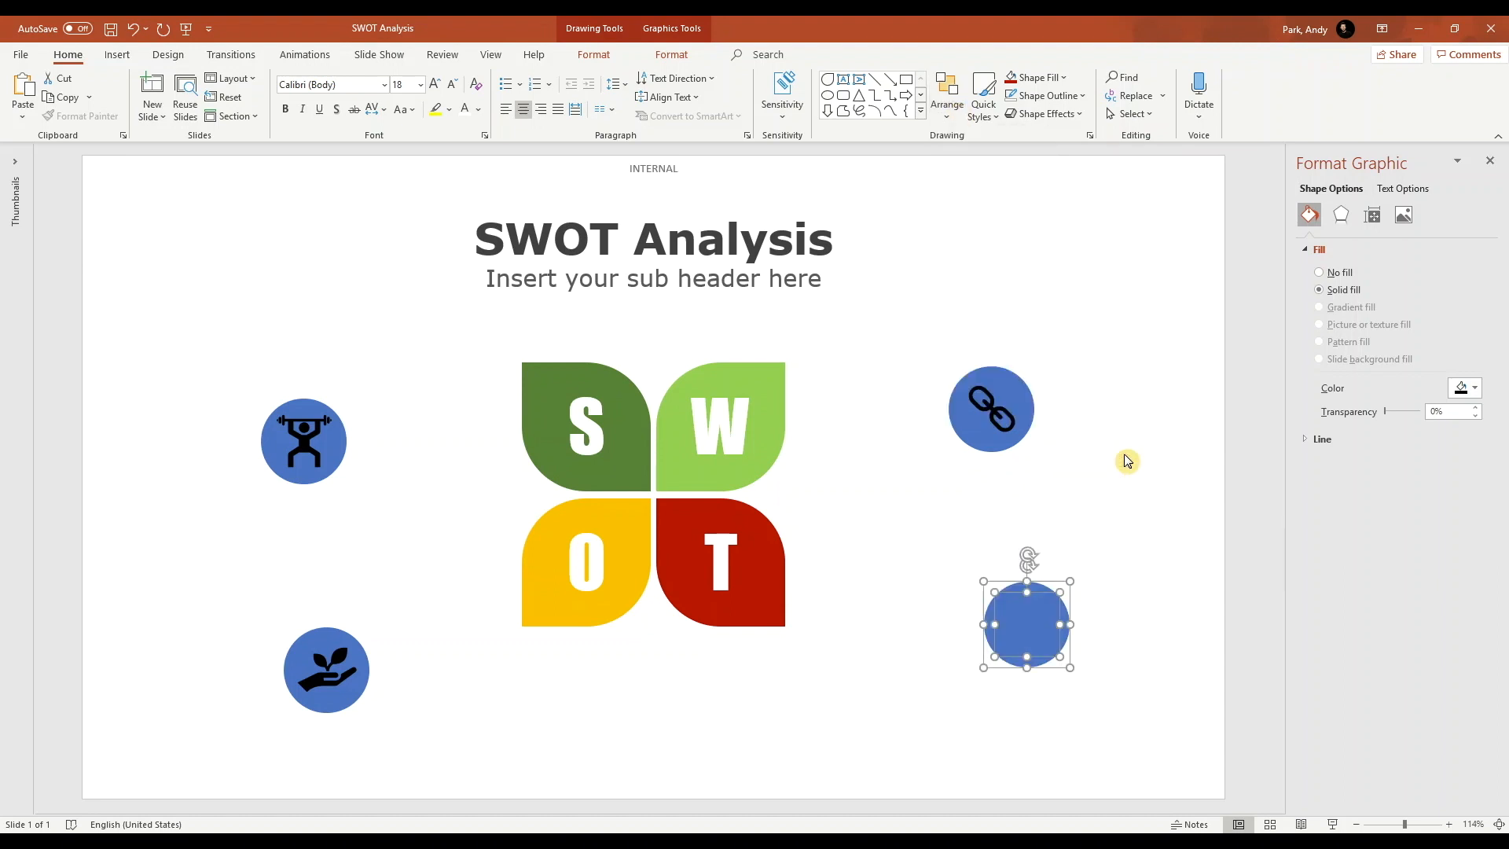
right_click(1025, 623)
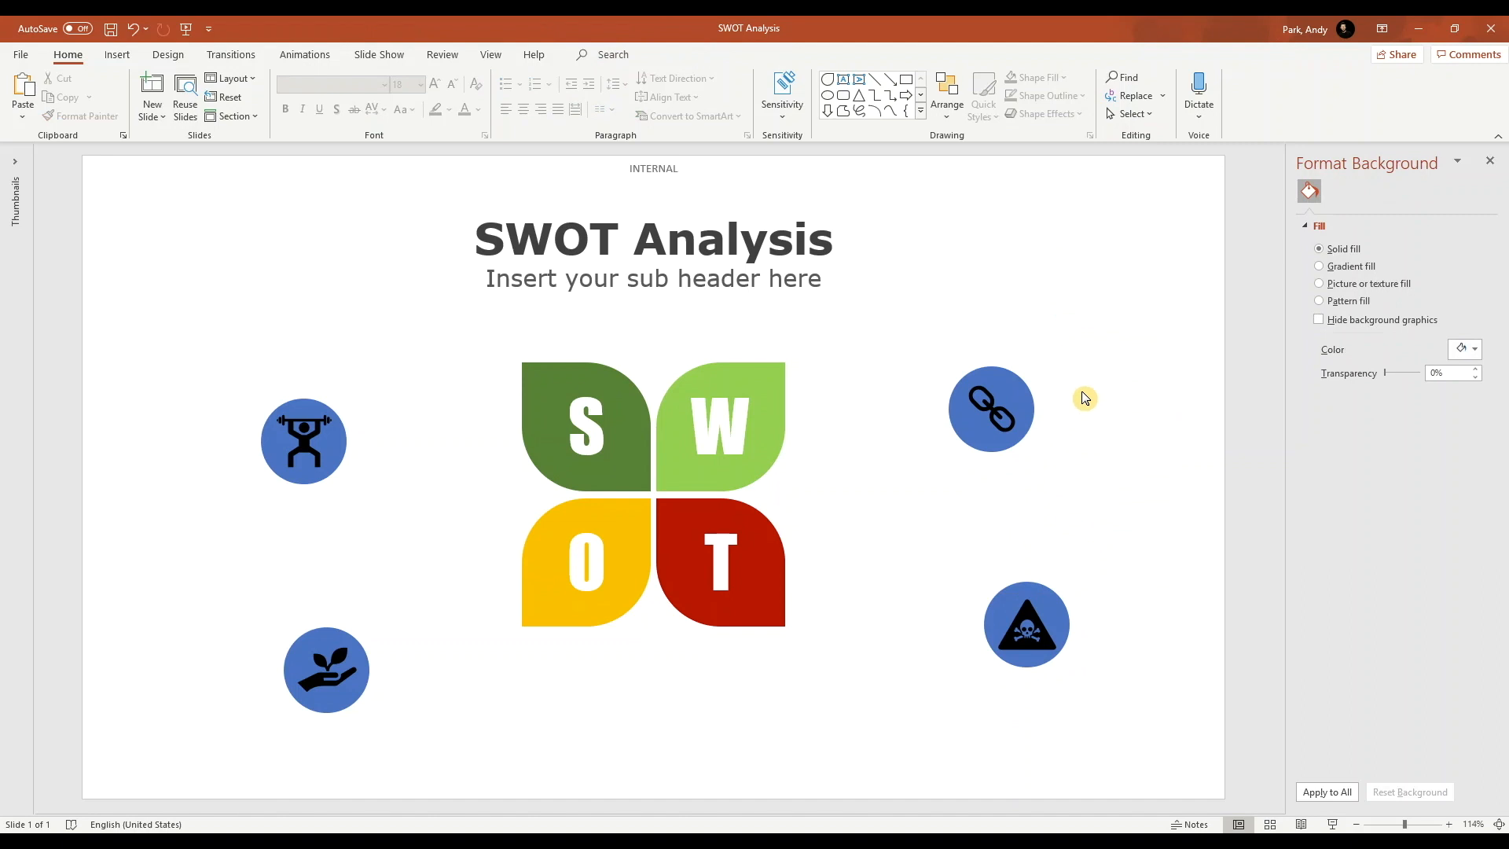
Set the Graphics Fill of the four selected icons to White.
left_click(304, 440)
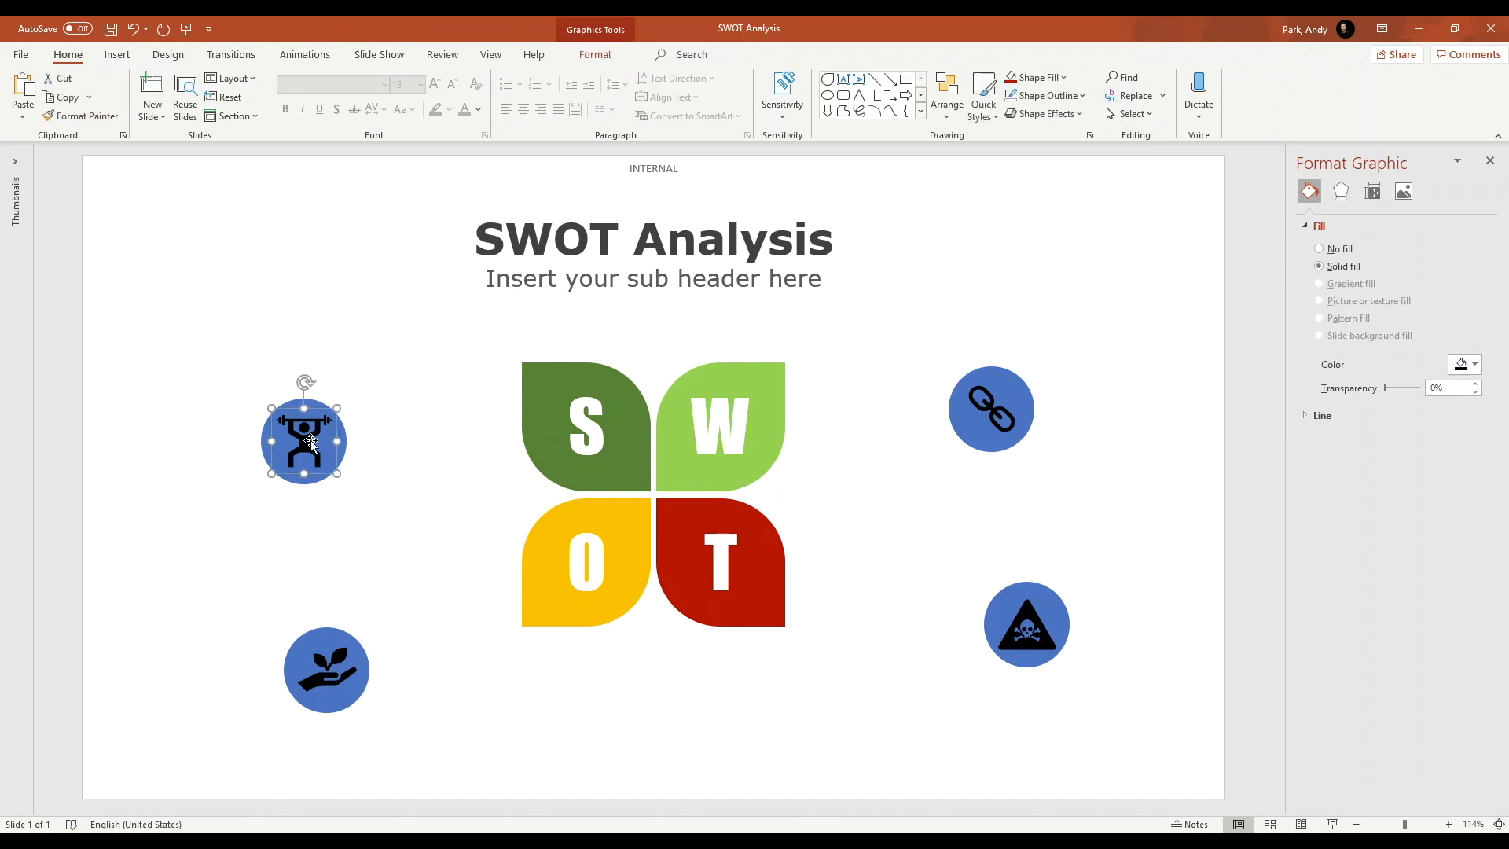
left_click(327, 670)
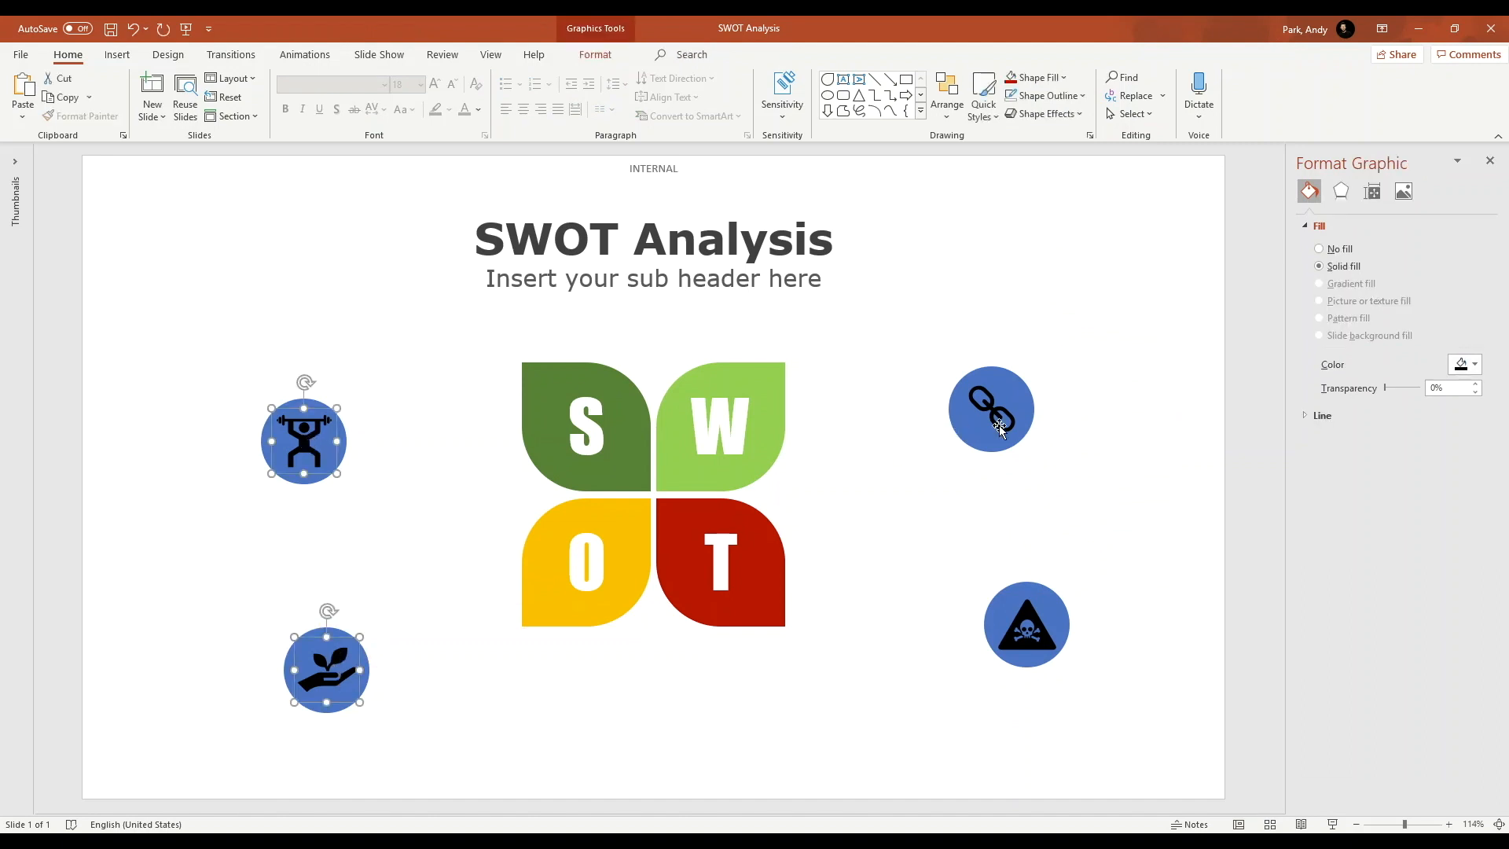
left_click(1028, 624)
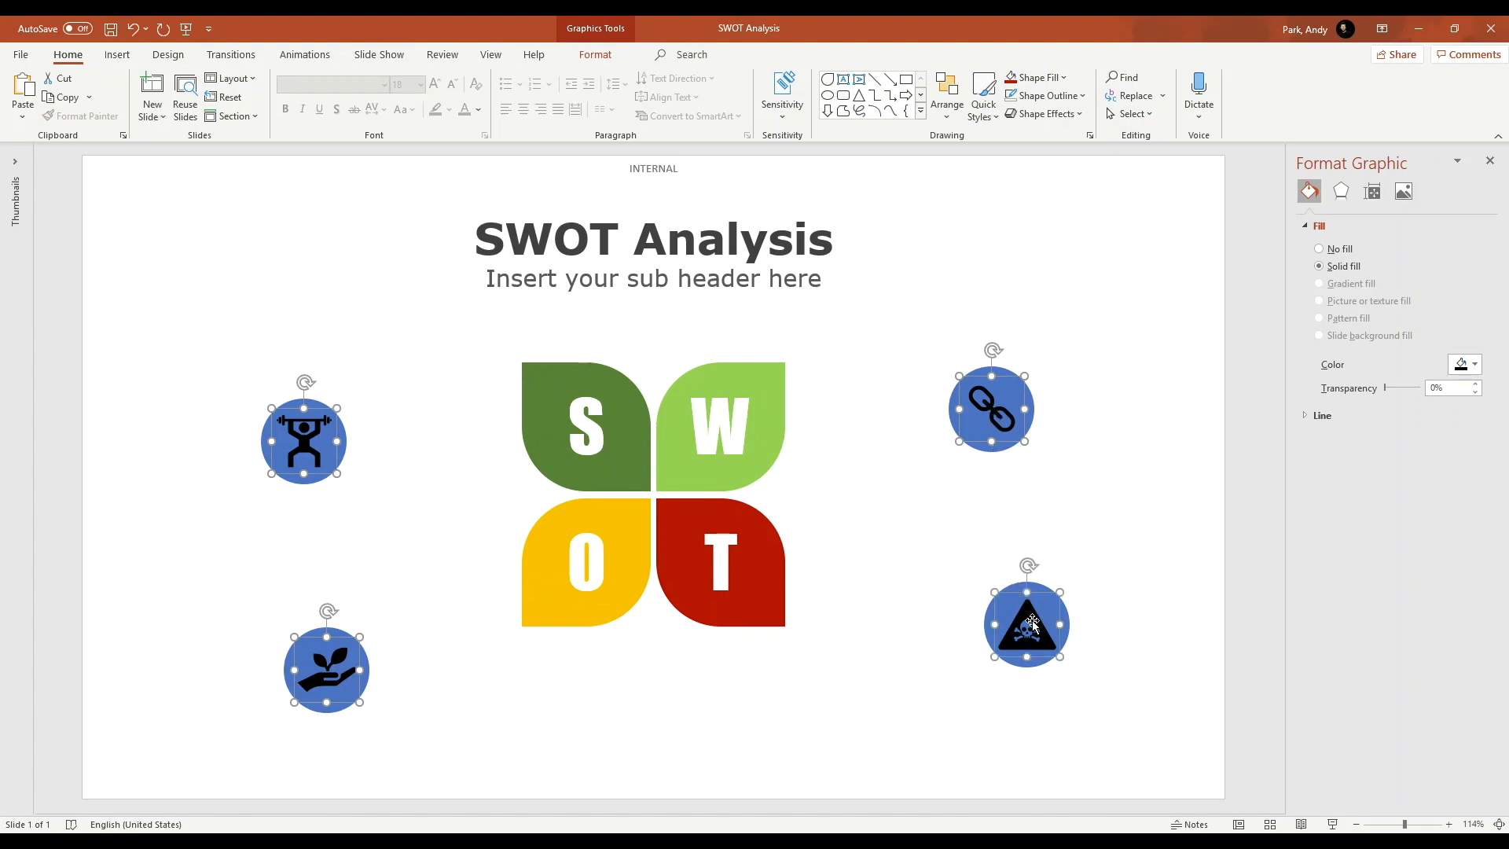
left_click(1063, 75)
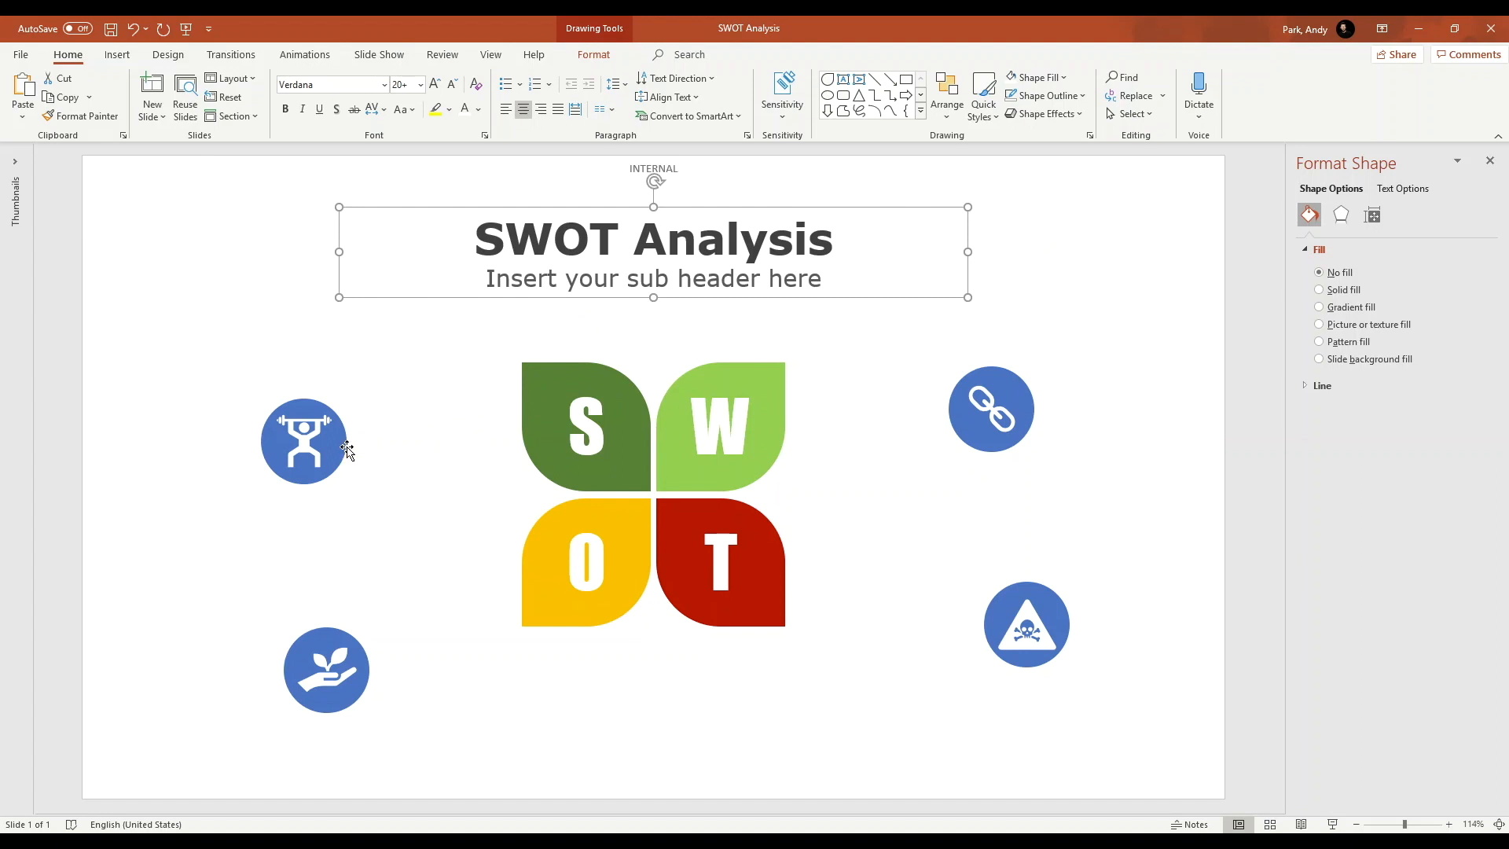
left_click(303, 442)
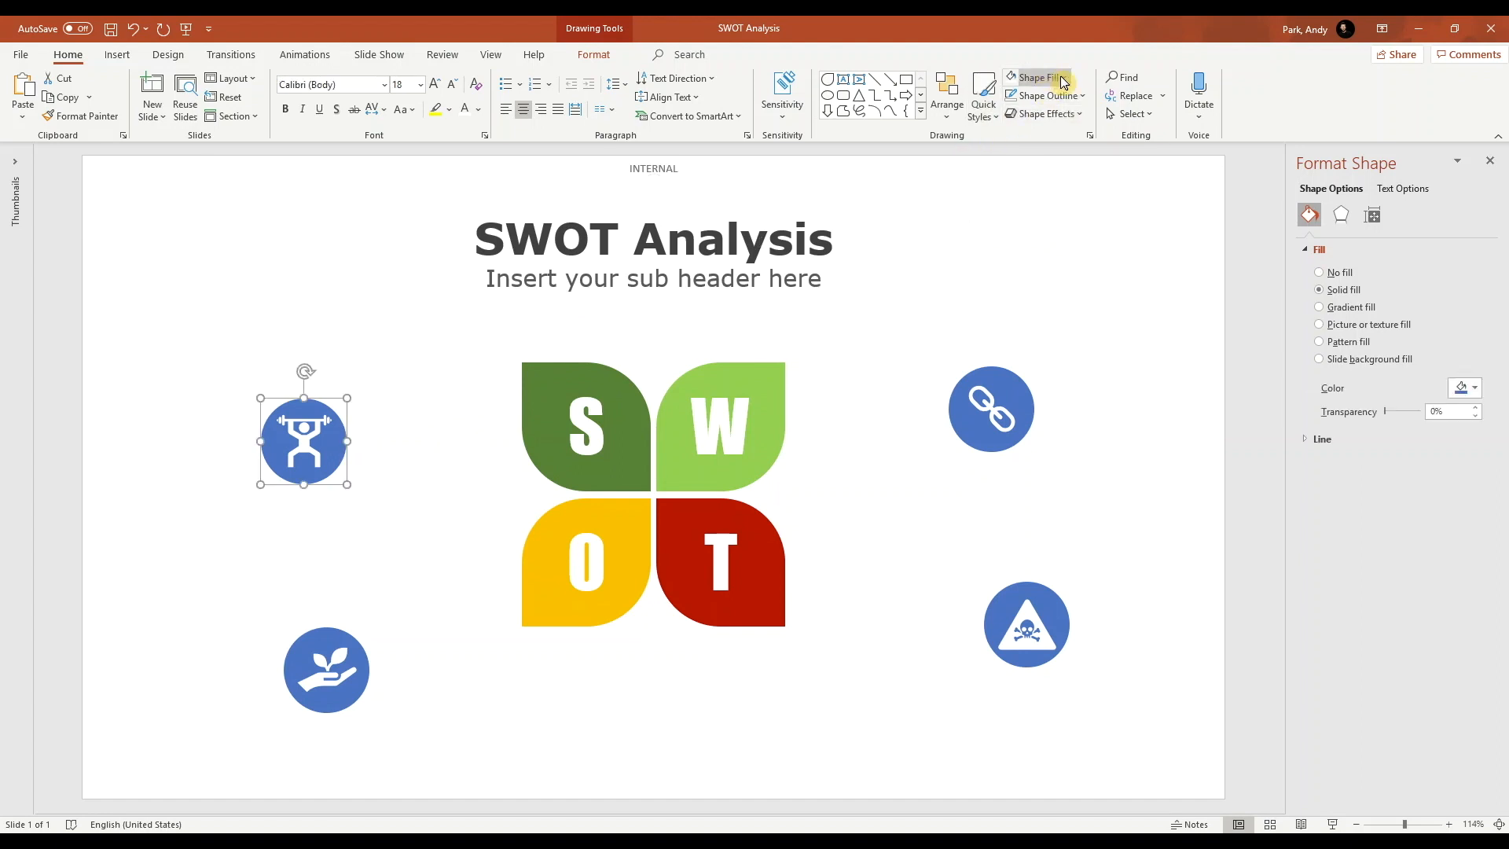
Recolour the circles to the petal colours: dark green, yellow, light green, dark red.
left_click(1036, 77)
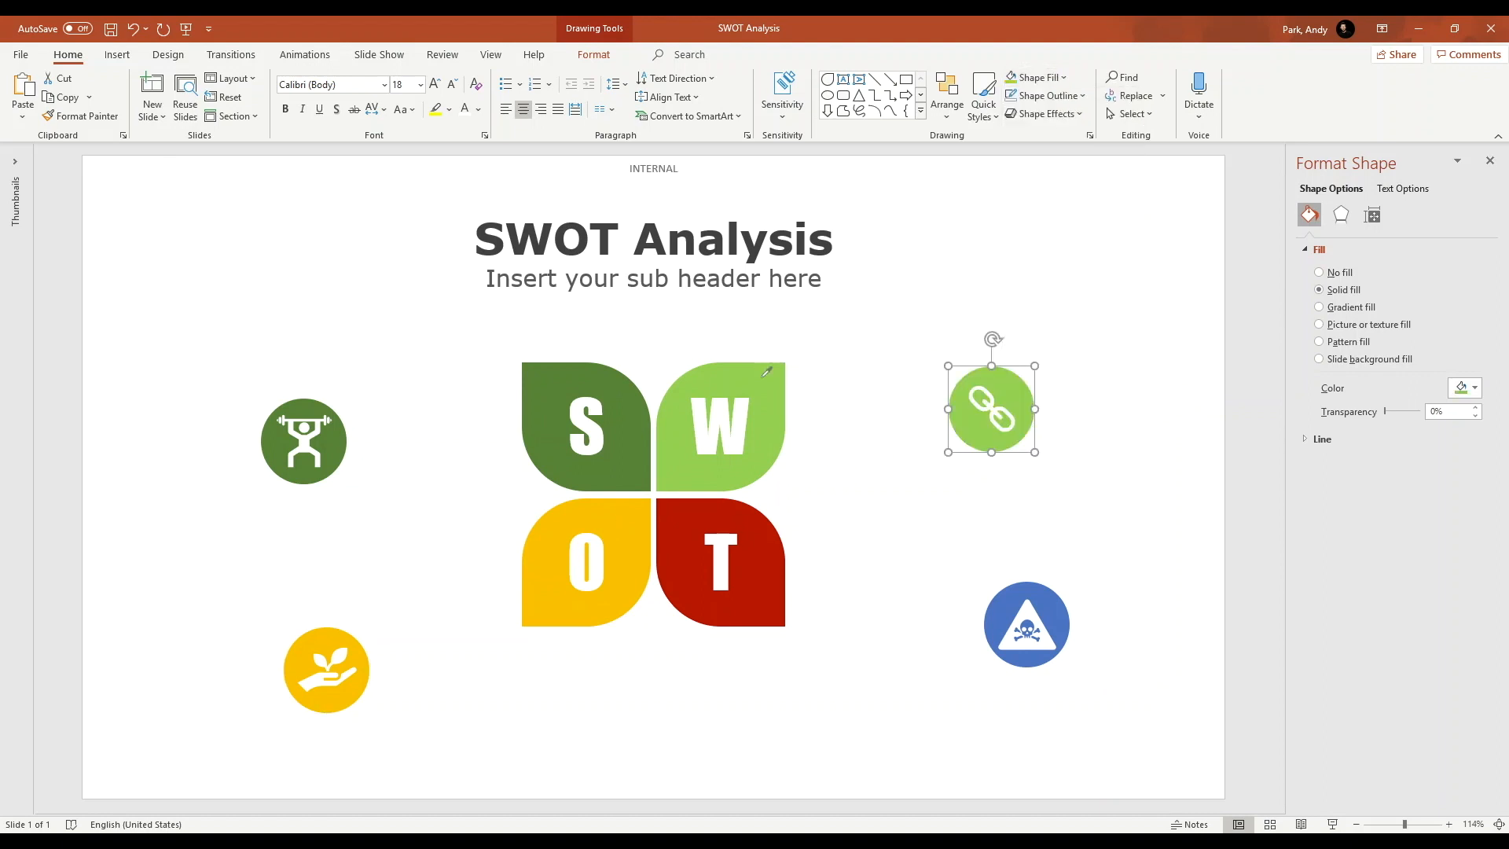
left_click(1038, 77)
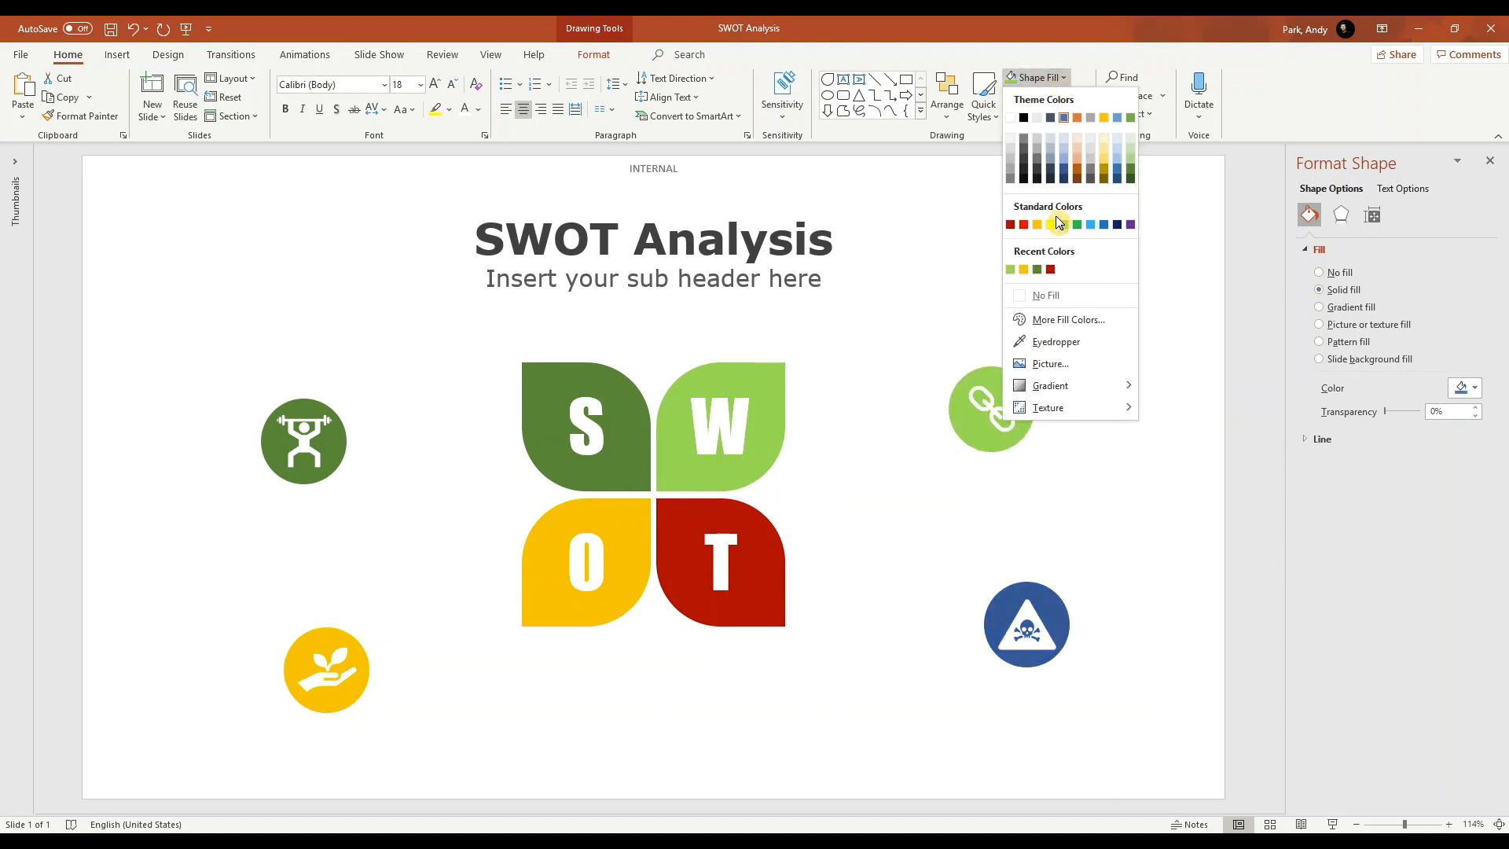
left_click(1010, 223)
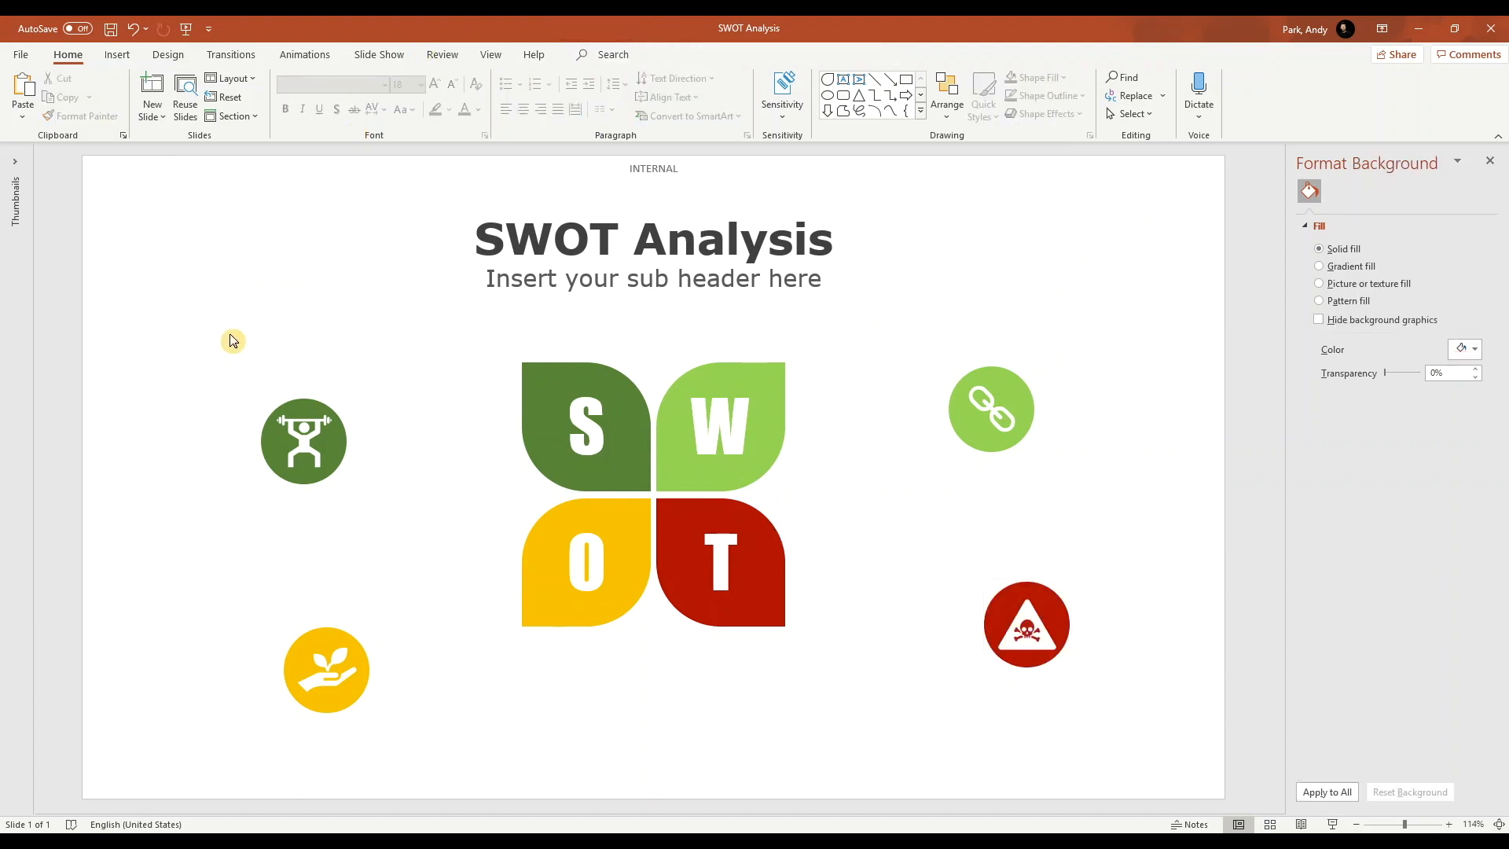
Group each icon with its circle into a single badge via Arrange > Group.
left_click(303, 440)
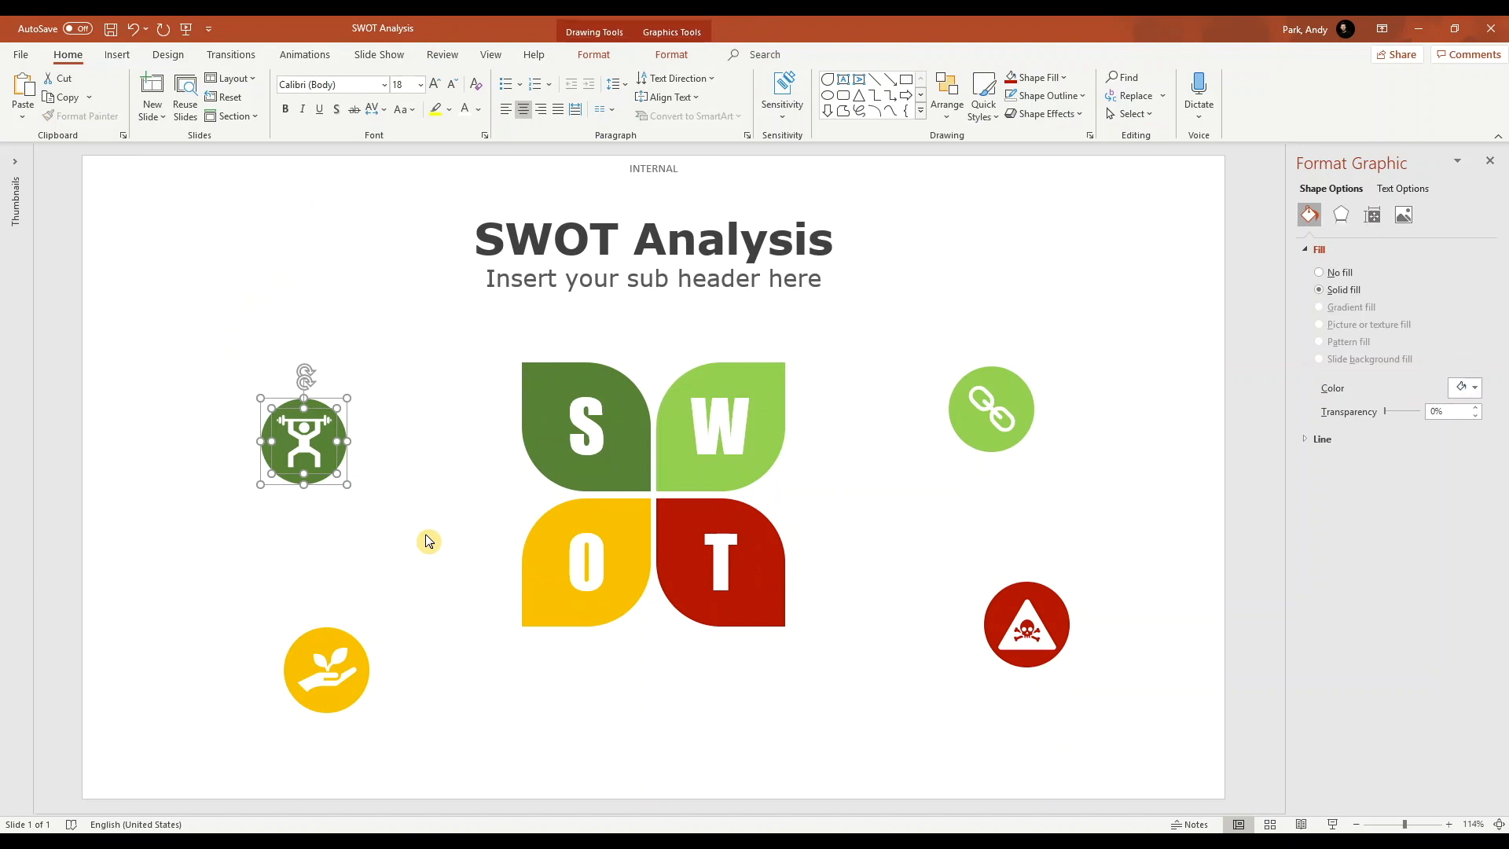
mouse_move(427, 537)
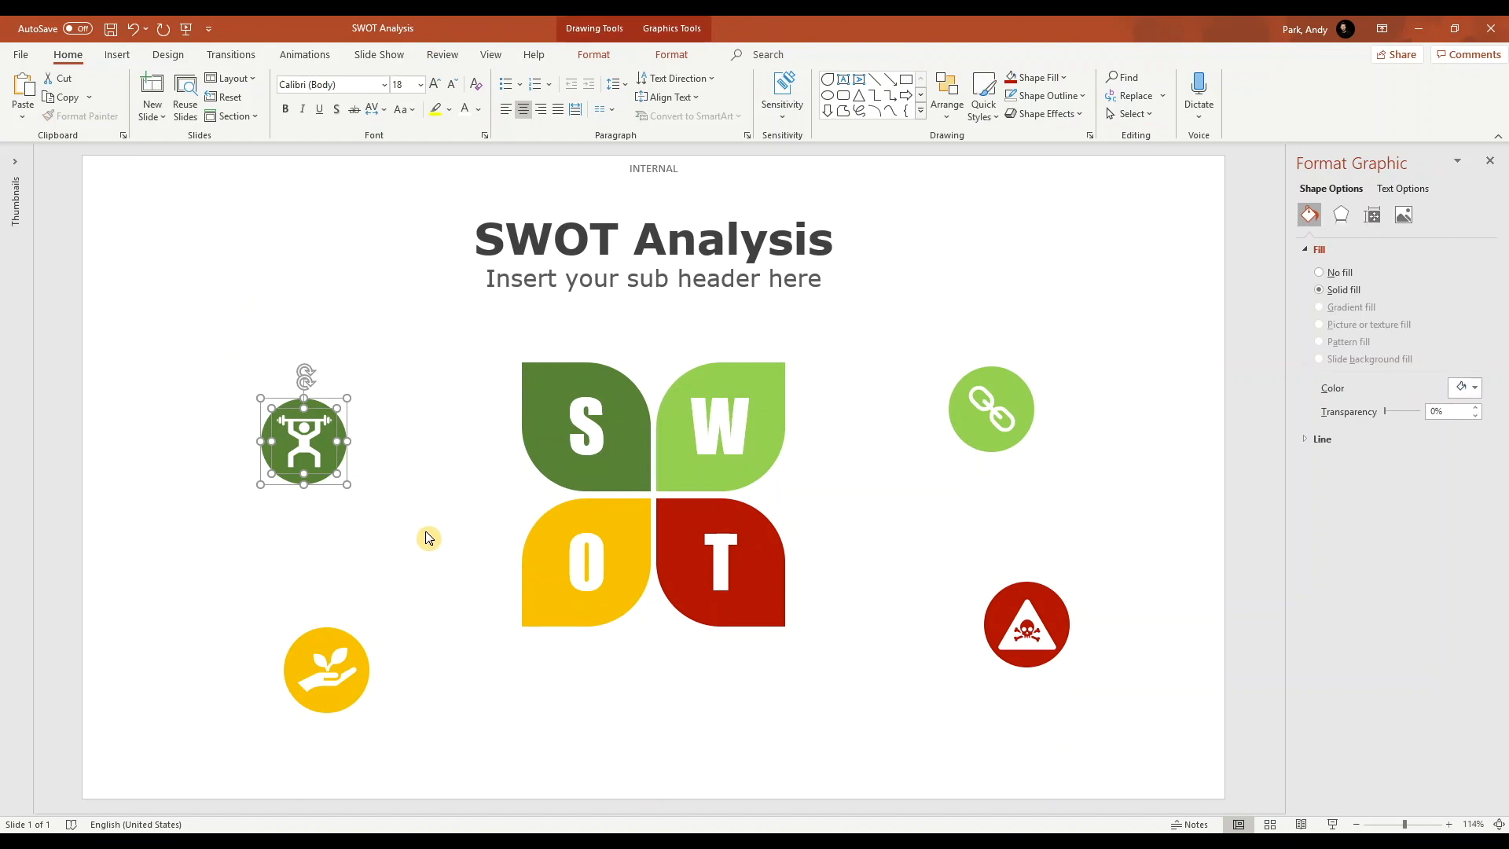
mouse_move(949, 97)
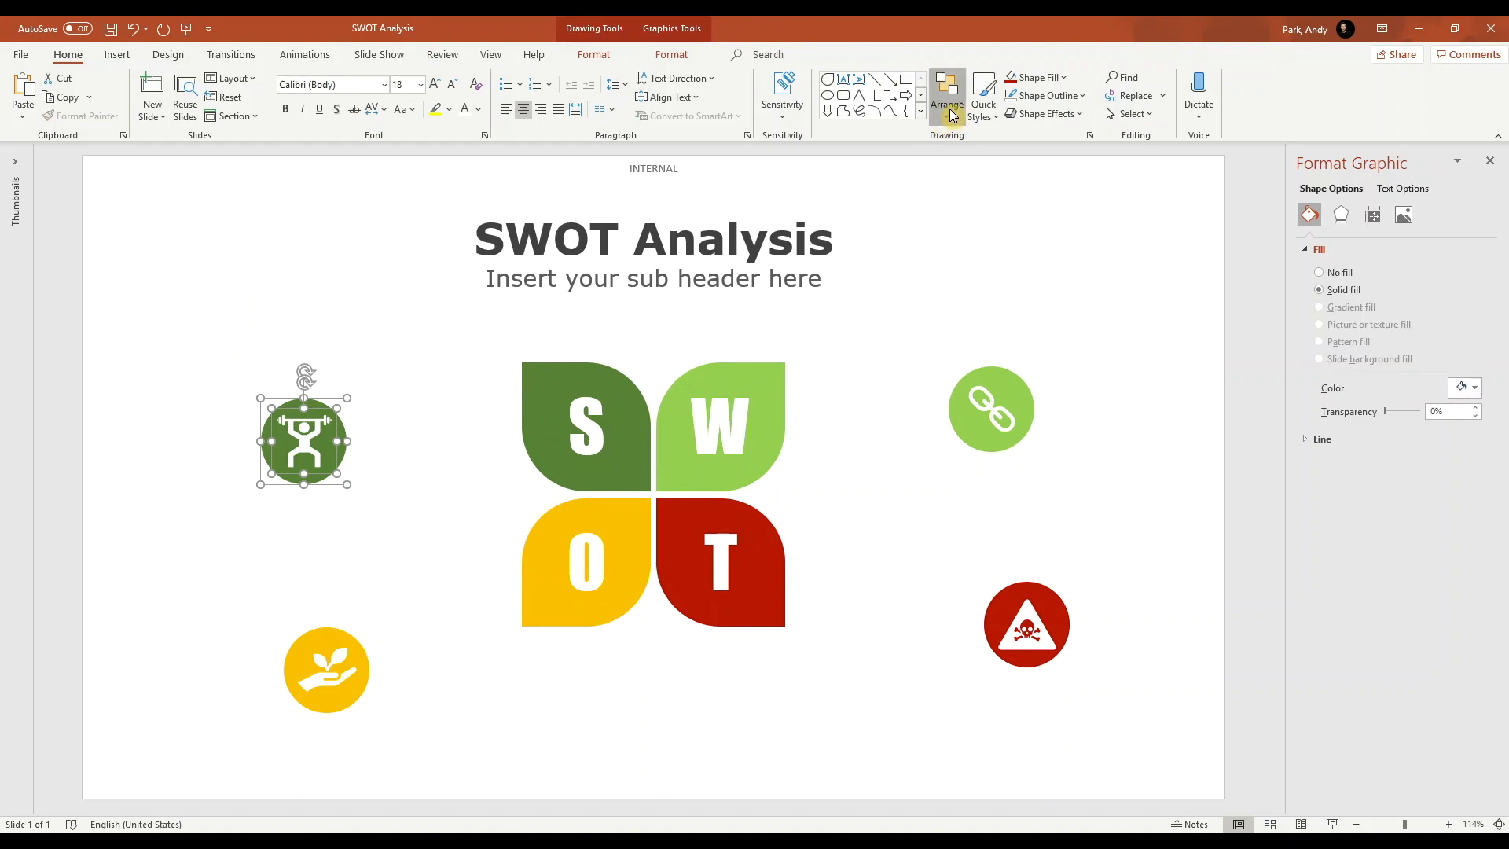
left_click(946, 94)
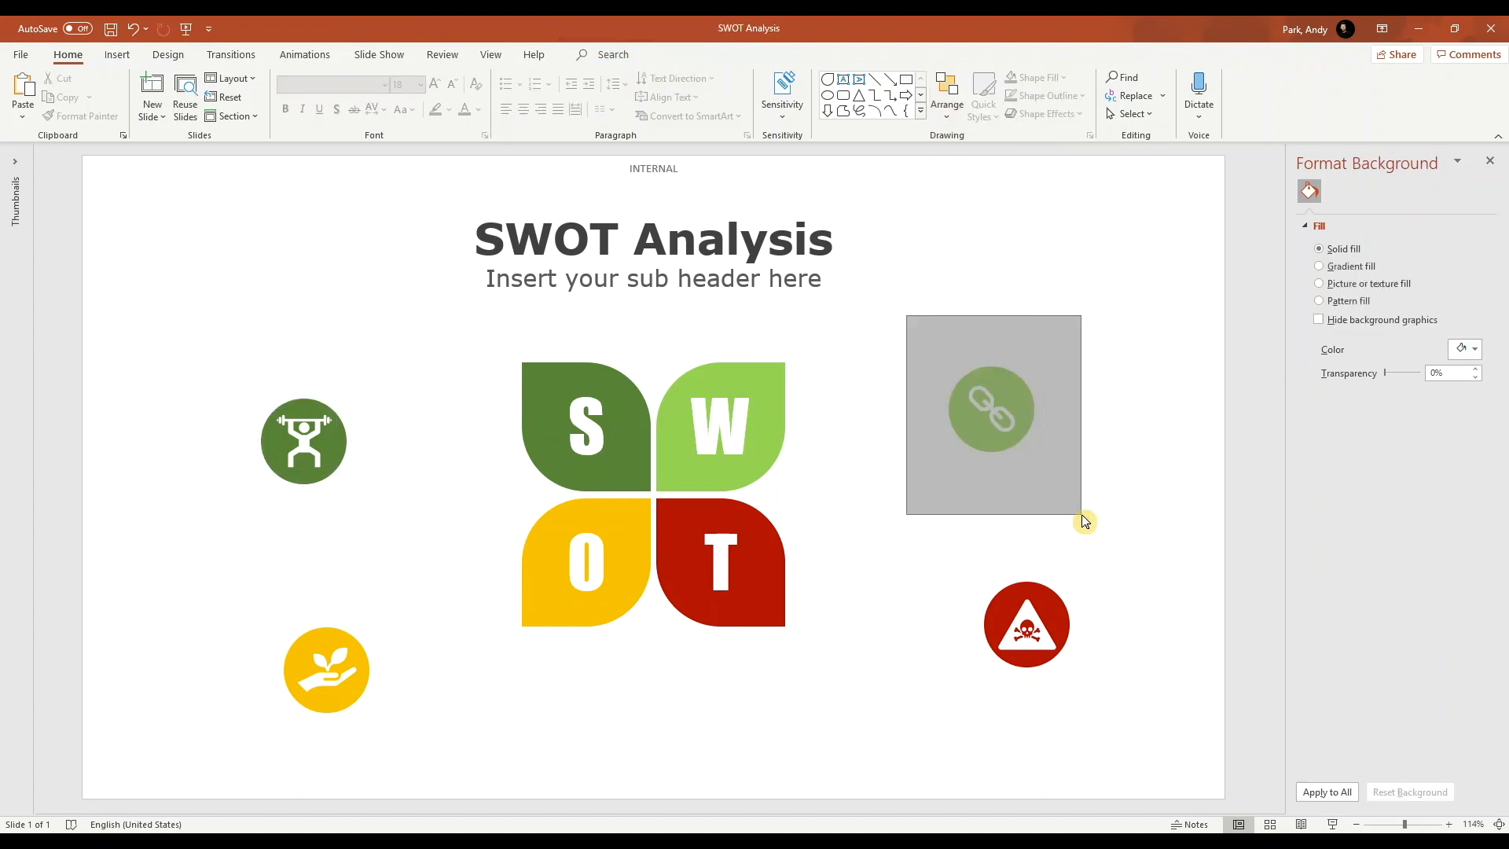
left_click(946, 95)
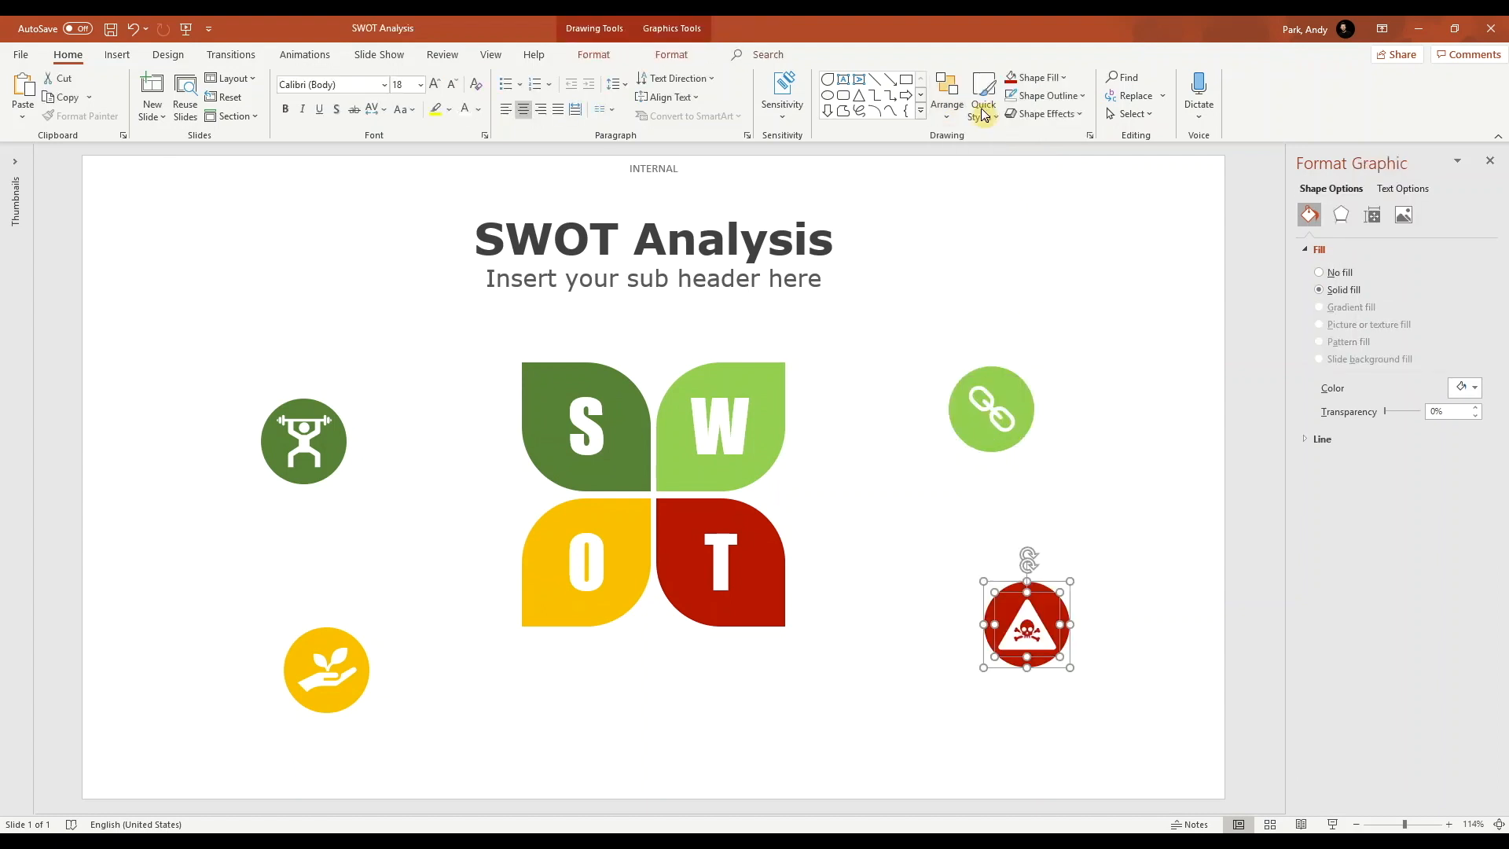
left_click(947, 86)
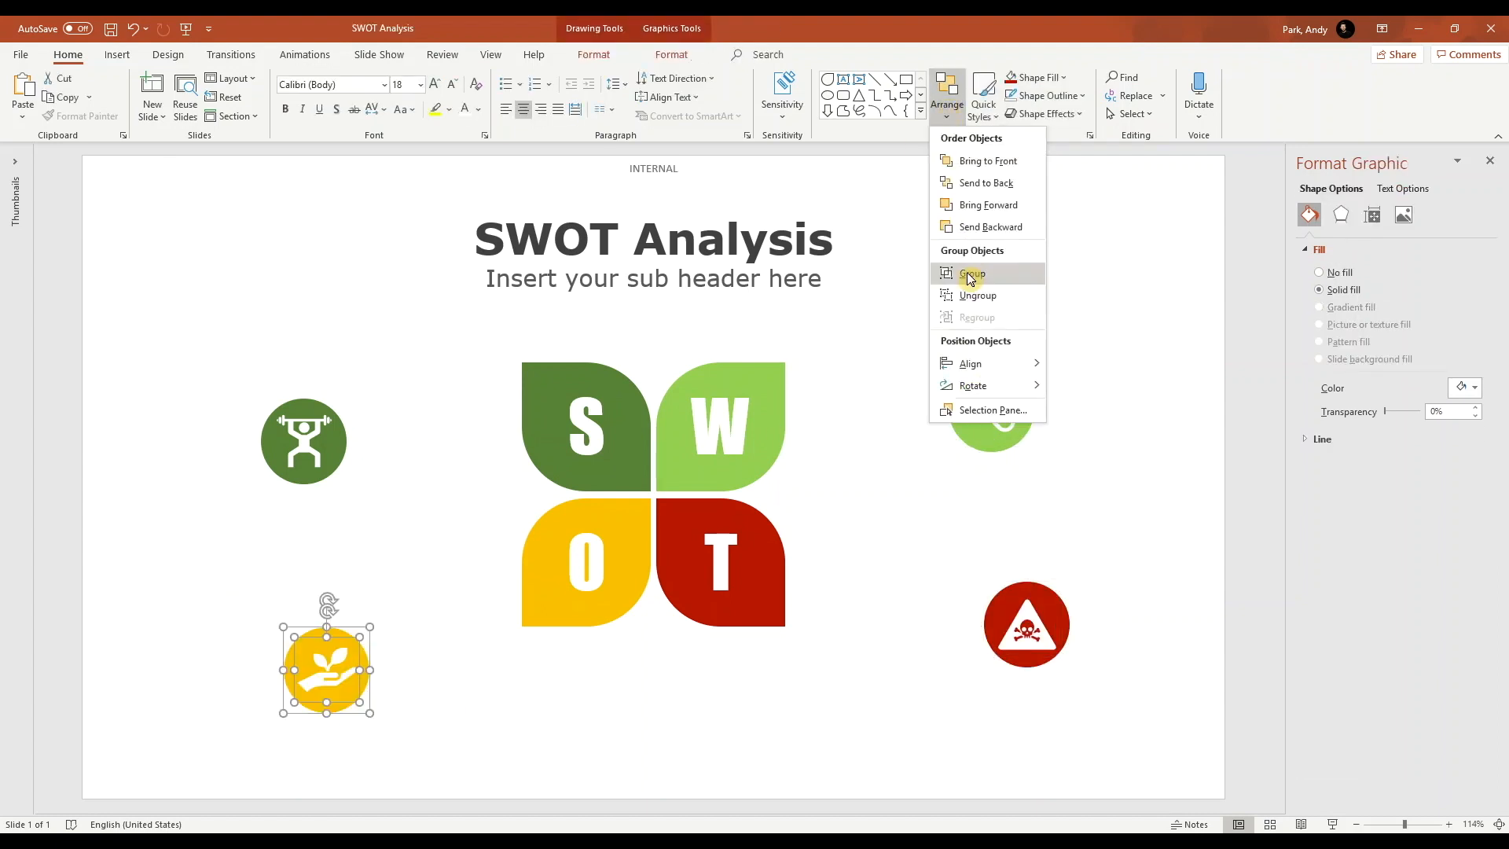
left_click(971, 274)
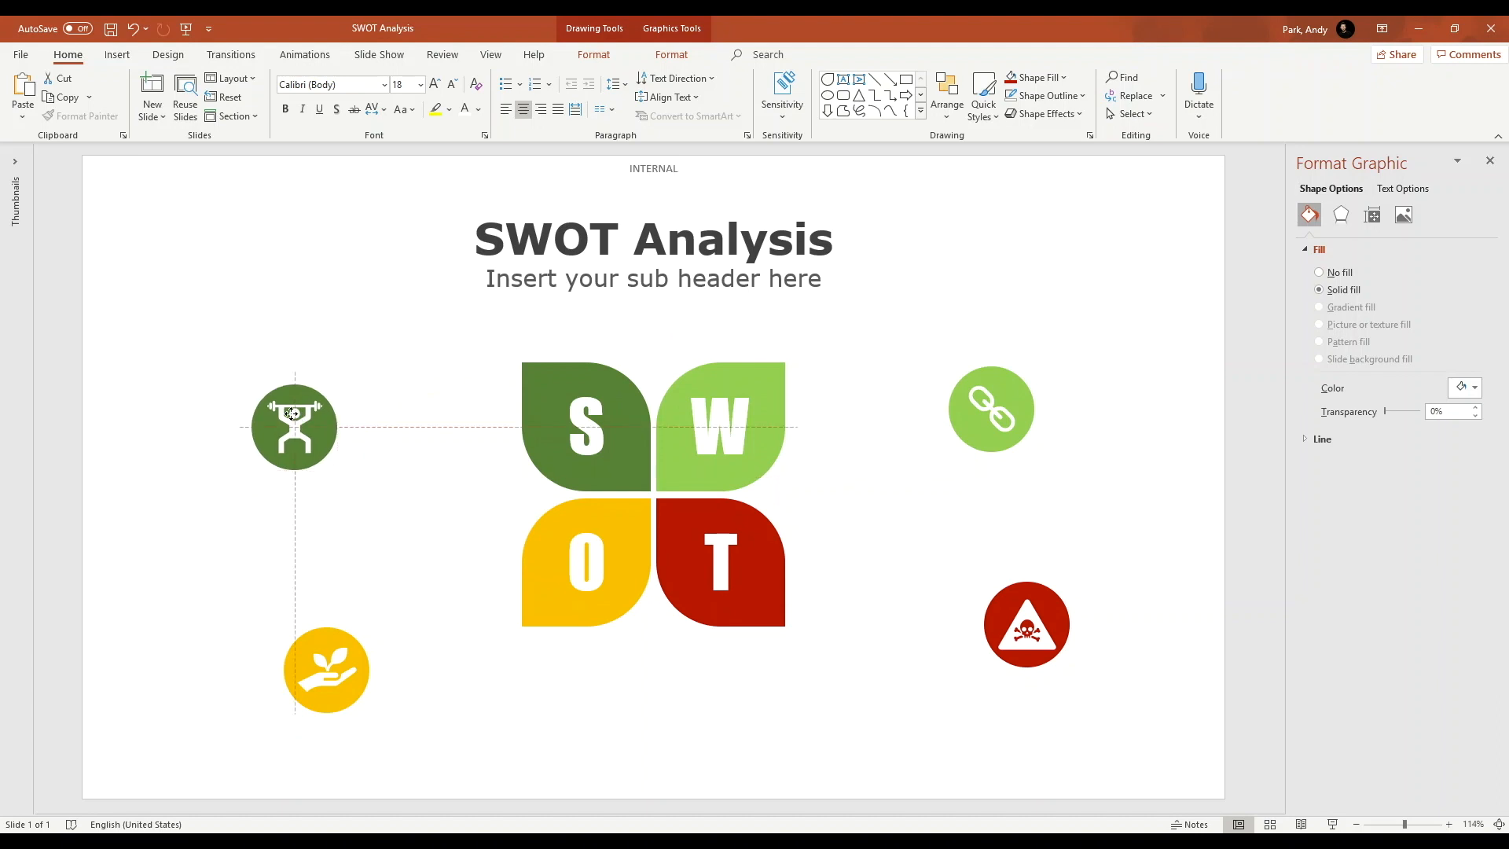
Drag the green, chain and skull badges into the top-left, top-right and bottom-right corners.
left_click_drag(294, 427, 200, 309)
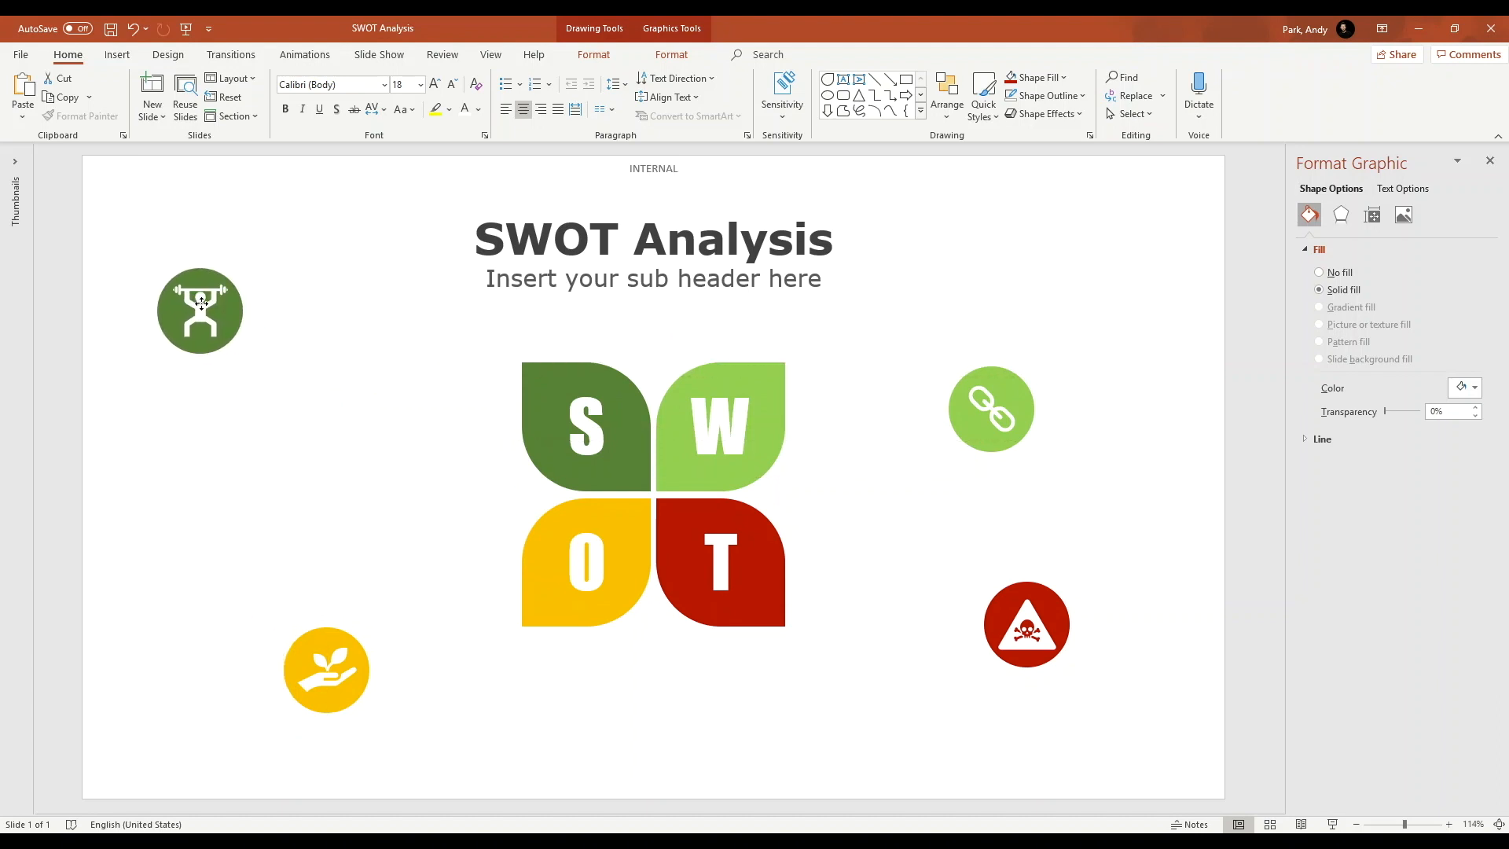
left_click_drag(200, 308, 176, 317)
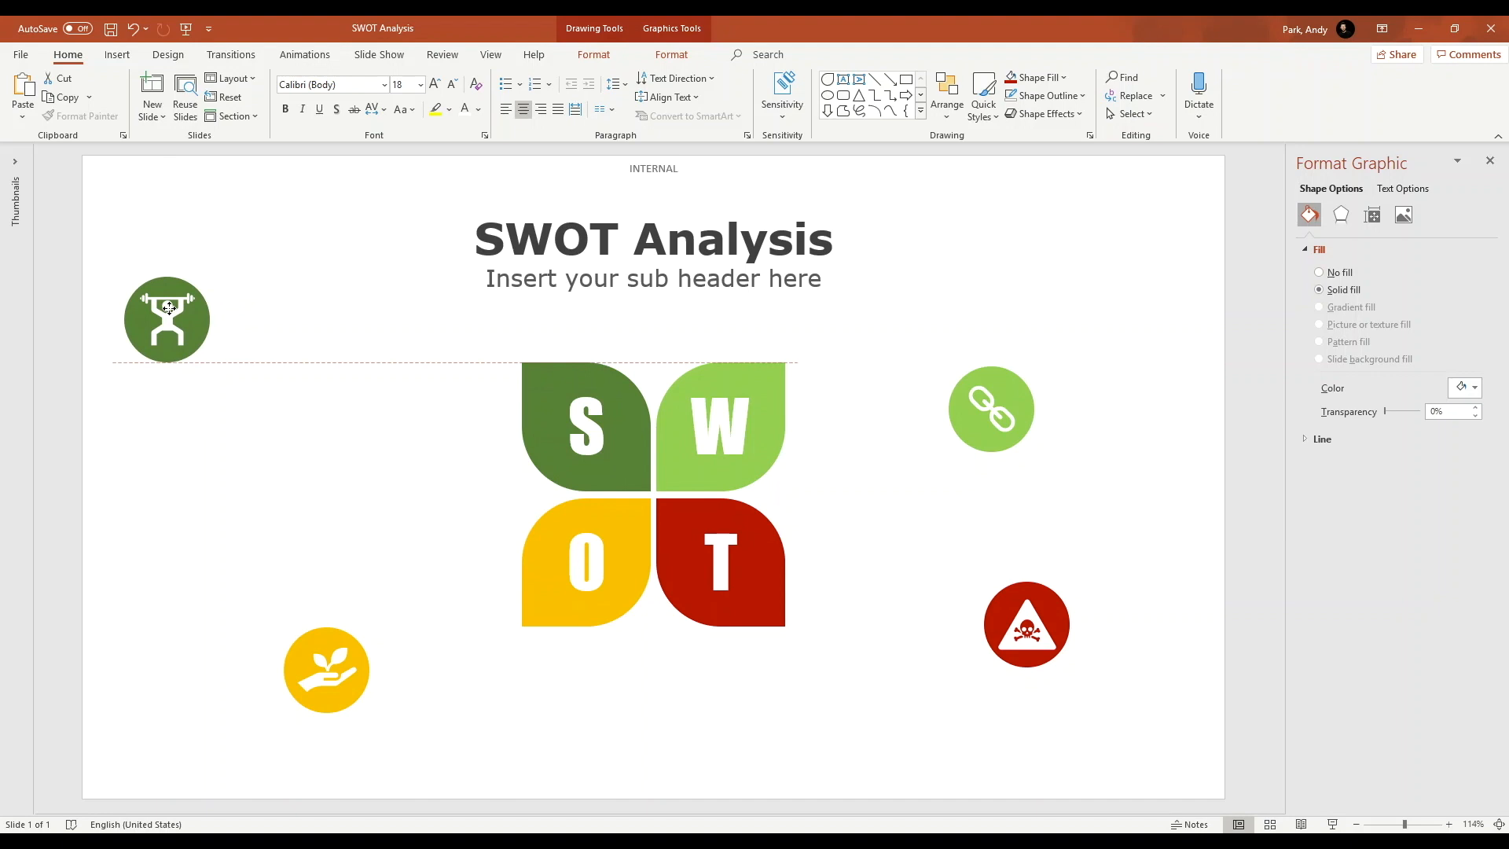
left_click(167, 319)
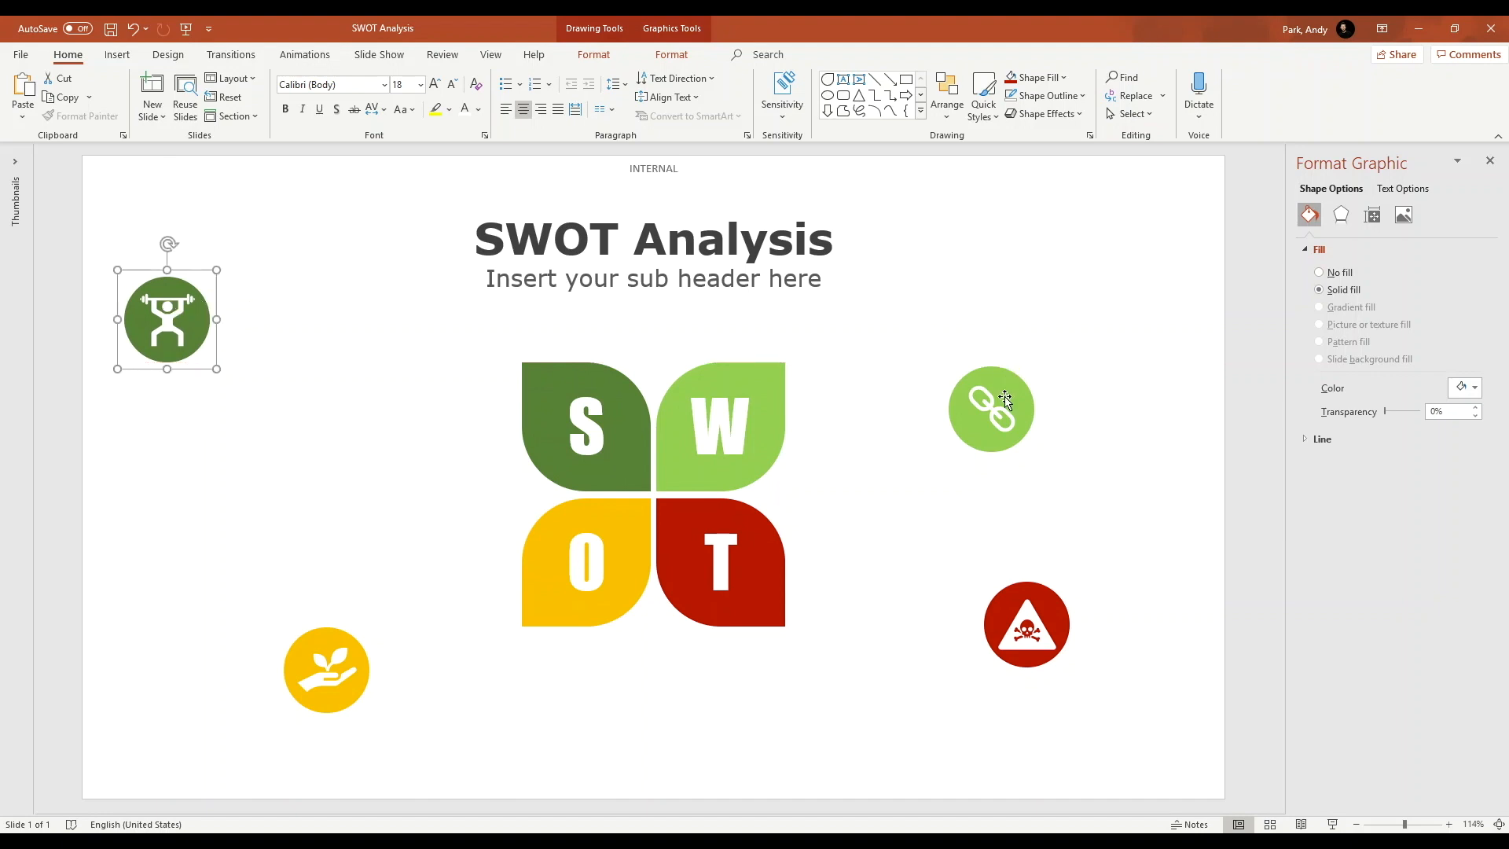
left_click_drag(992, 409, 1101, 308)
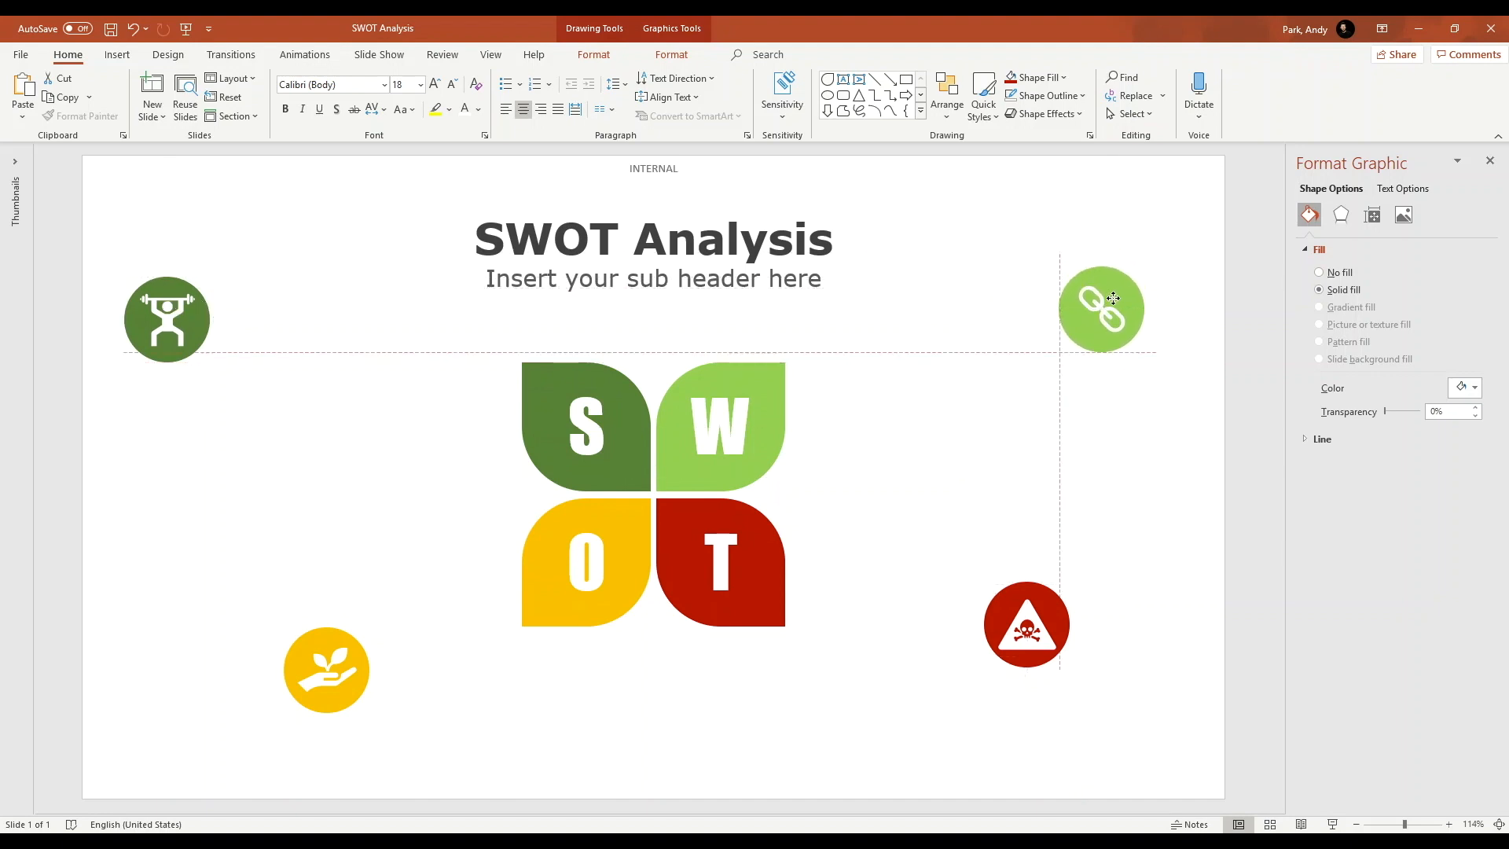
left_click_drag(1100, 308, 1129, 321)
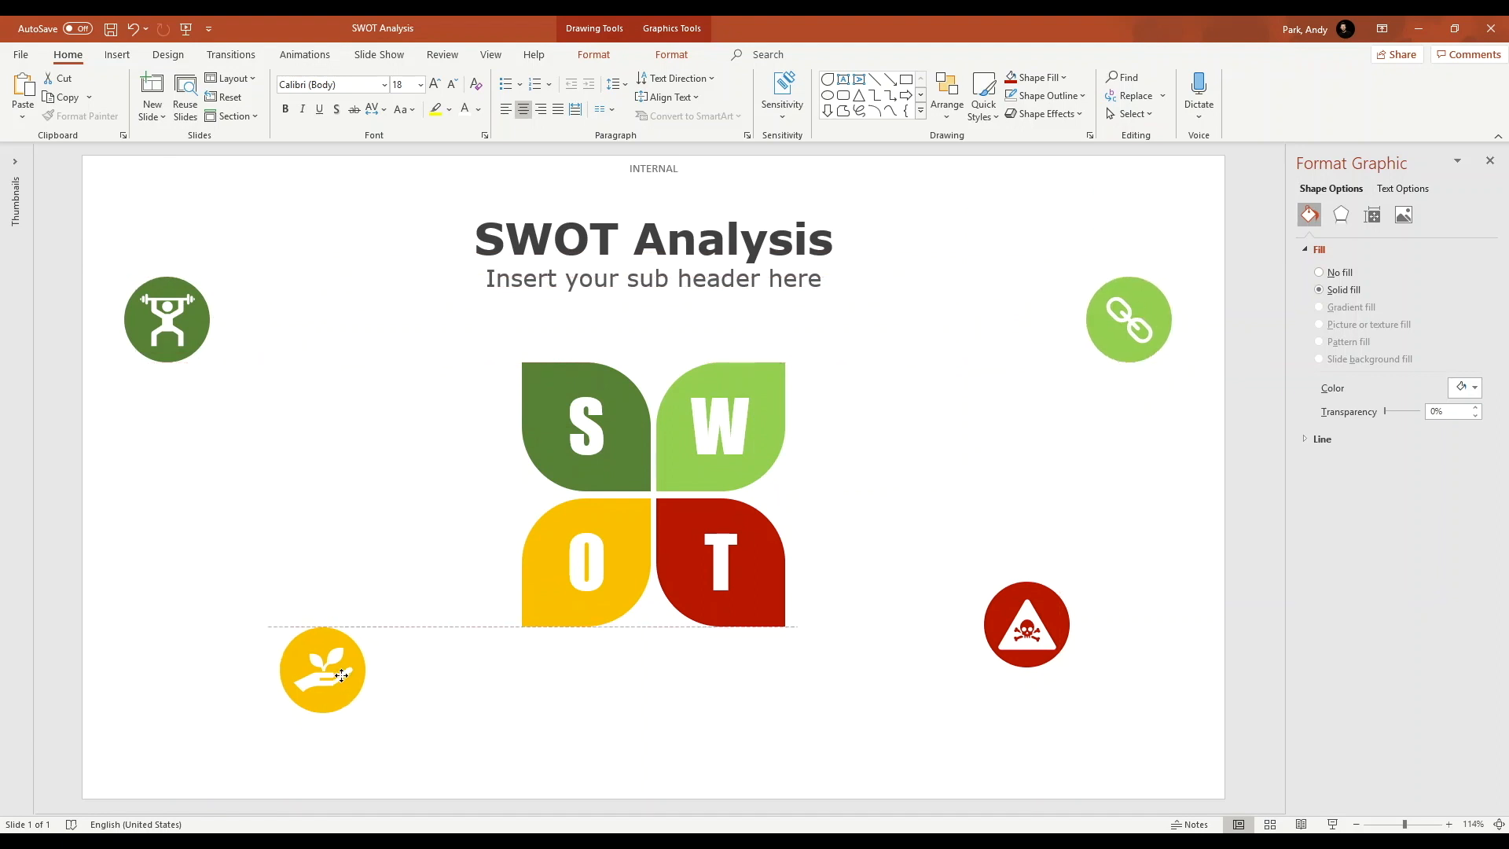
left_click_drag(1027, 624, 1010, 670)
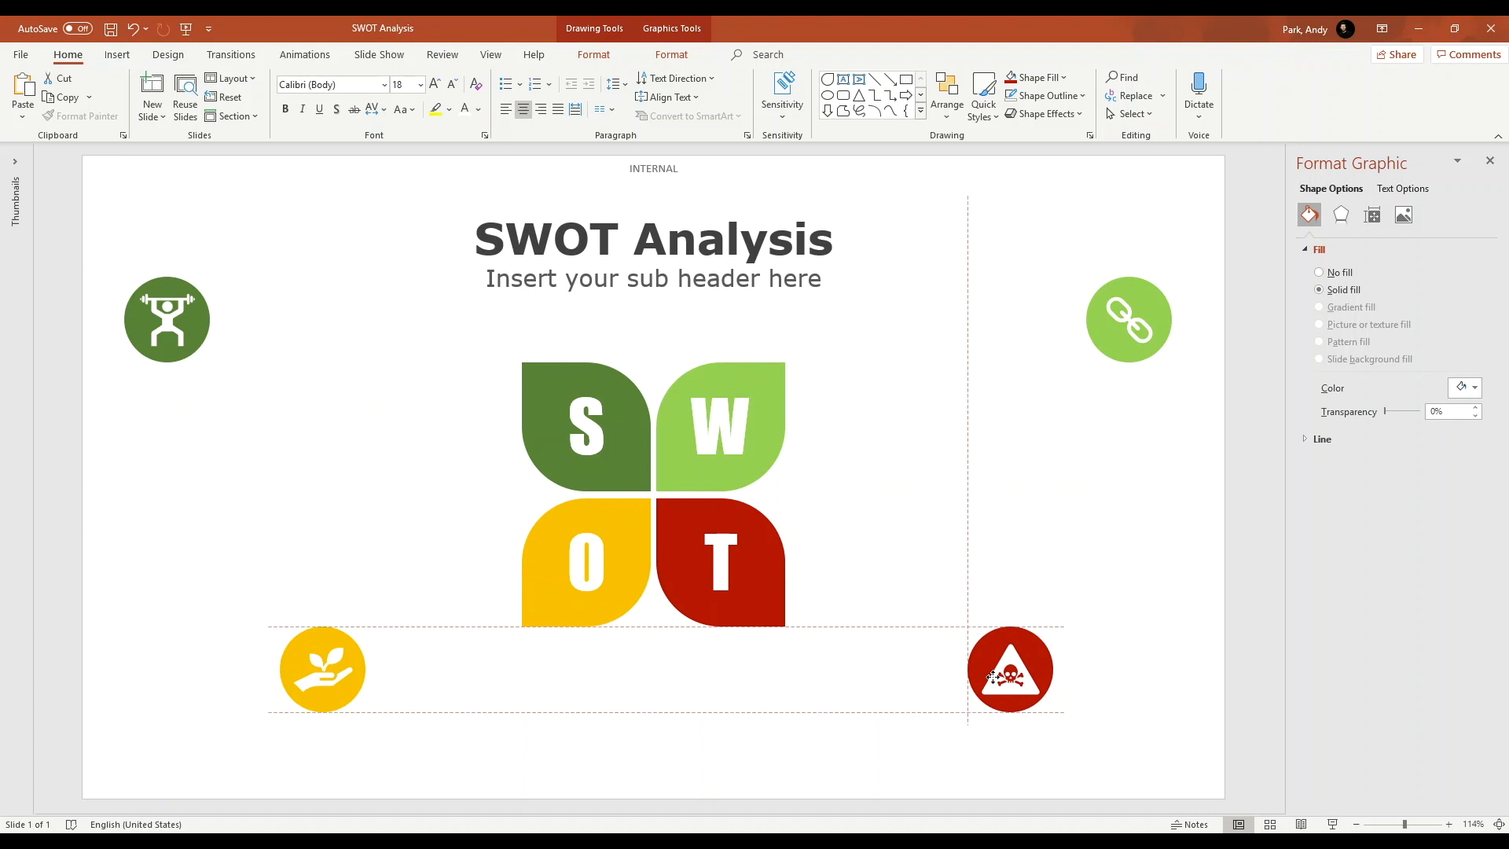
Align the left pair of badges to their left edges and the right pair to their right edges.
left_click(167, 319)
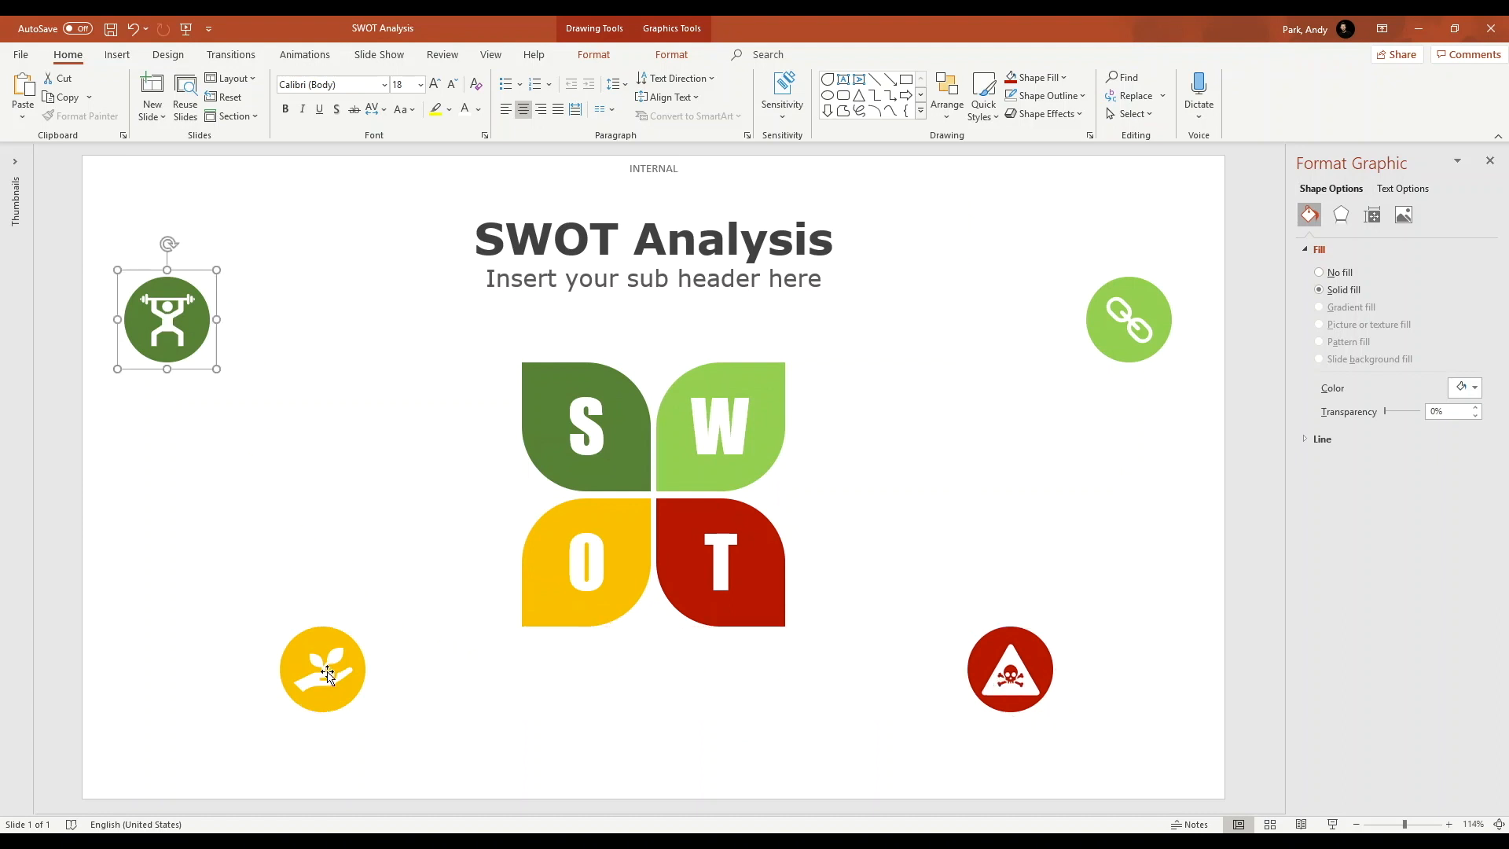
left_click(947, 94)
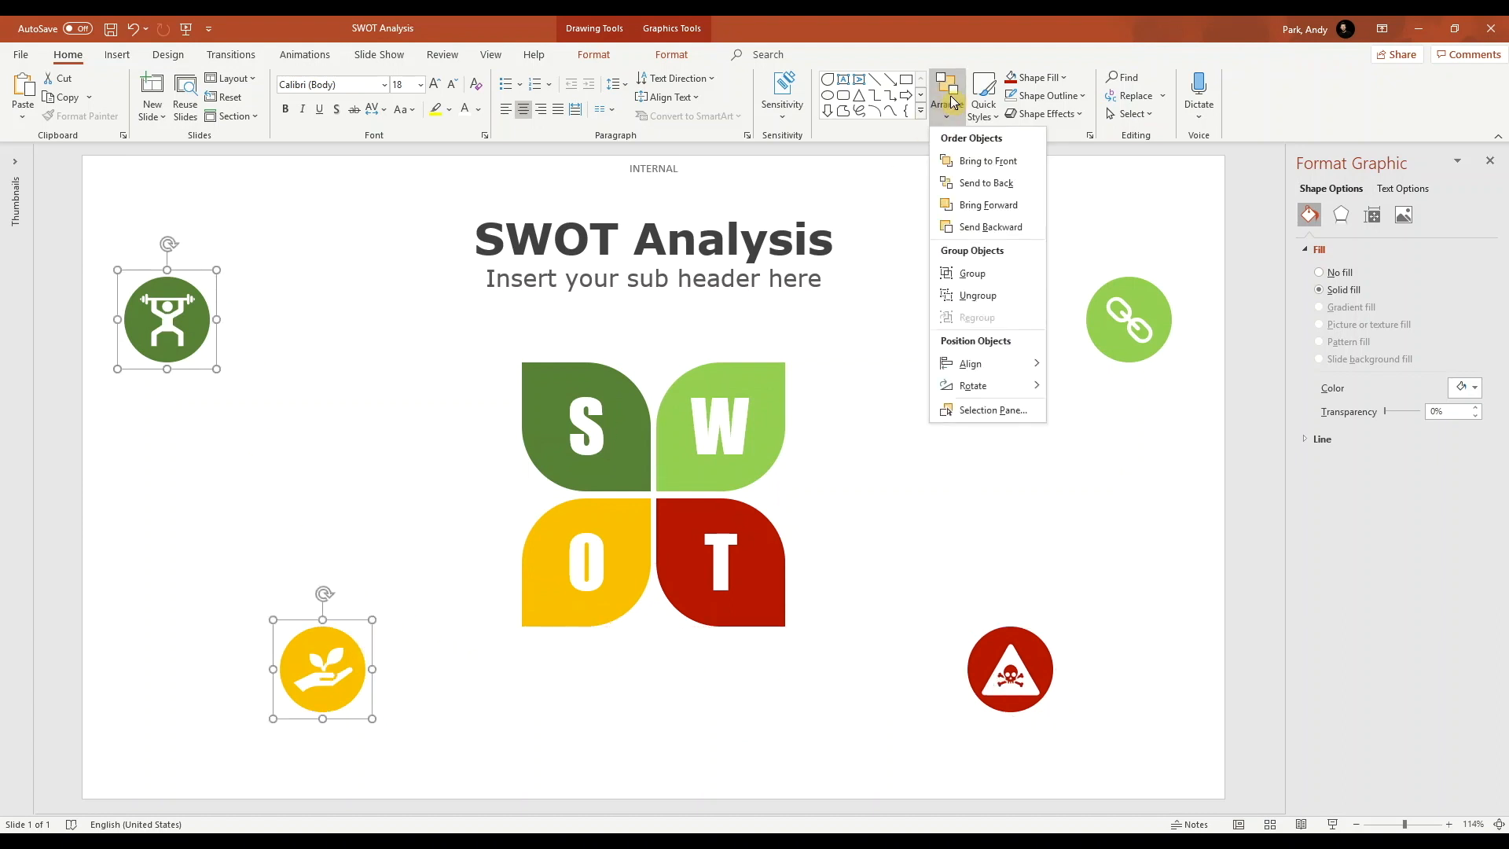
mouse_move(970, 363)
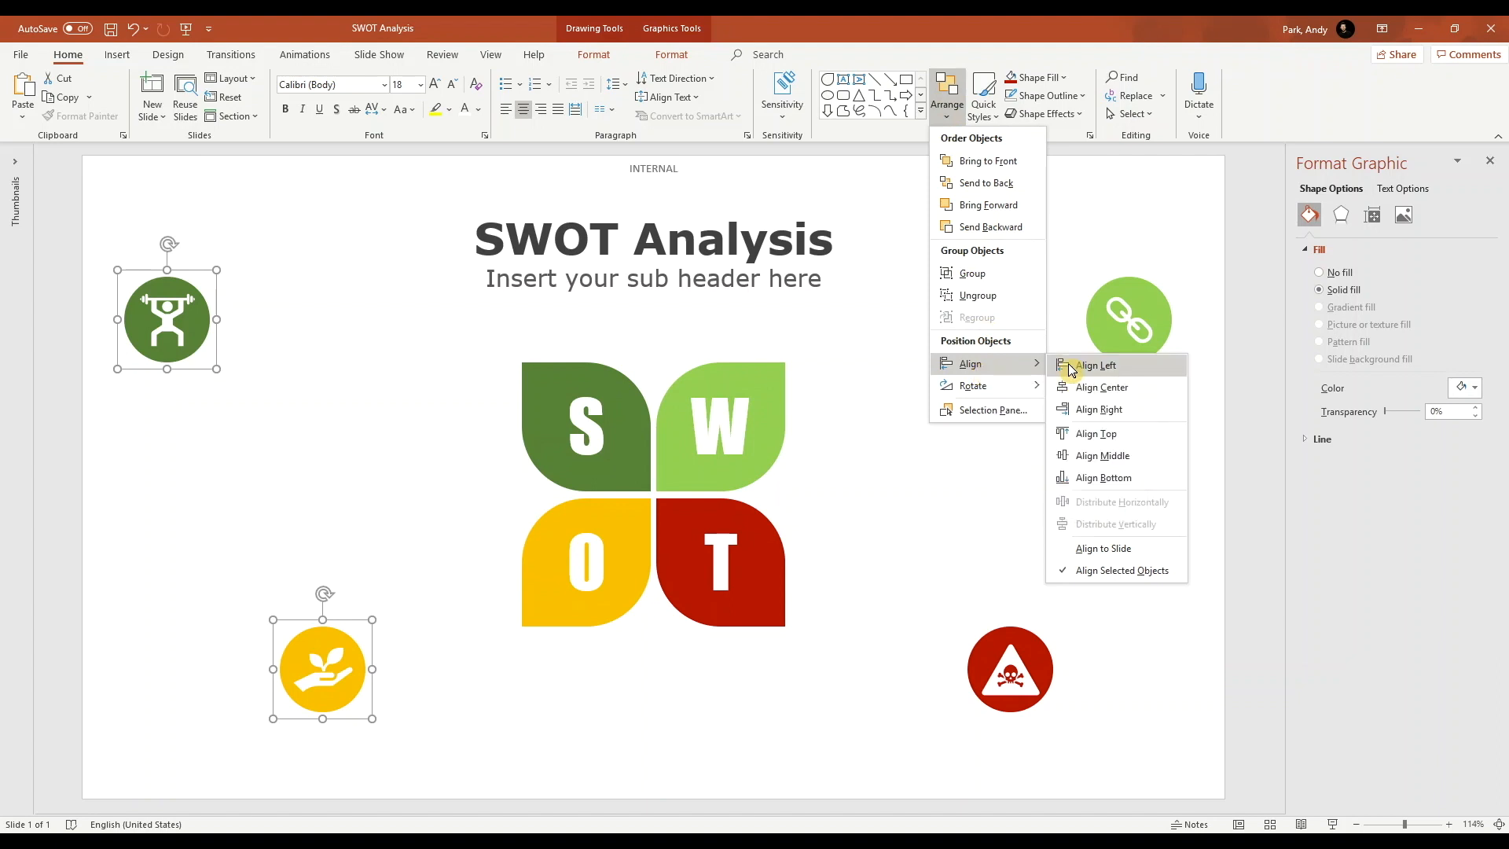
left_click(1097, 364)
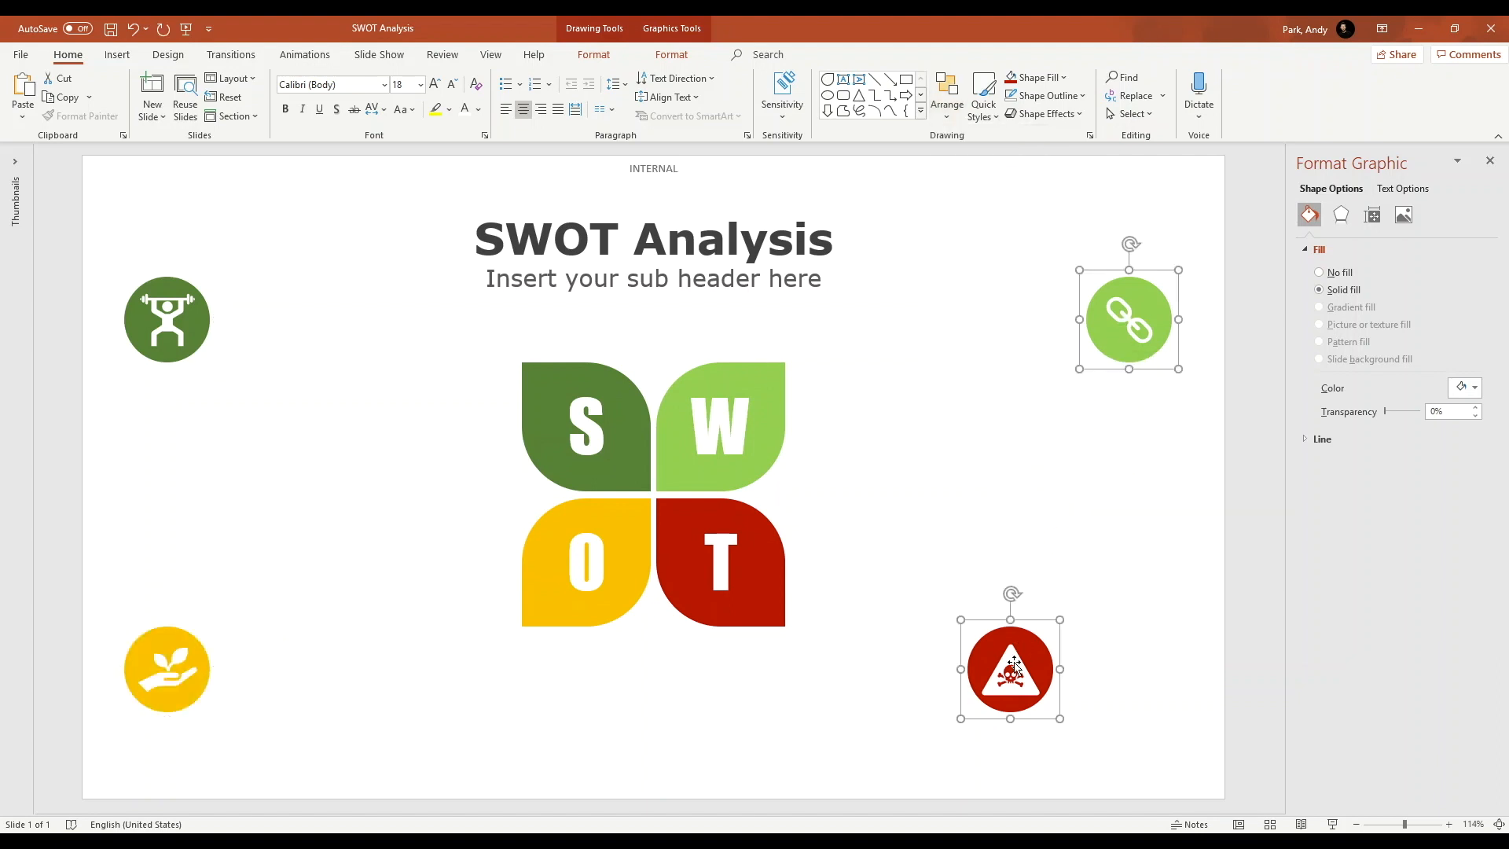
left_click(946, 93)
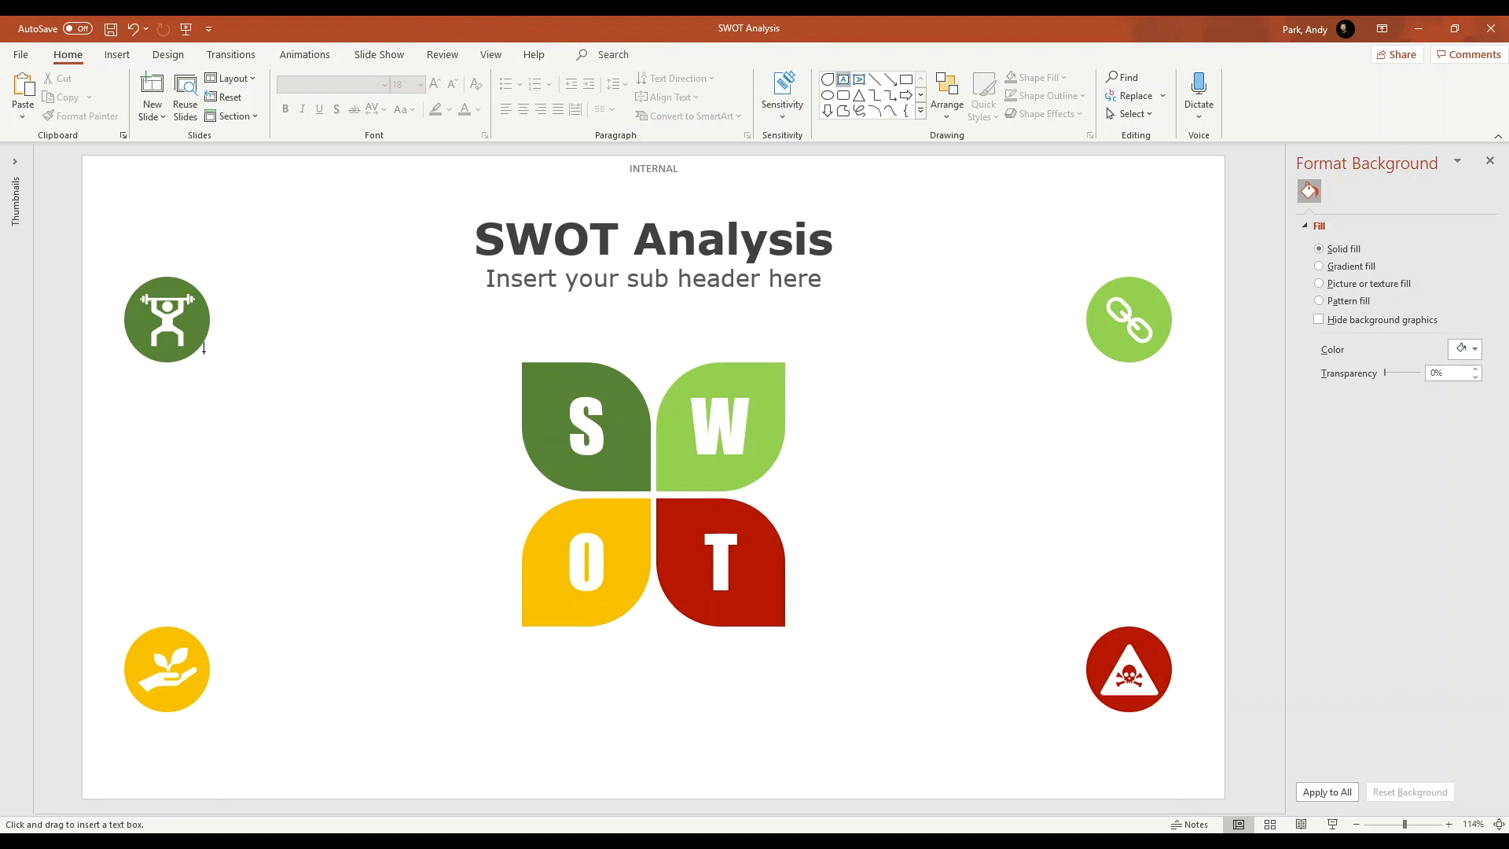
Draw an empty text box left of the S petal and show its Format Shape text box settings.
left_click_drag(199, 353, 512, 491)
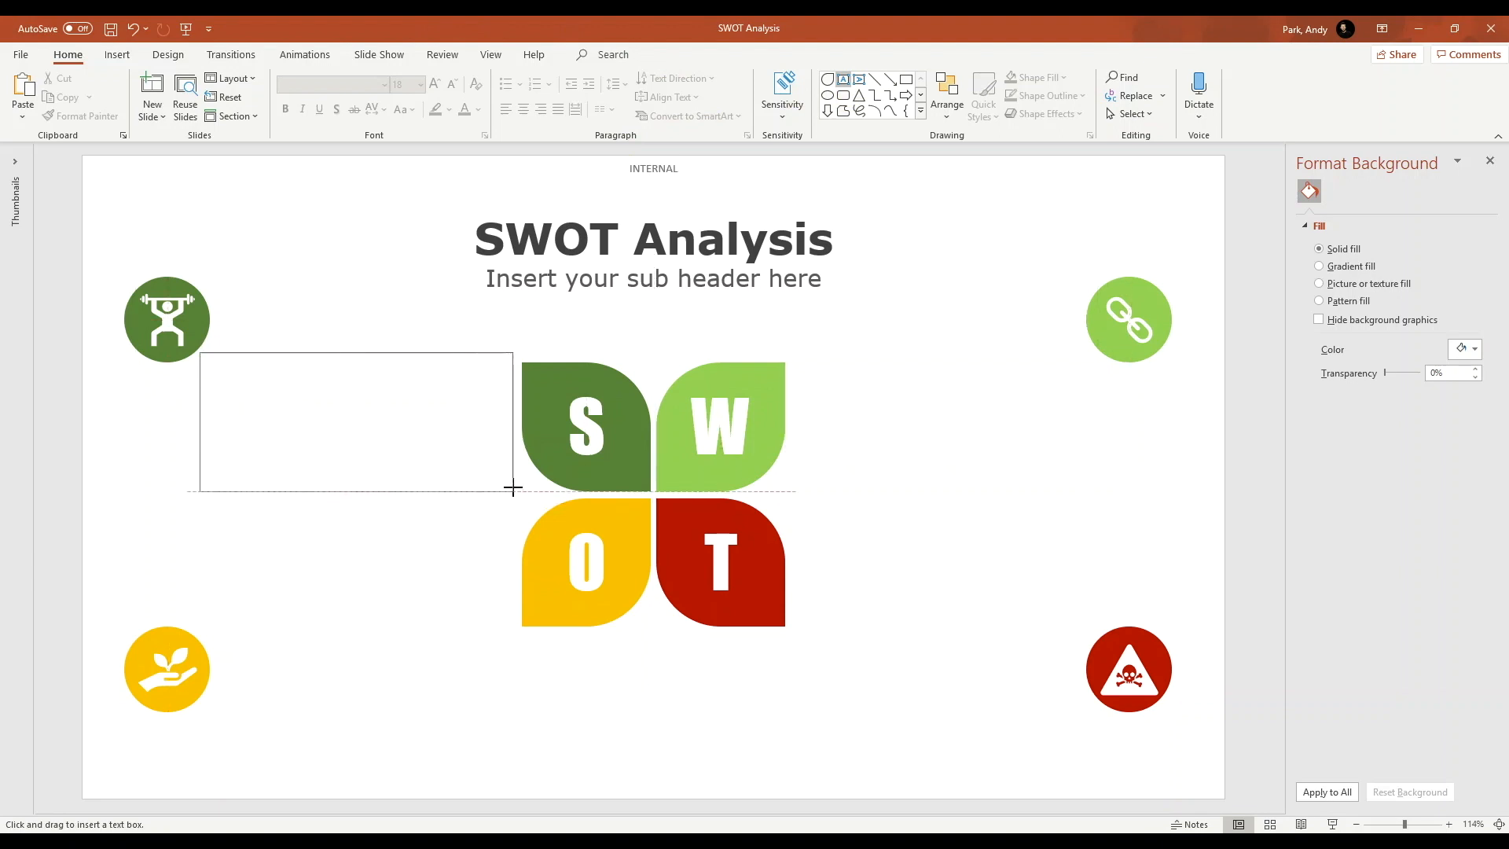
left_click_drag(198, 350, 512, 490)
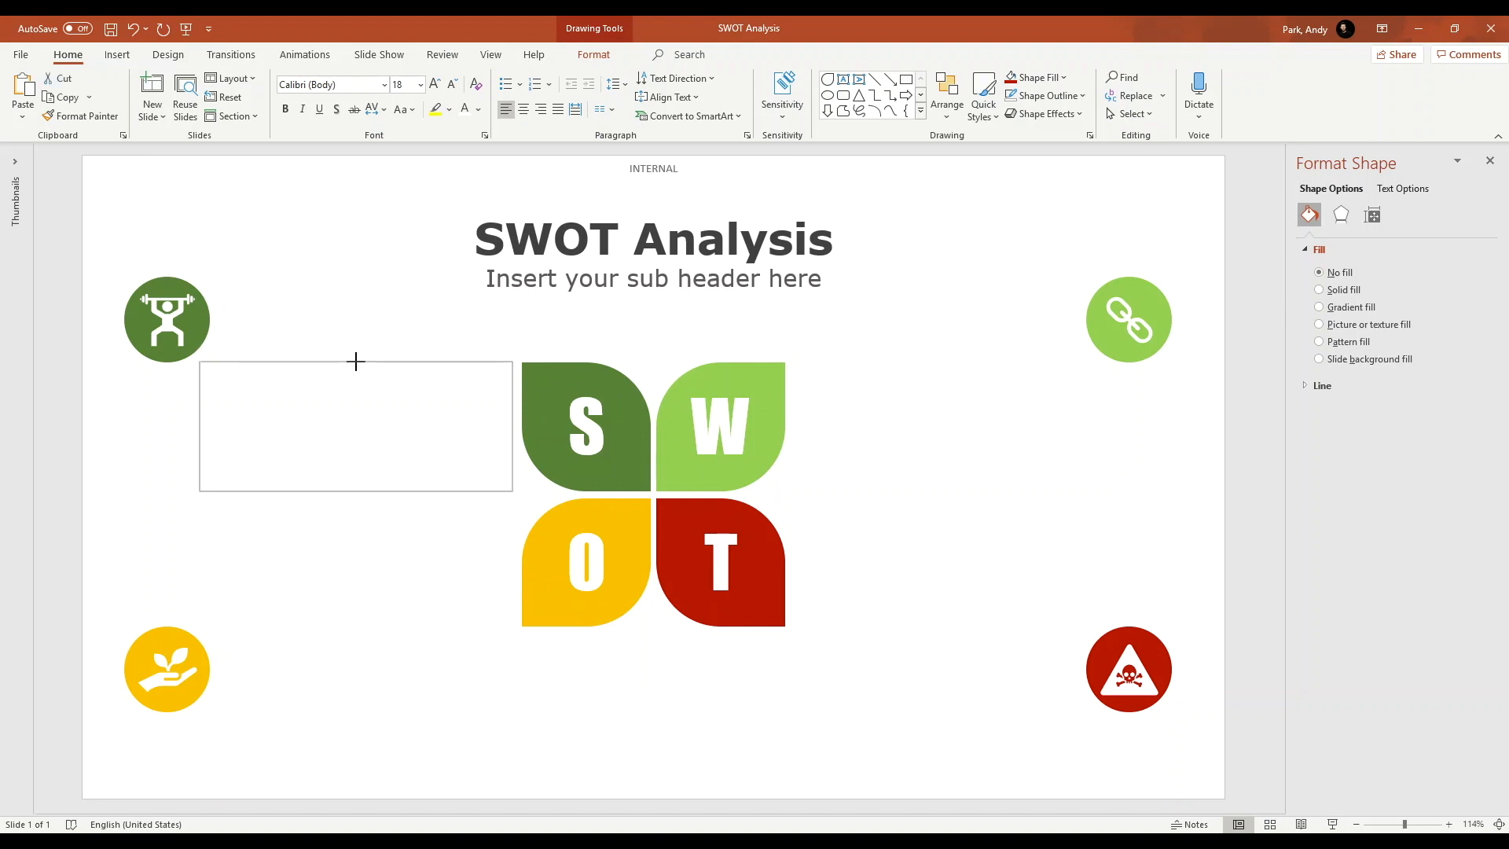
left_click(355, 423)
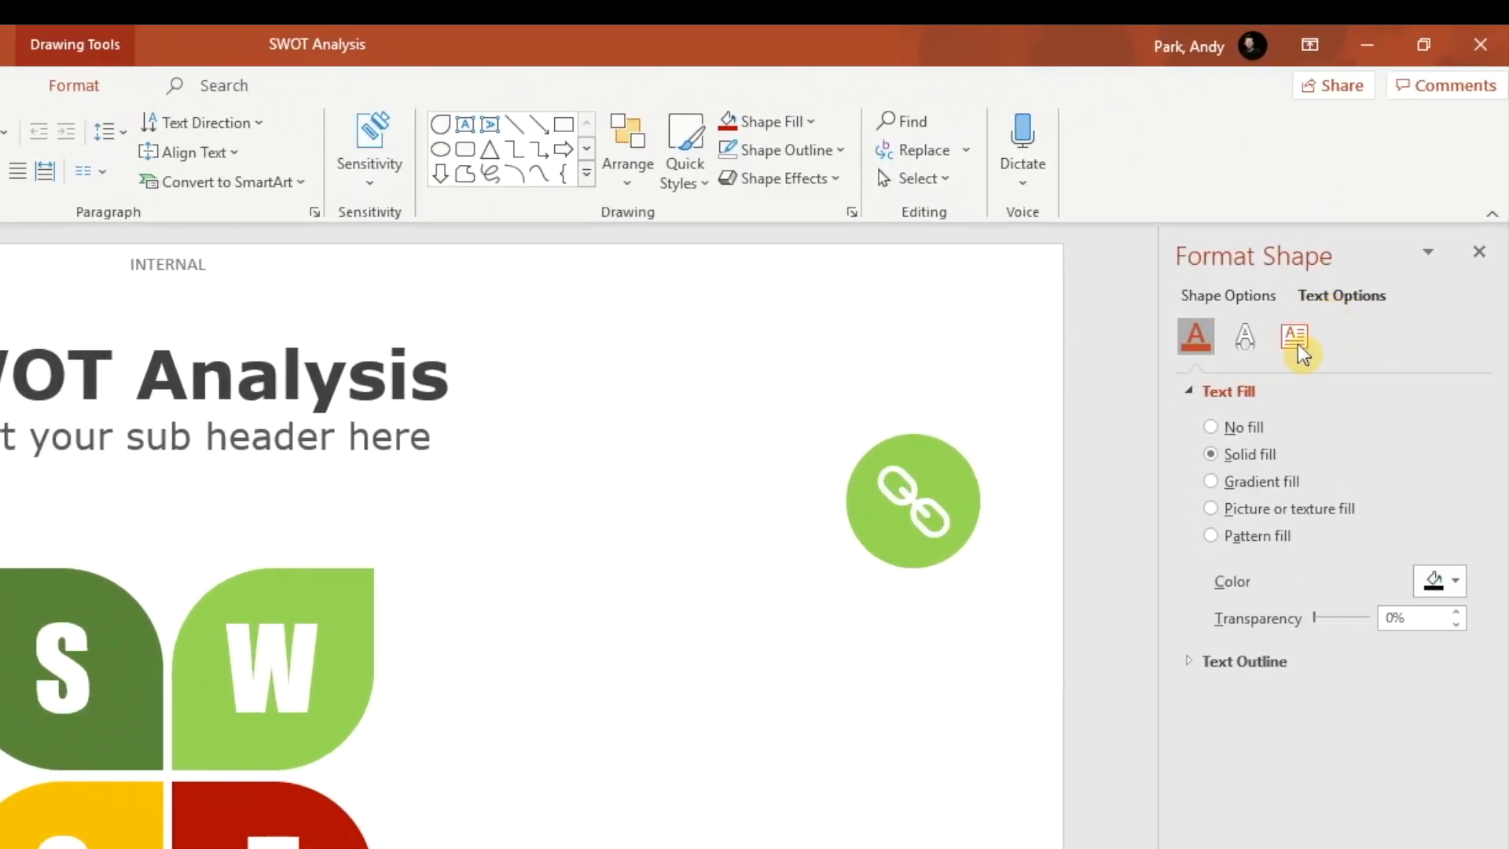
left_click(1292, 336)
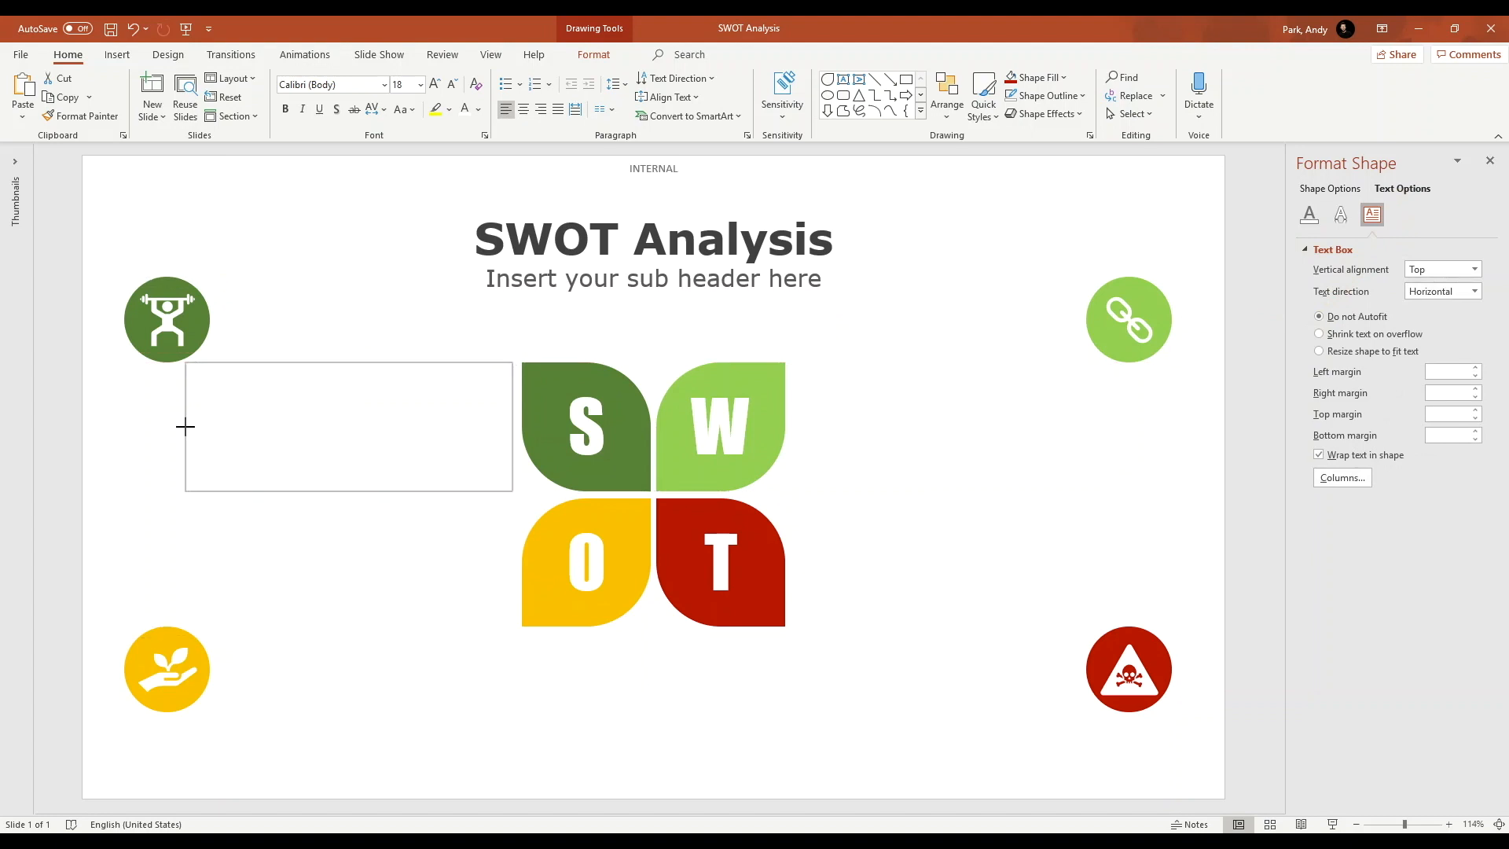
Paste lorem ipsum text boxes beside the four SWOT petals and close the Format pane.
right_click(260, 394)
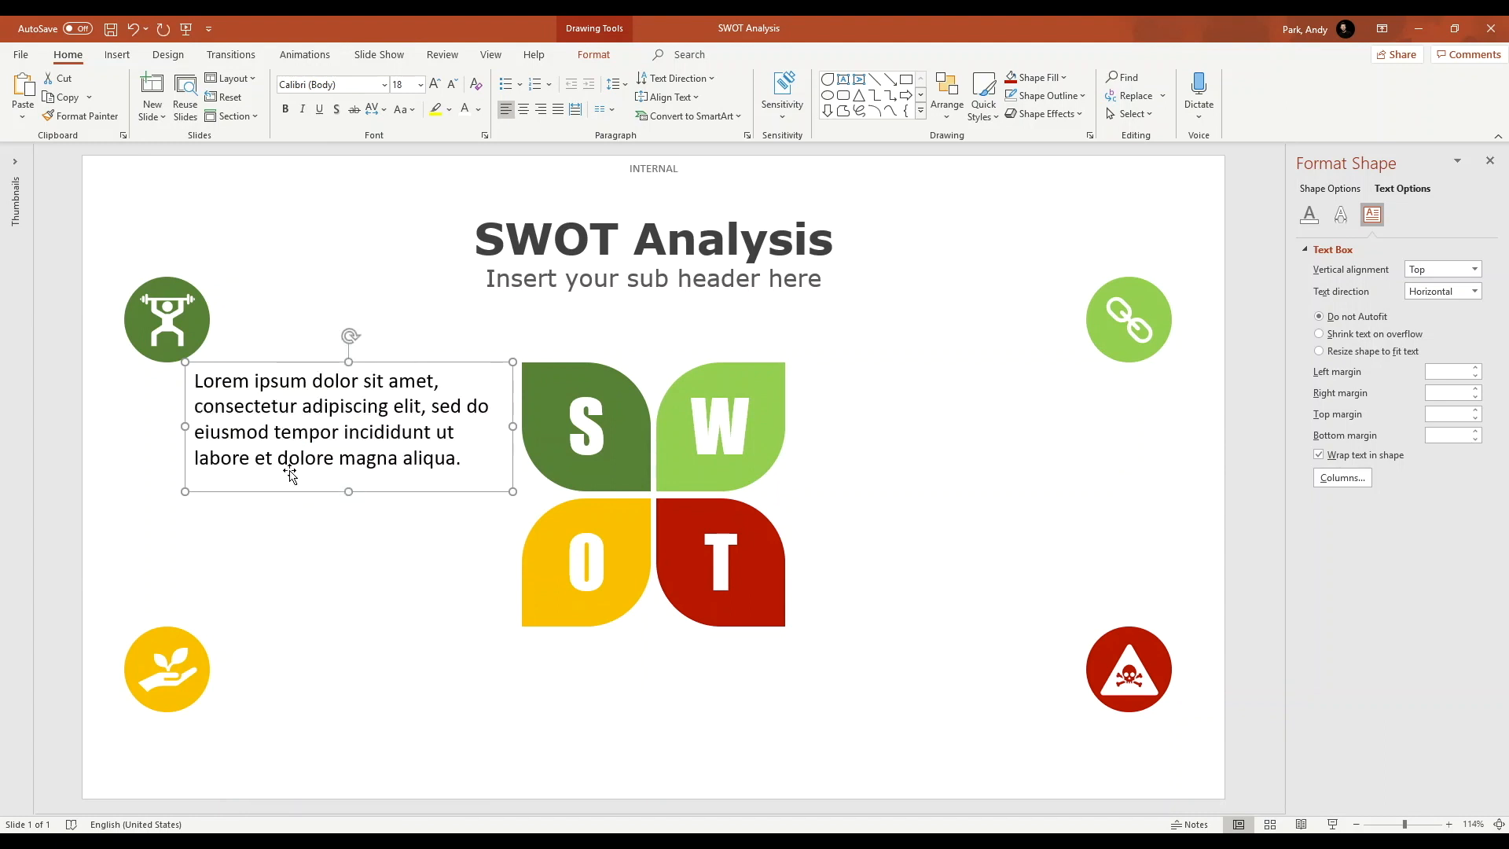
mouse_move(512, 471)
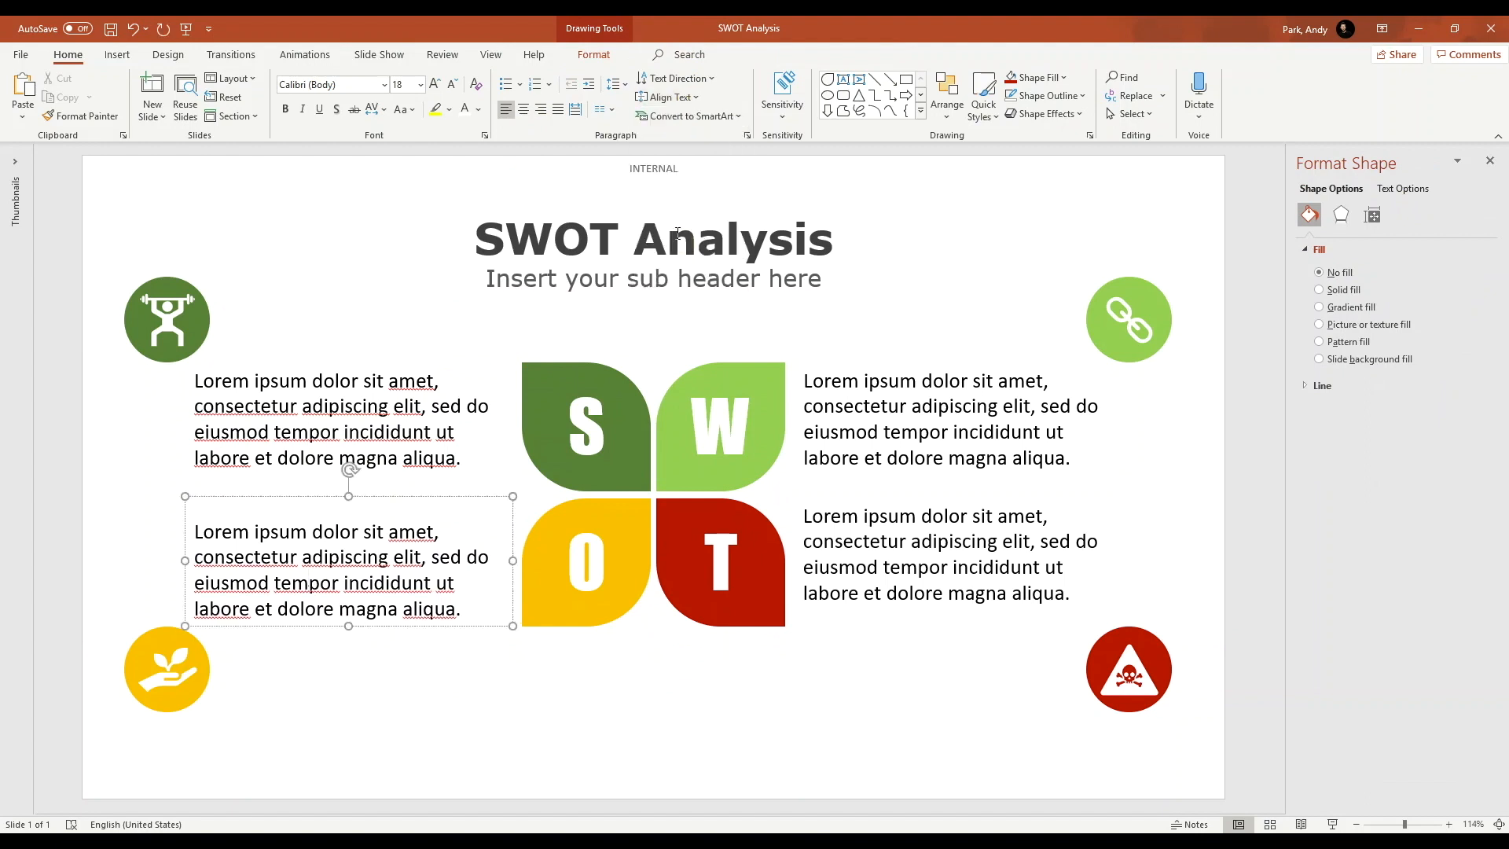
left_click(940, 562)
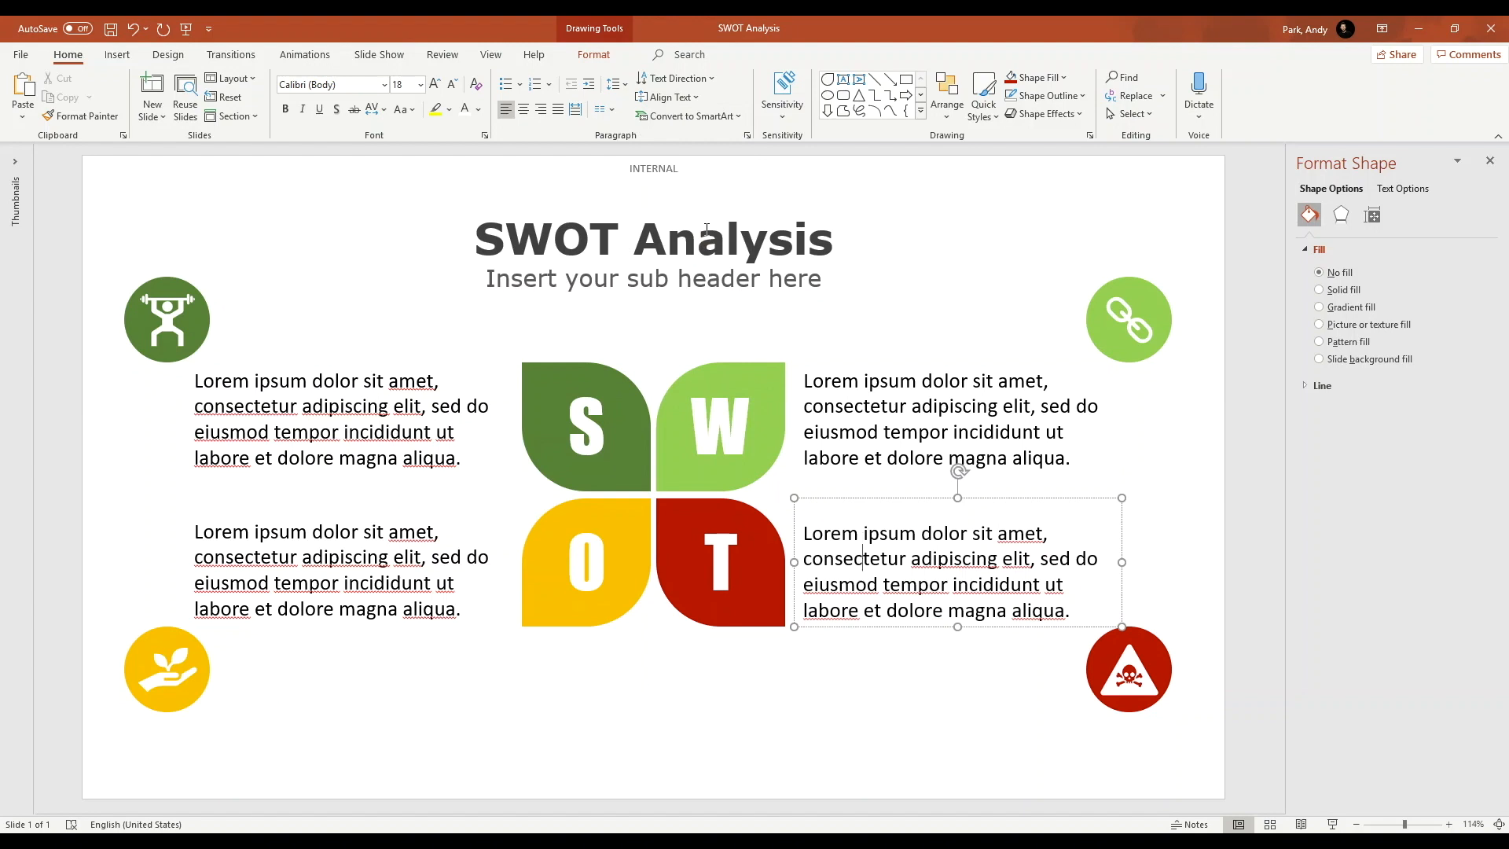
left_click(909, 719)
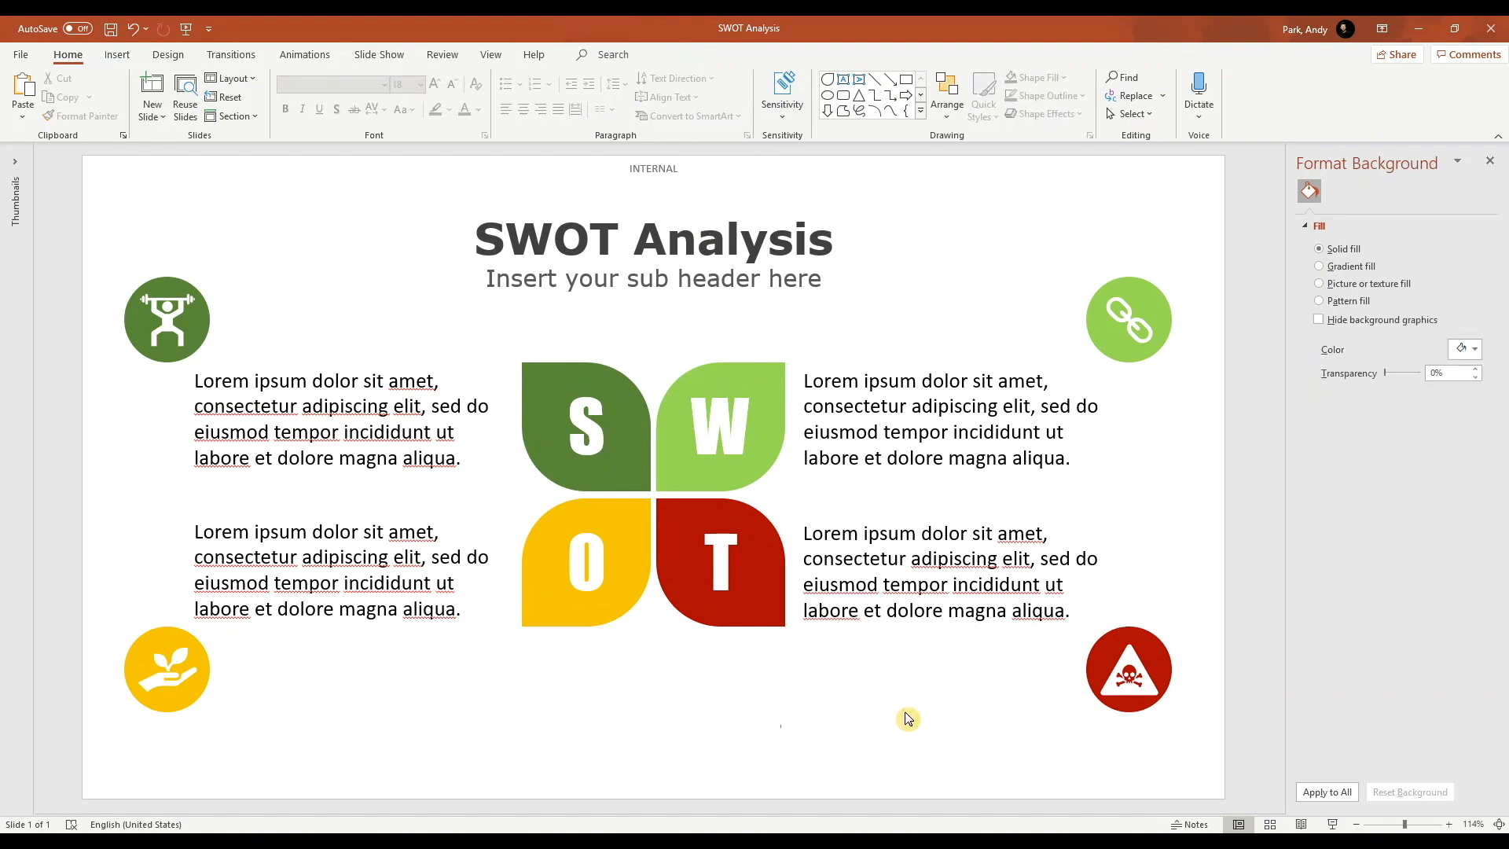
left_click(1491, 161)
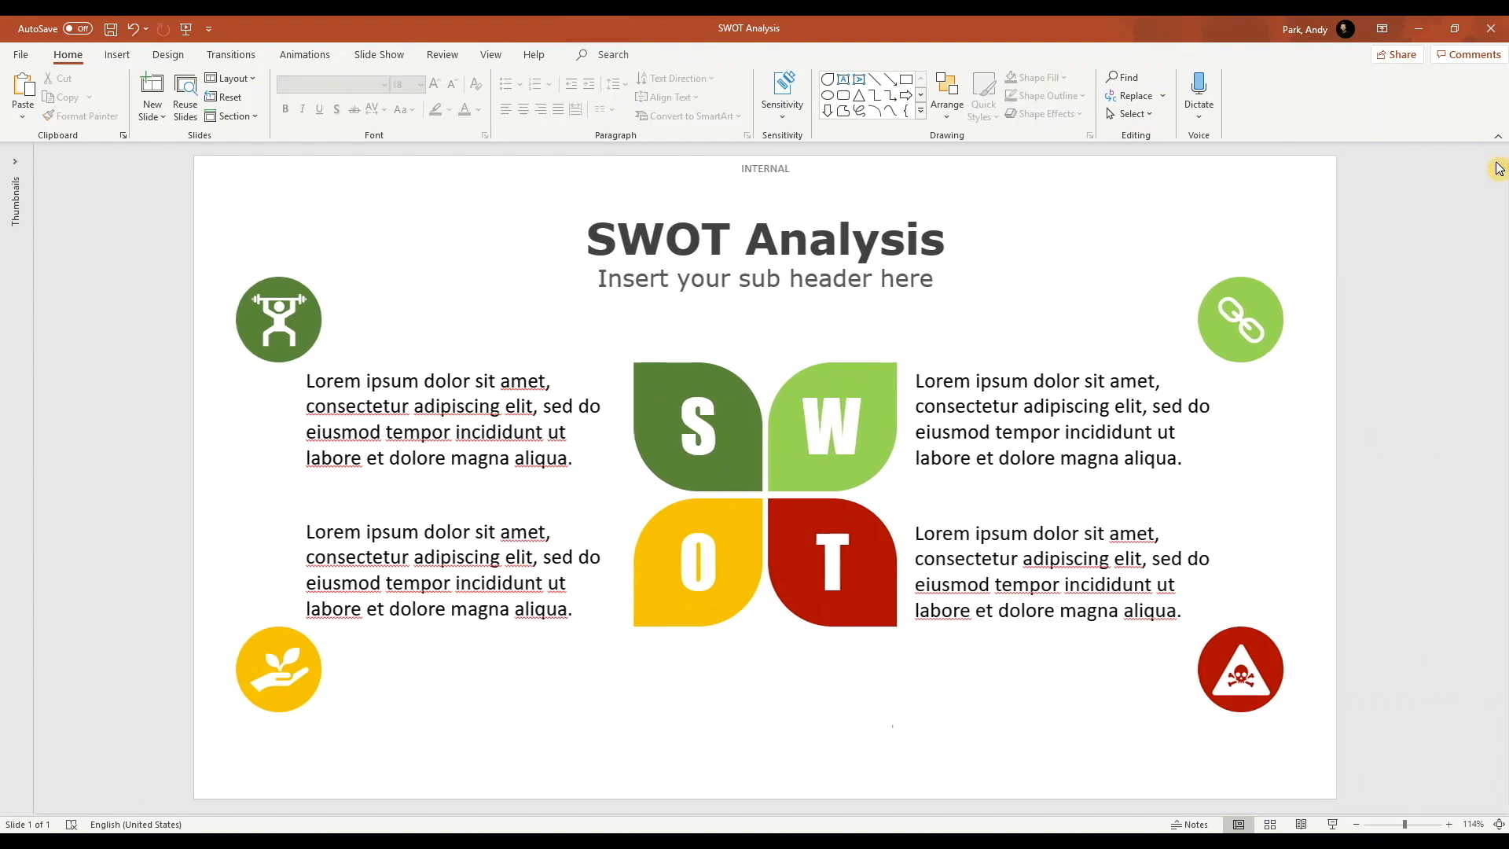